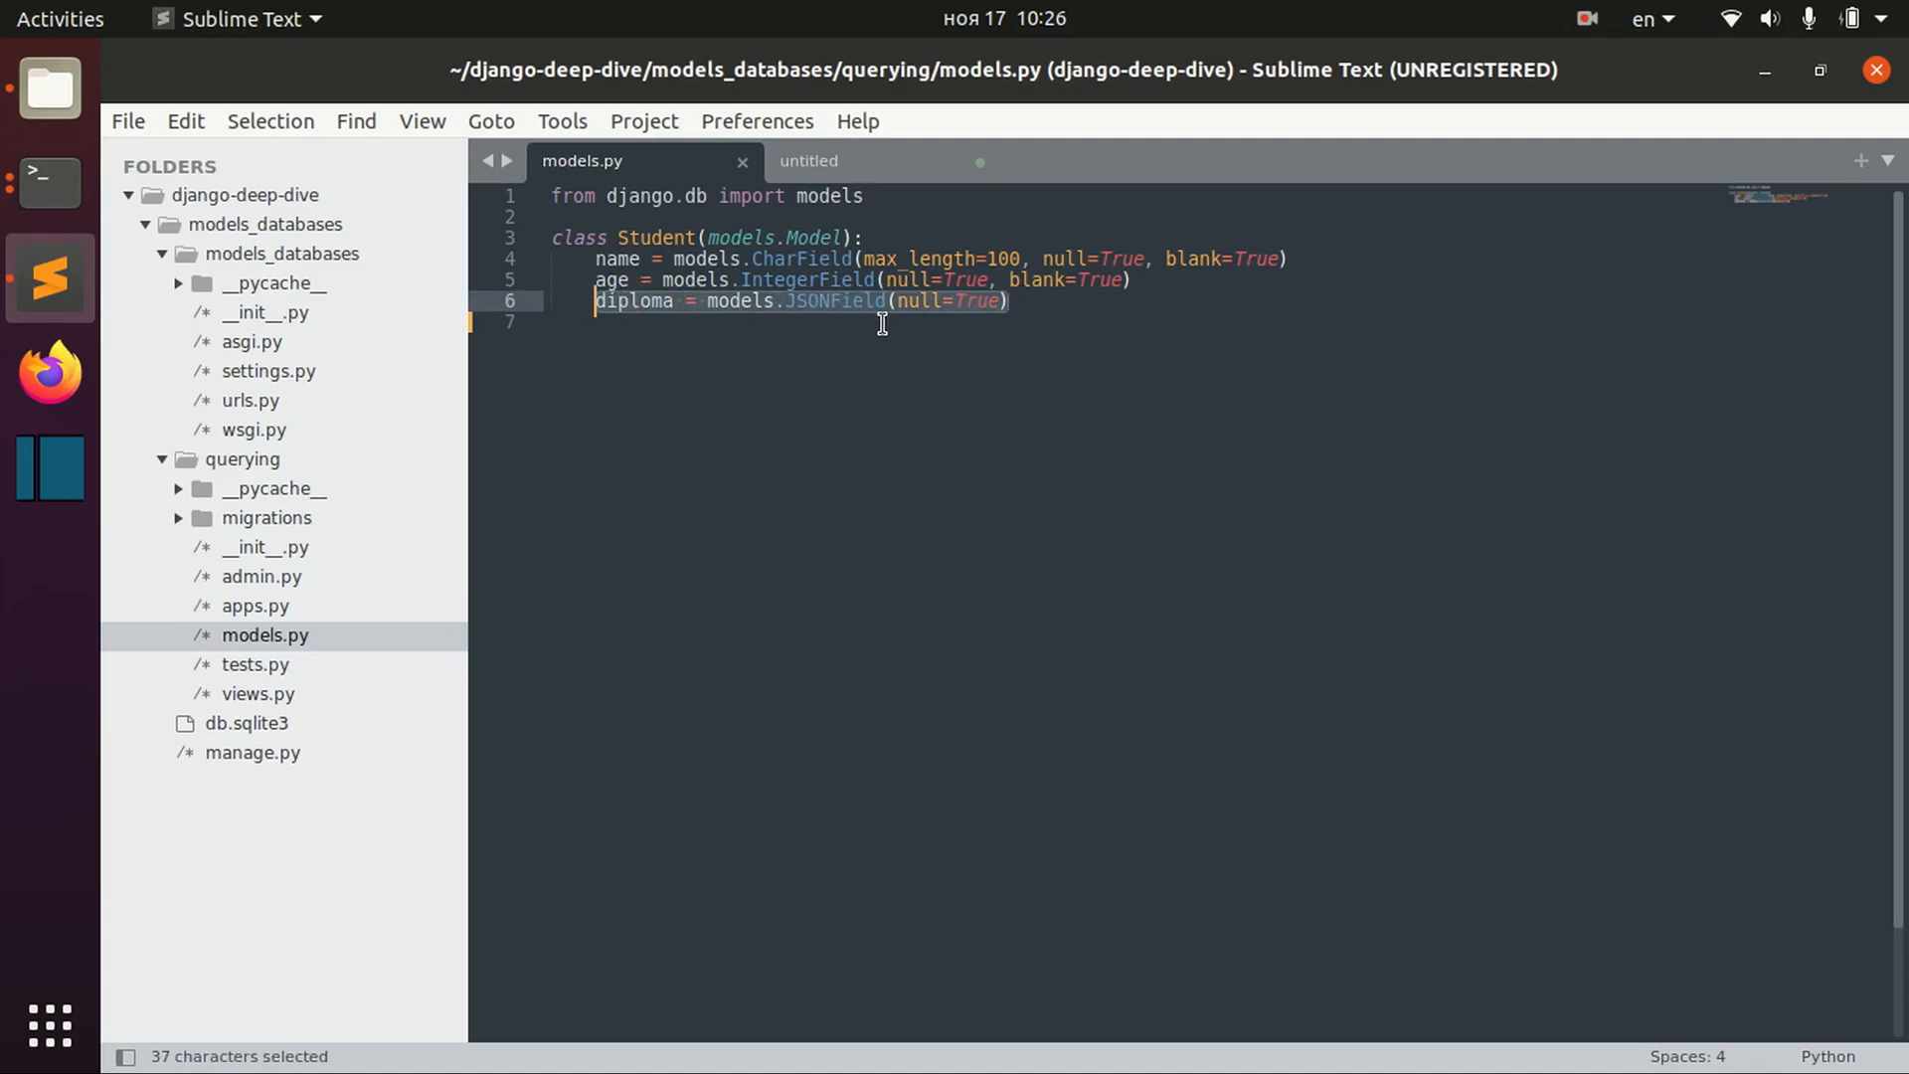
pyautogui.moveTo(841, 321)
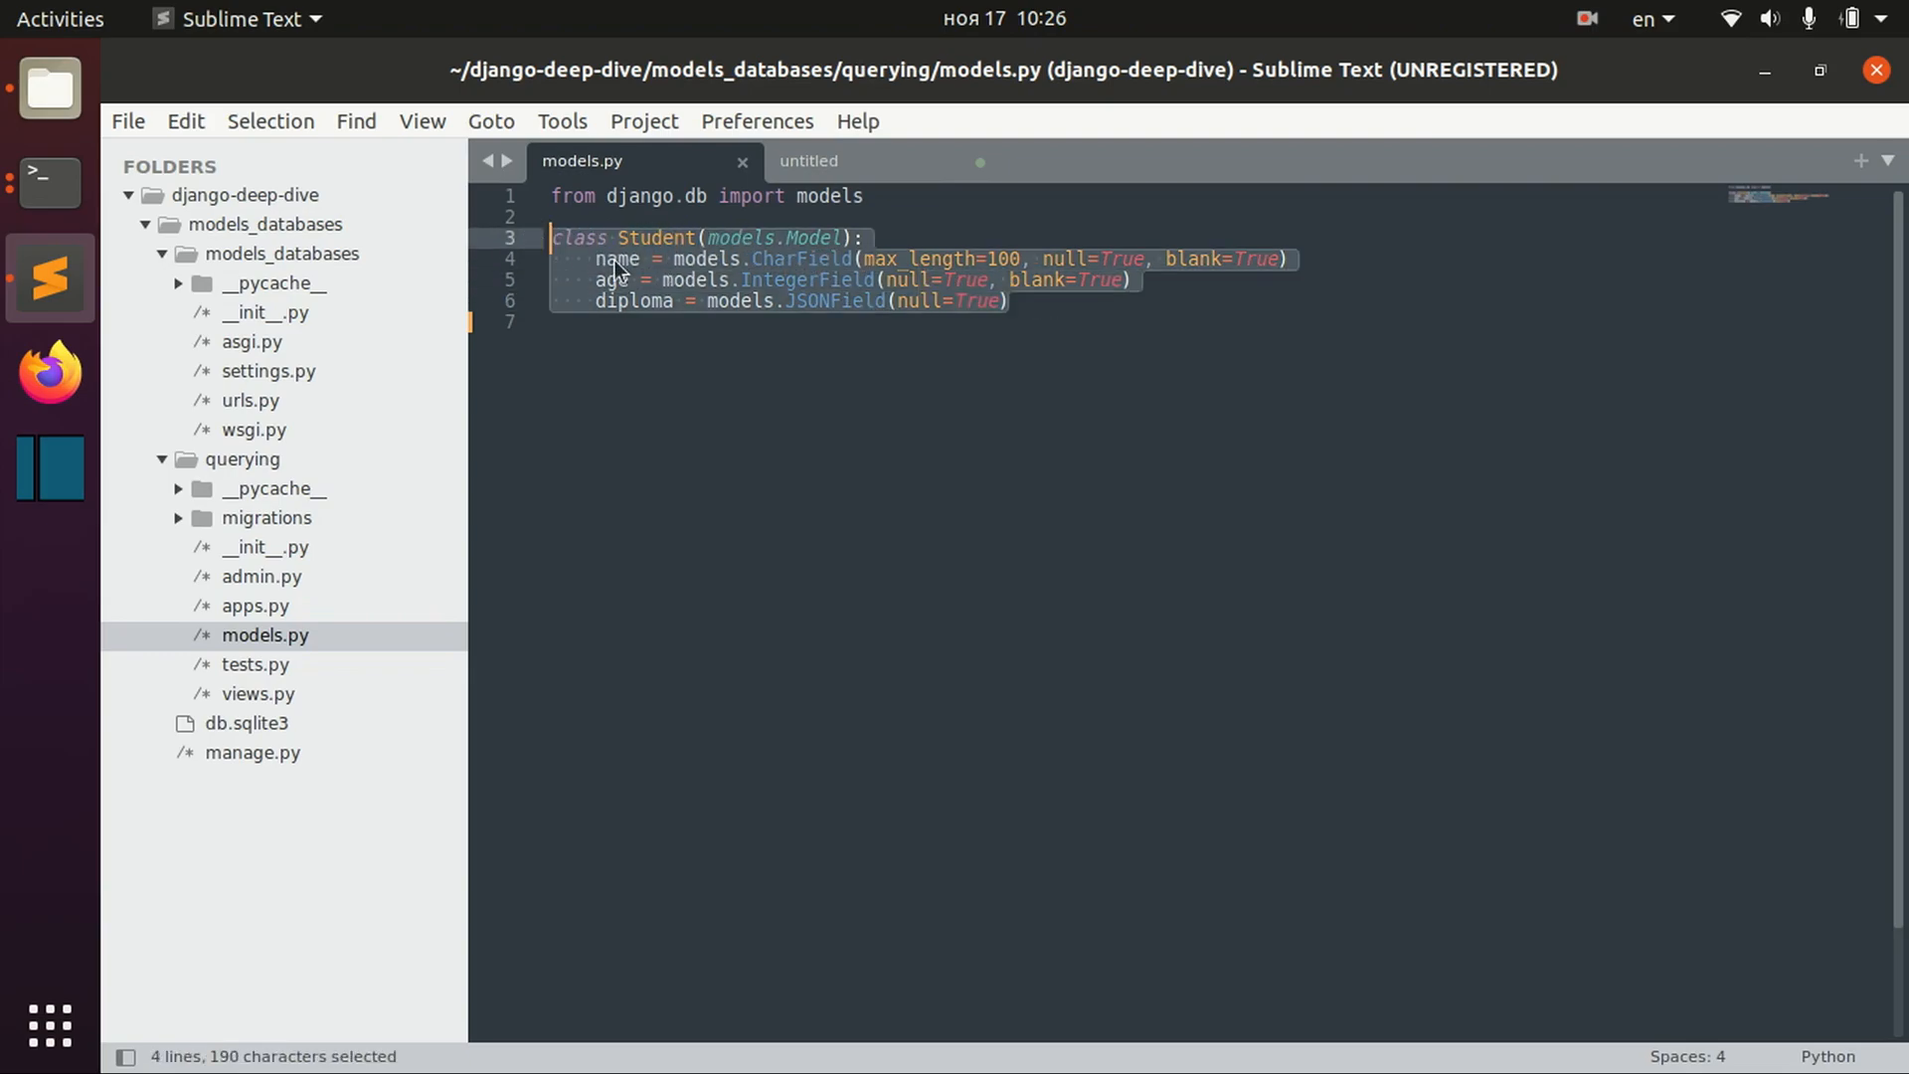
pyautogui.moveTo(607, 297)
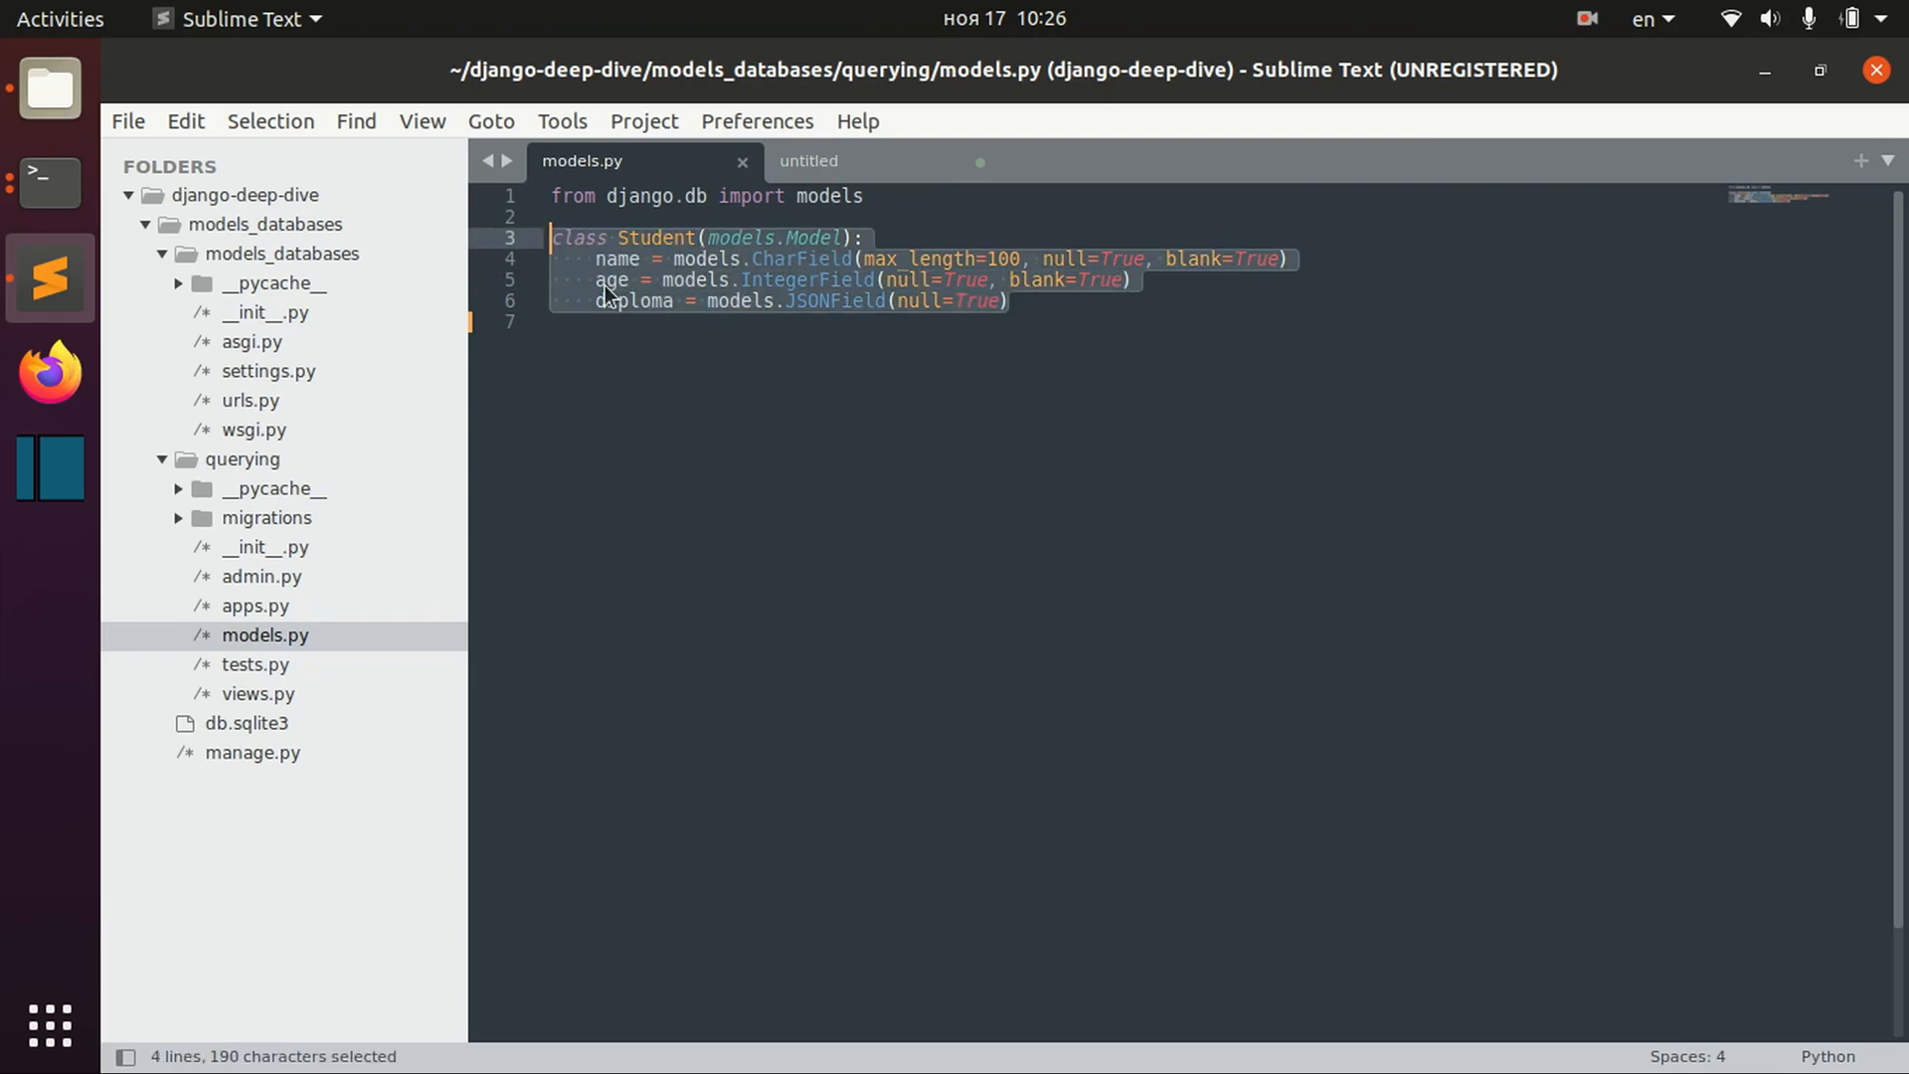
# - In the Django shell, type student = Student.objects.create(name="John", without running it
pyautogui.click(598, 300)
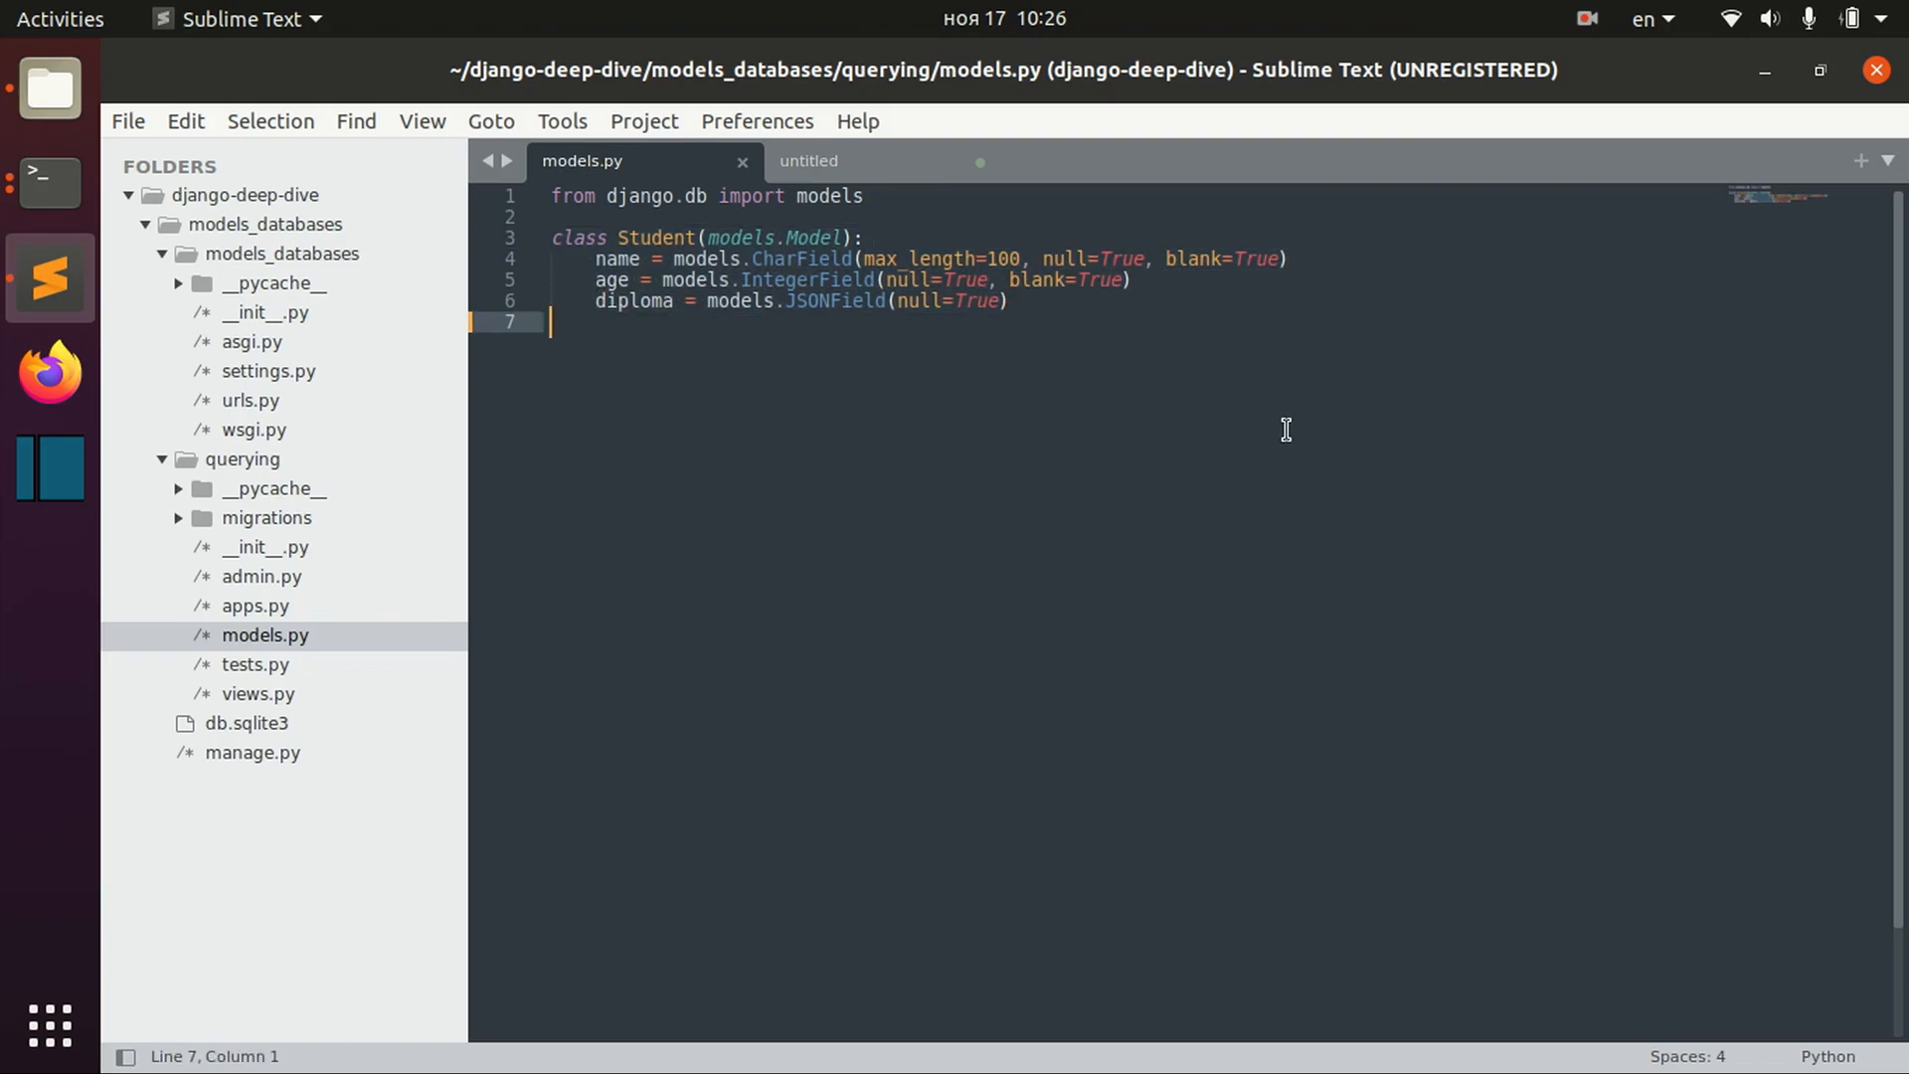
pyautogui.click(48, 182)
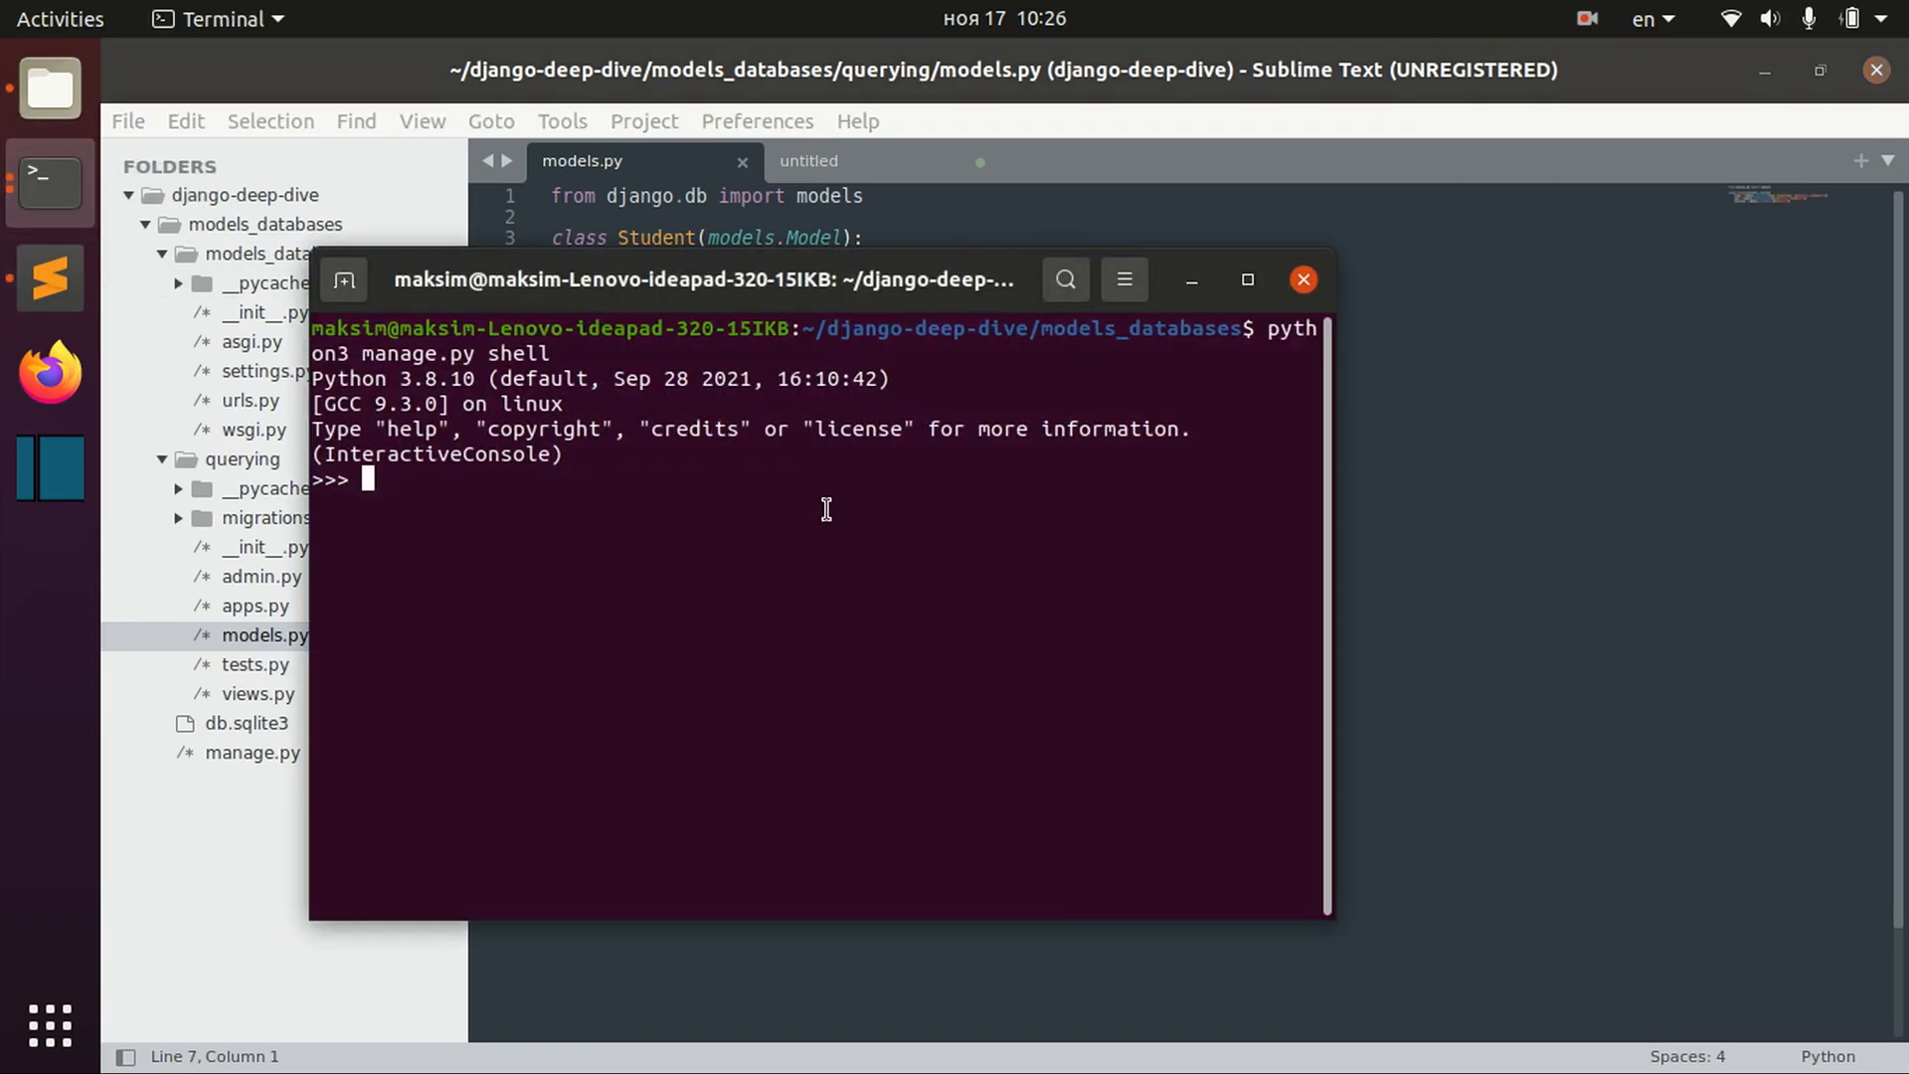
pyautogui.write('Stud')
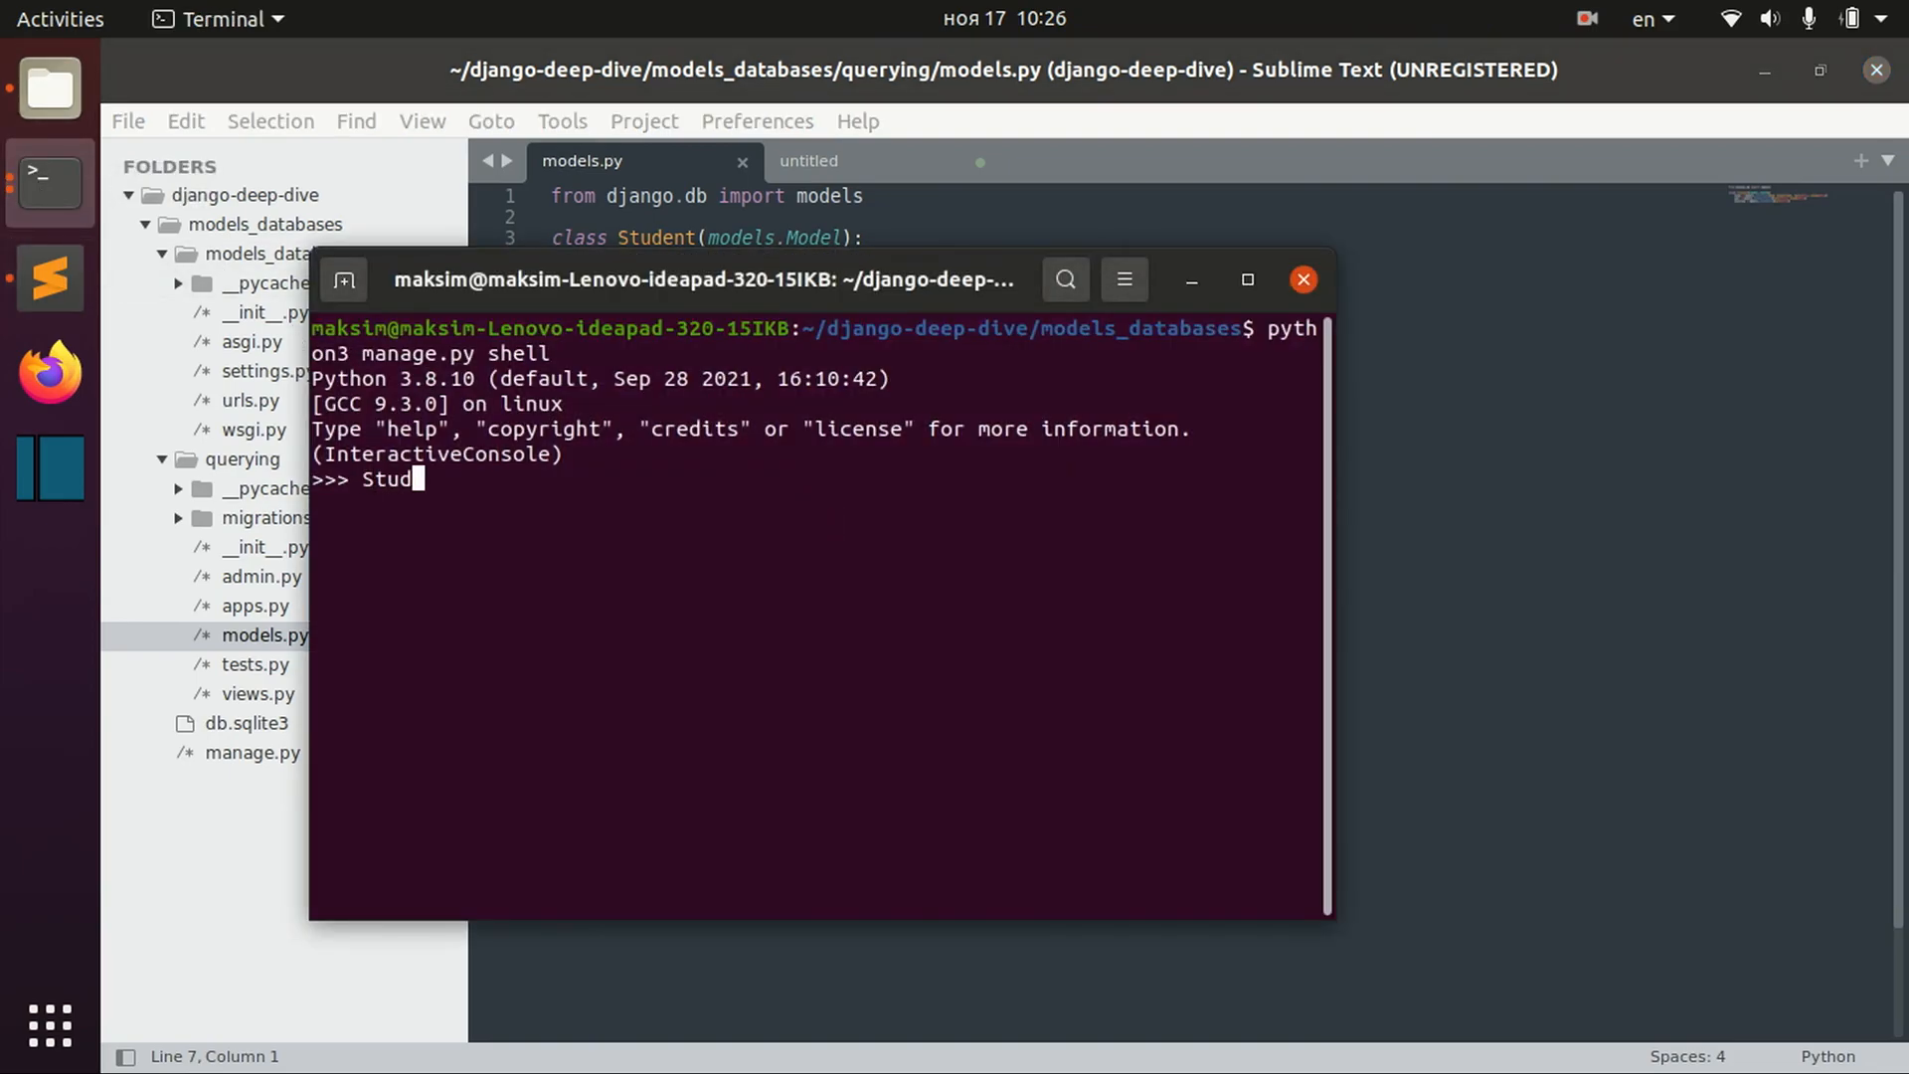
pyautogui.write('n')
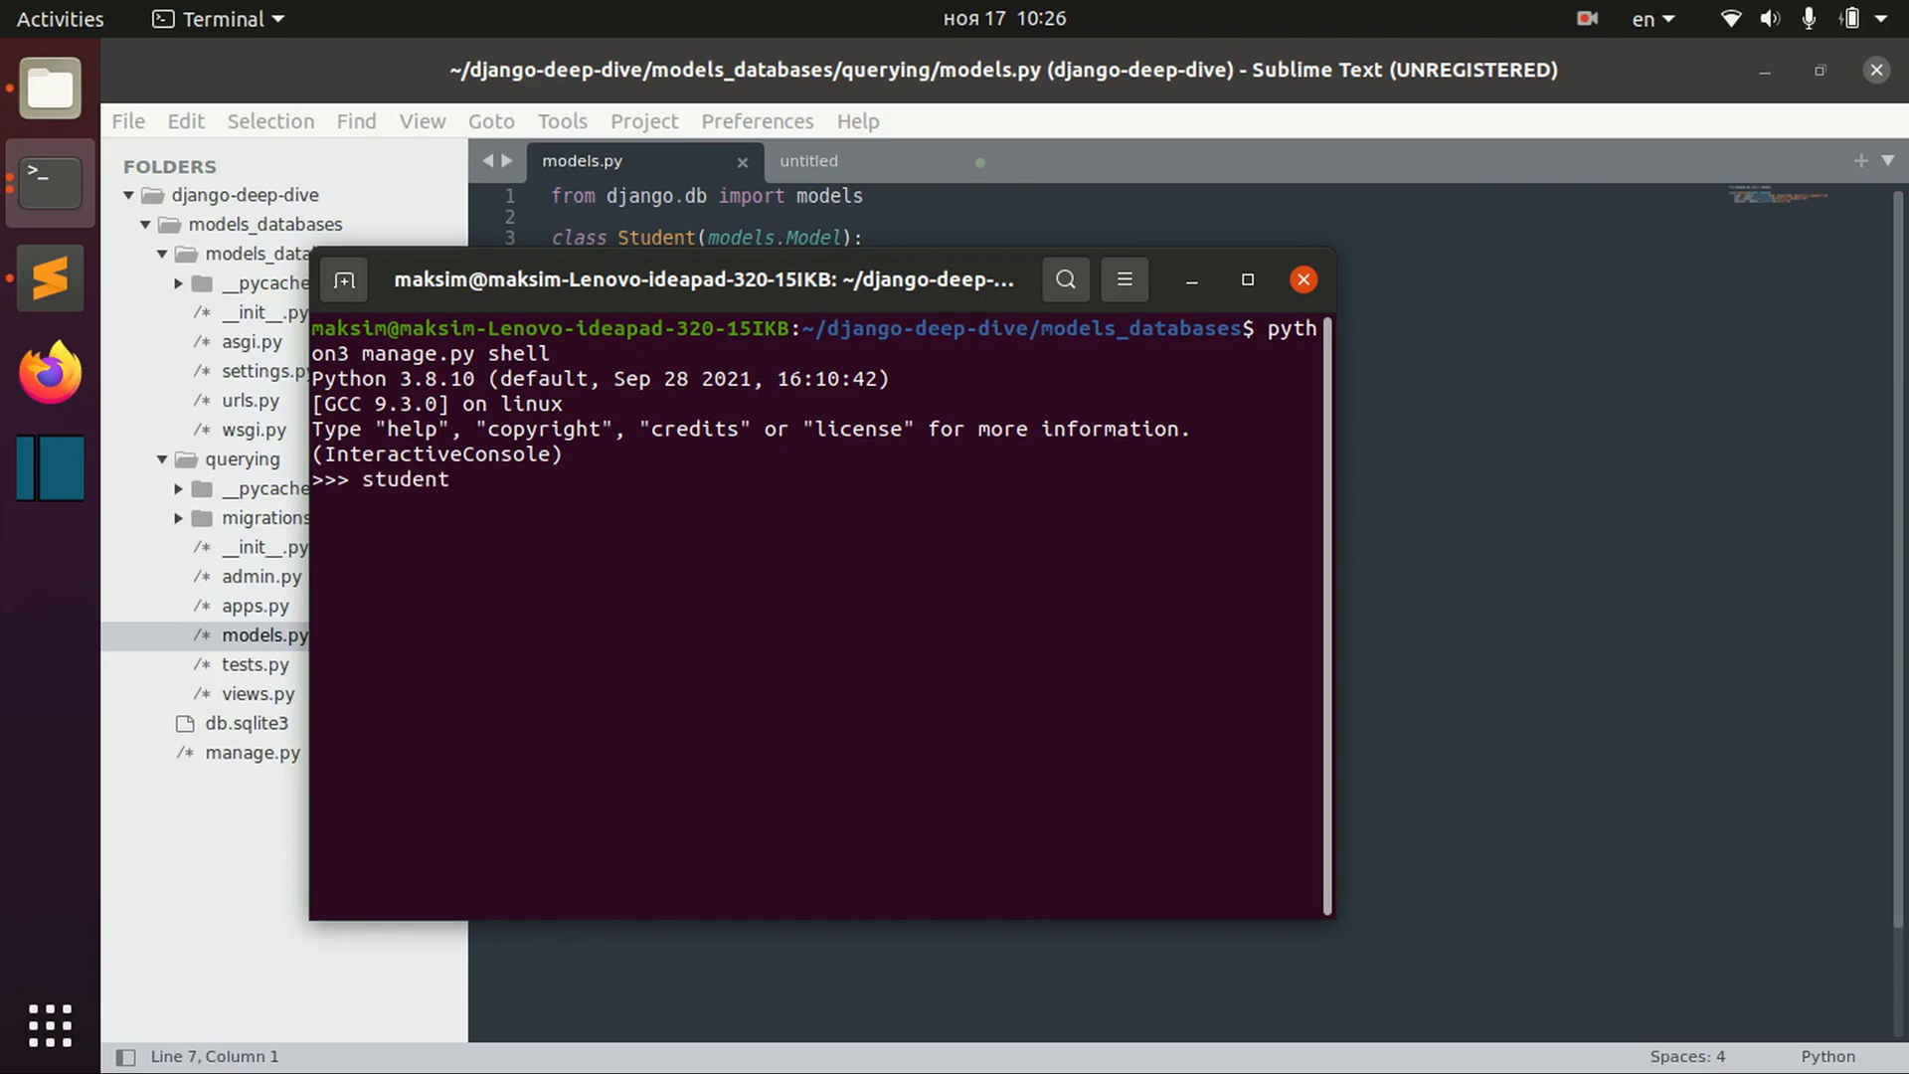
pyautogui.write('= Studen')
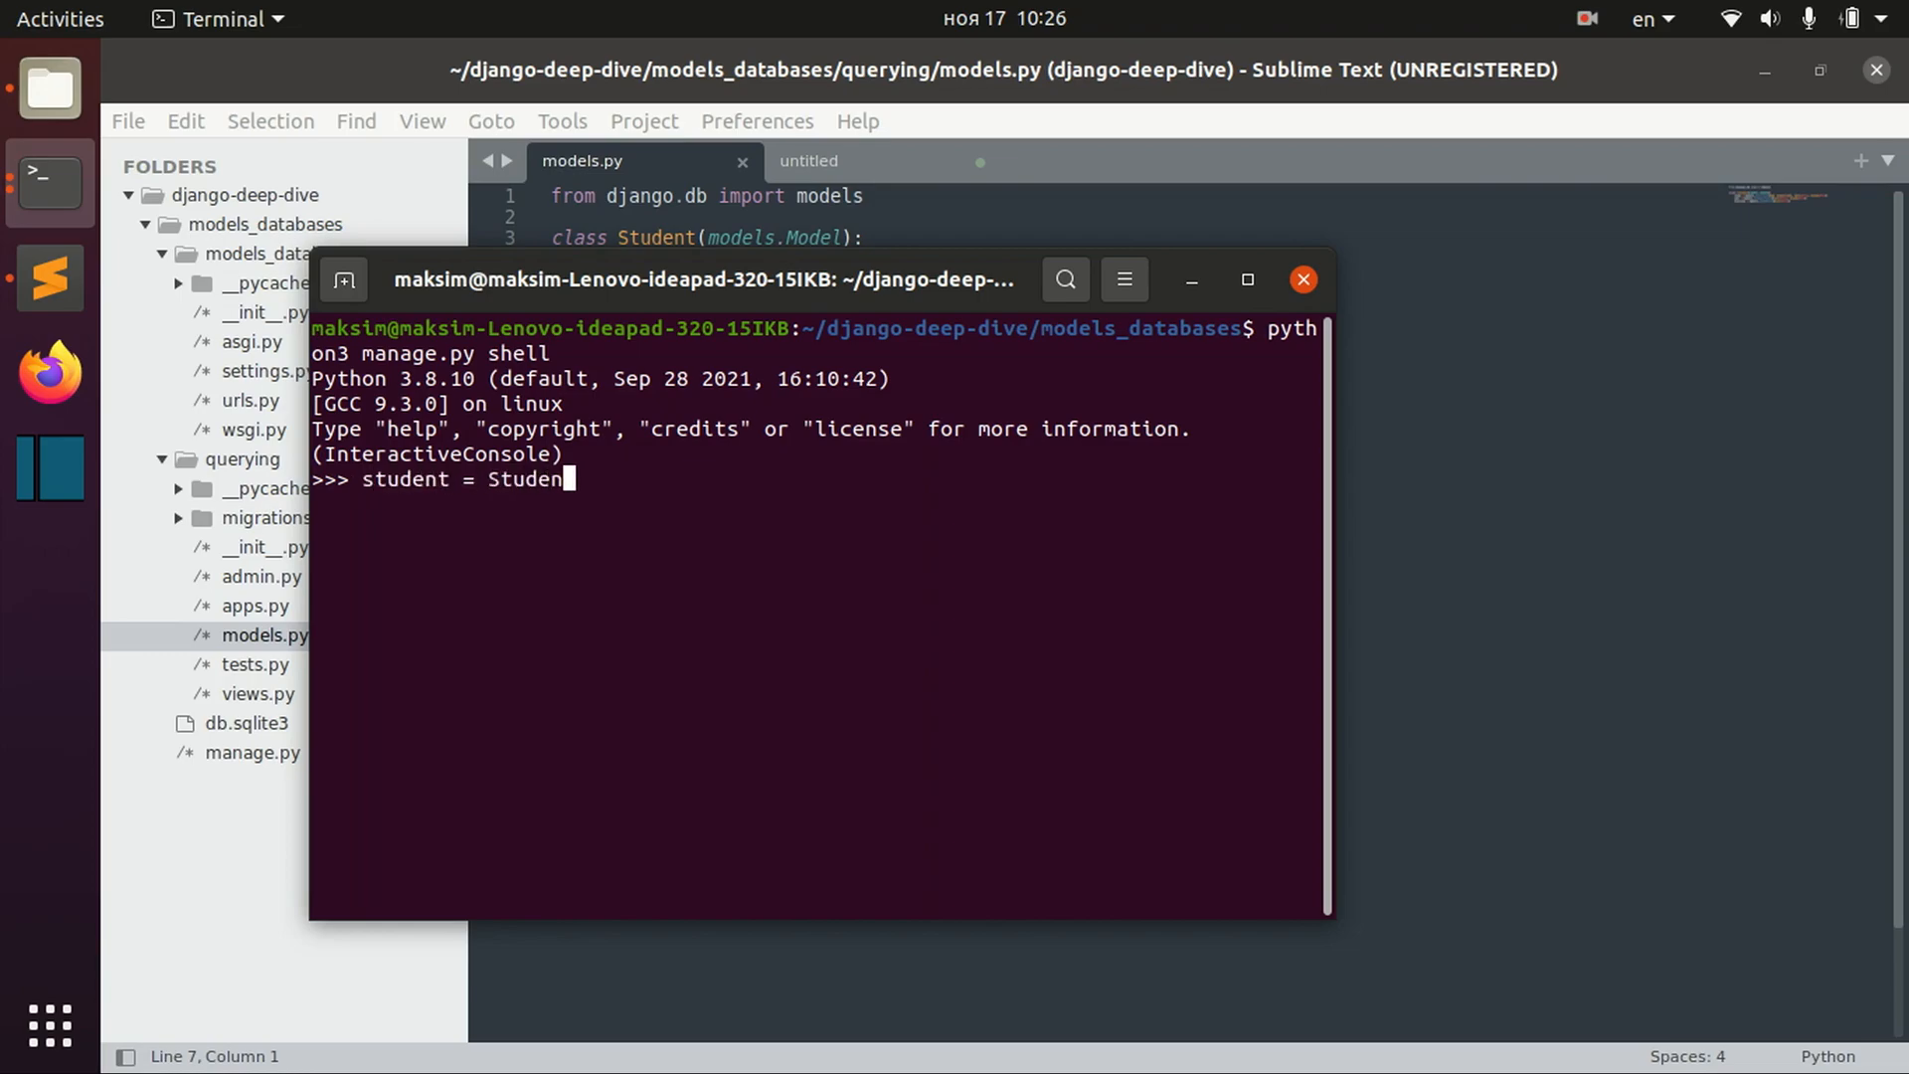
pyautogui.write('t.objects.')
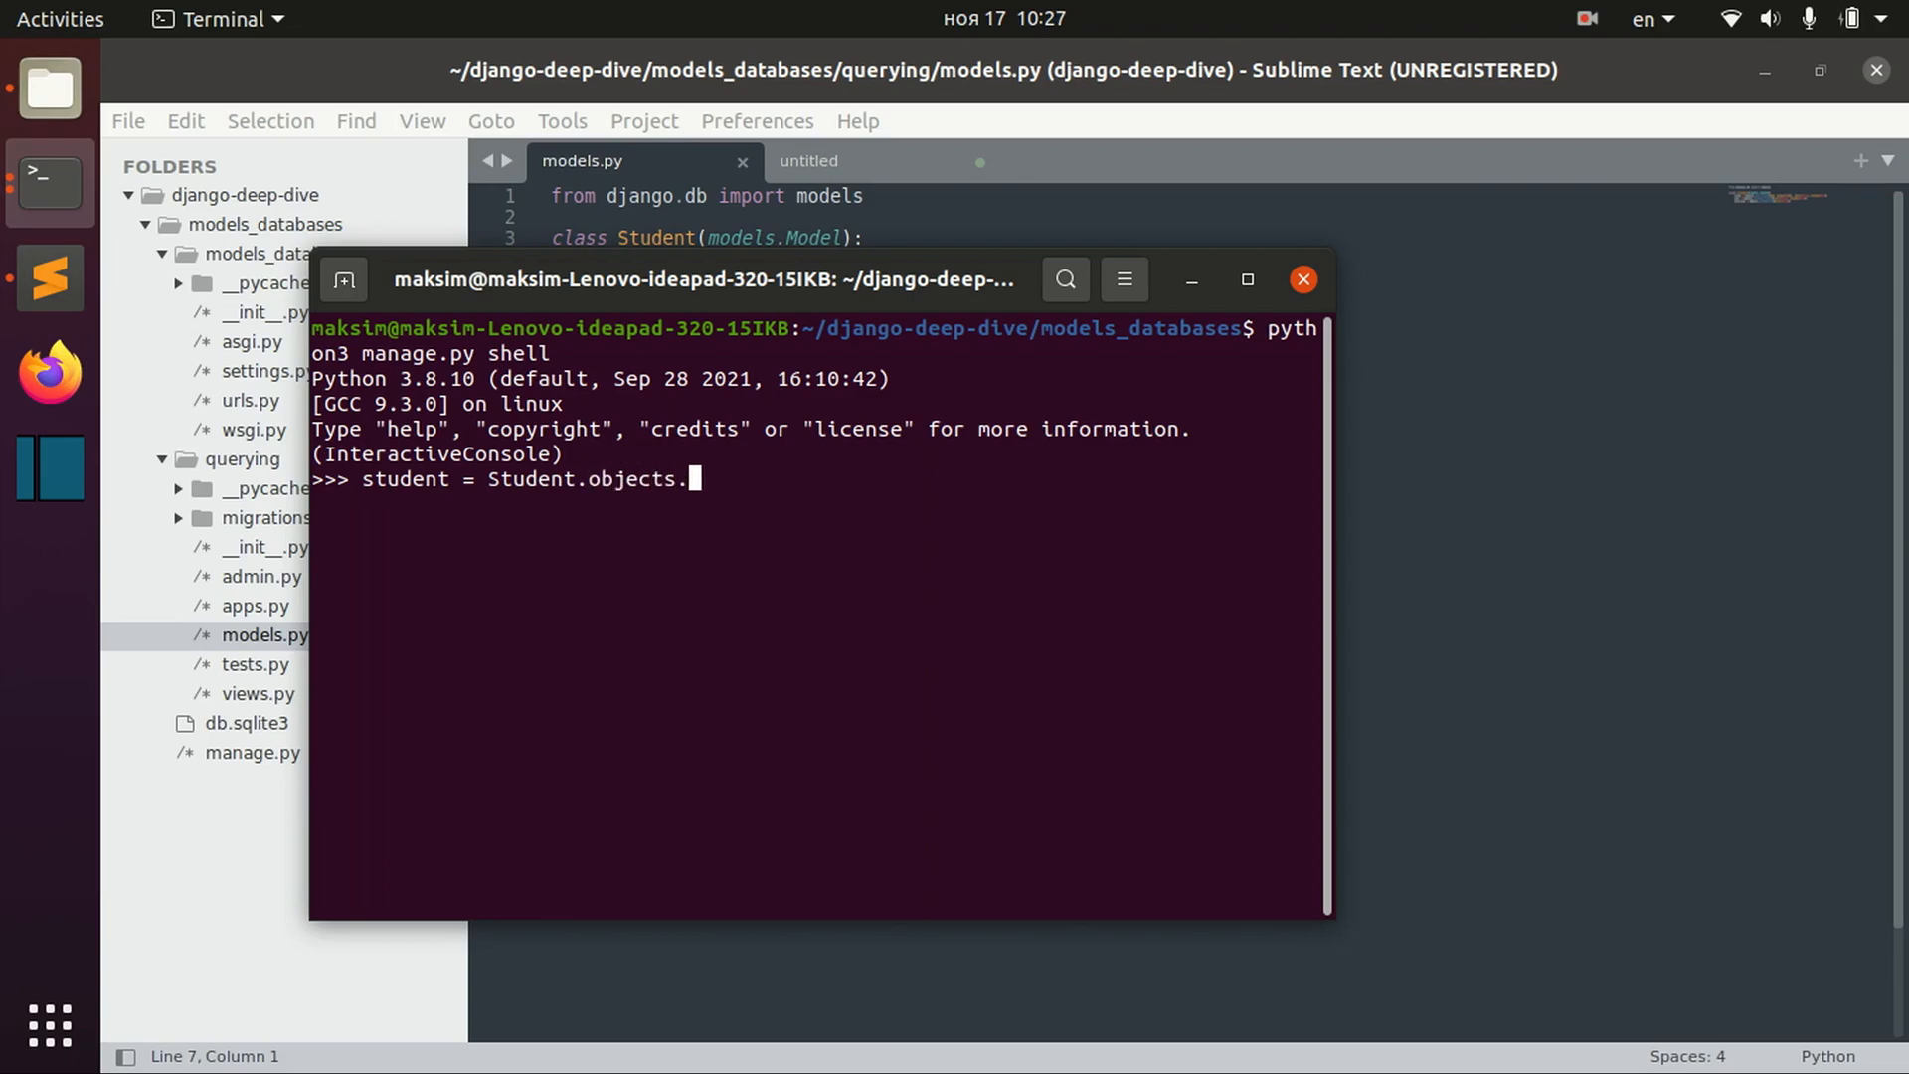
pyautogui.write('create(')
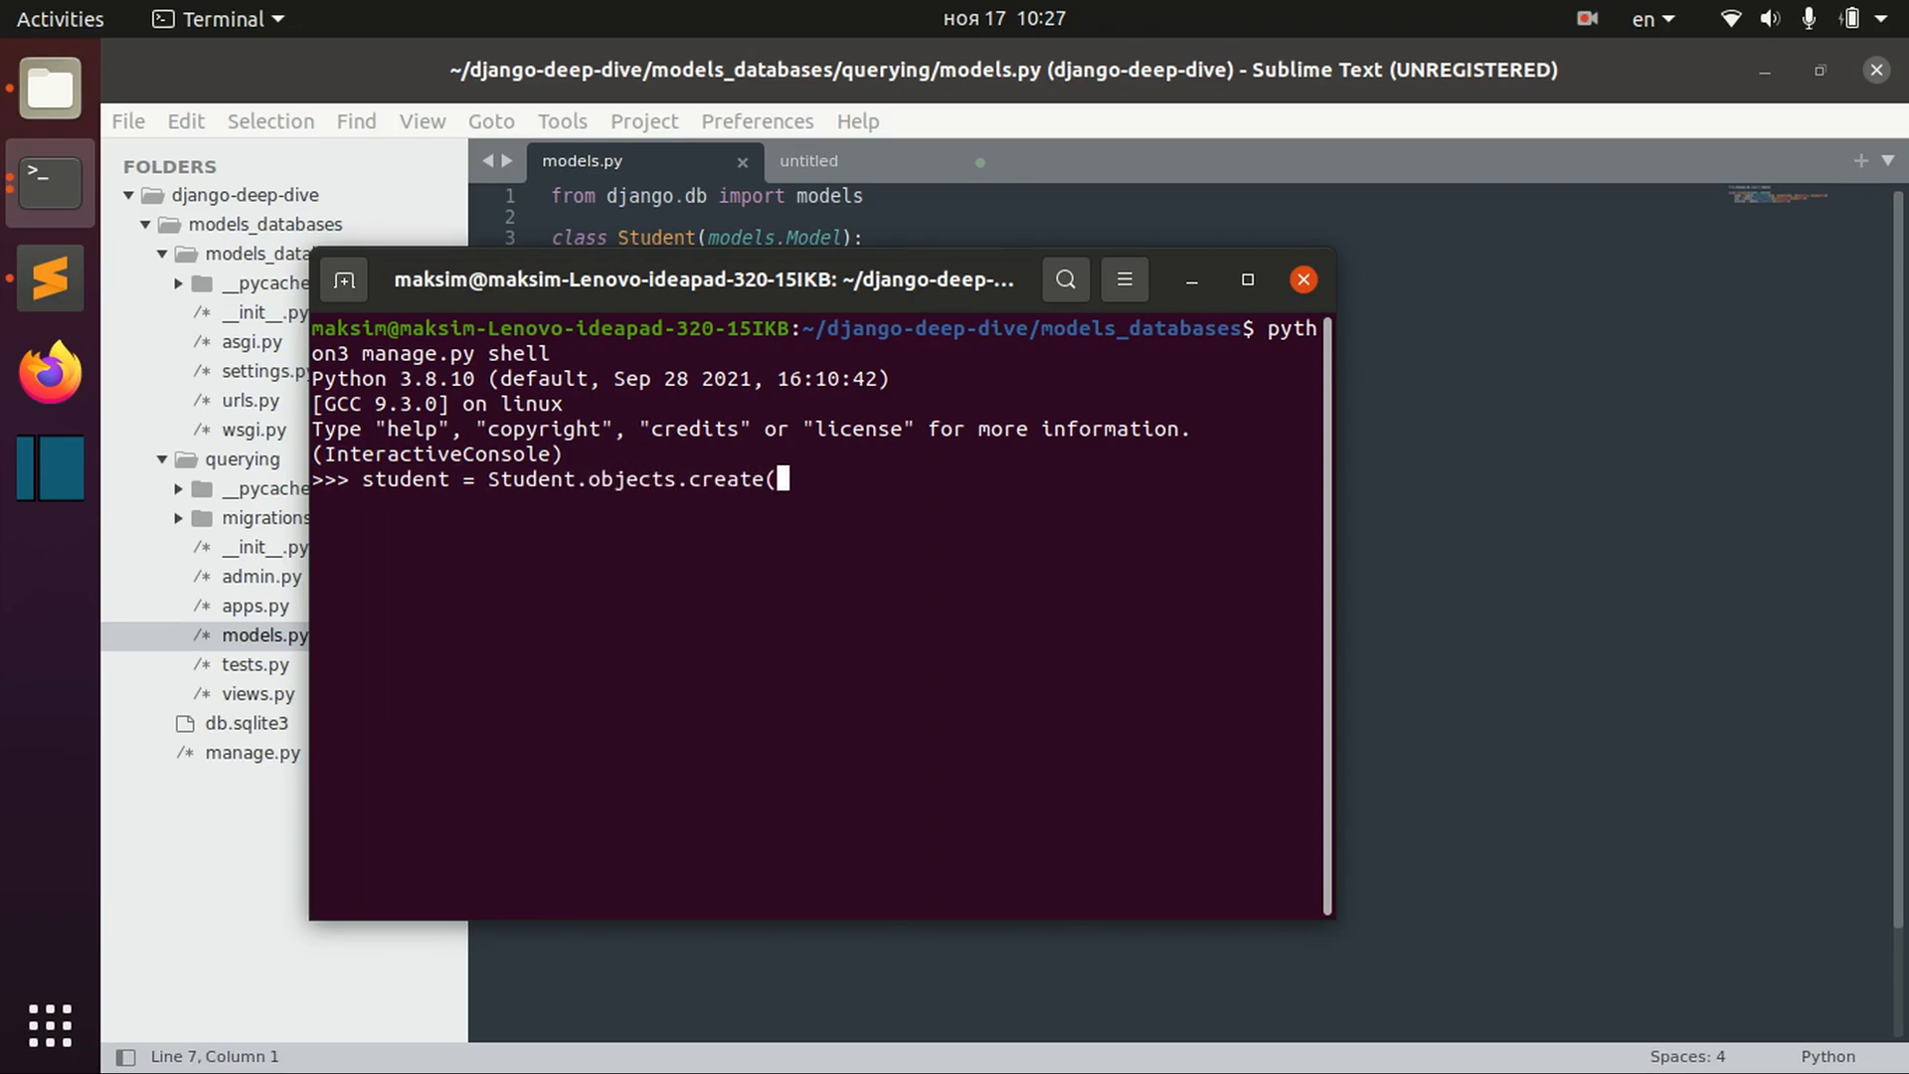
pyautogui.write('name=')
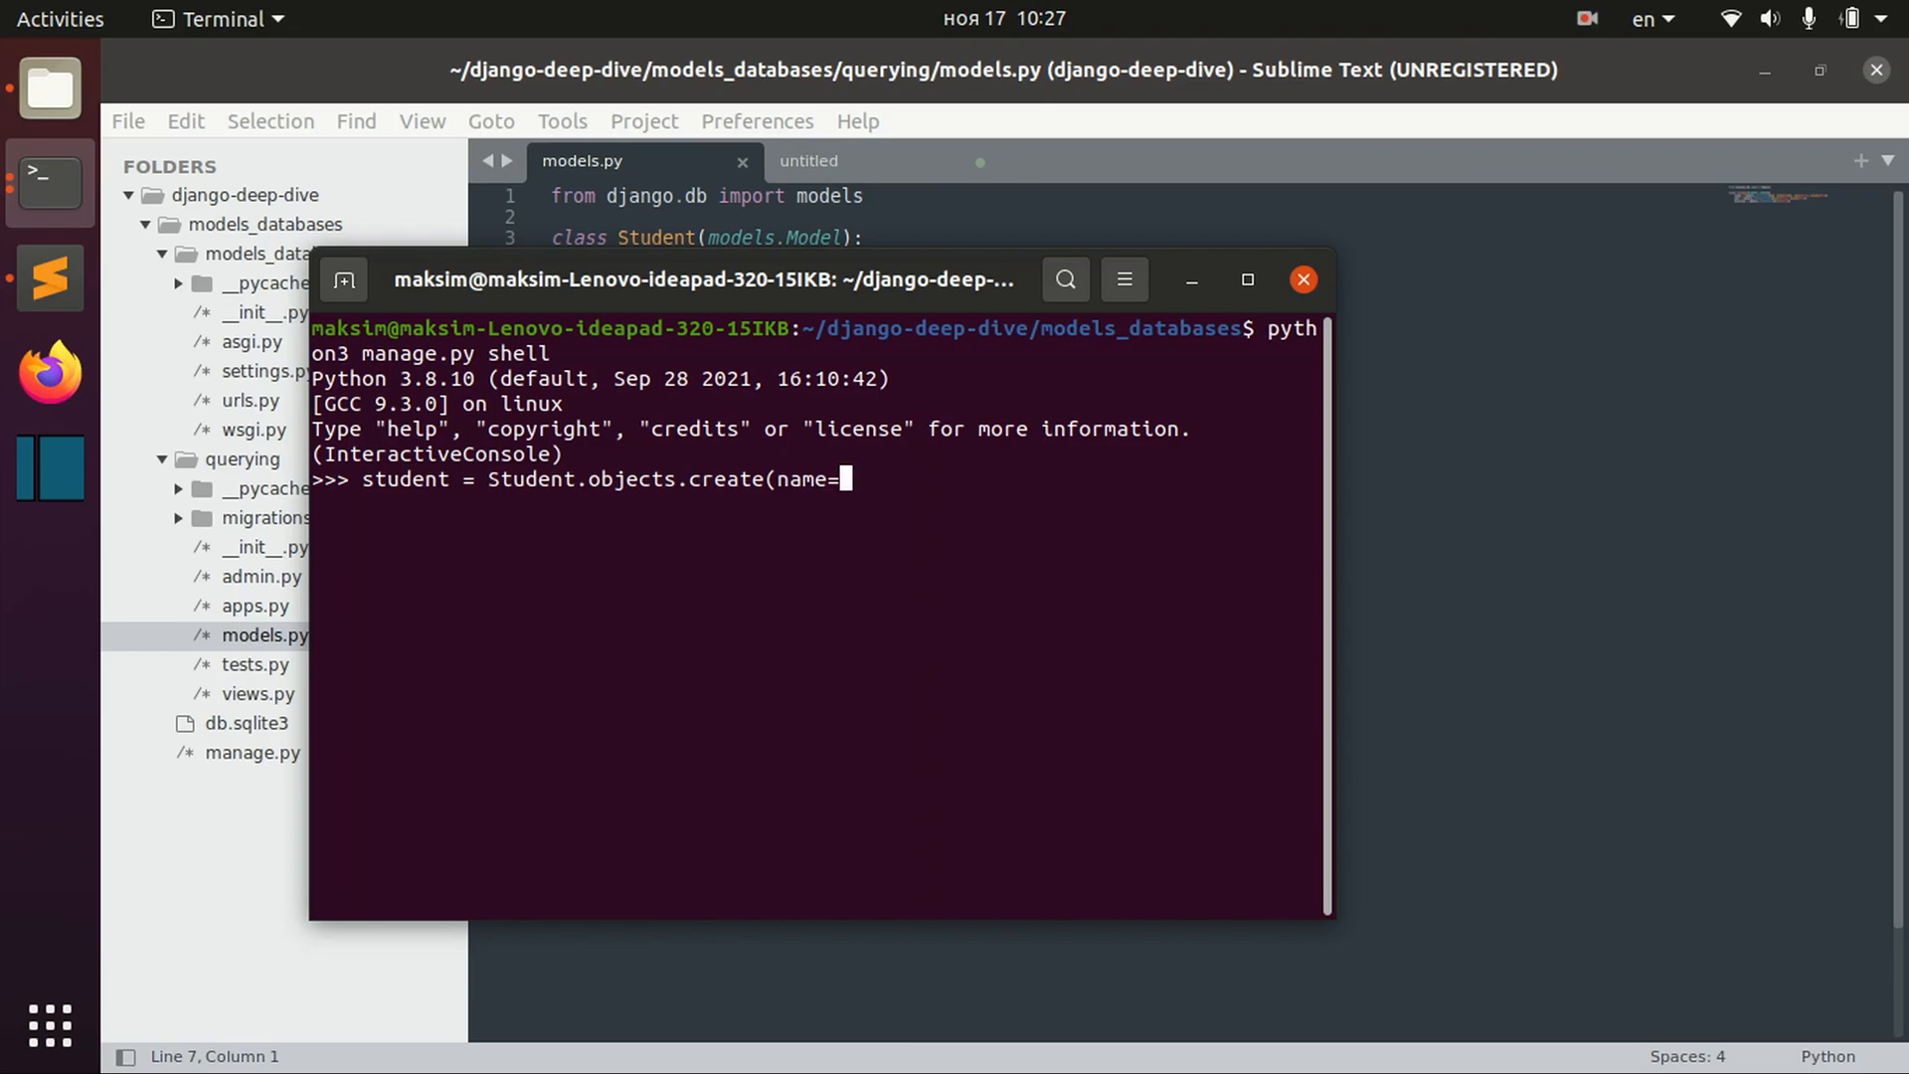
pyautogui.write('"John"')
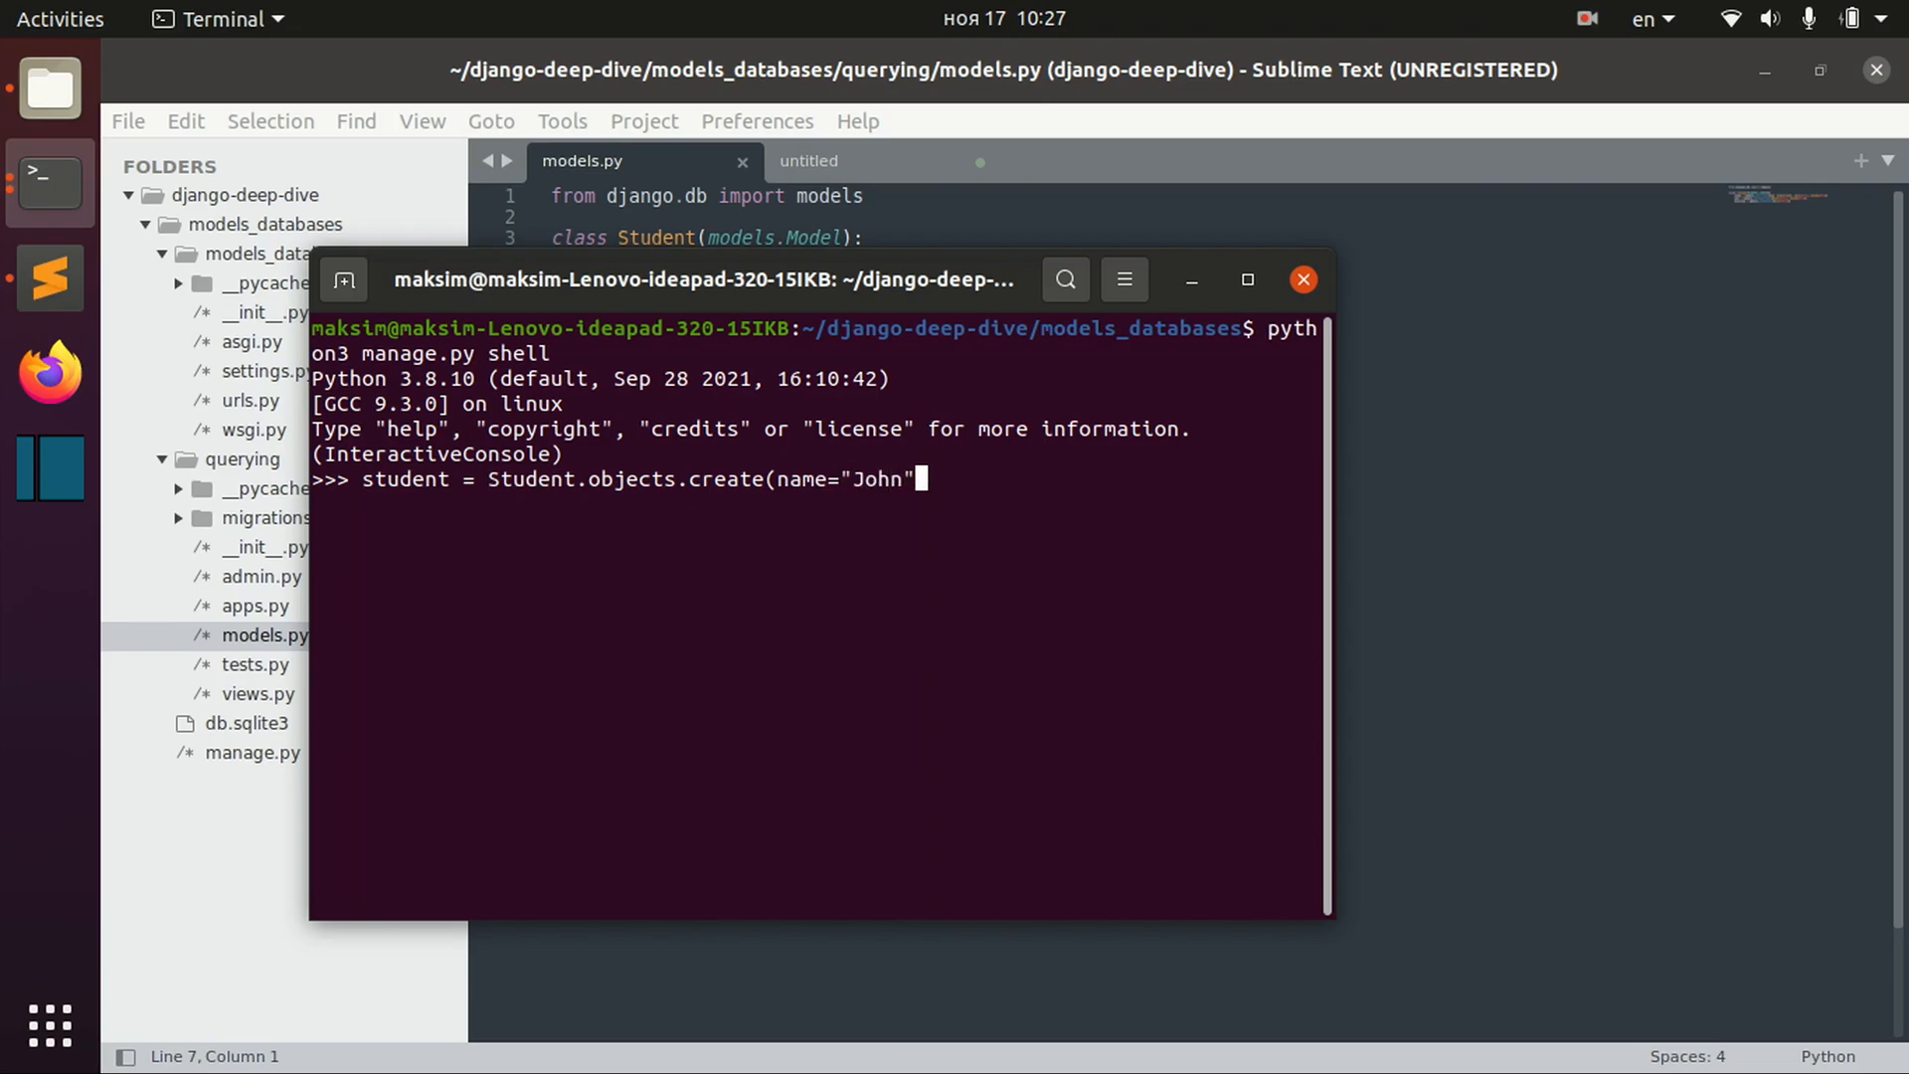
pyautogui.write(',')
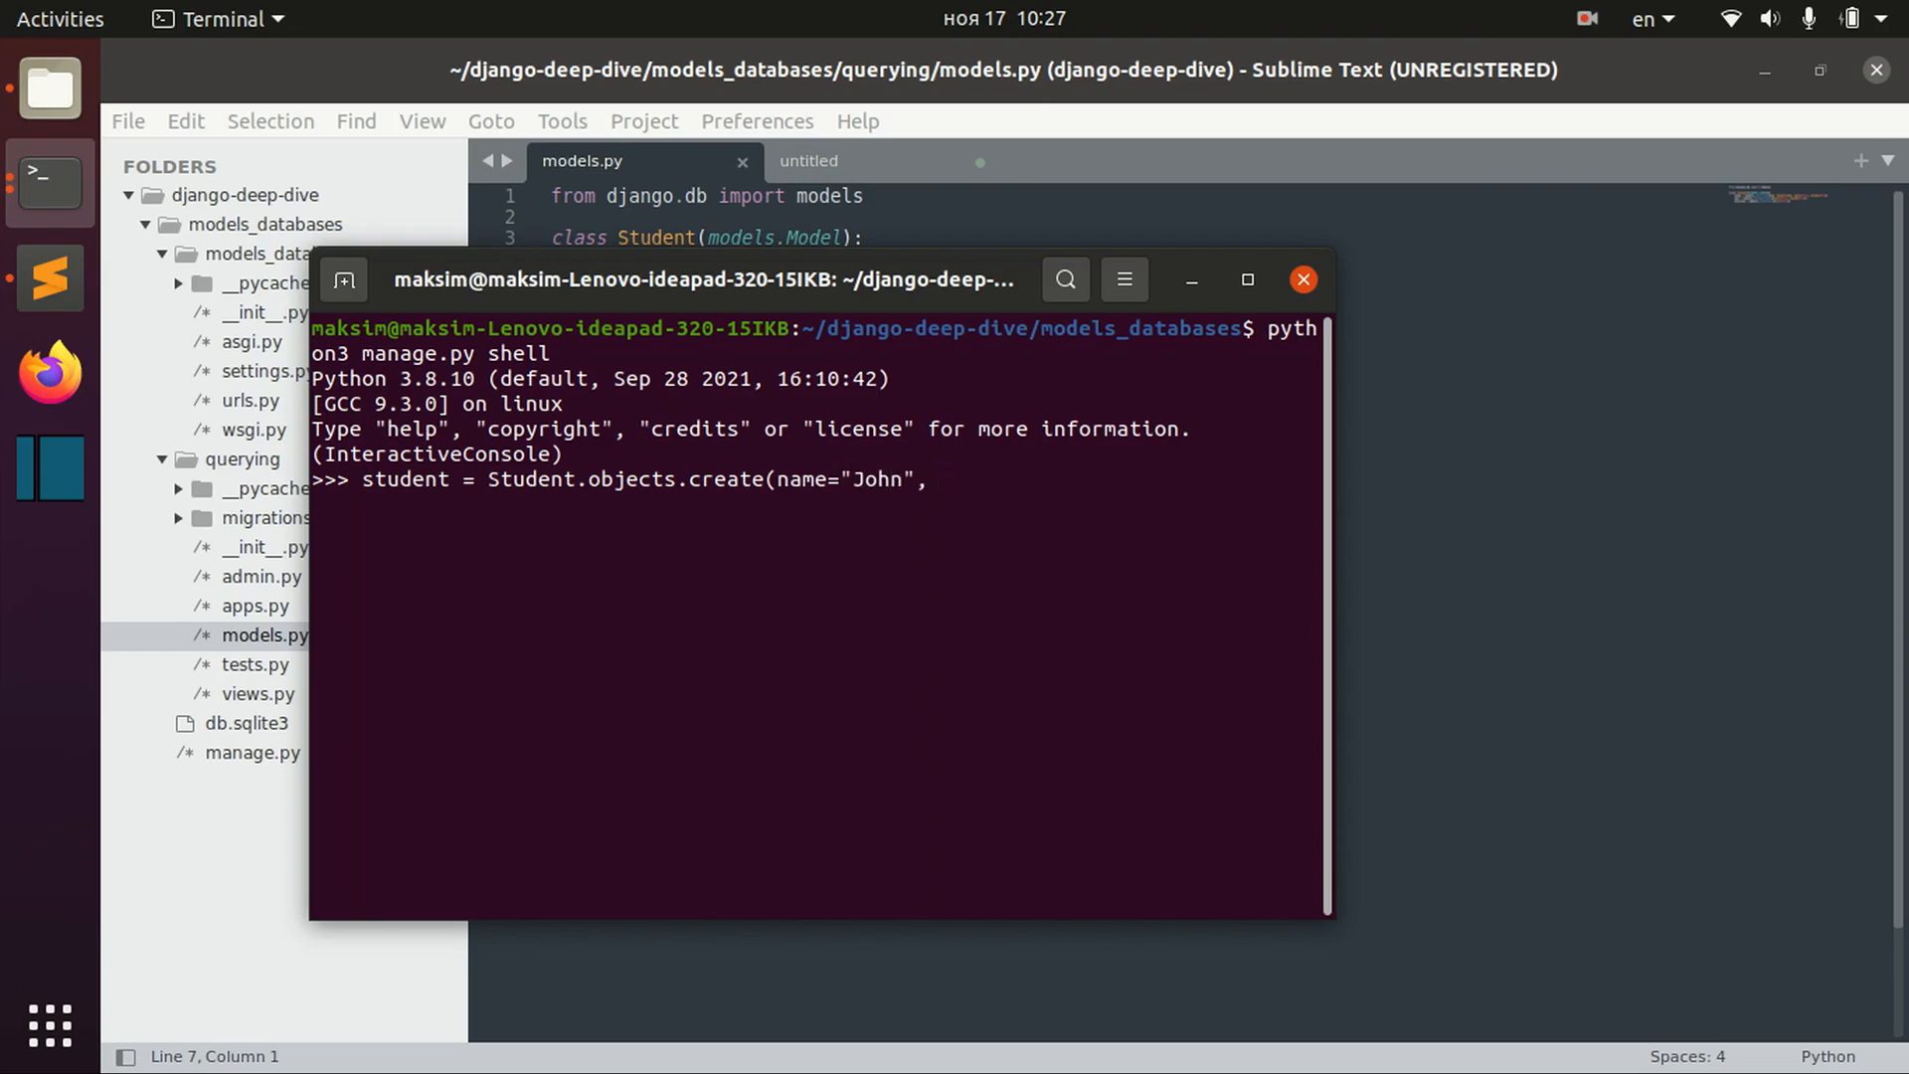
pyautogui.moveTo(881, 188)
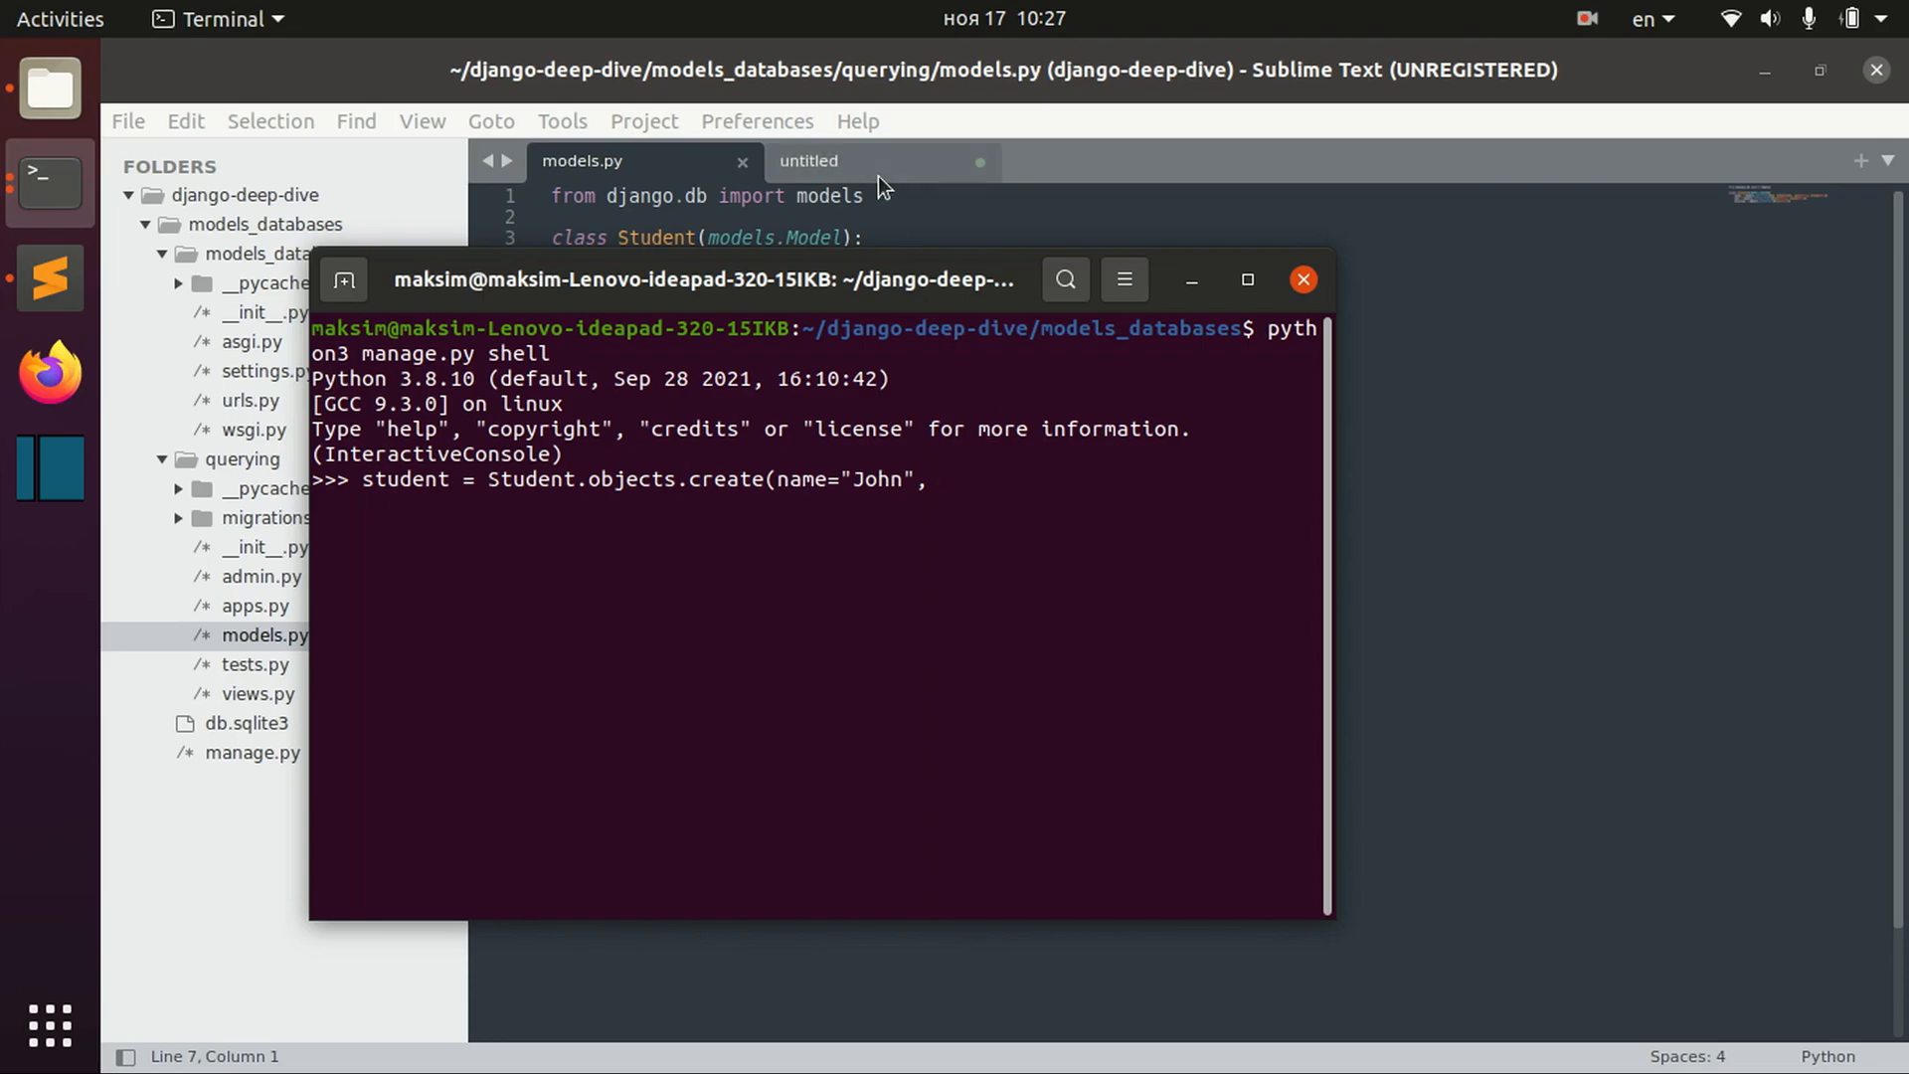
# - Add age=20 and a diploma dictionary with program 'CS' to the create call
pyautogui.write('age=20,')
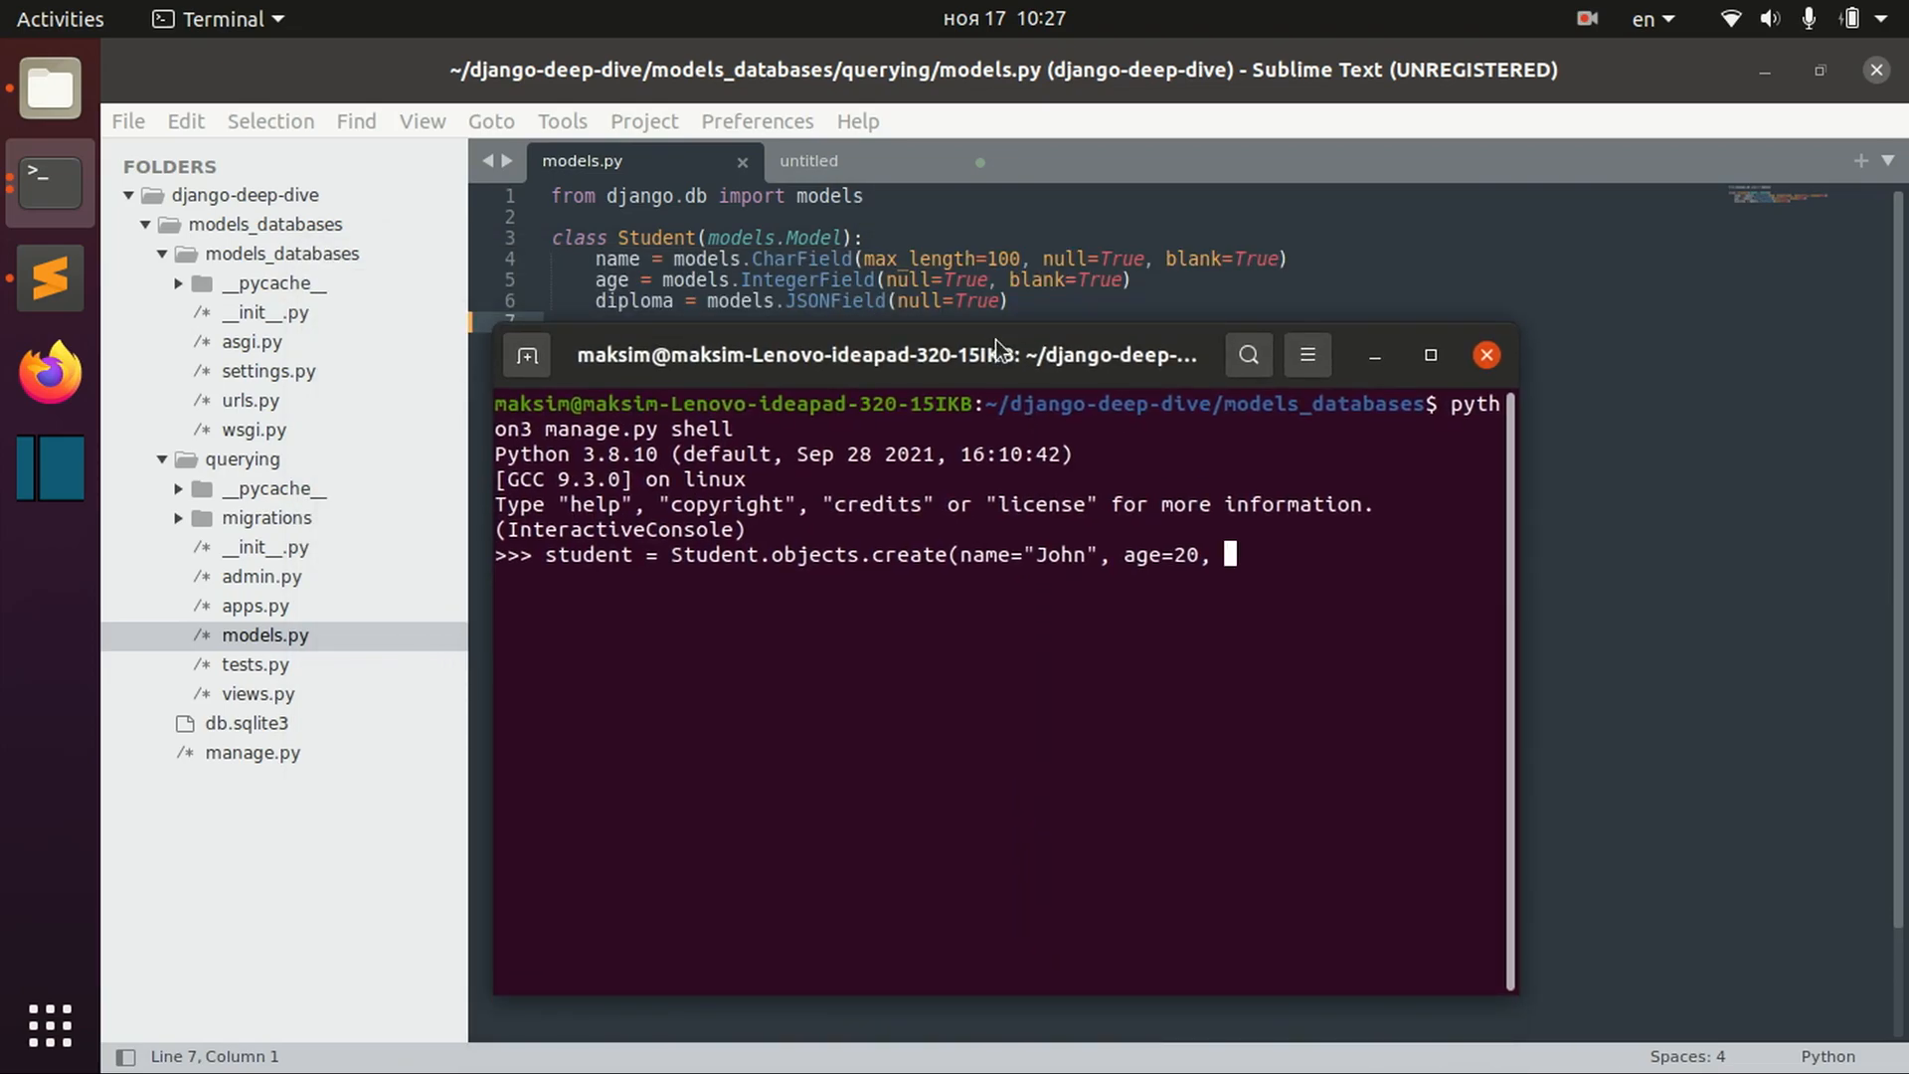
pyautogui.write('diplo')
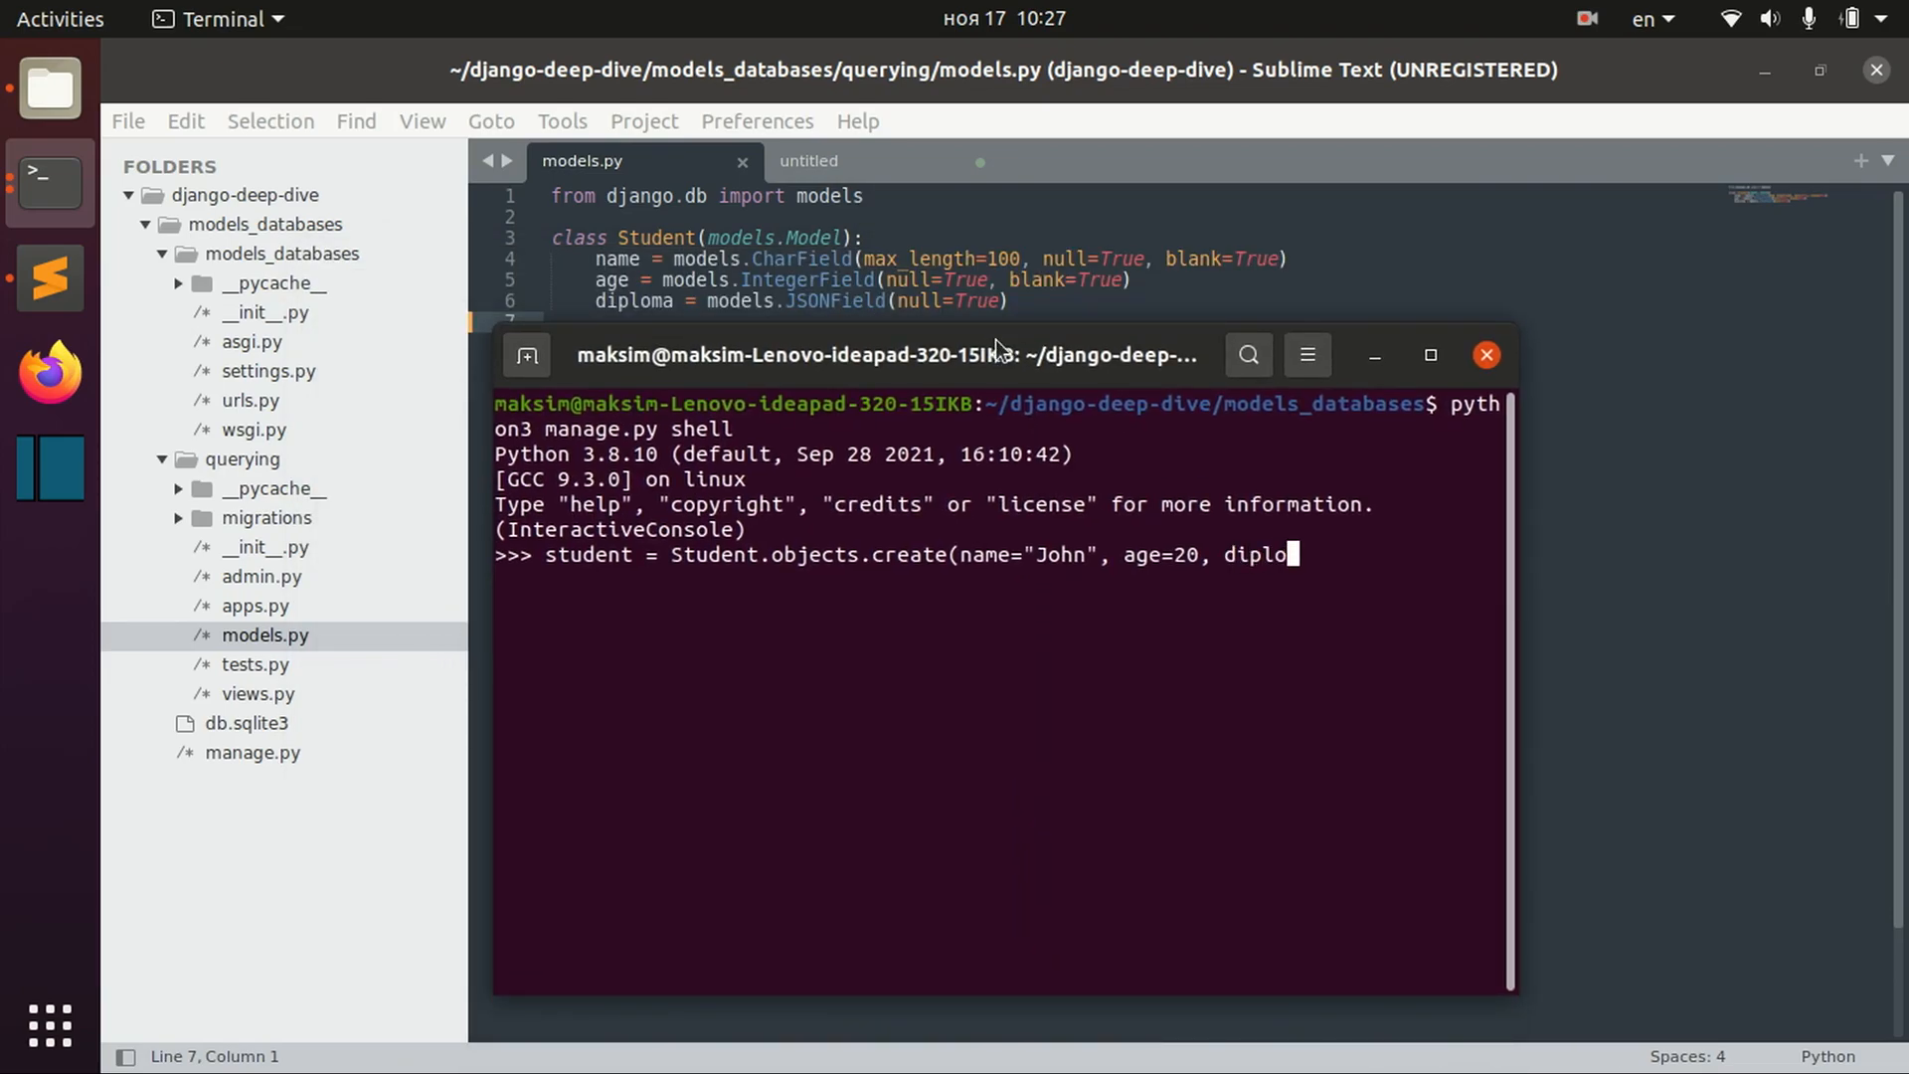
pyautogui.write('ma=')
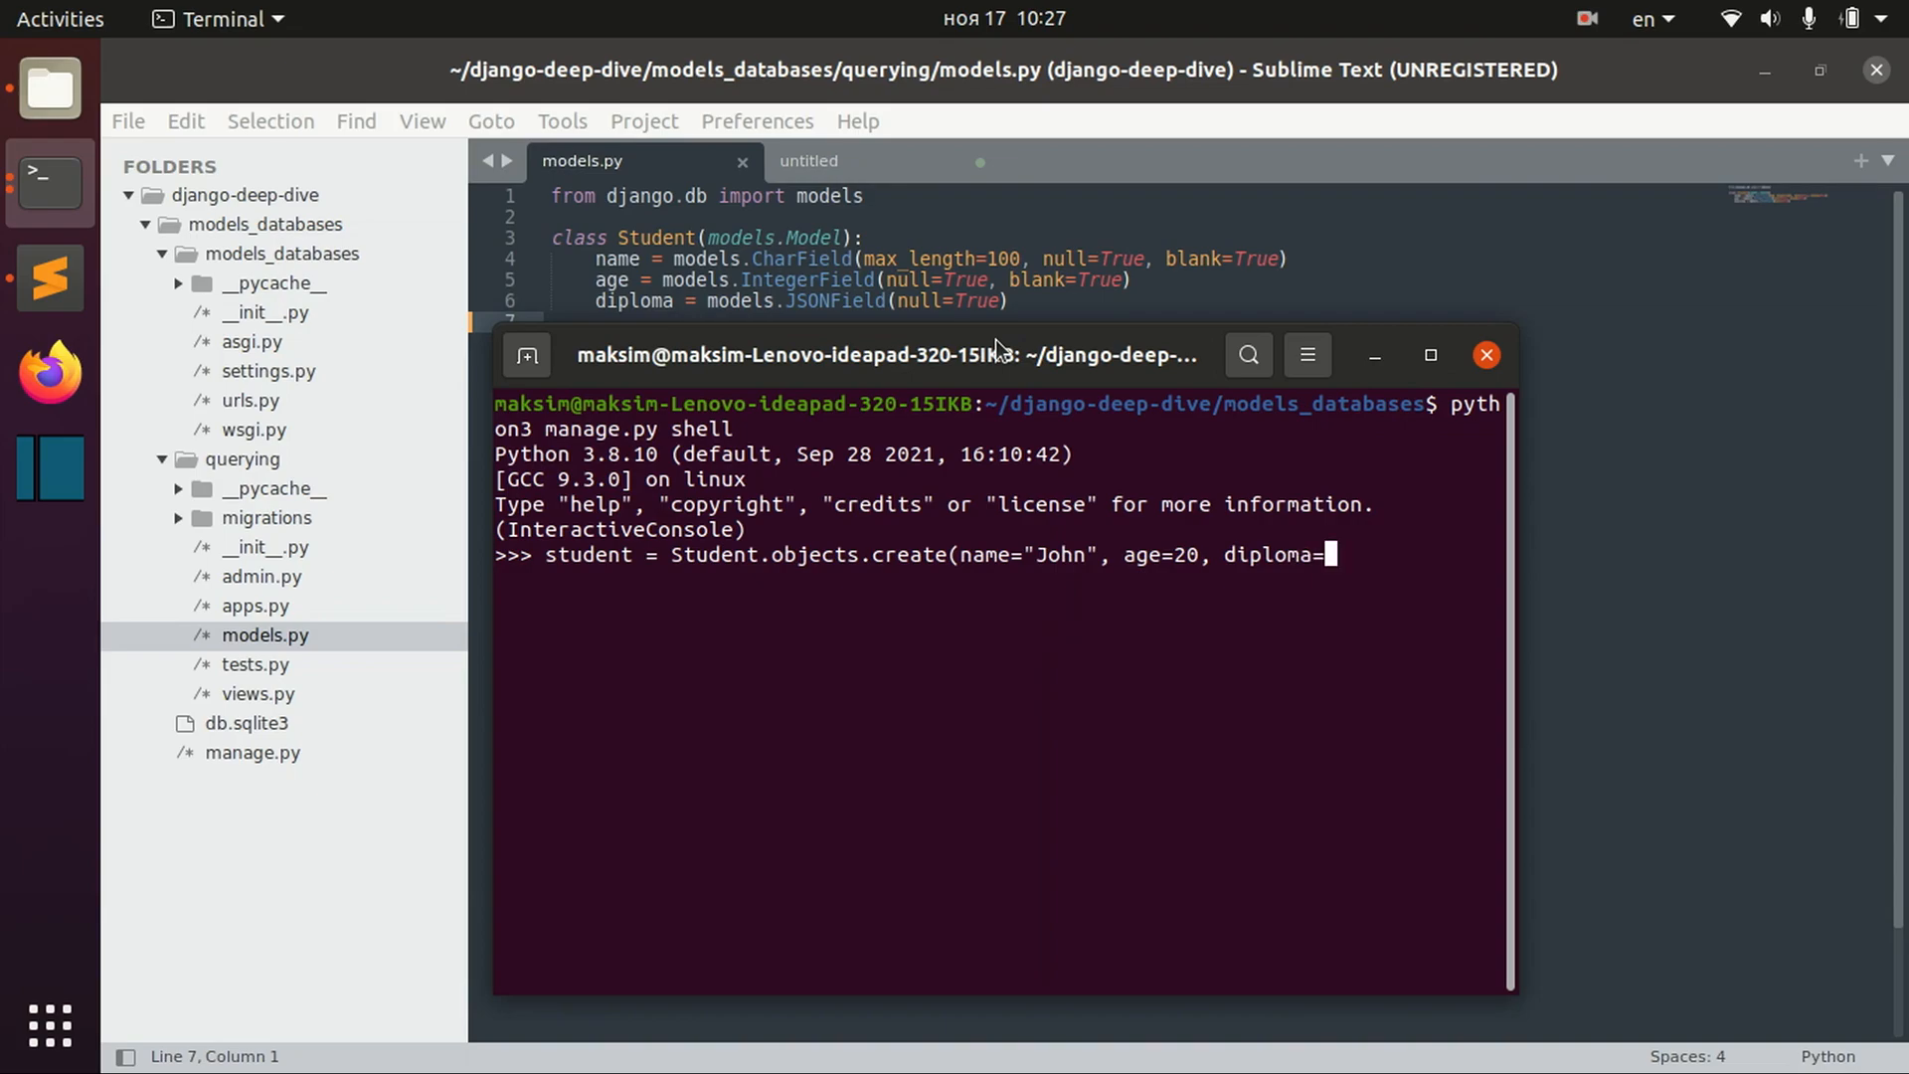
pyautogui.write('{})')
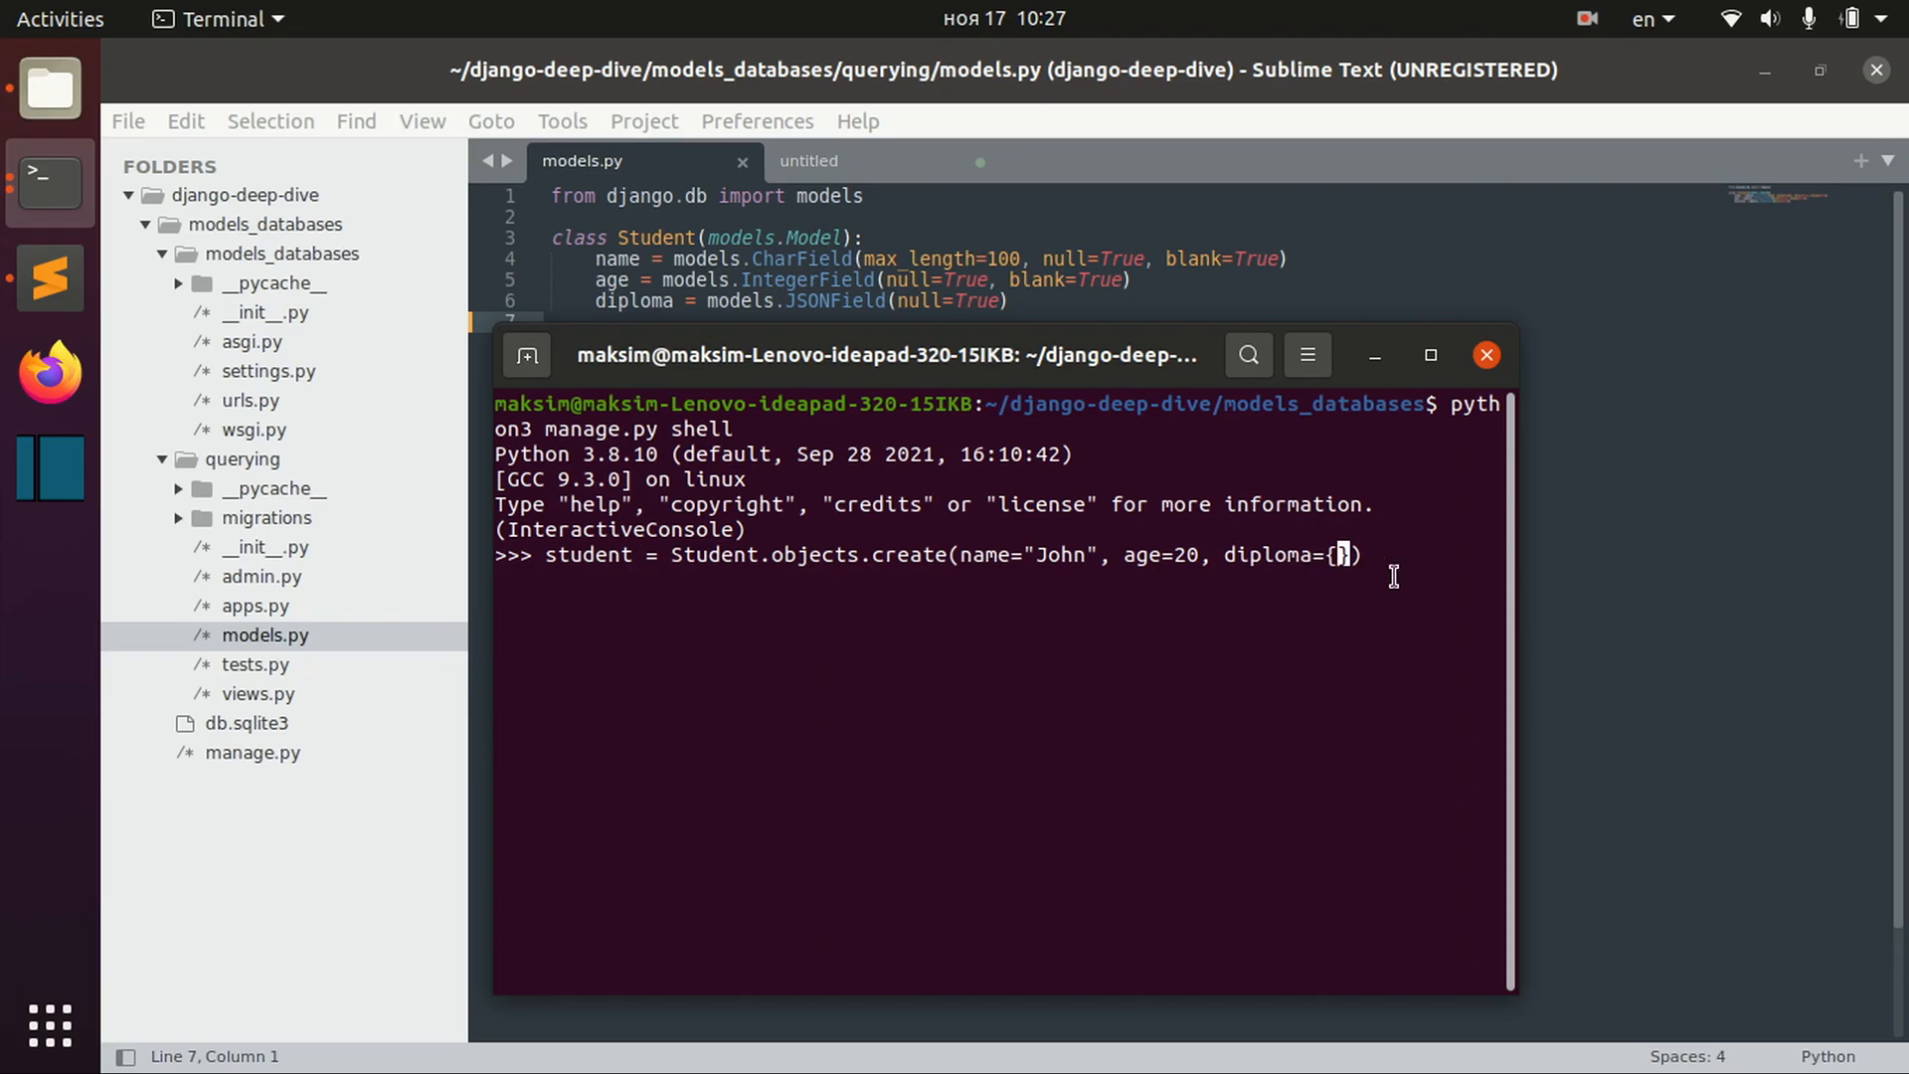
pyautogui.moveTo(1367, 584)
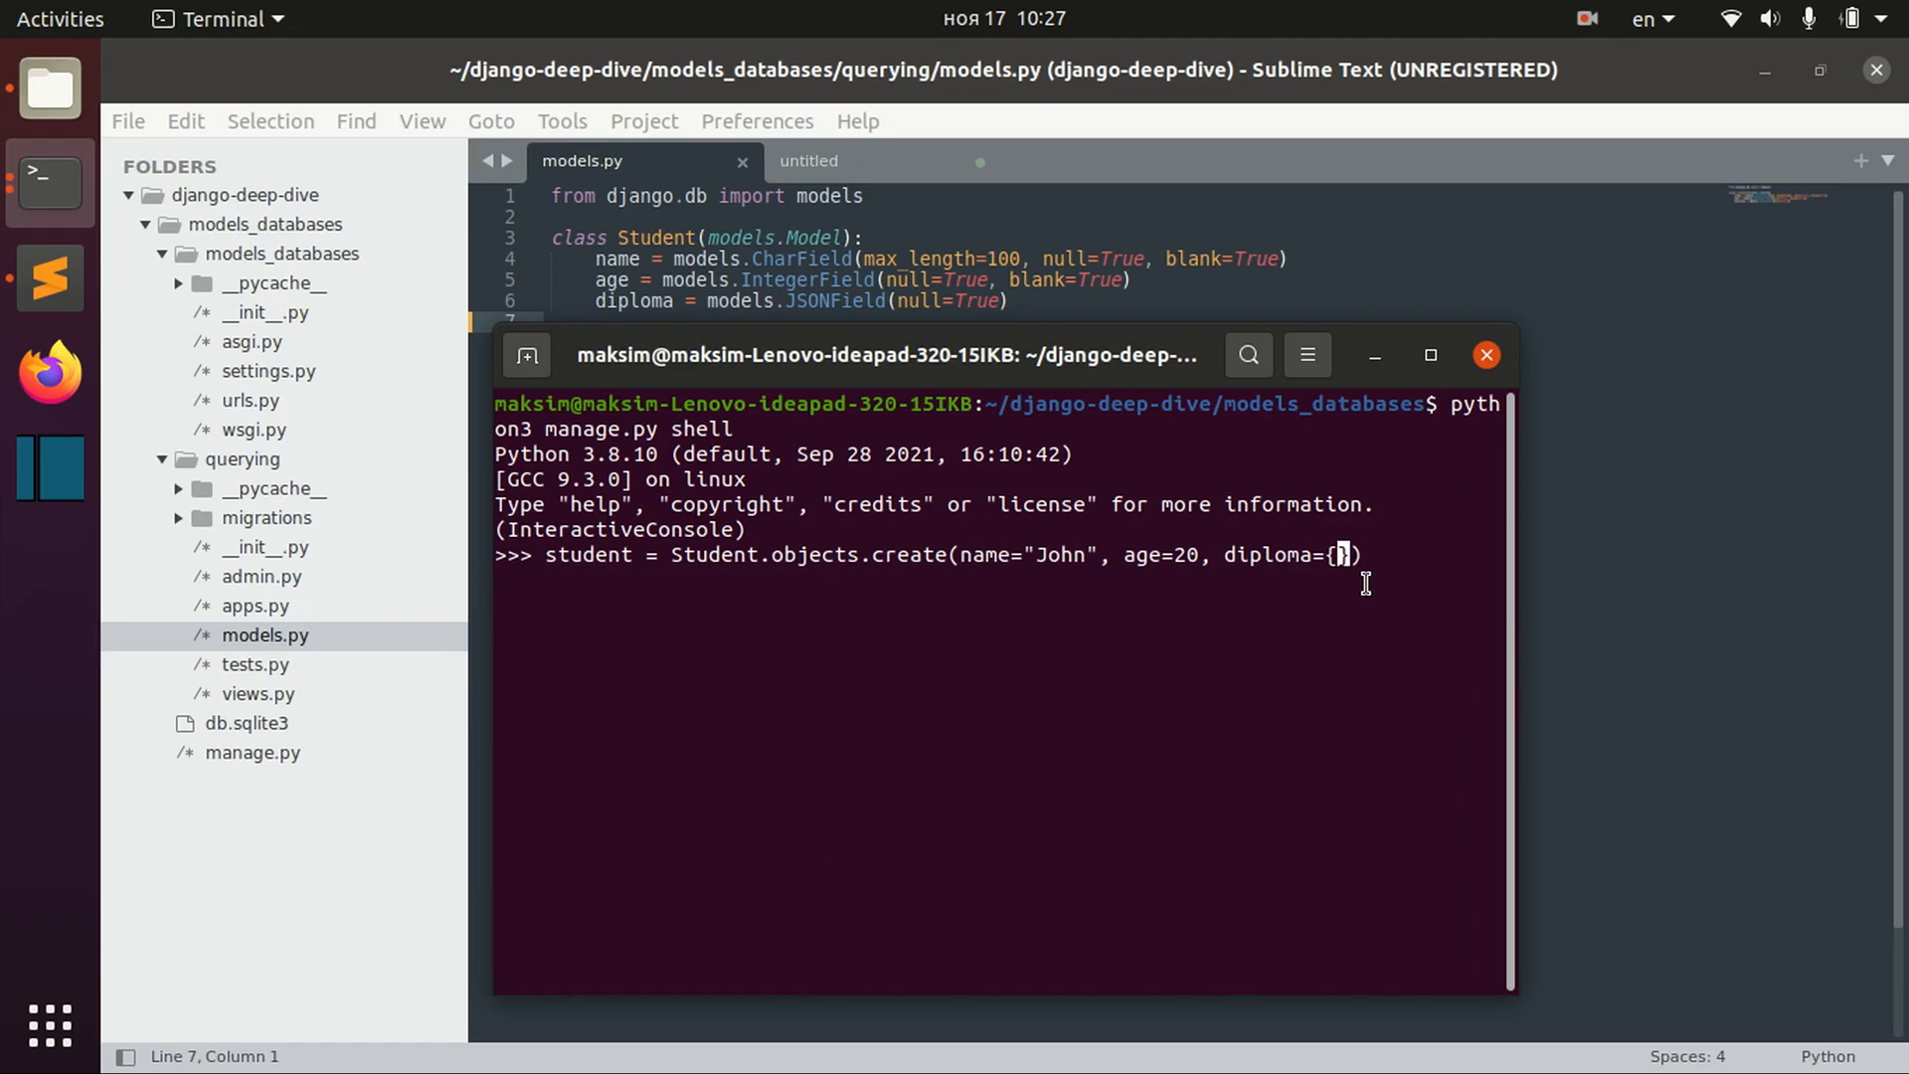
pyautogui.write("'program'")
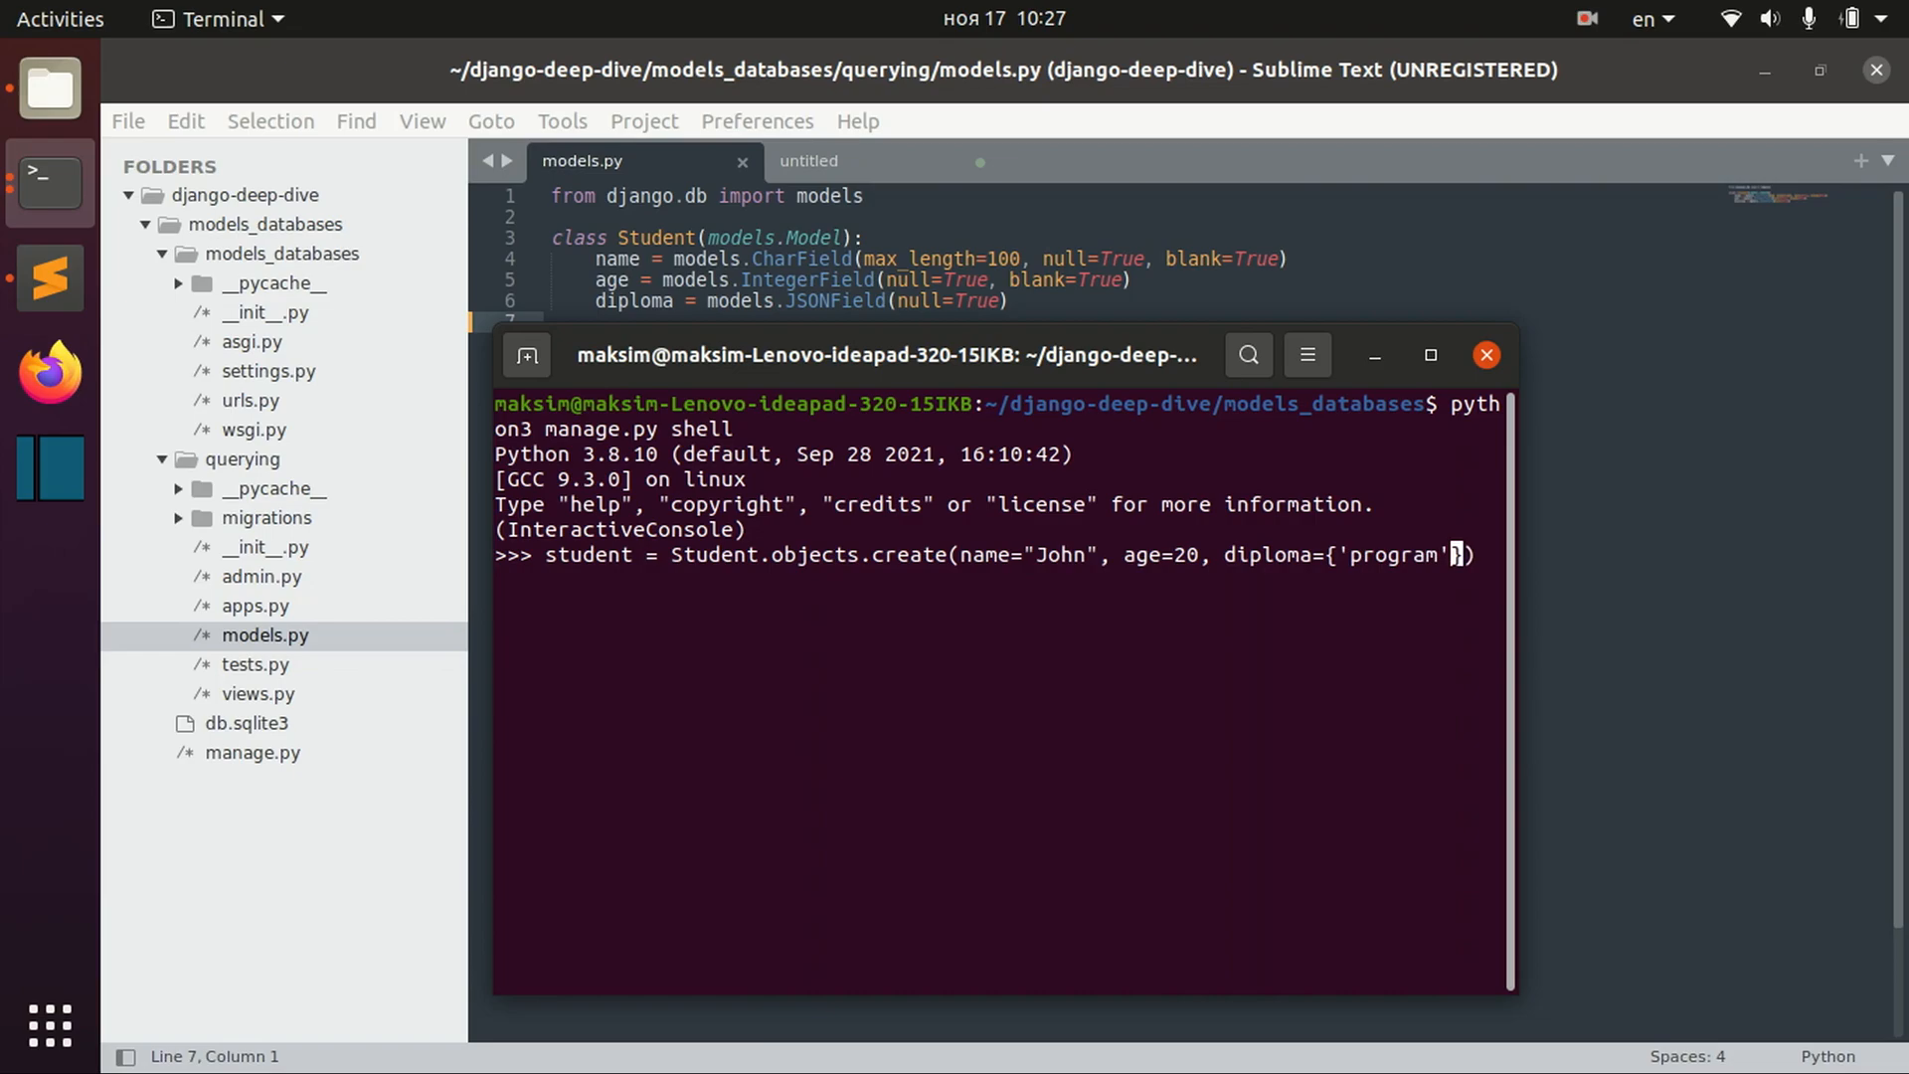
pyautogui.write(":'CS")
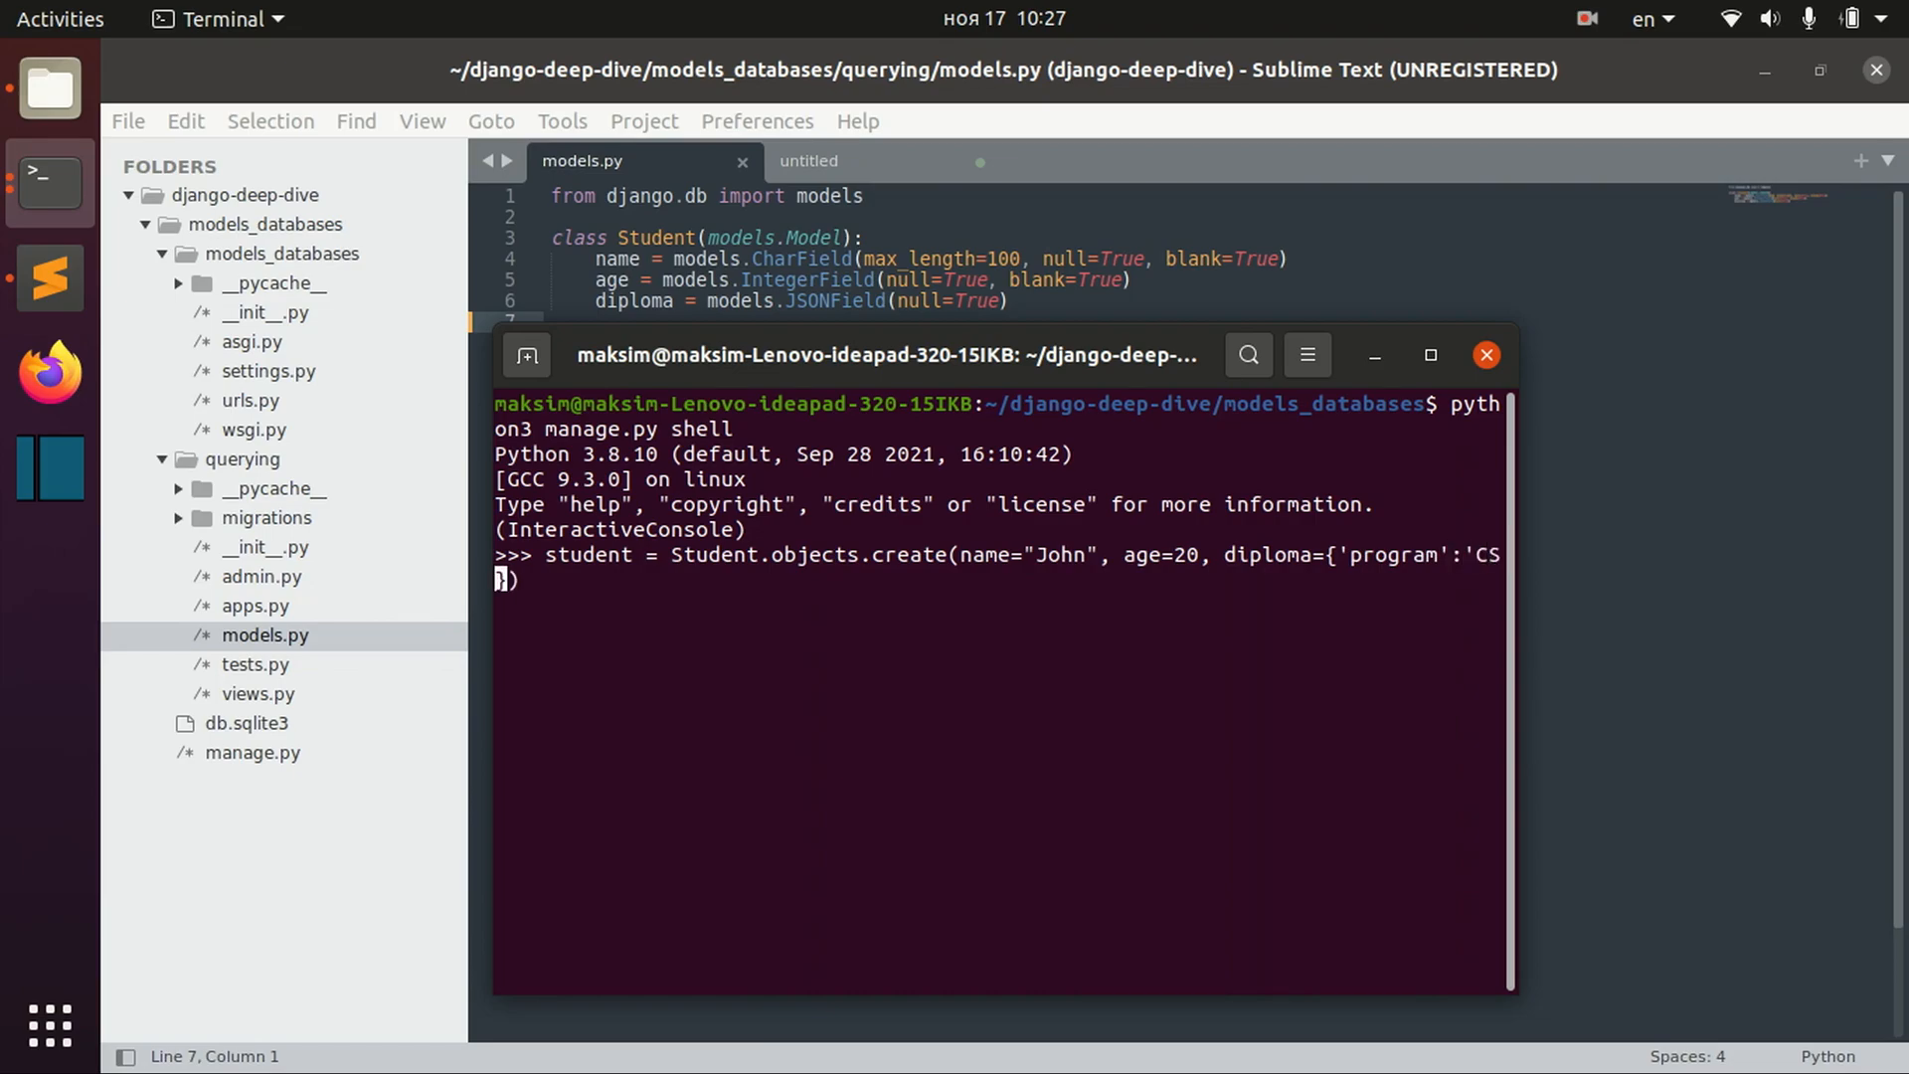
# - Nest a uni dictionary with name and rank 20 inside the diploma
pyautogui.write("', 'uni")
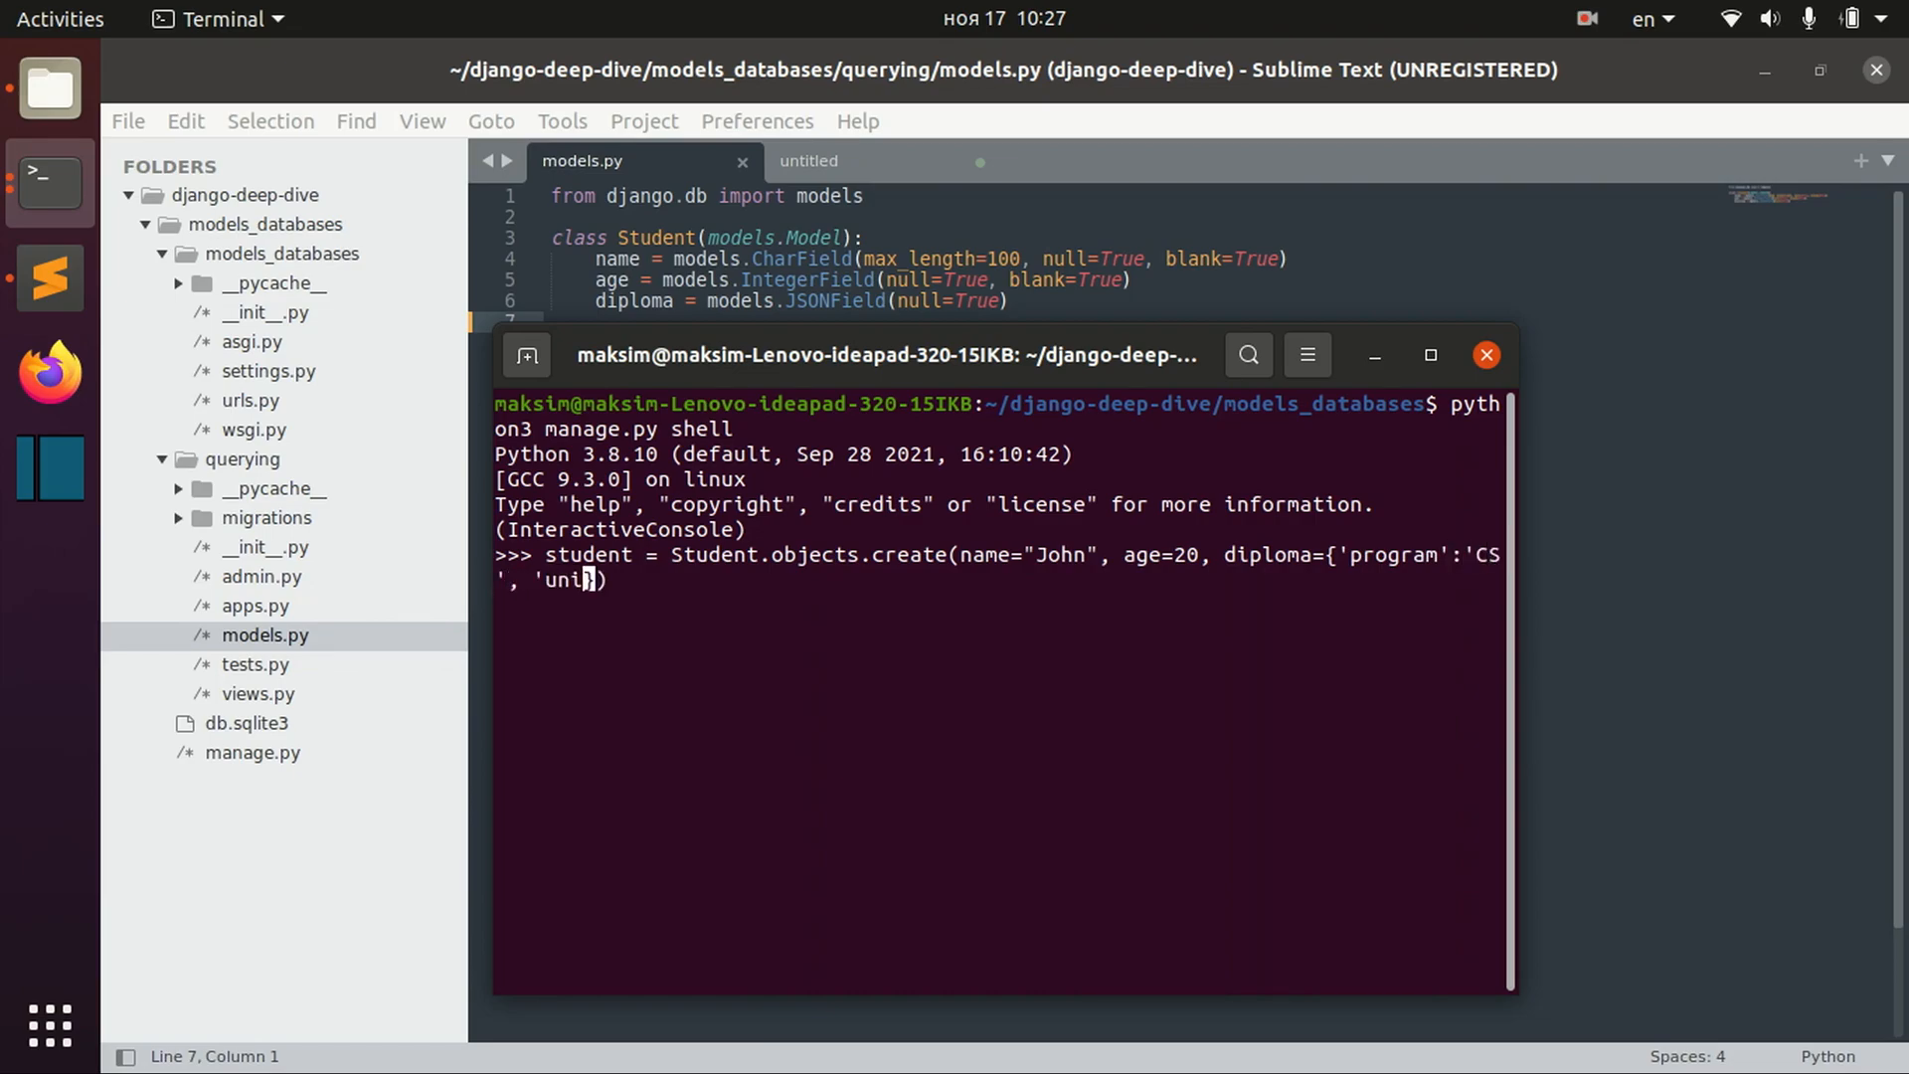
pyautogui.write(':')
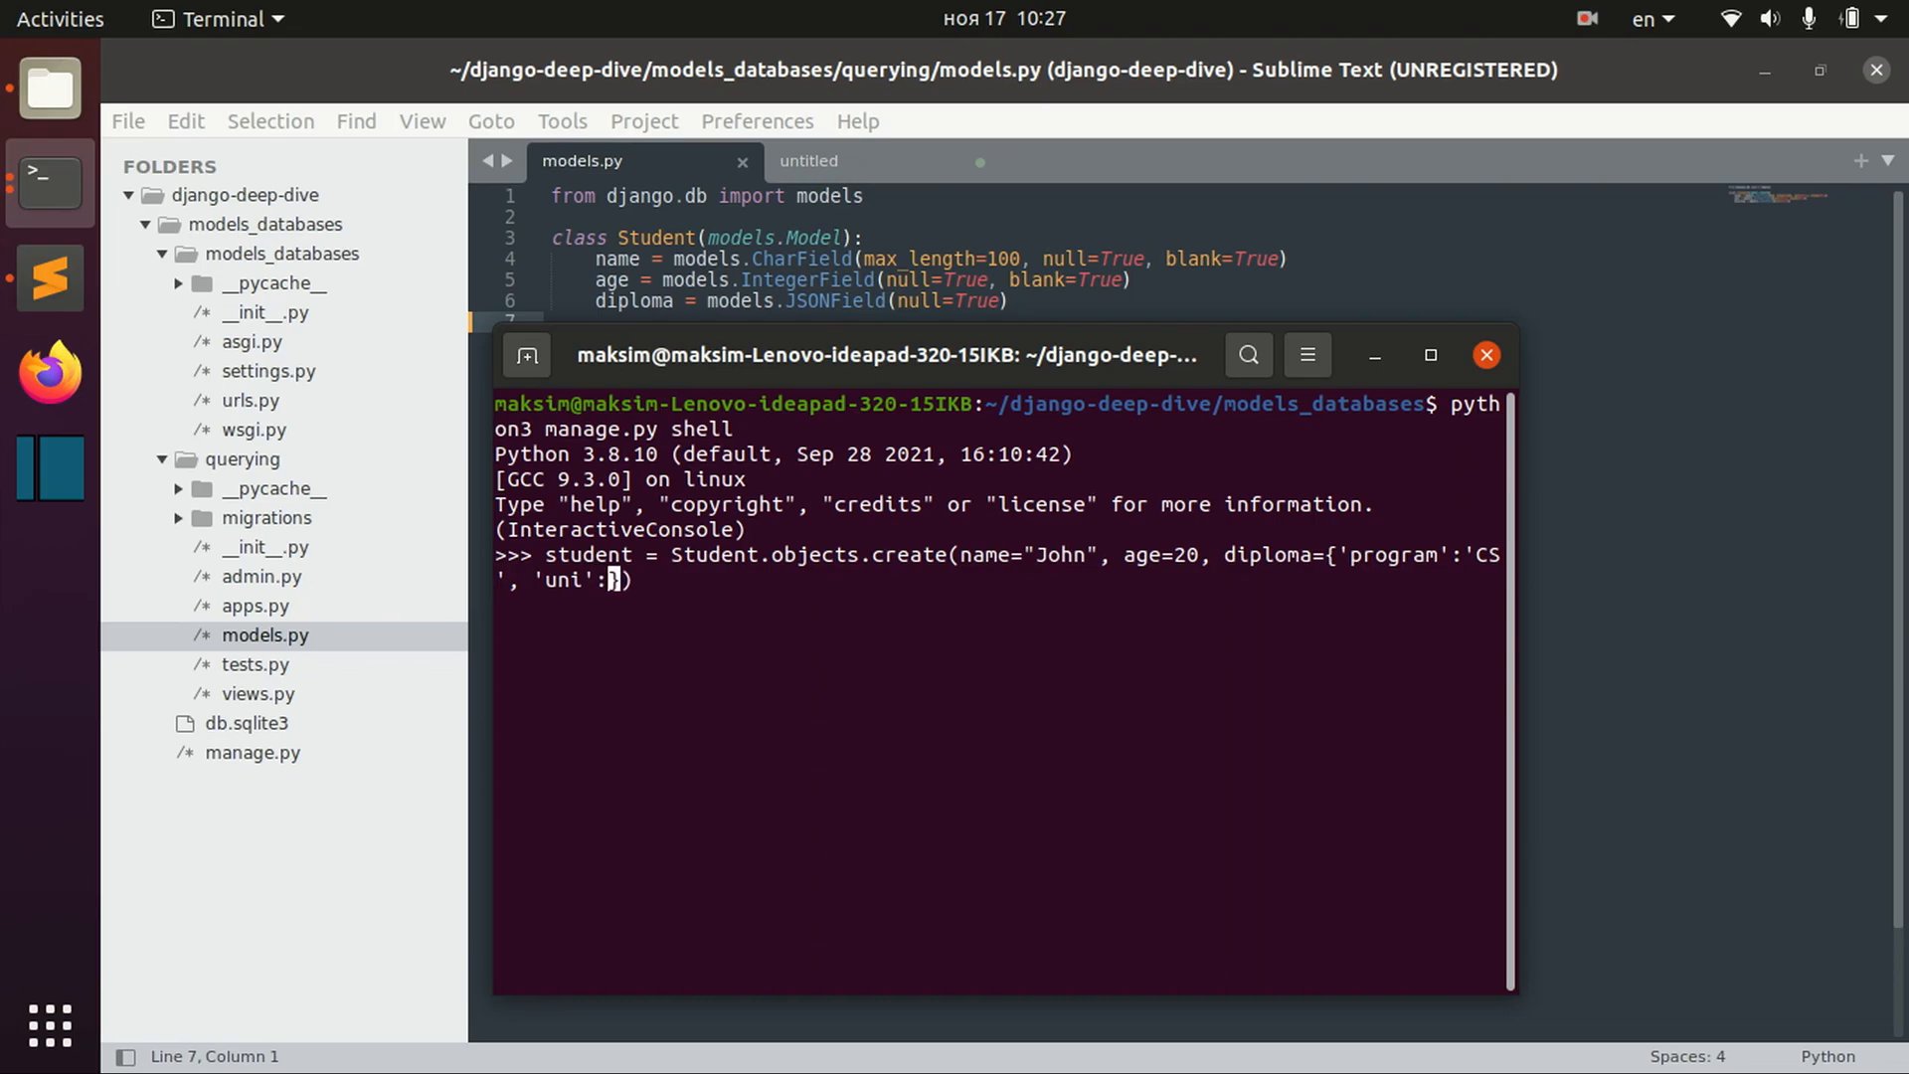
pyautogui.write('{')
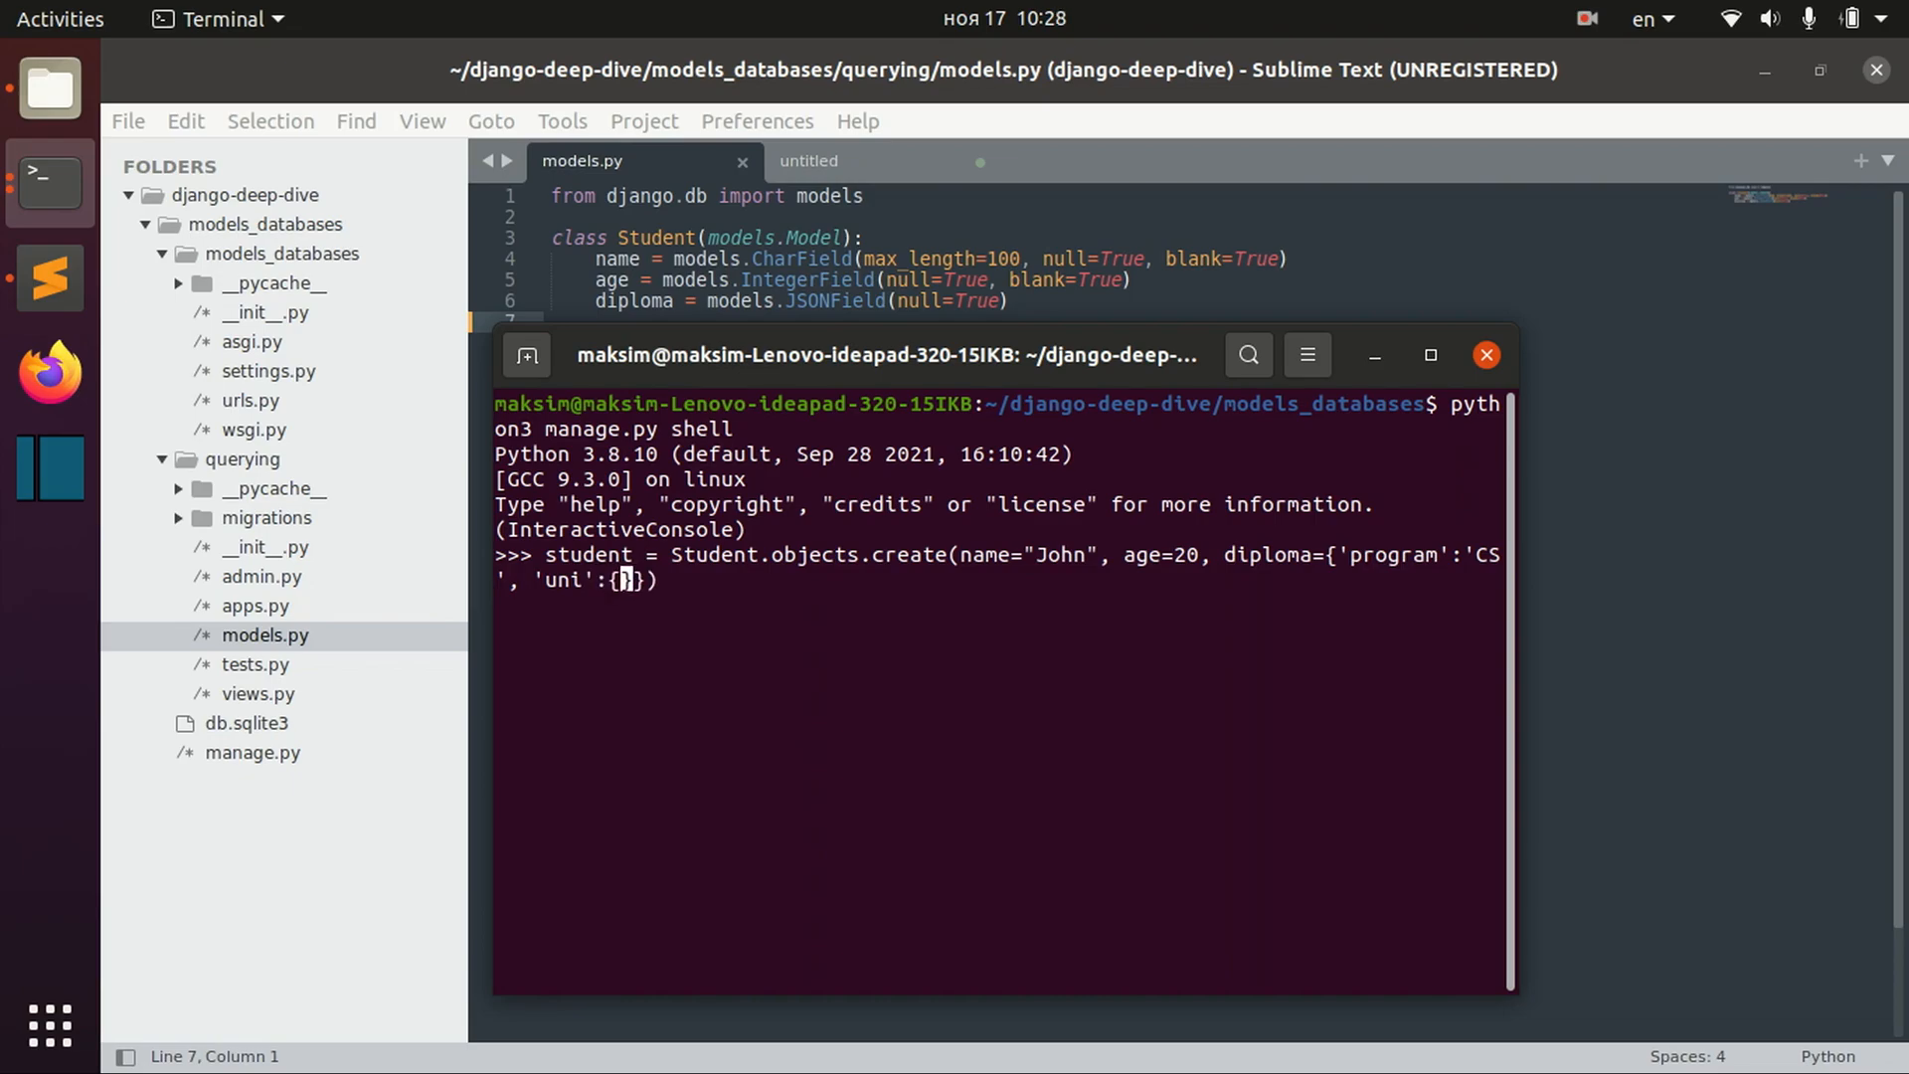
pyautogui.write("'name':'Uni',")
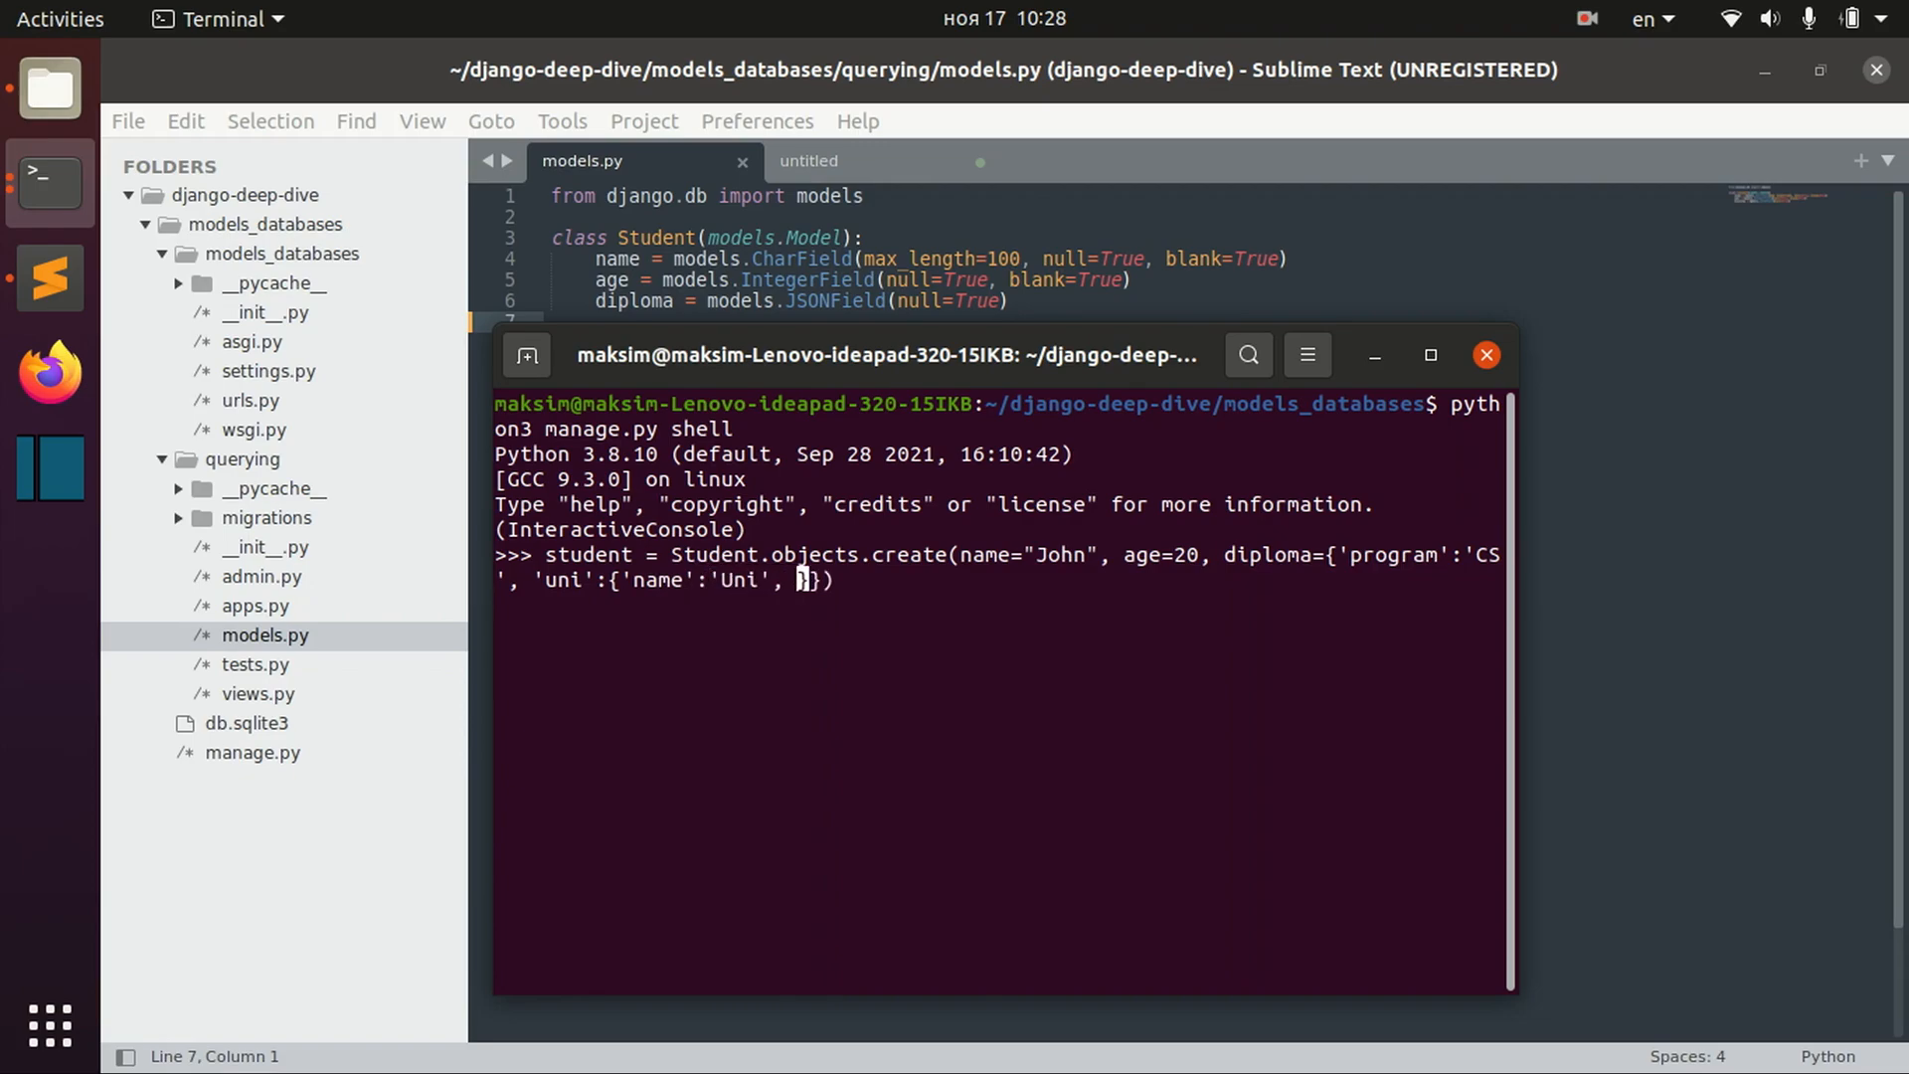
pyautogui.write('rank')
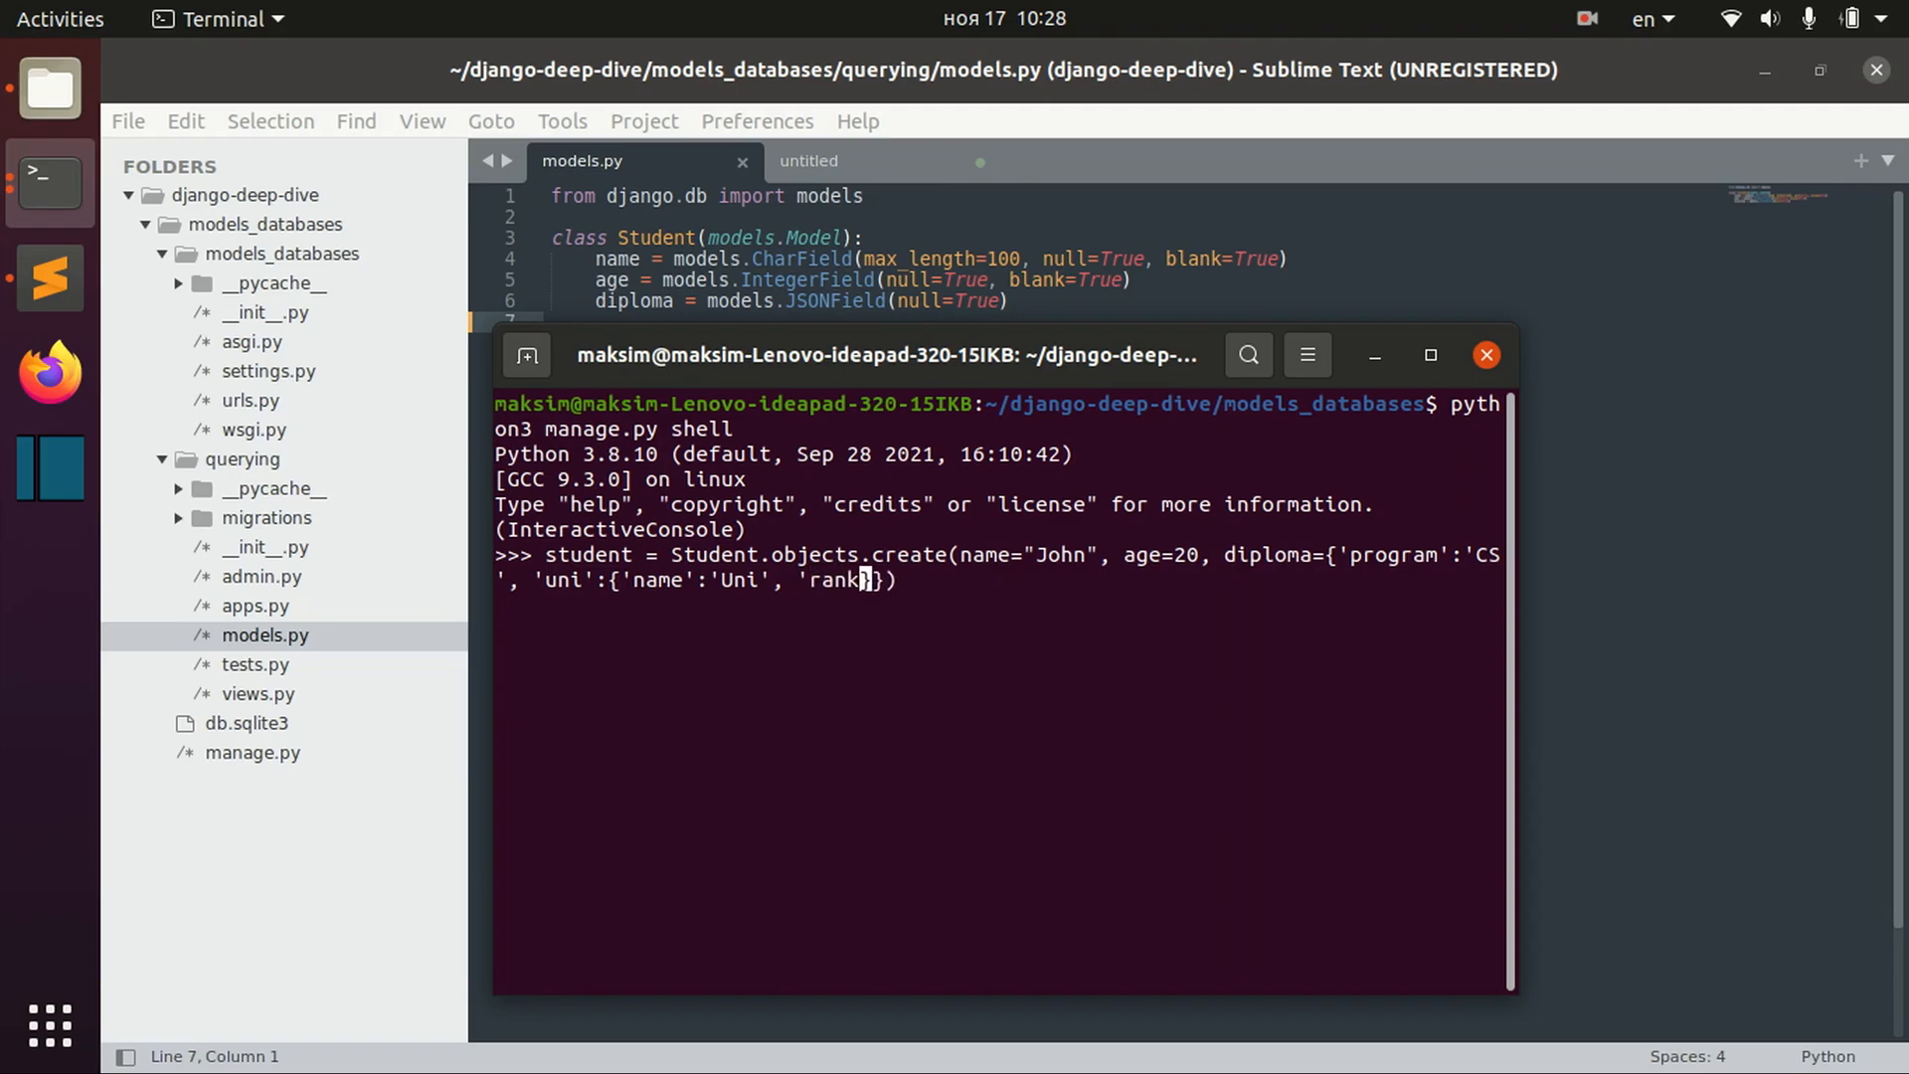
pyautogui.write(':')
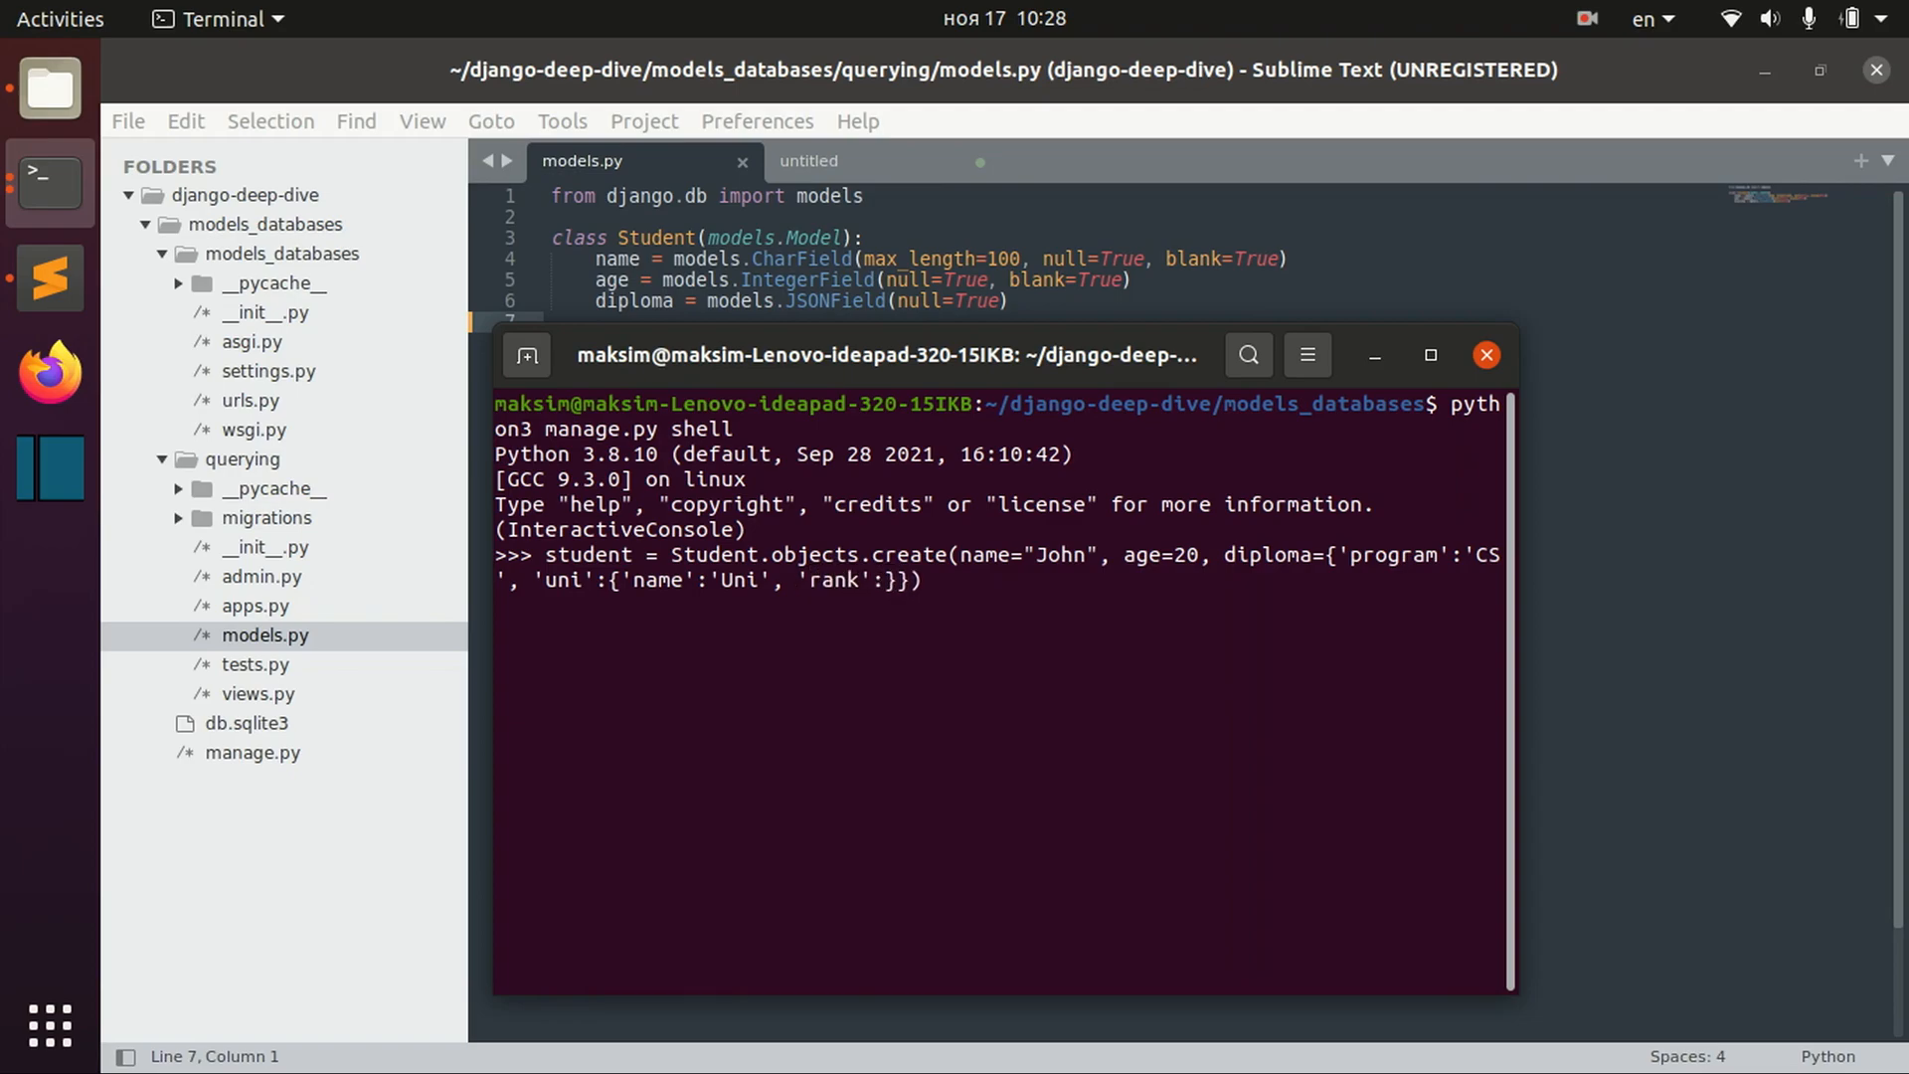
pyautogui.write('20')
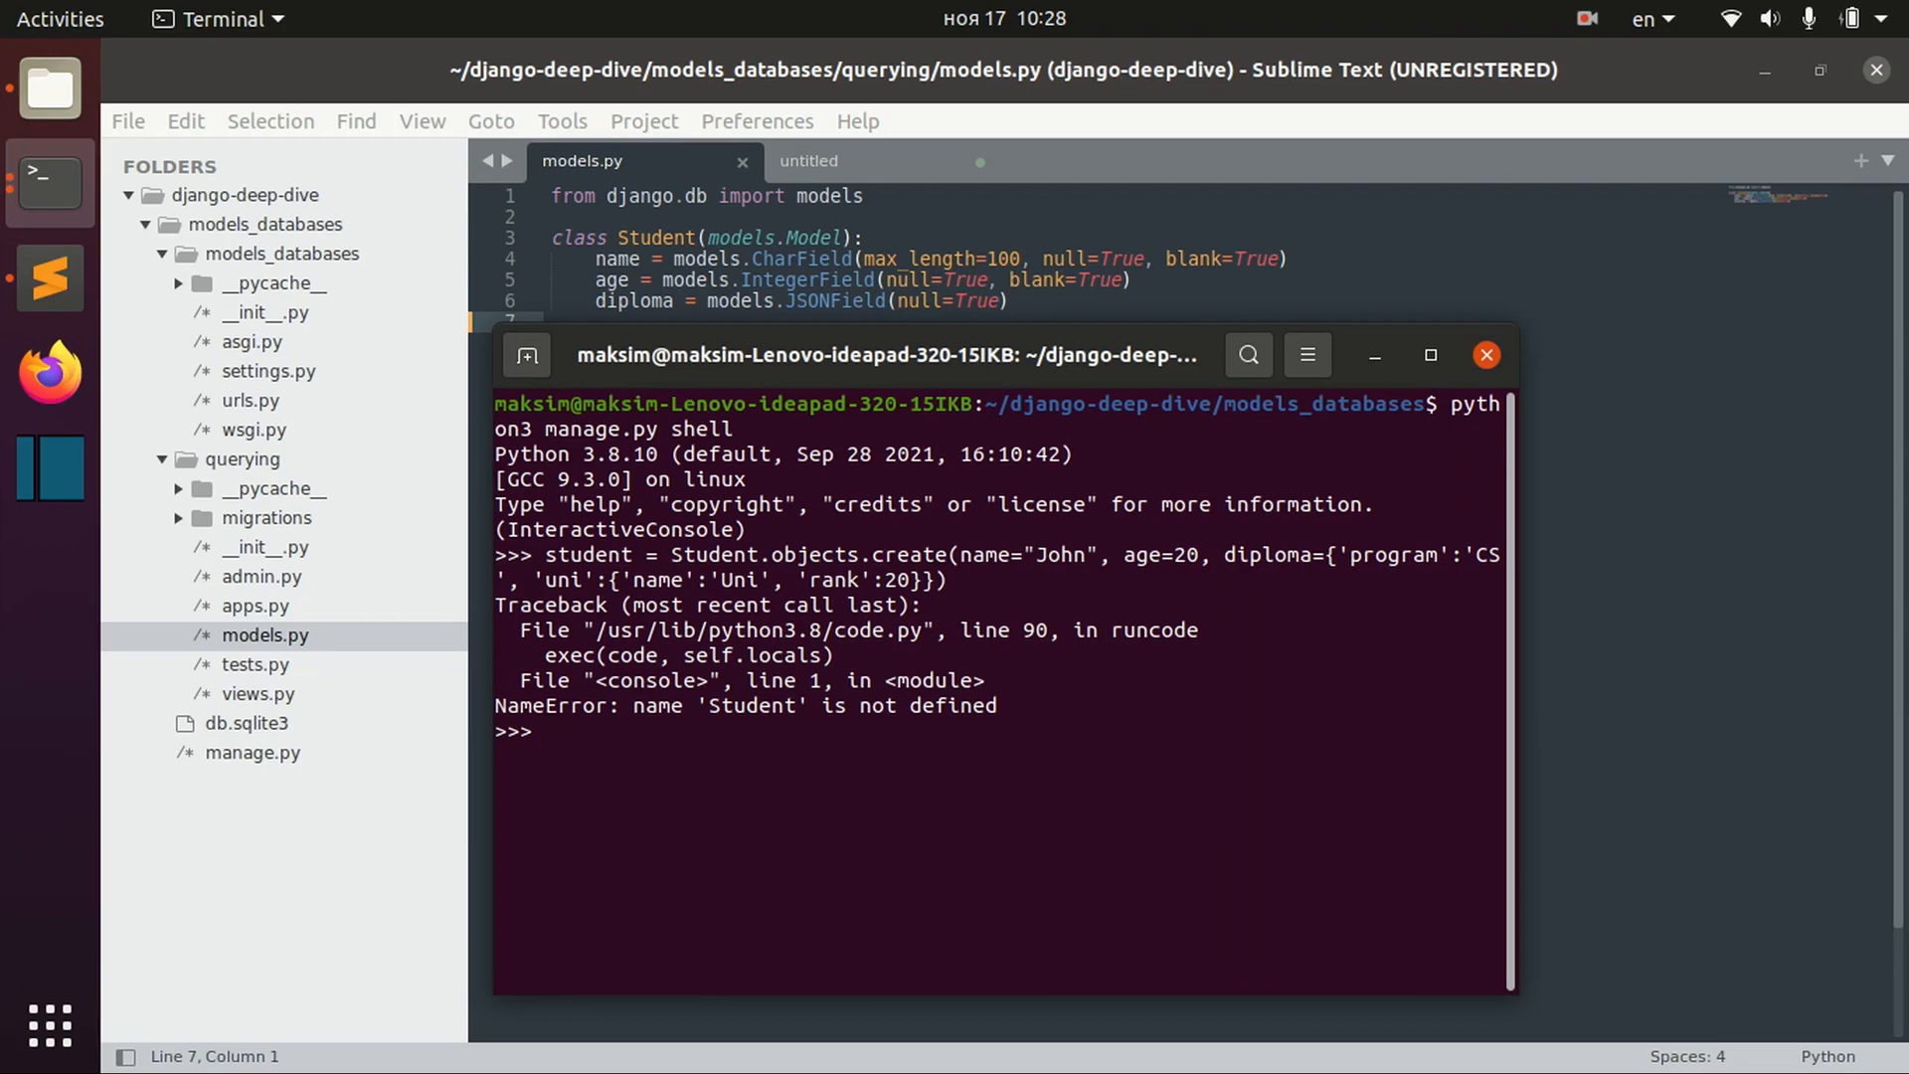
# - Import Student from querying.models, rerun the create call and save the student
pyautogui.write('from')
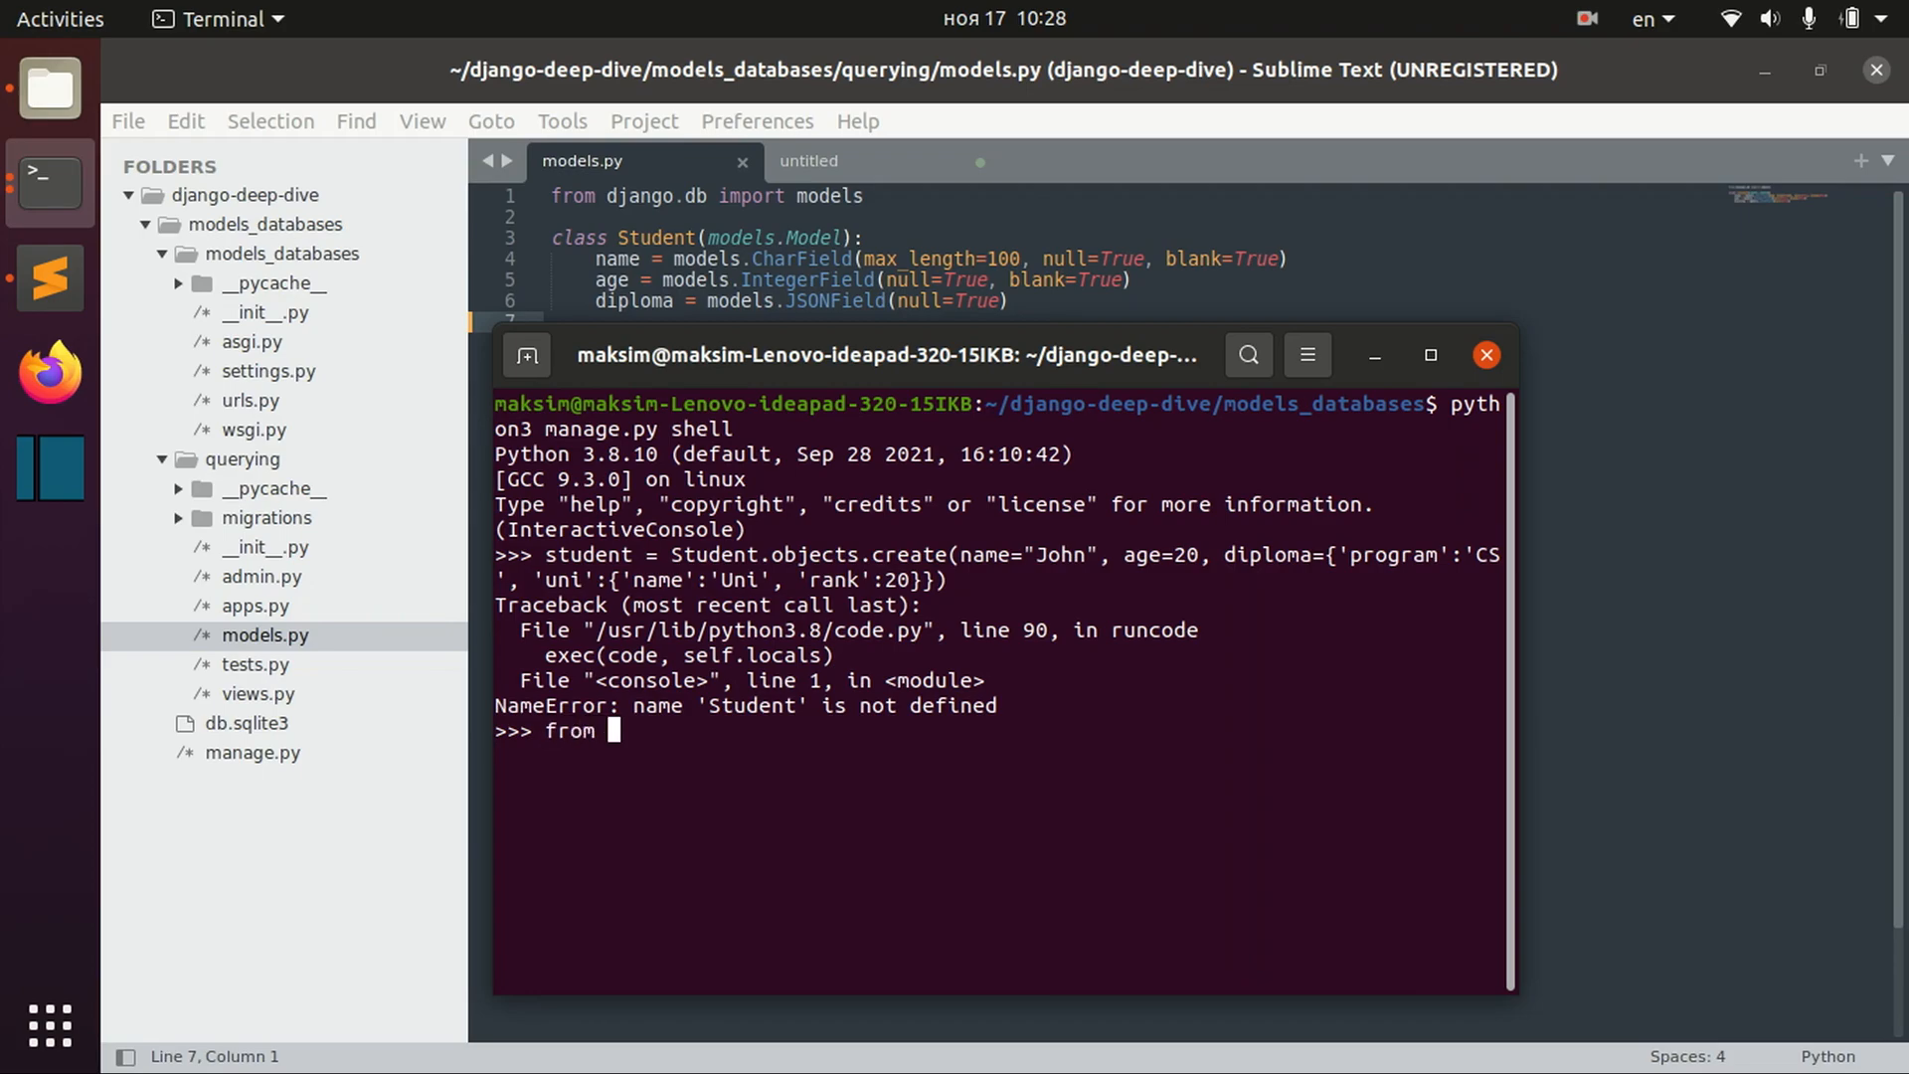
pyautogui.write('querying.models import Student')
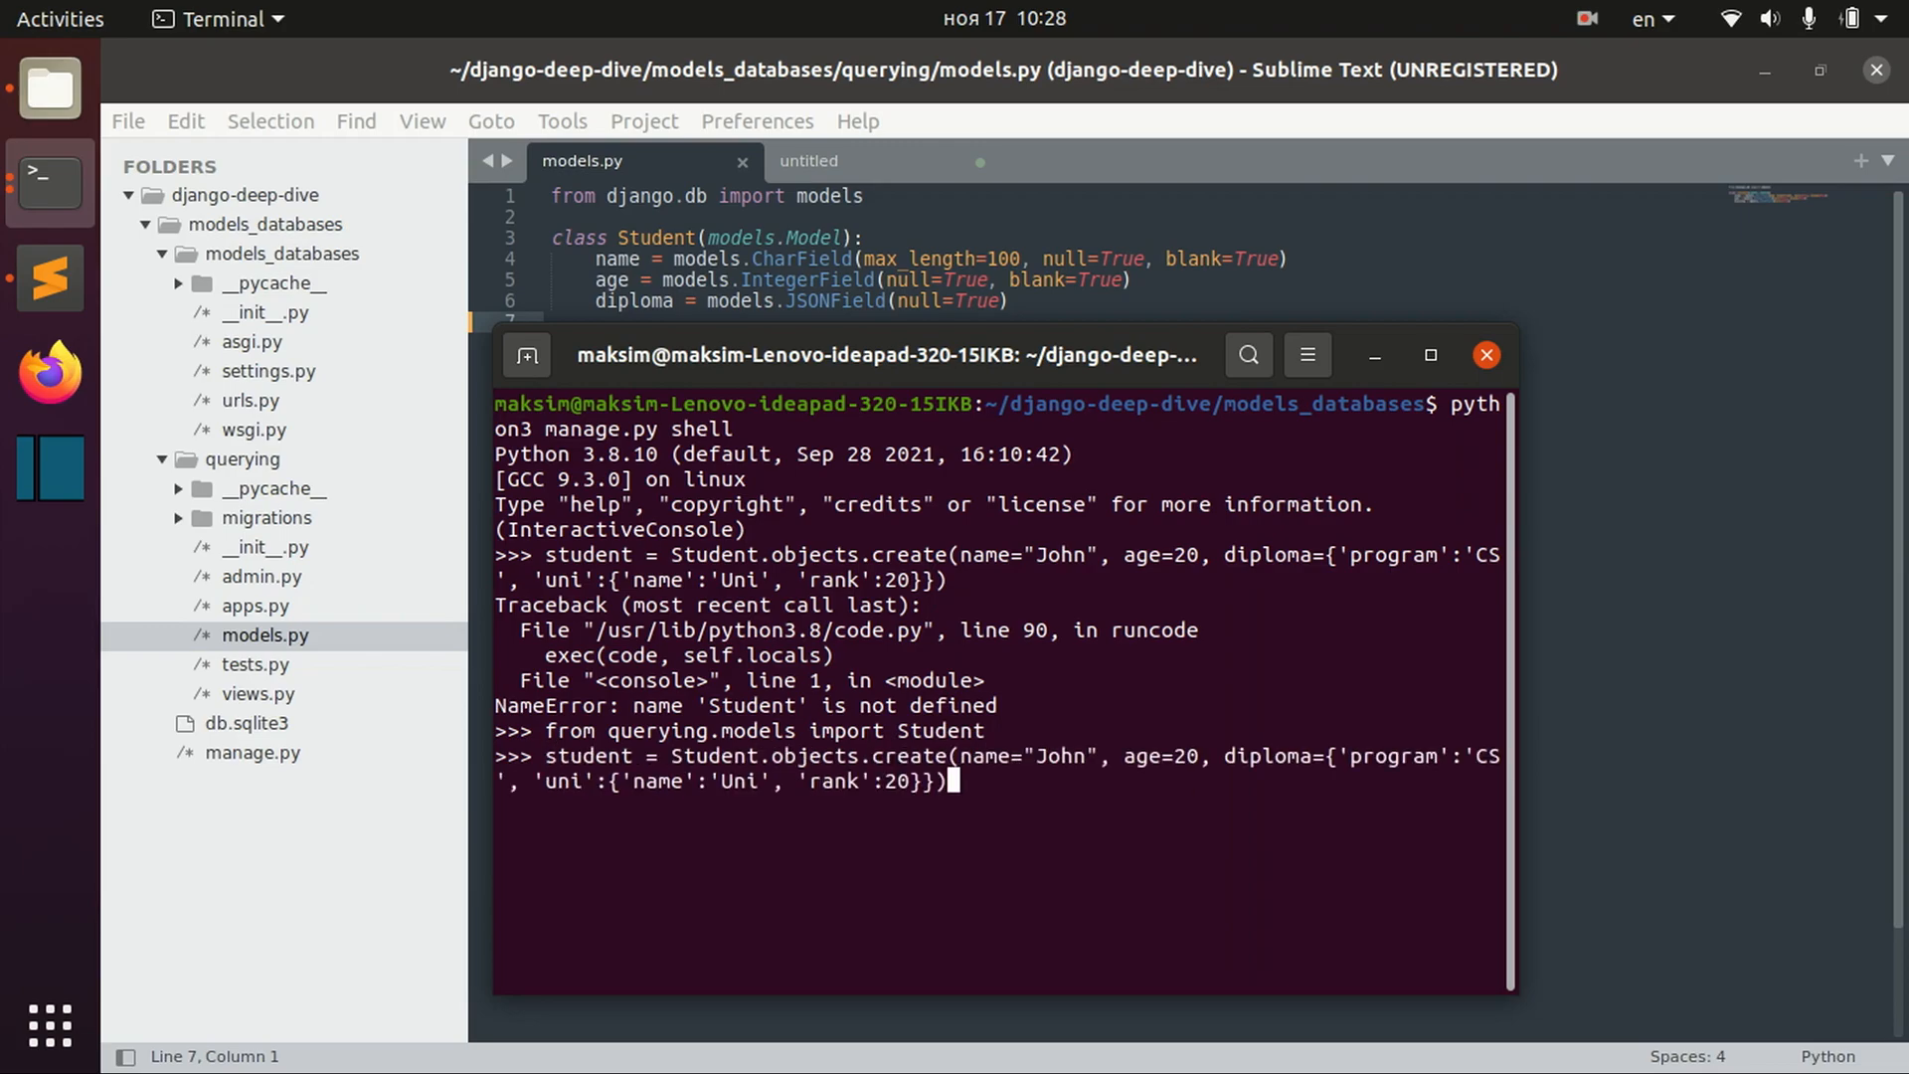
pyautogui.write('student.save(')
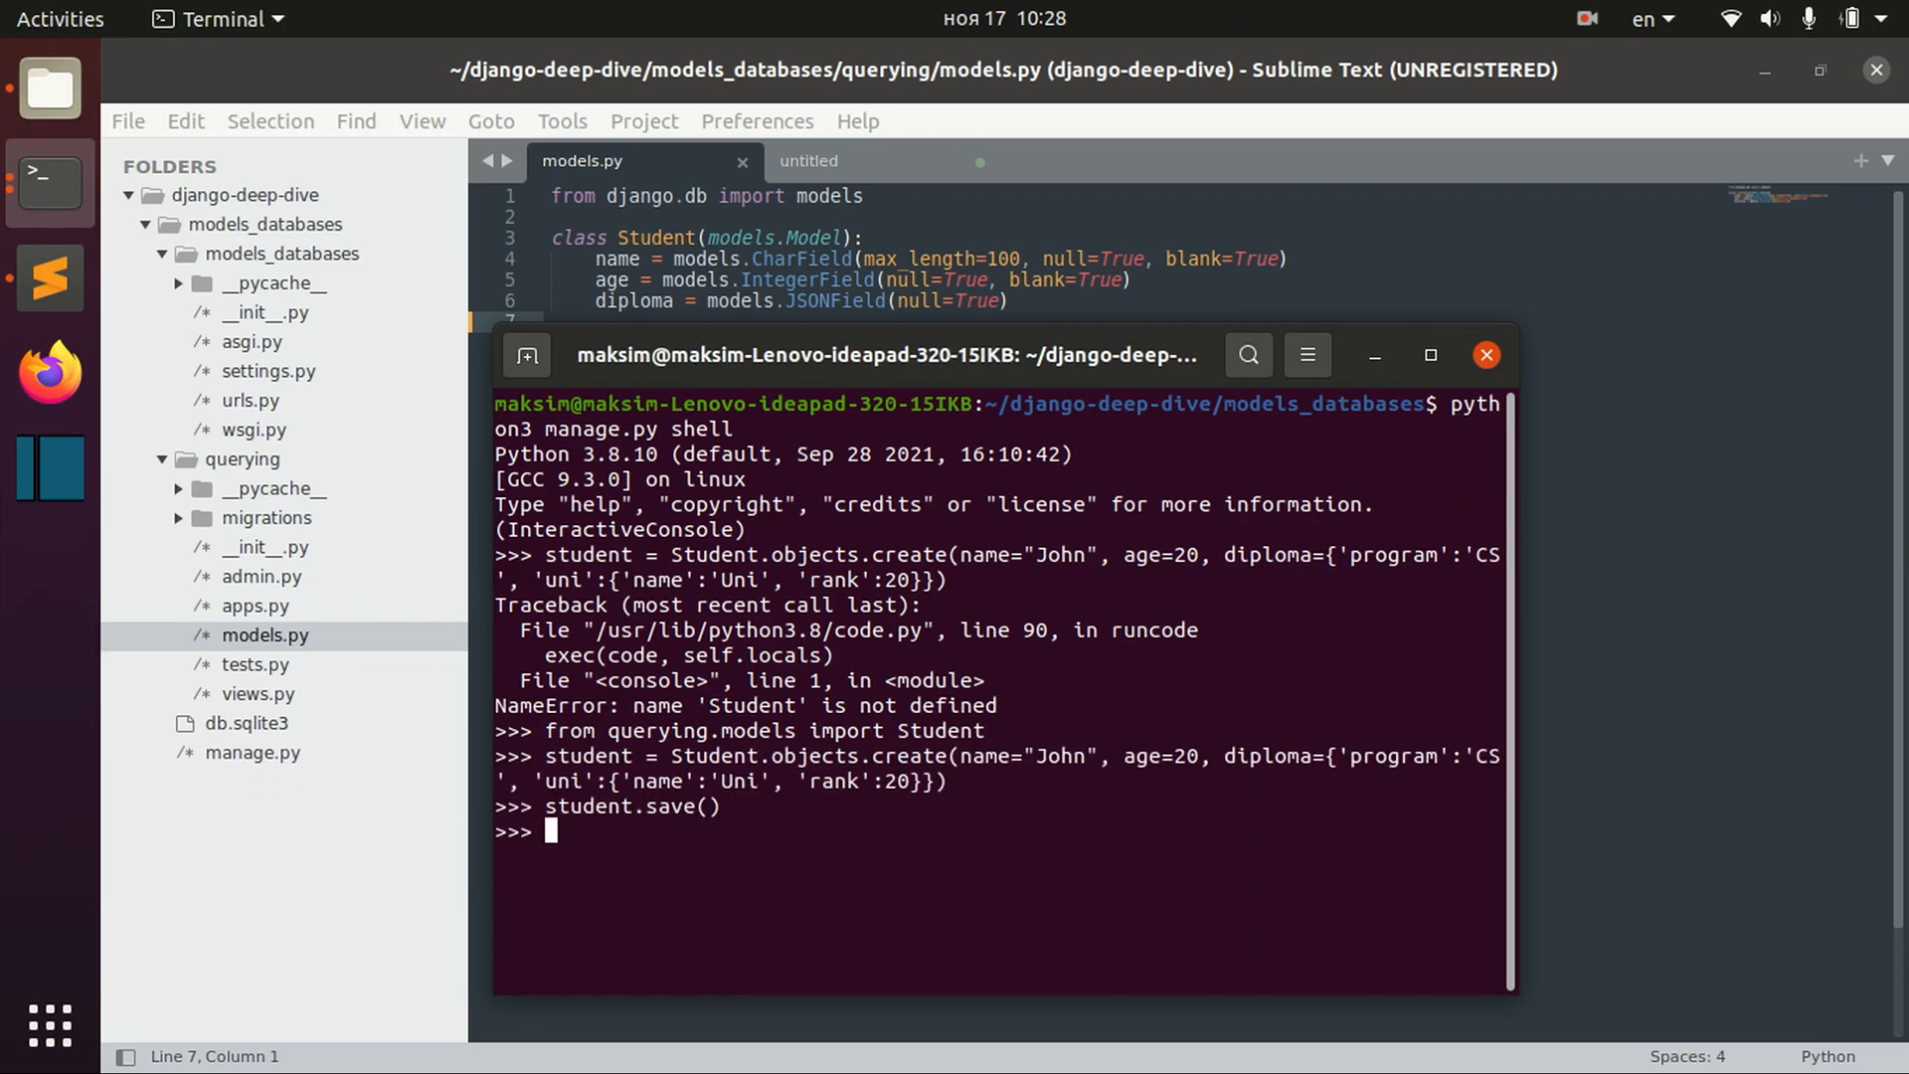
pyautogui.write('student')
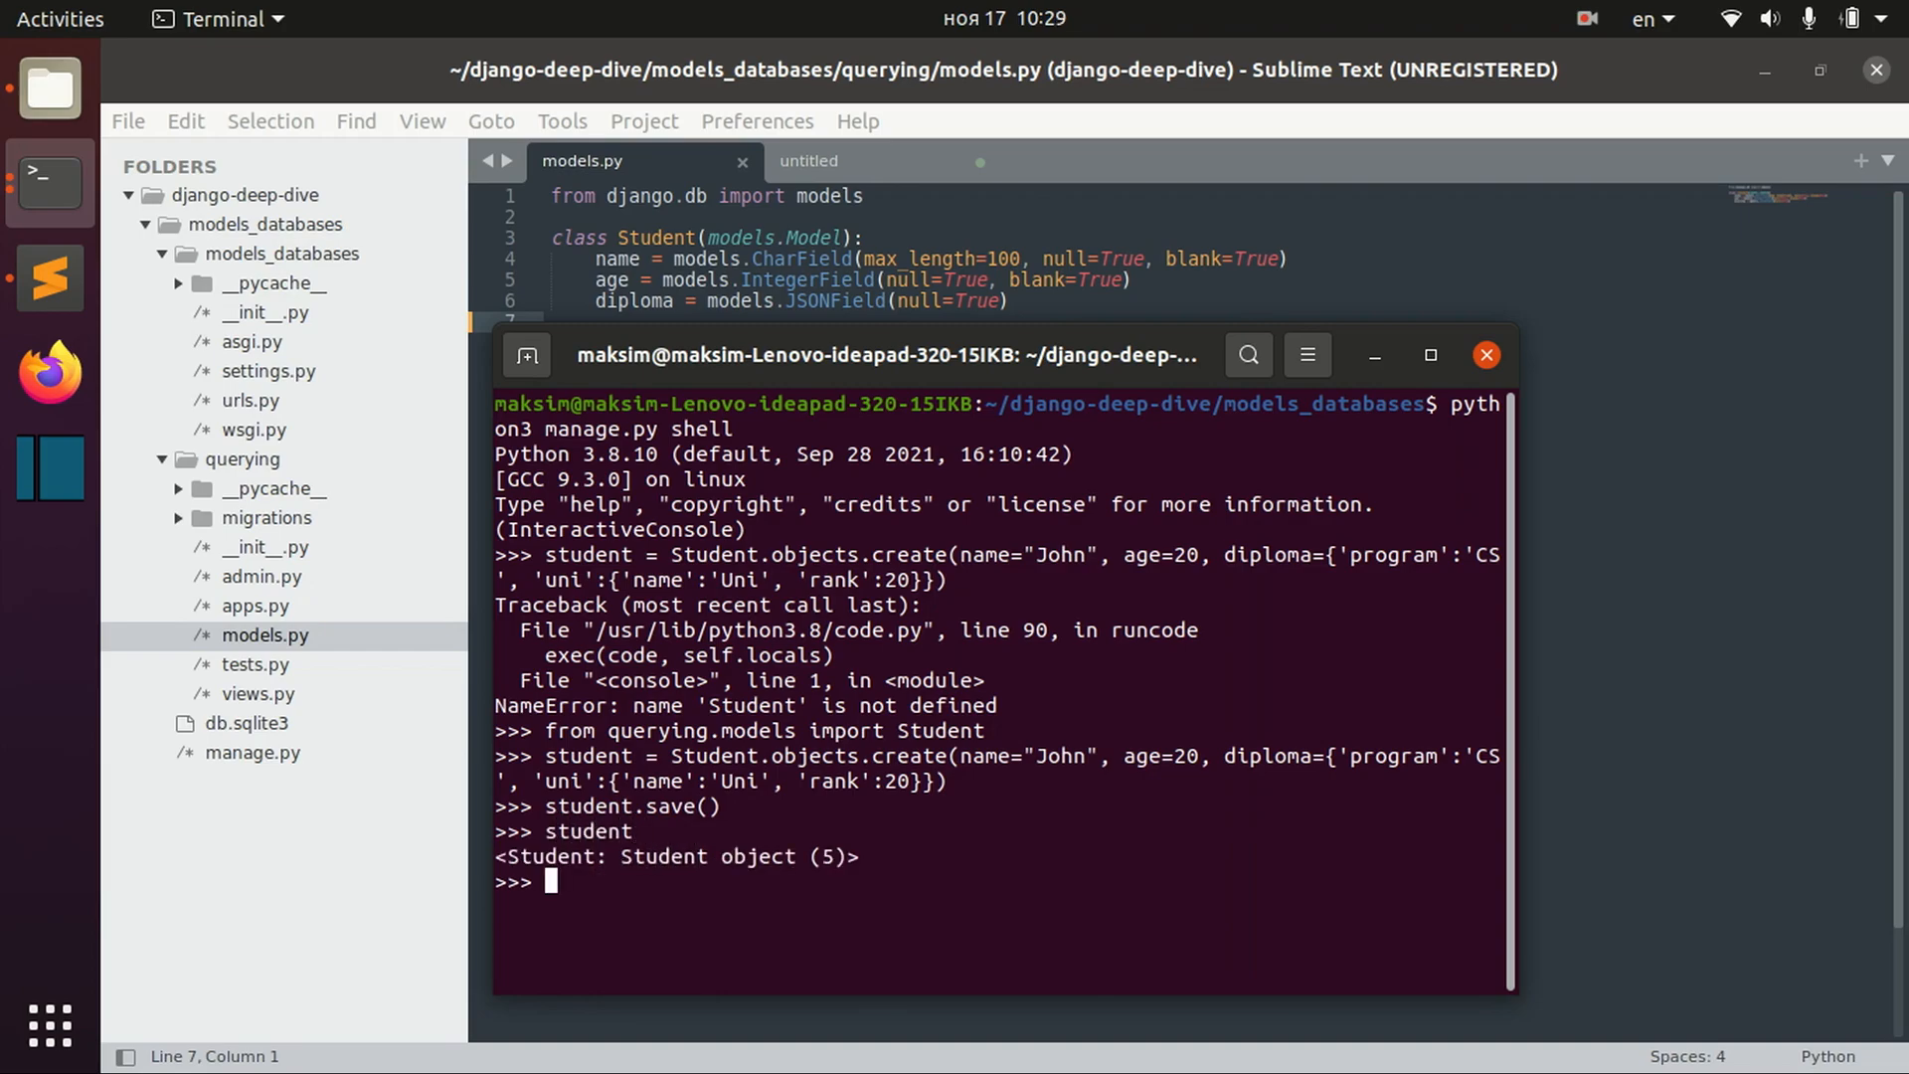
# - Filter students by diploma__program='CS', returning objects 4 and 5
pyautogui.press('Return')
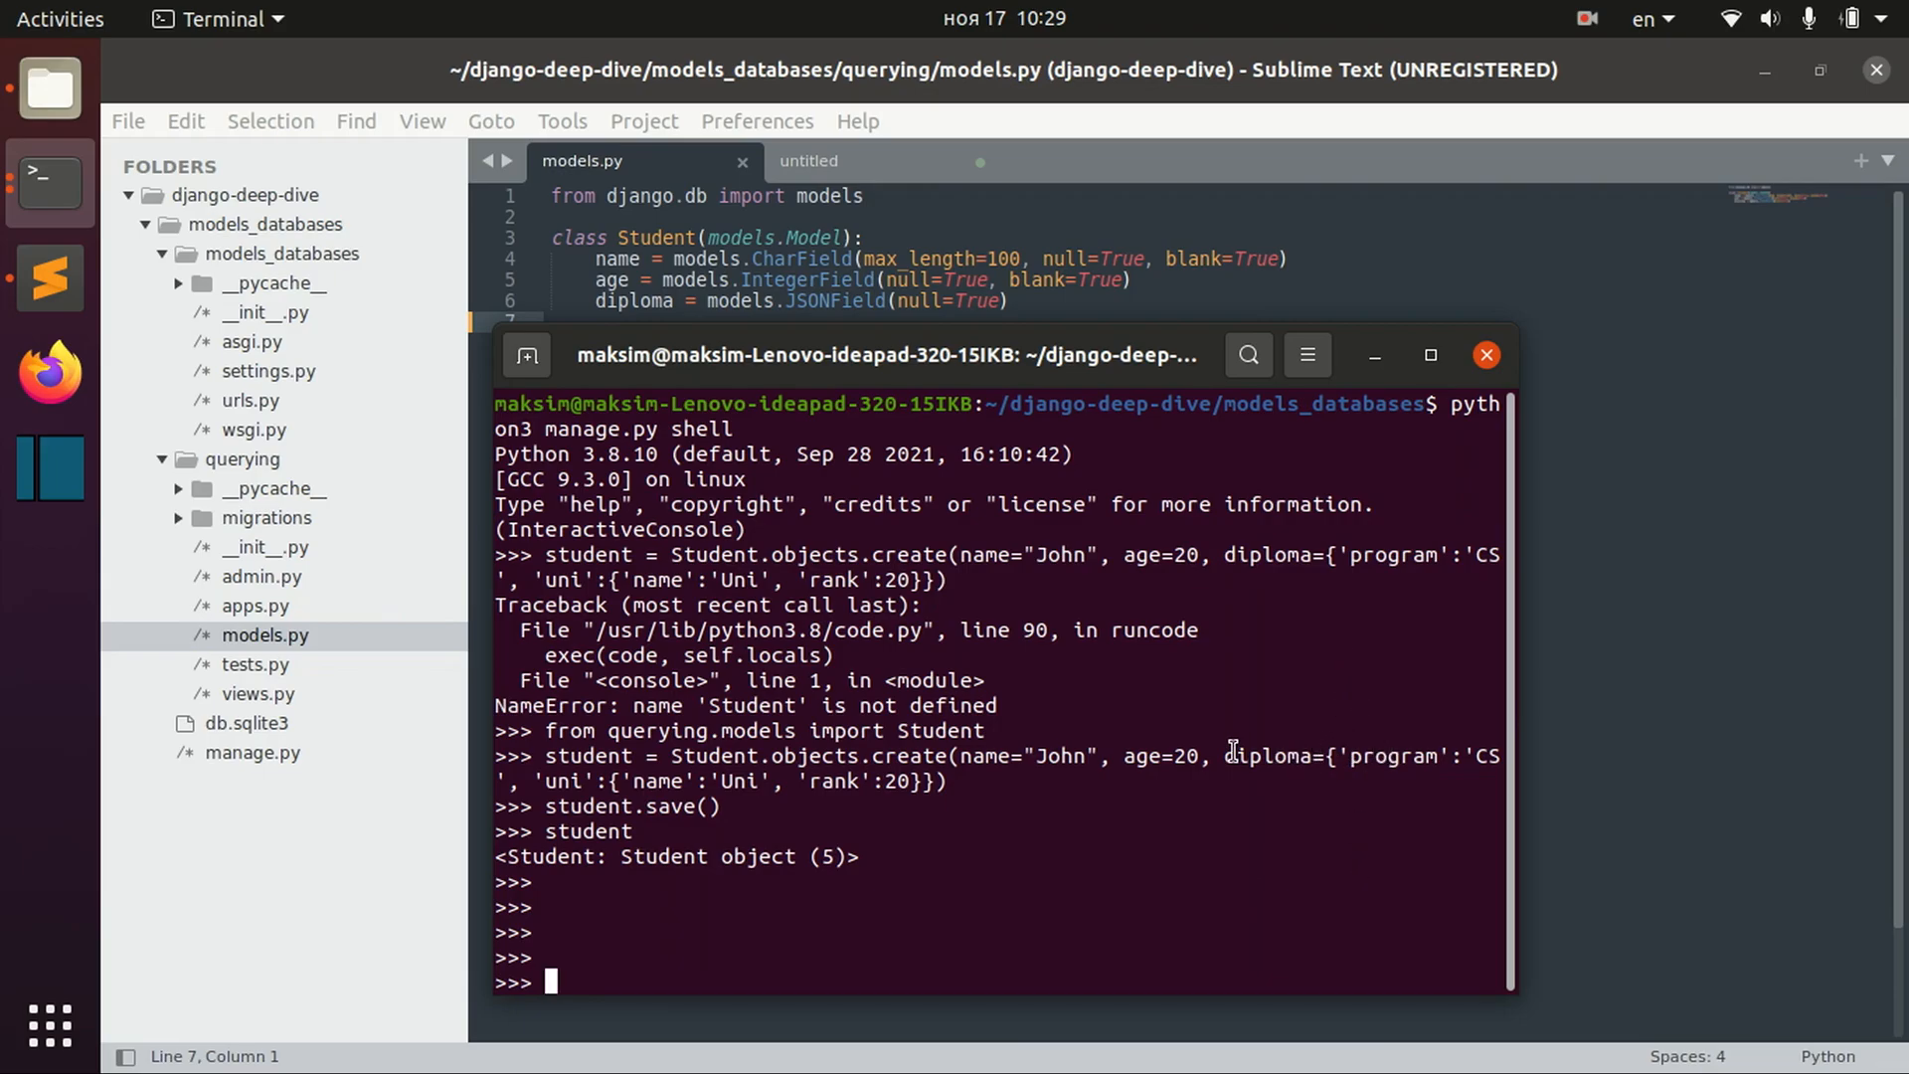
pyautogui.doubleClick(1260, 755)
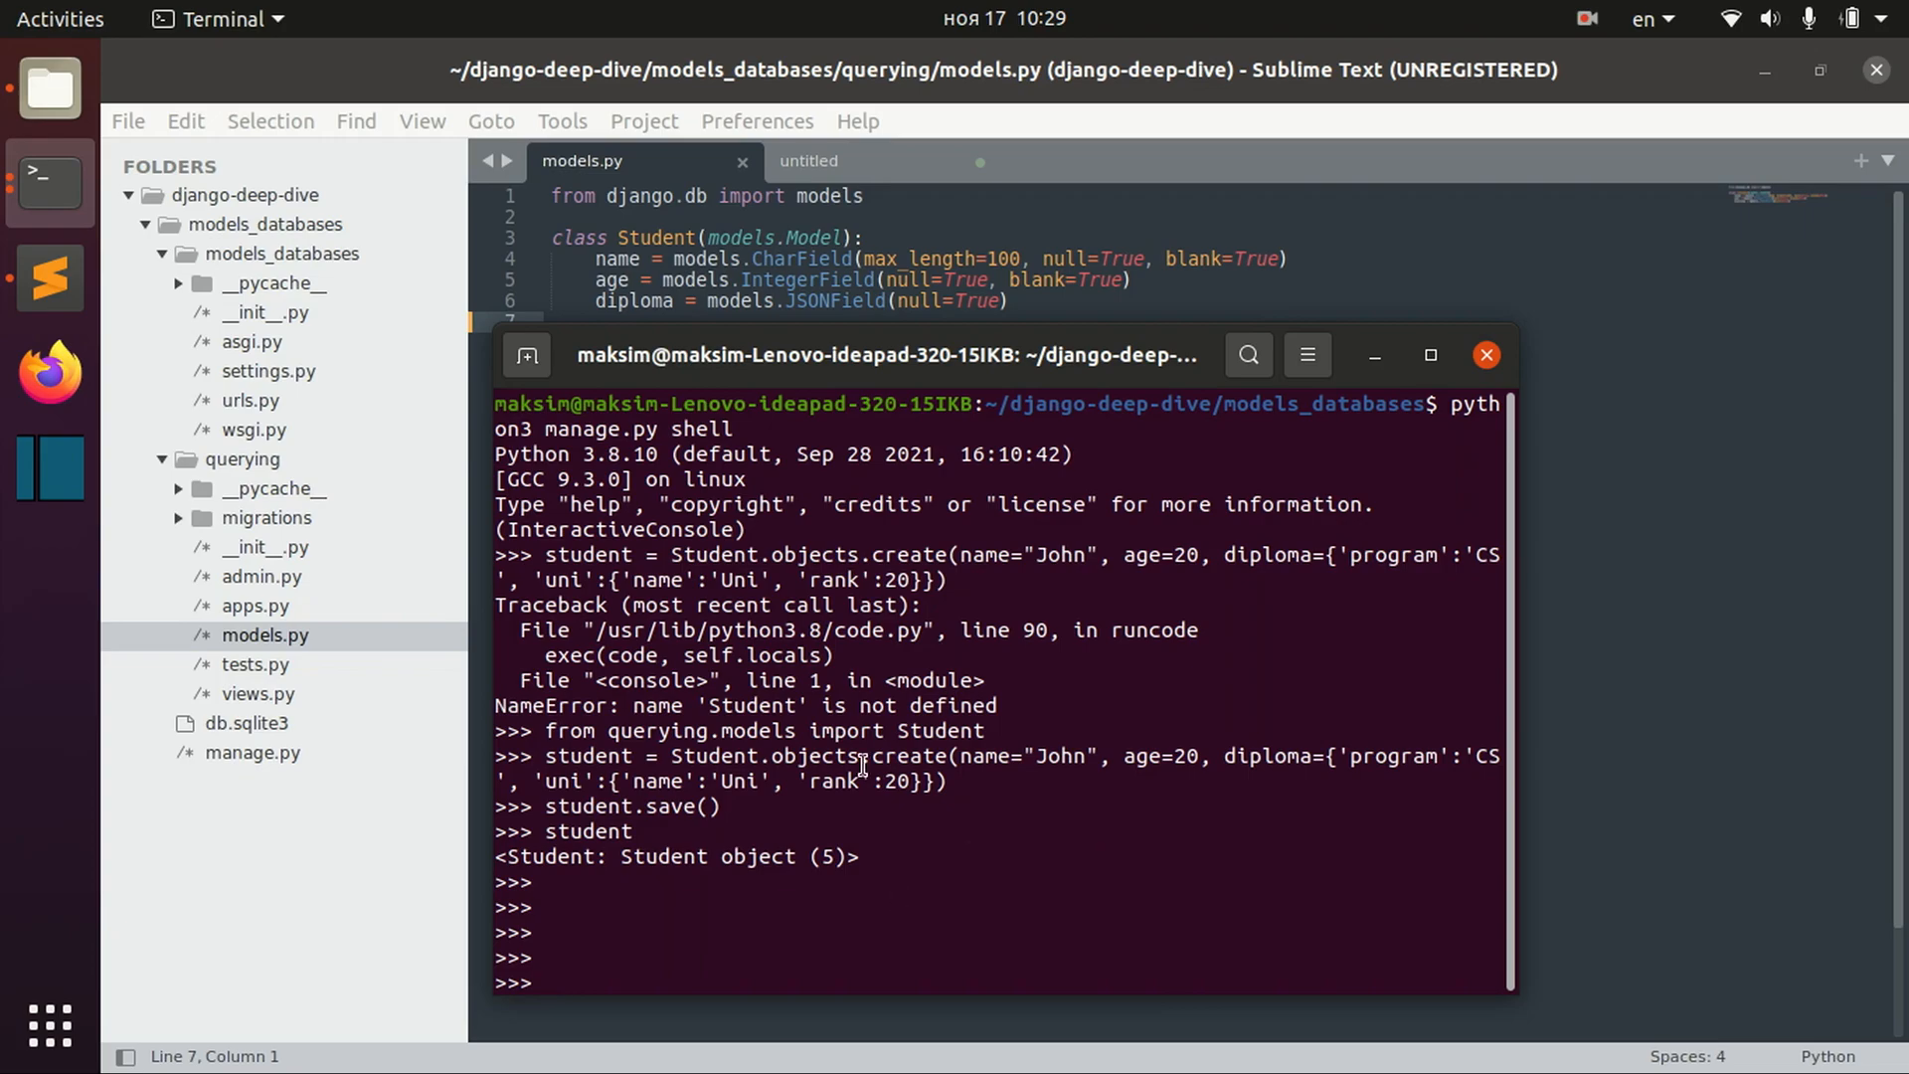
pyautogui.write('Stu')
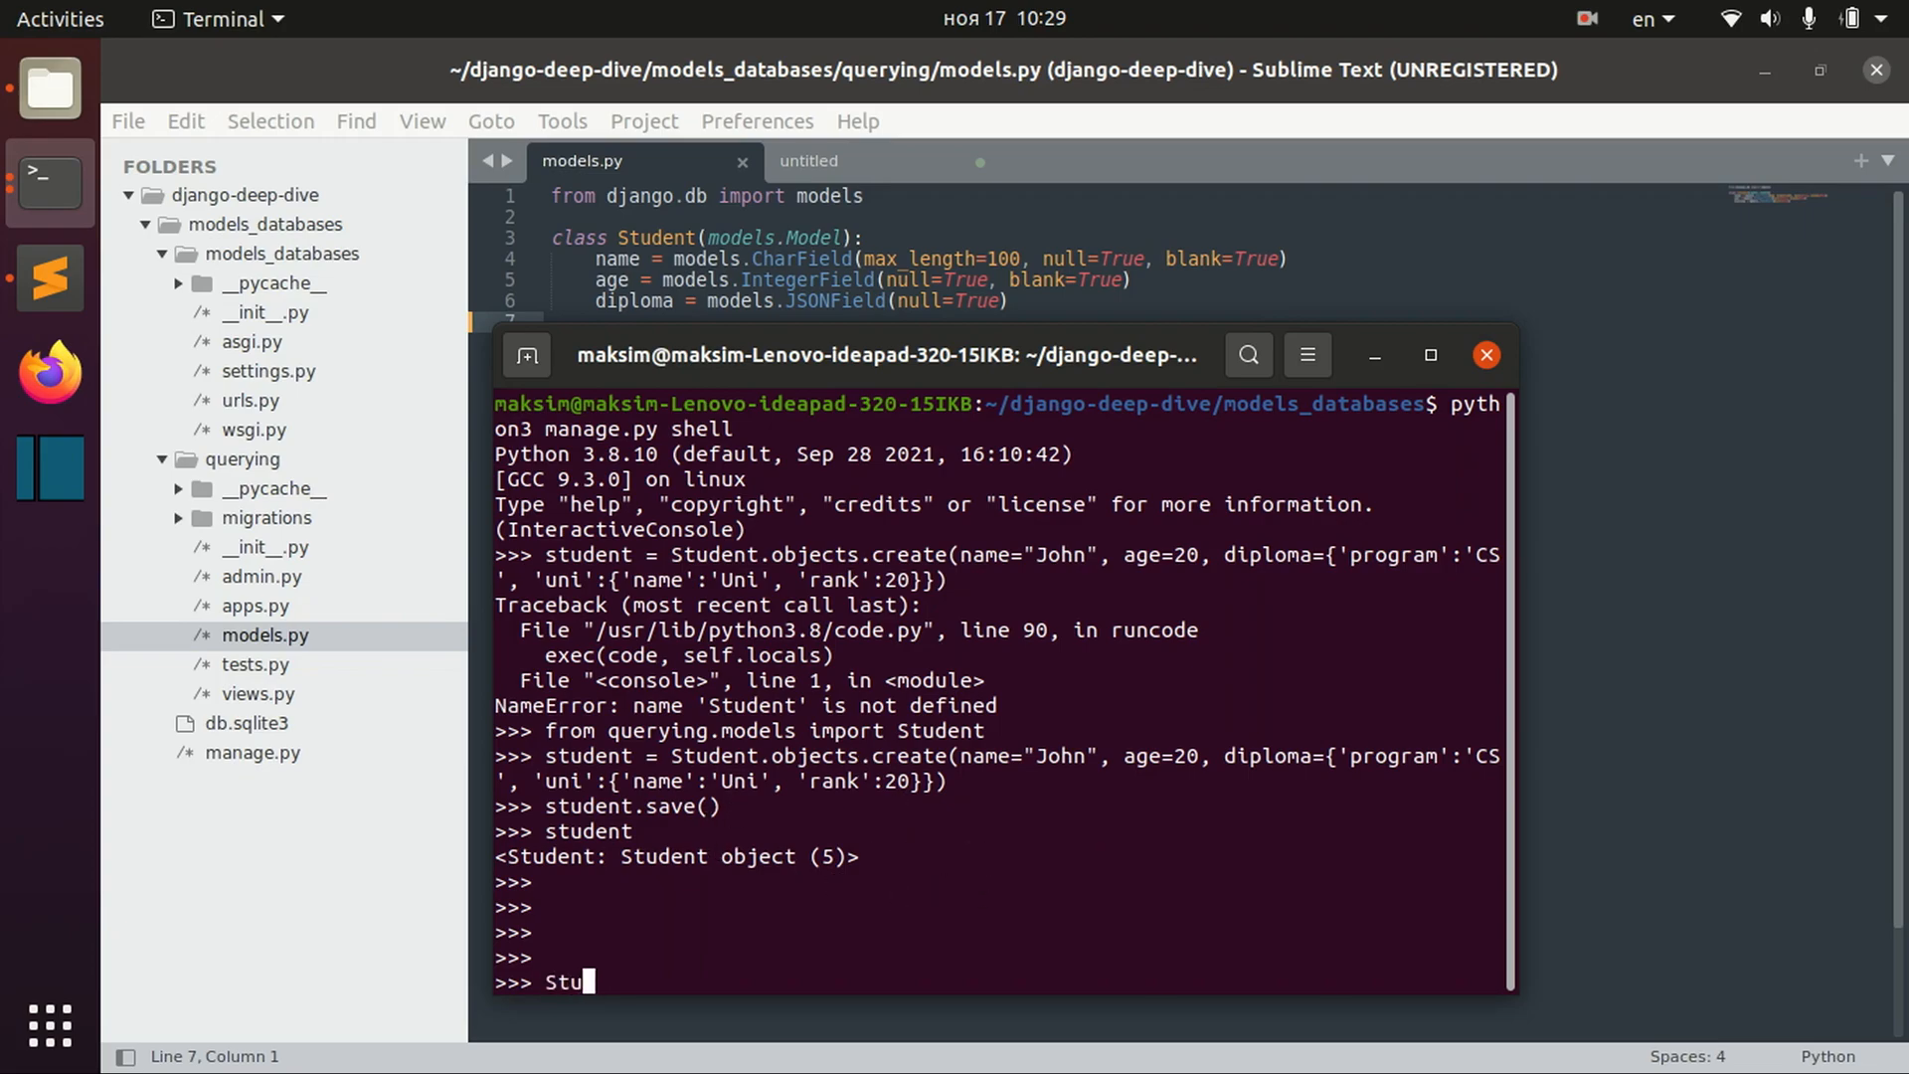
pyautogui.write('dent.objects.filter(')
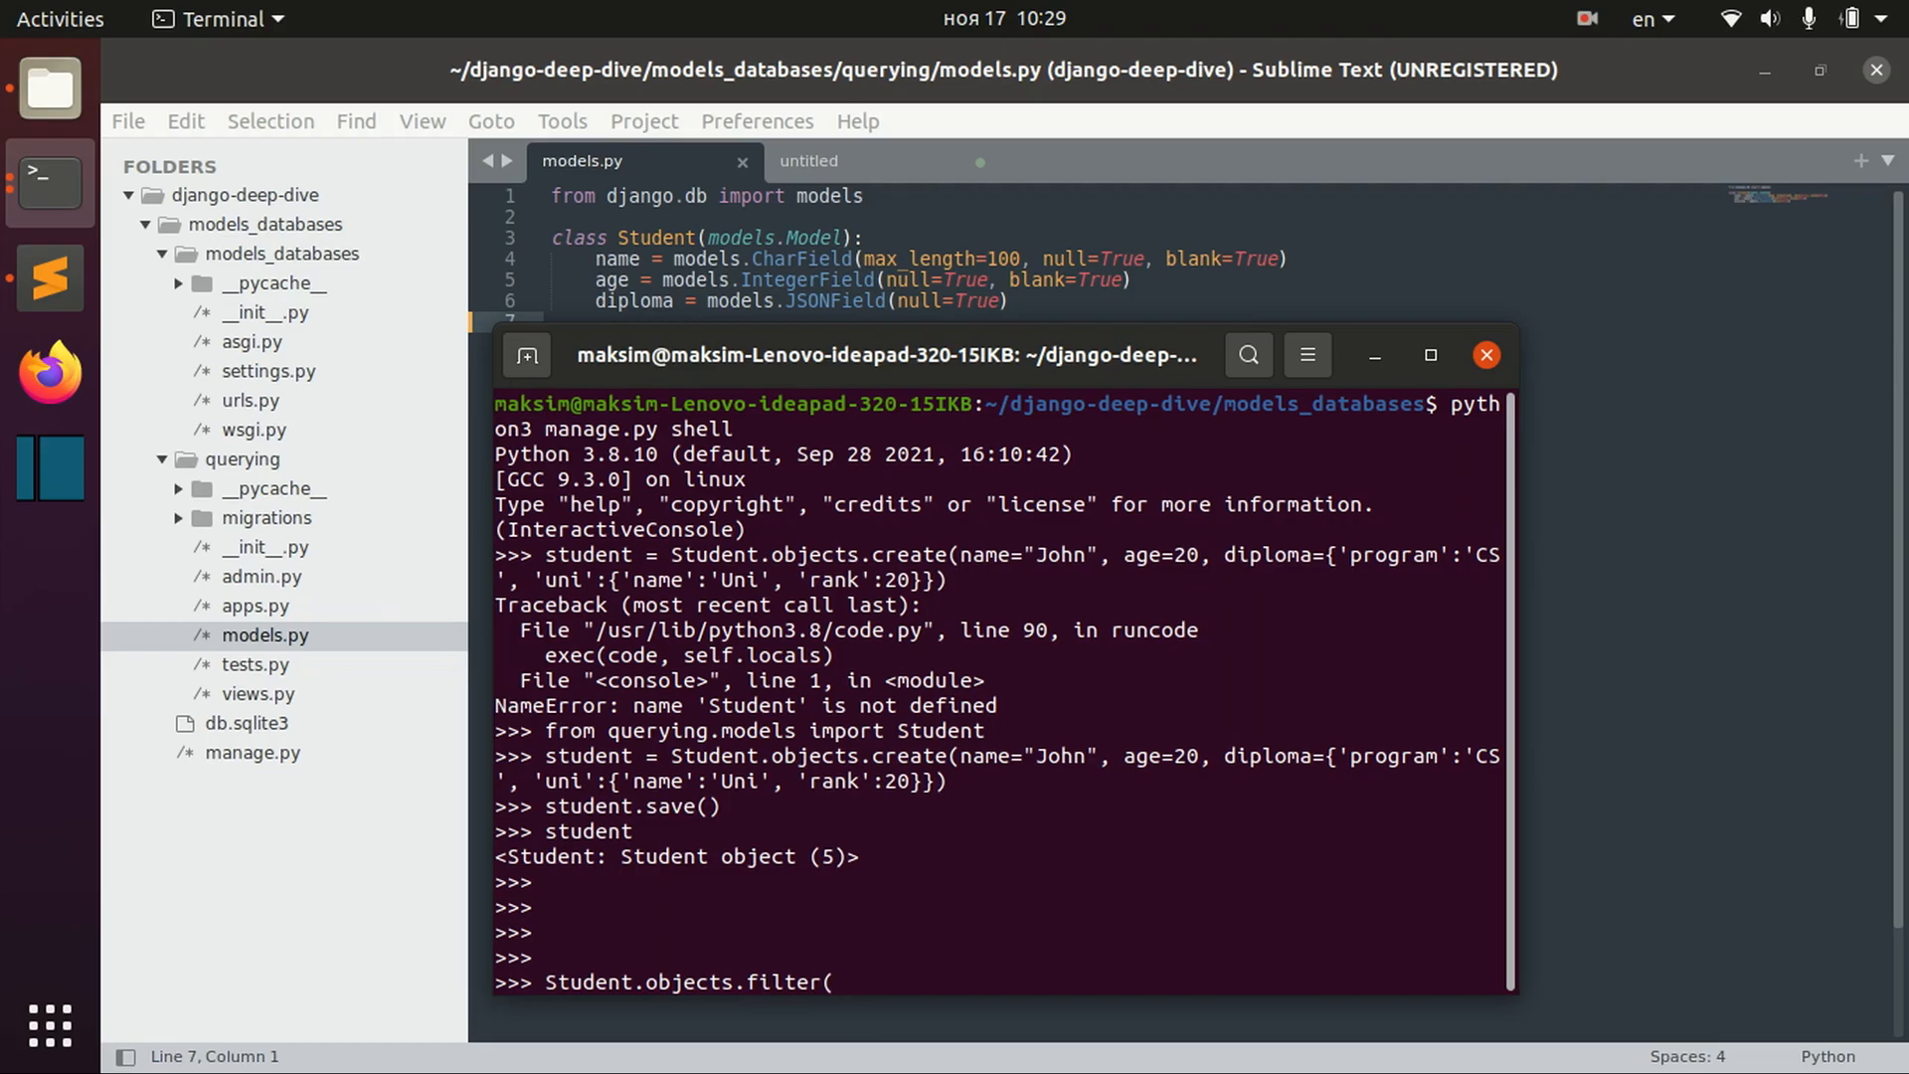
pyautogui.write('diploma__')
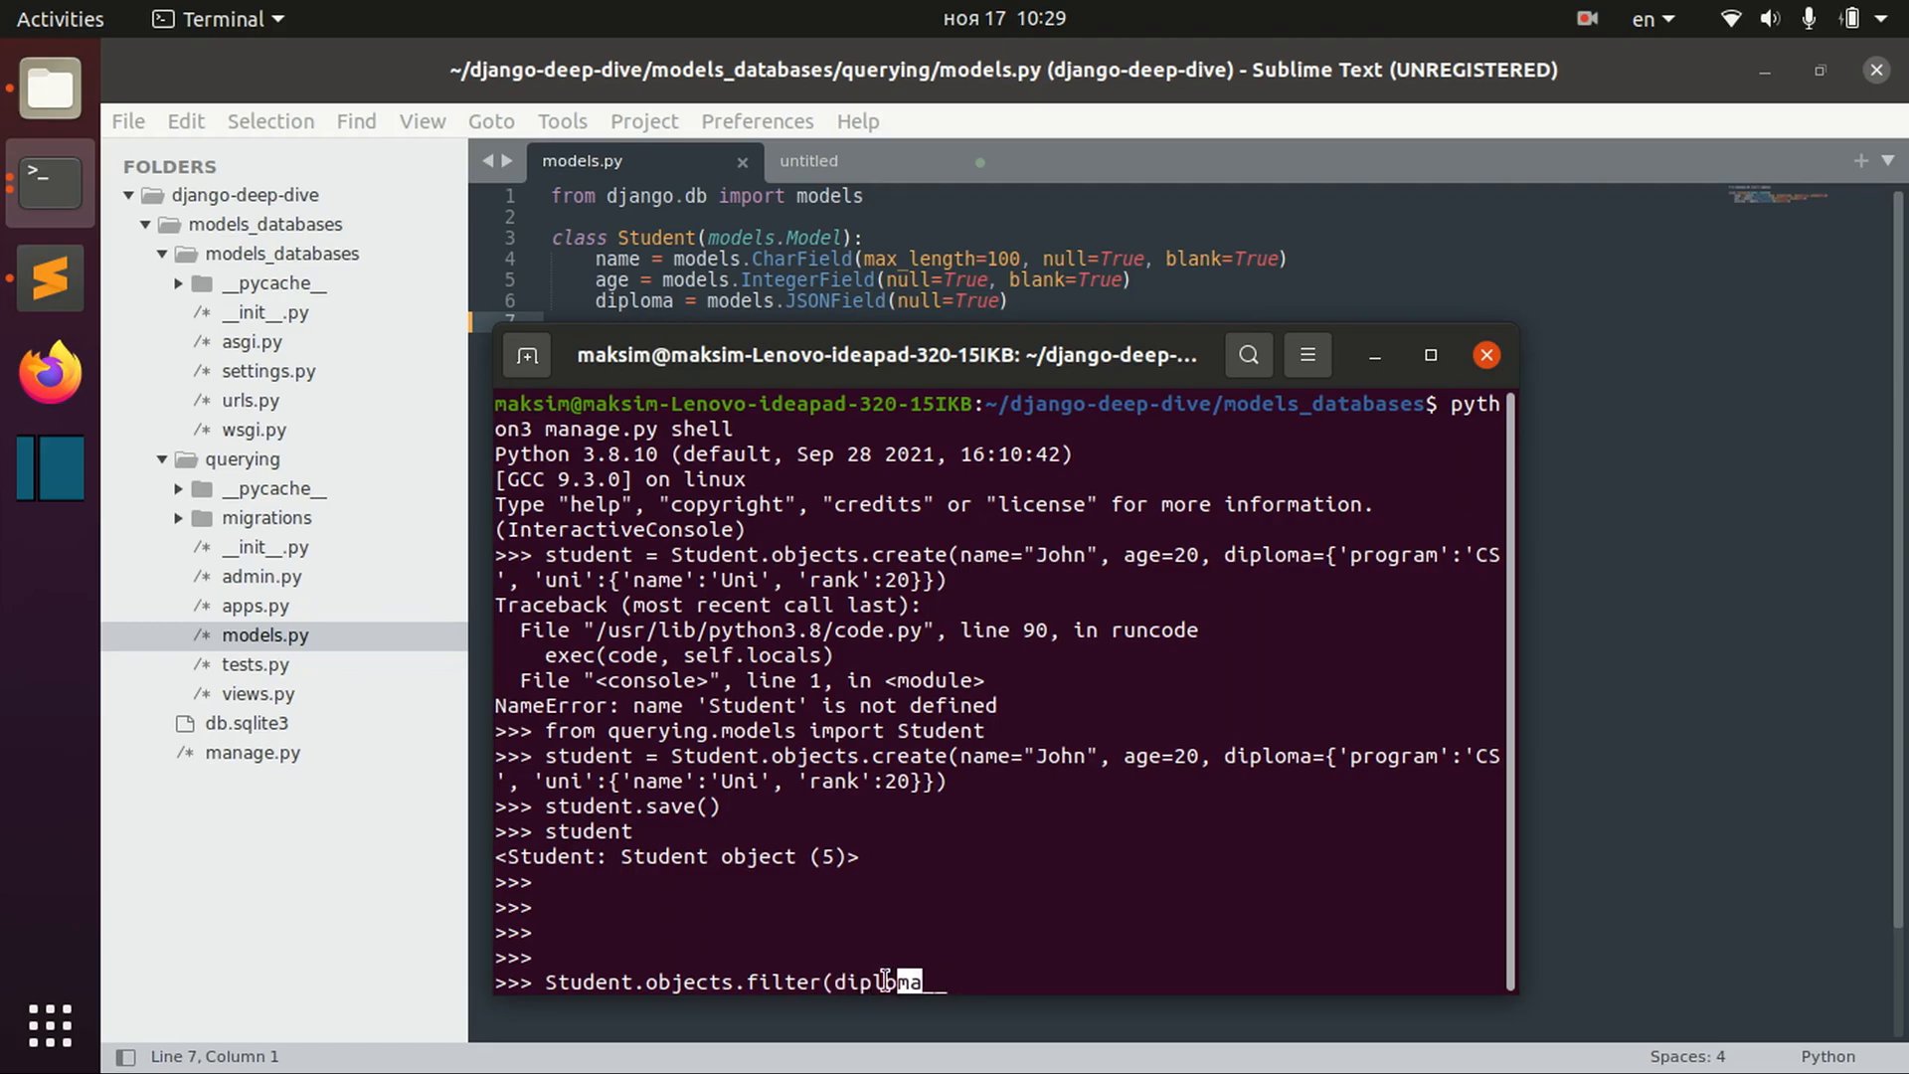
pyautogui.write('__')
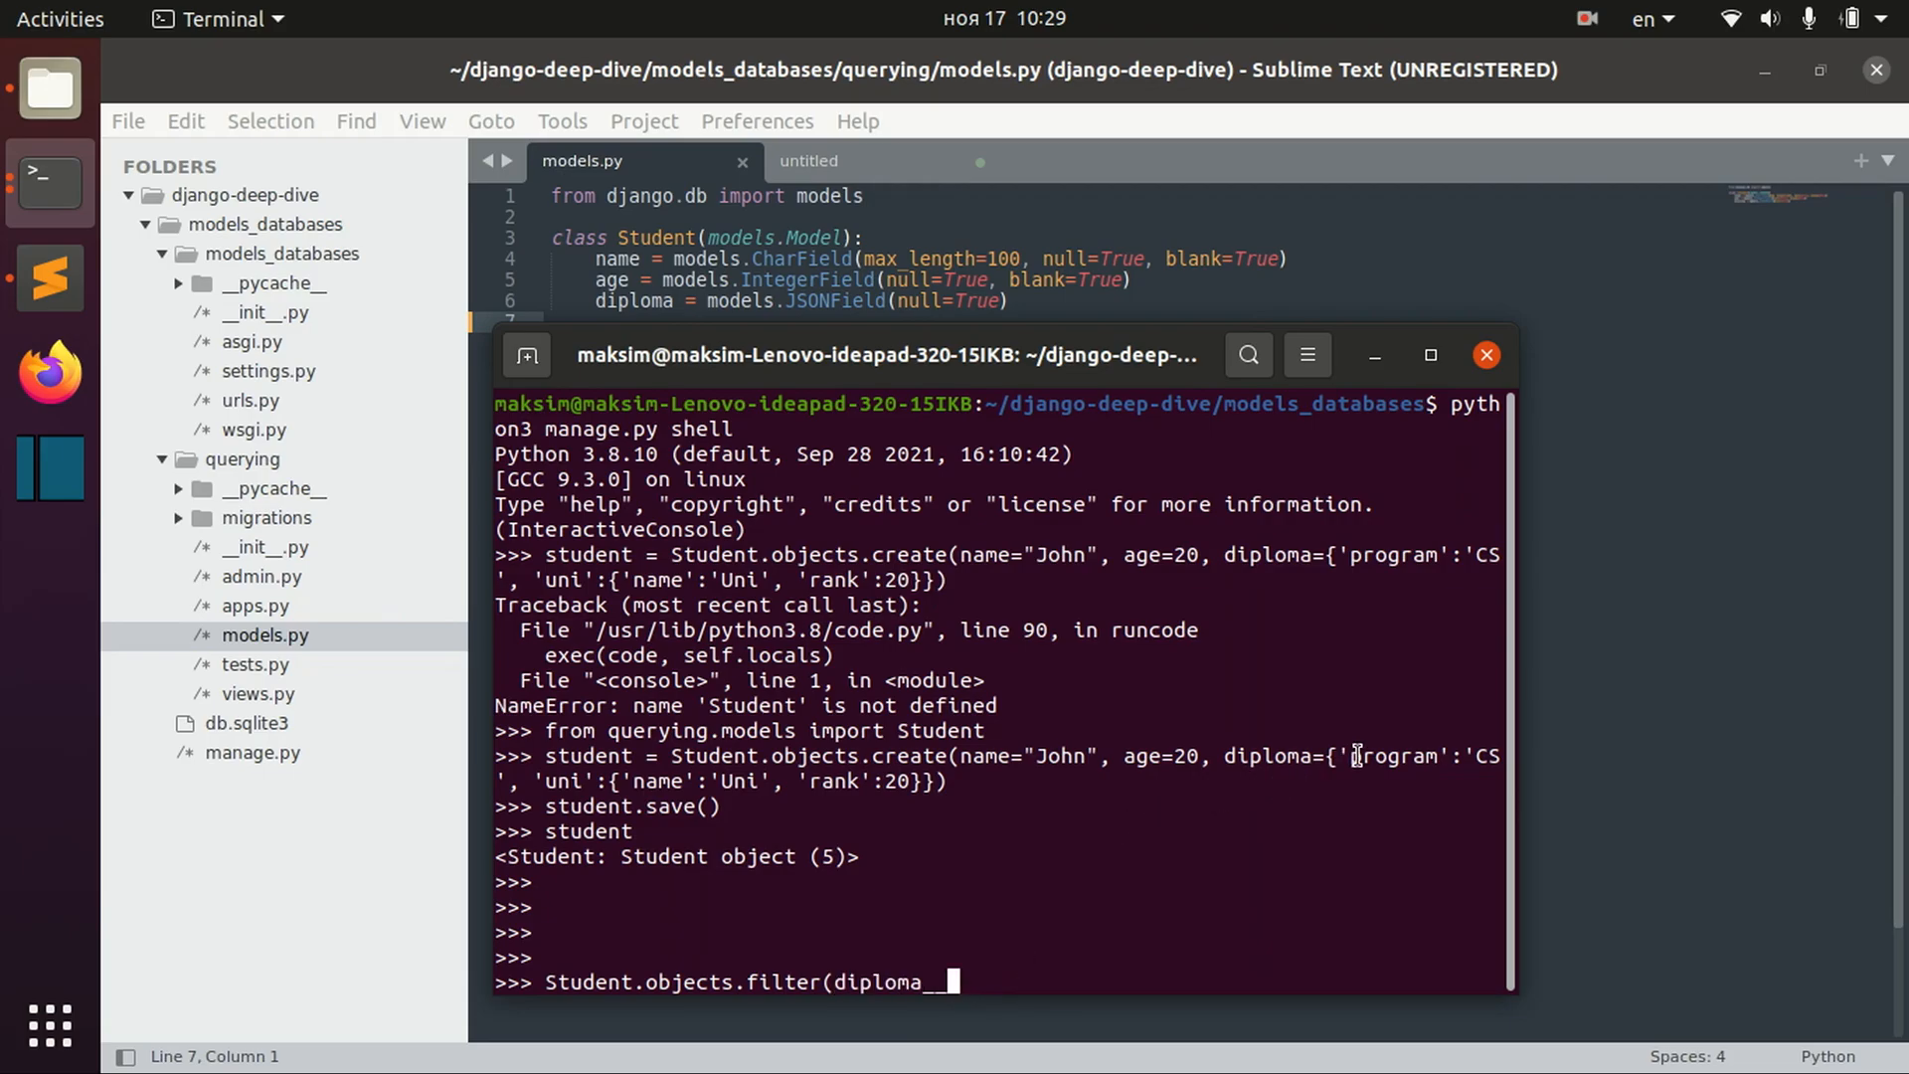
pyautogui.write('program')
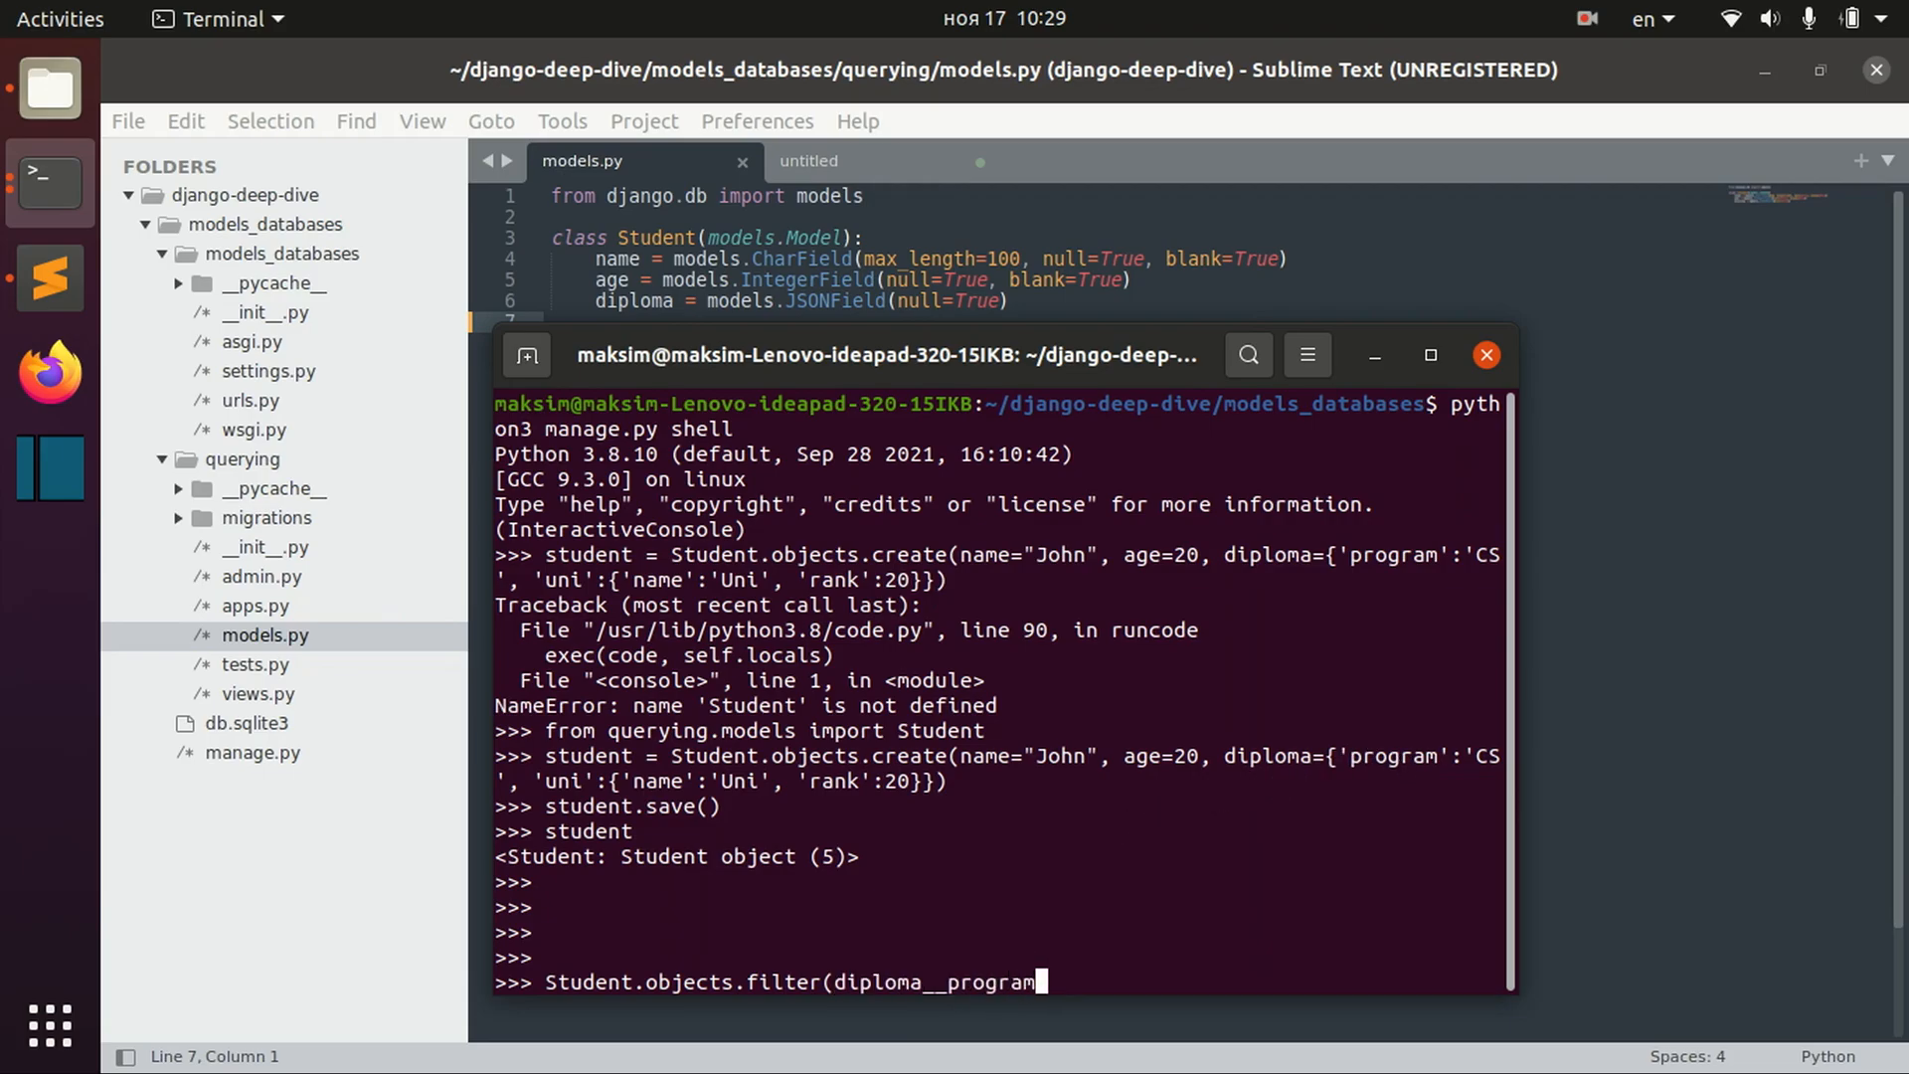
pyautogui.write('=')
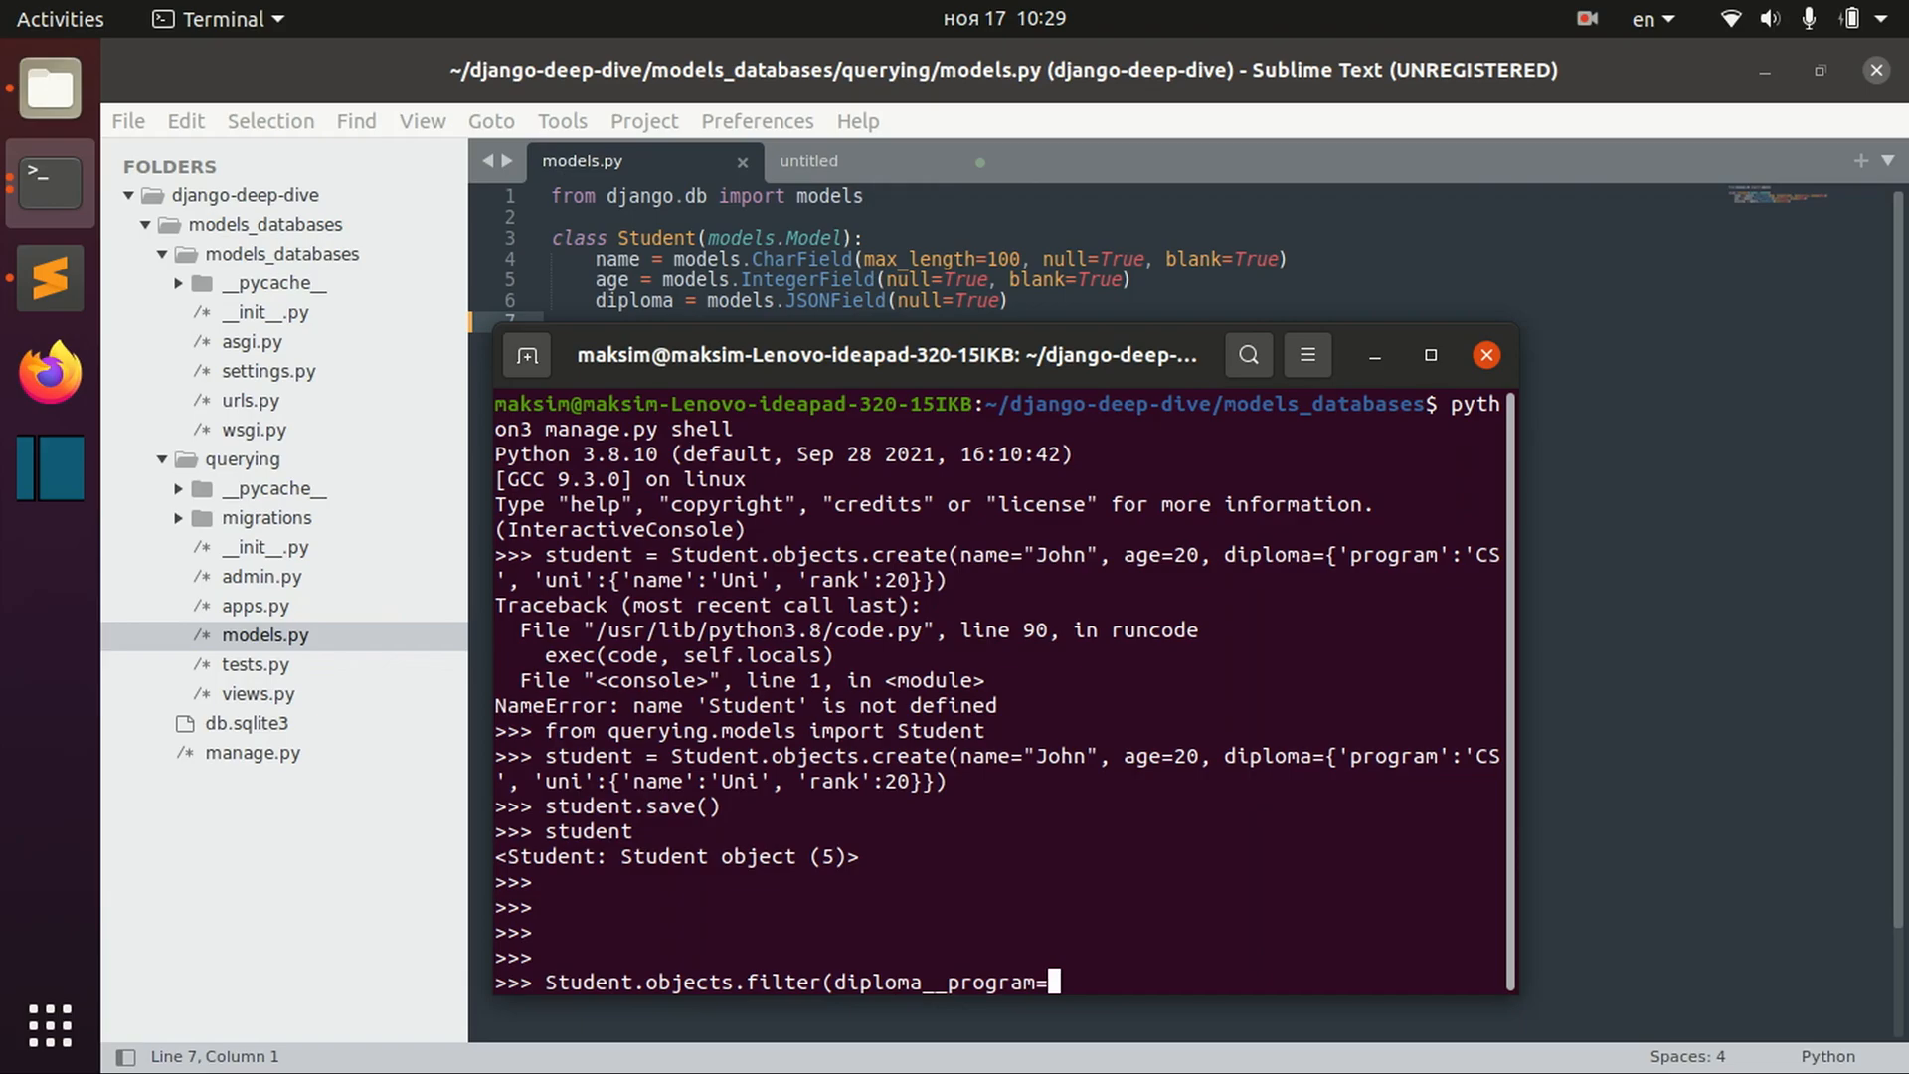
pyautogui.write("'CS')")
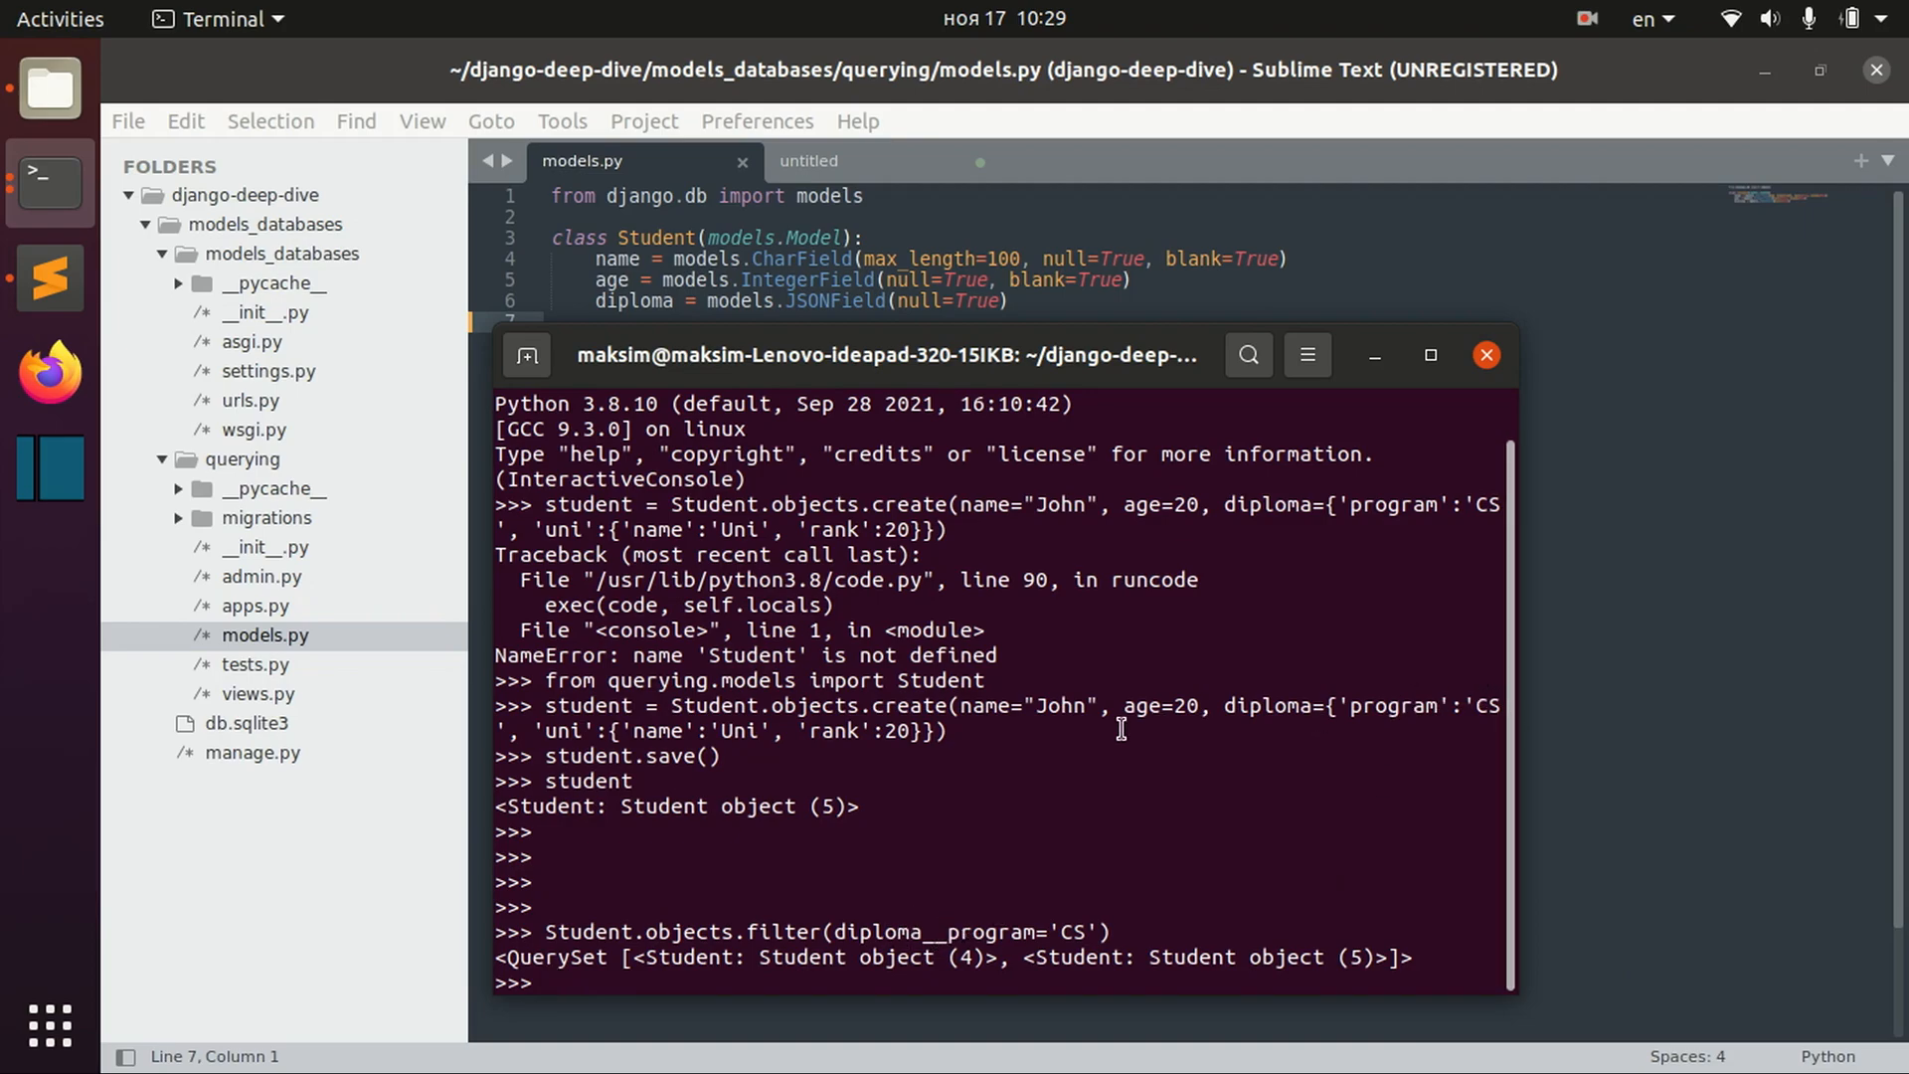
# - Change the filter to diploma__uni__name='Uni' and run it
pyautogui.doubleClick(989, 932)
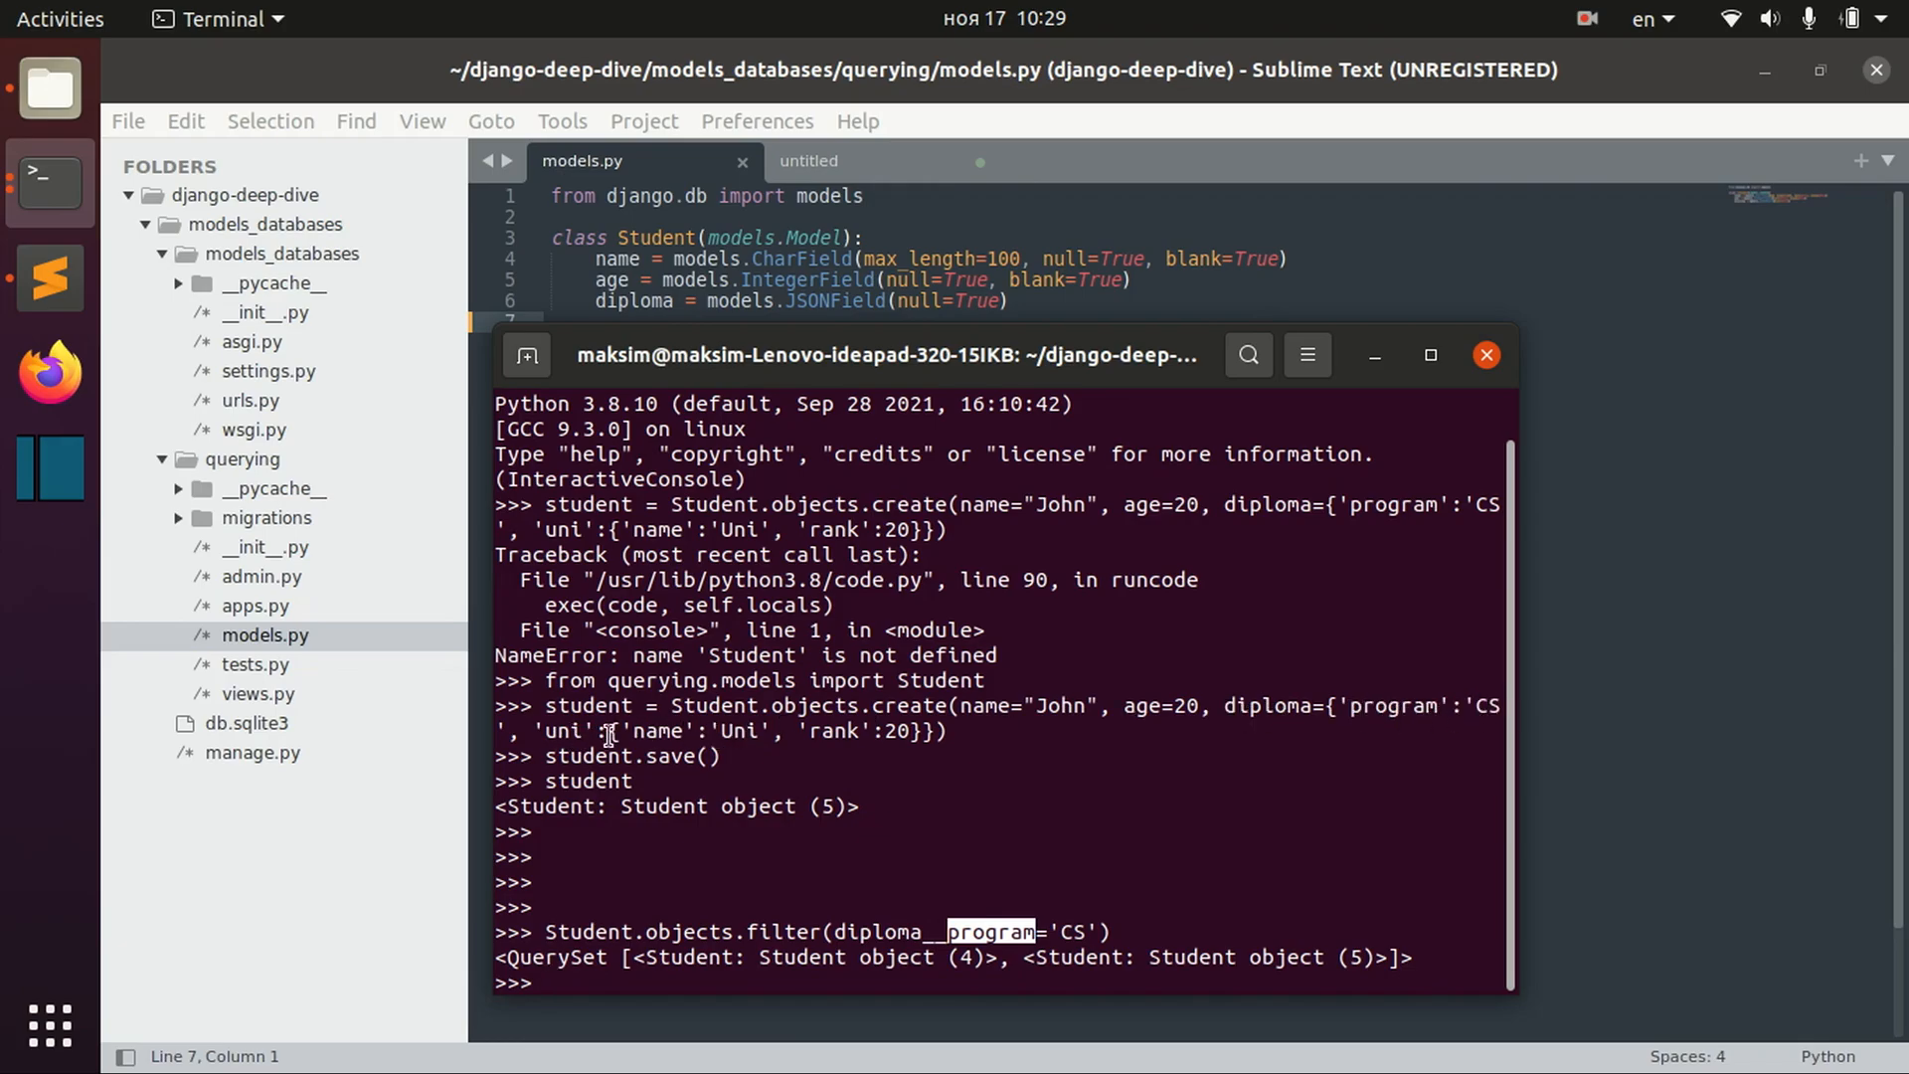
pyautogui.write("Student.objects.filter(diploma__program='CS')")
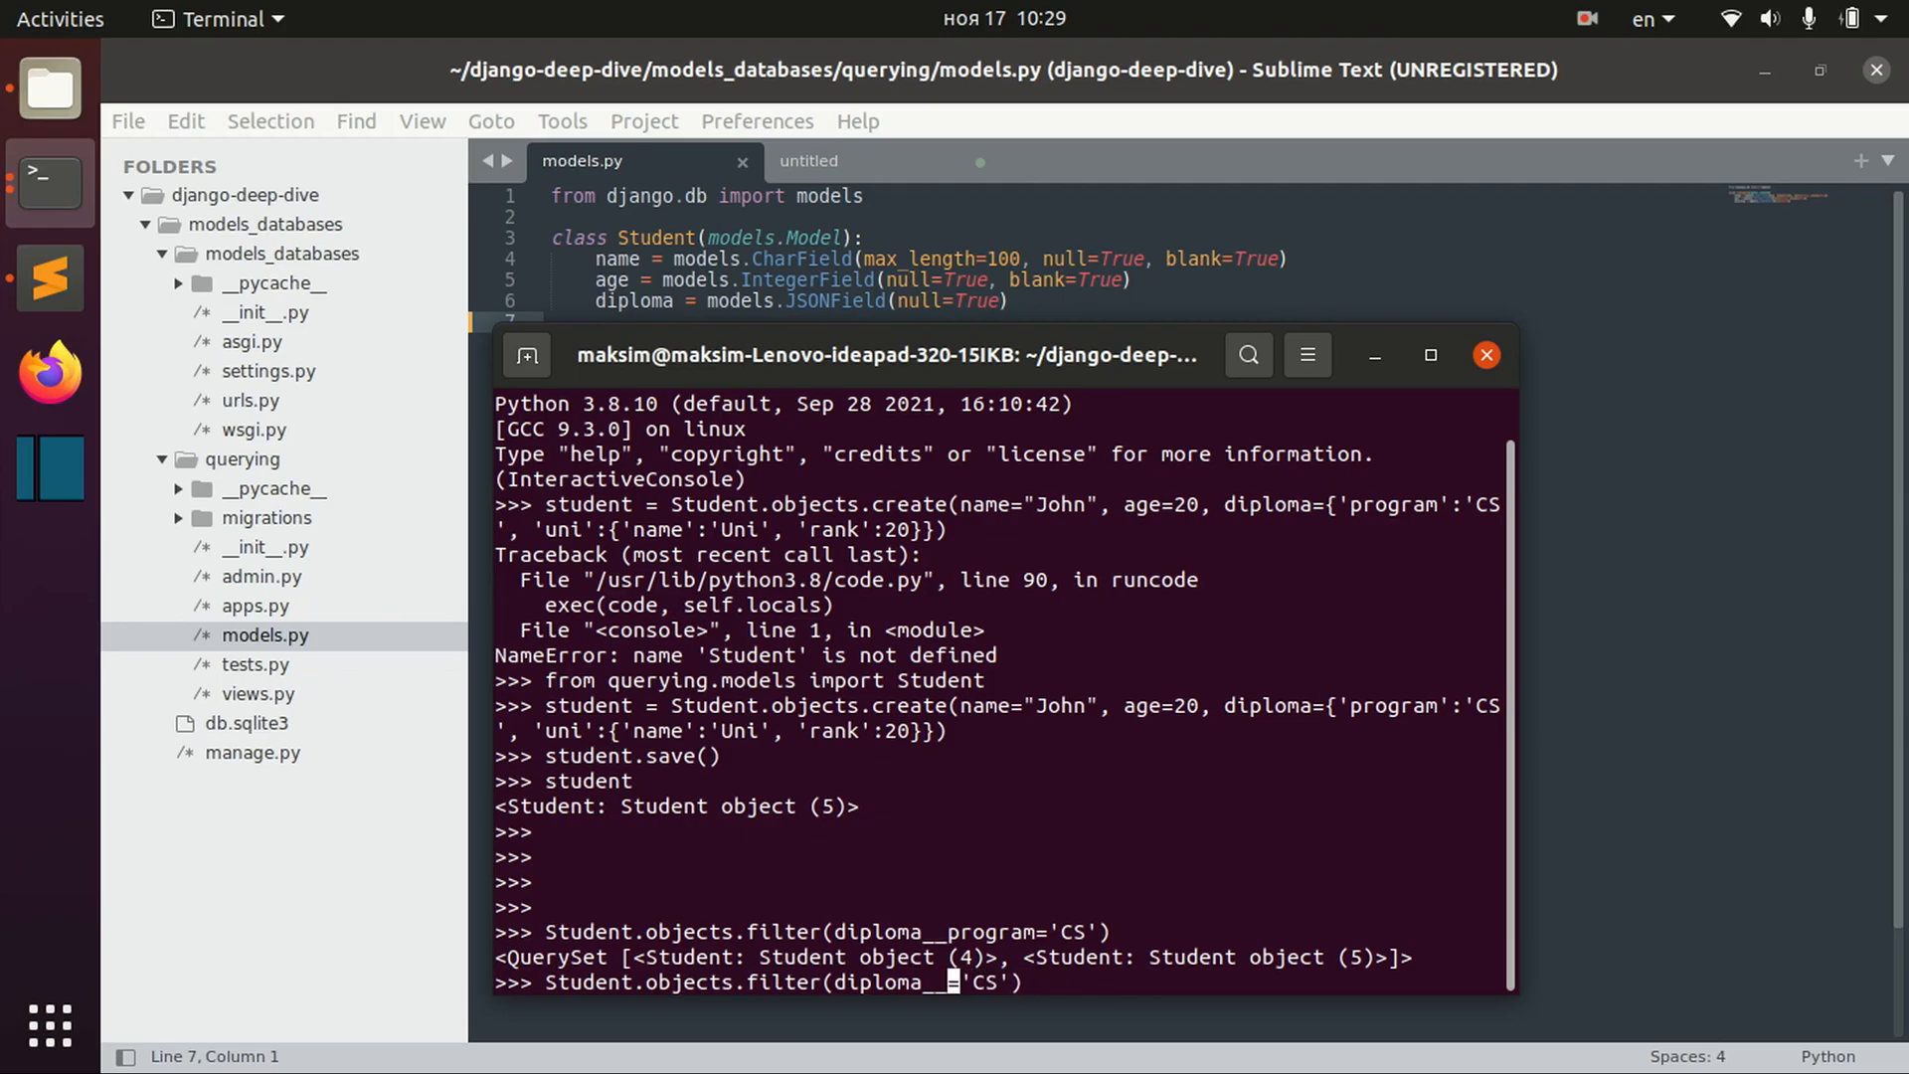
pyautogui.write('uni__name')
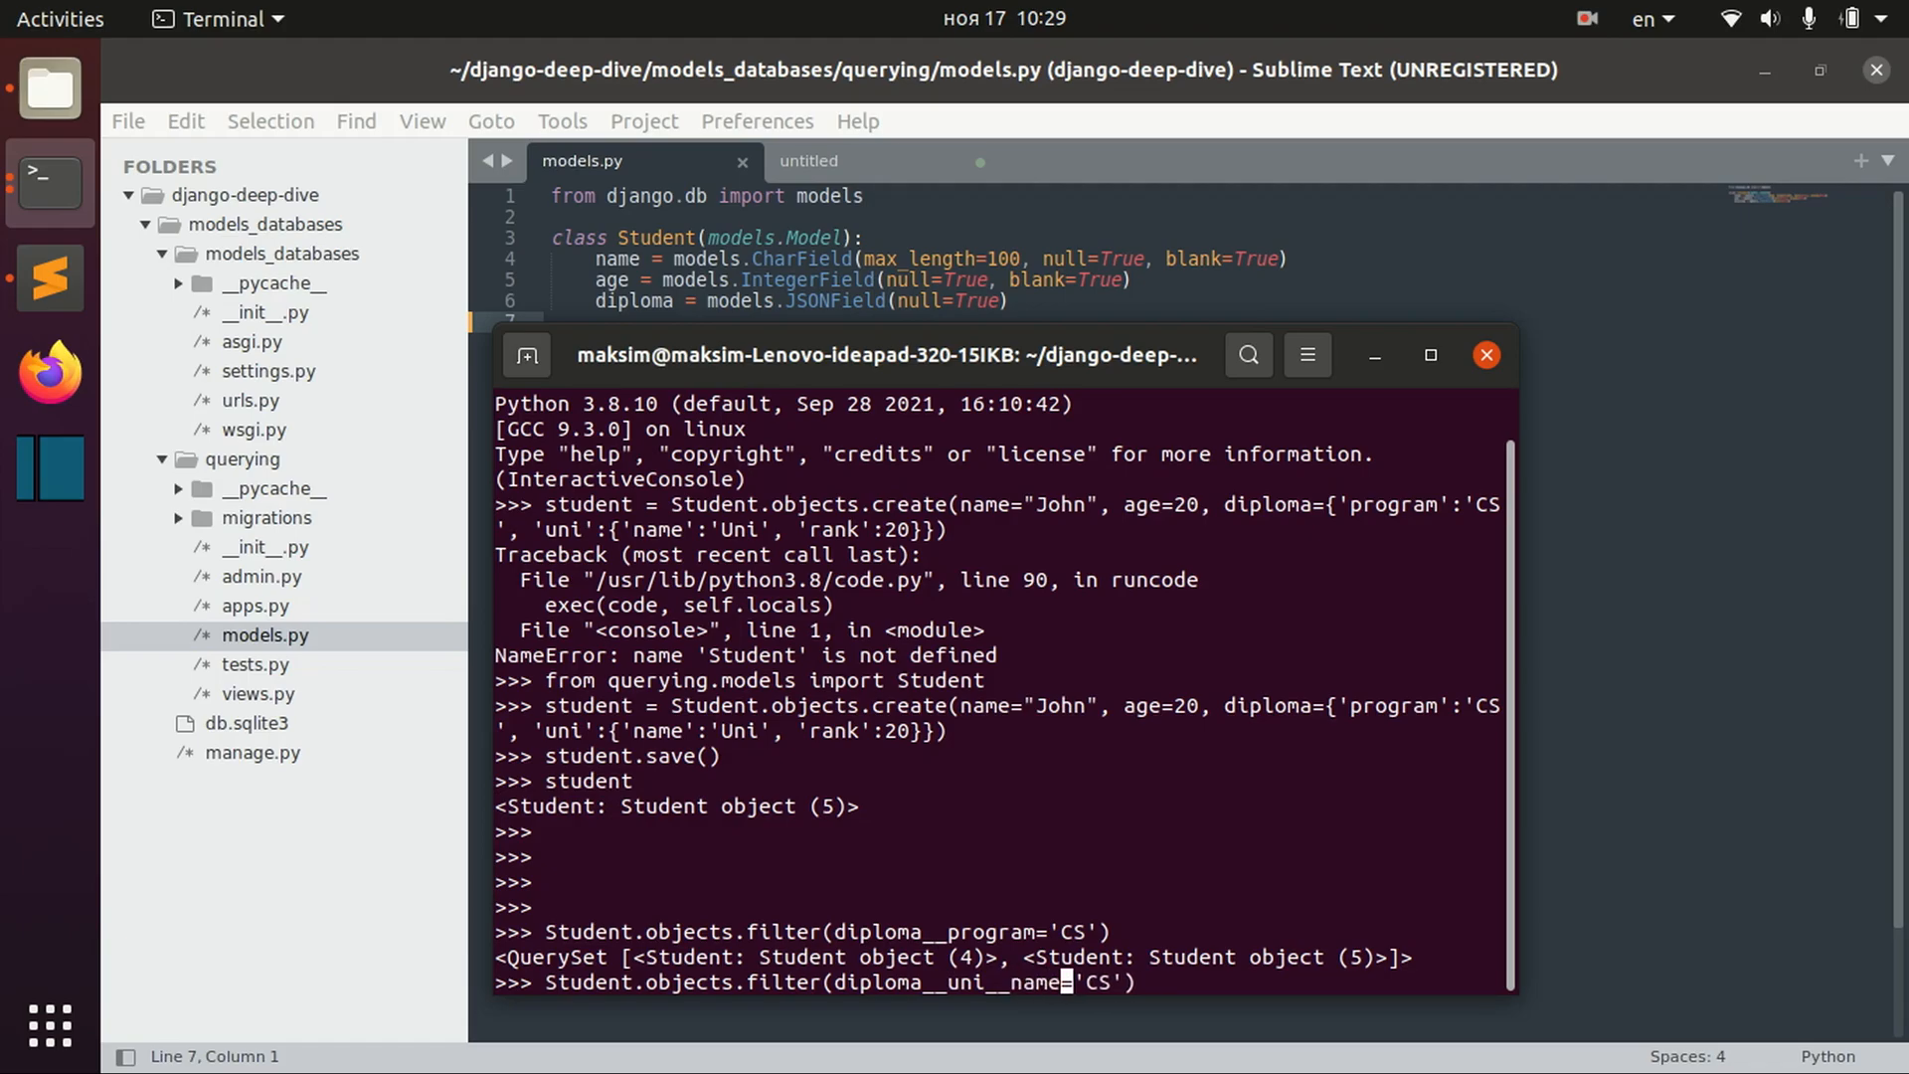
pyautogui.write('Uni')
pyautogui.press('Return')
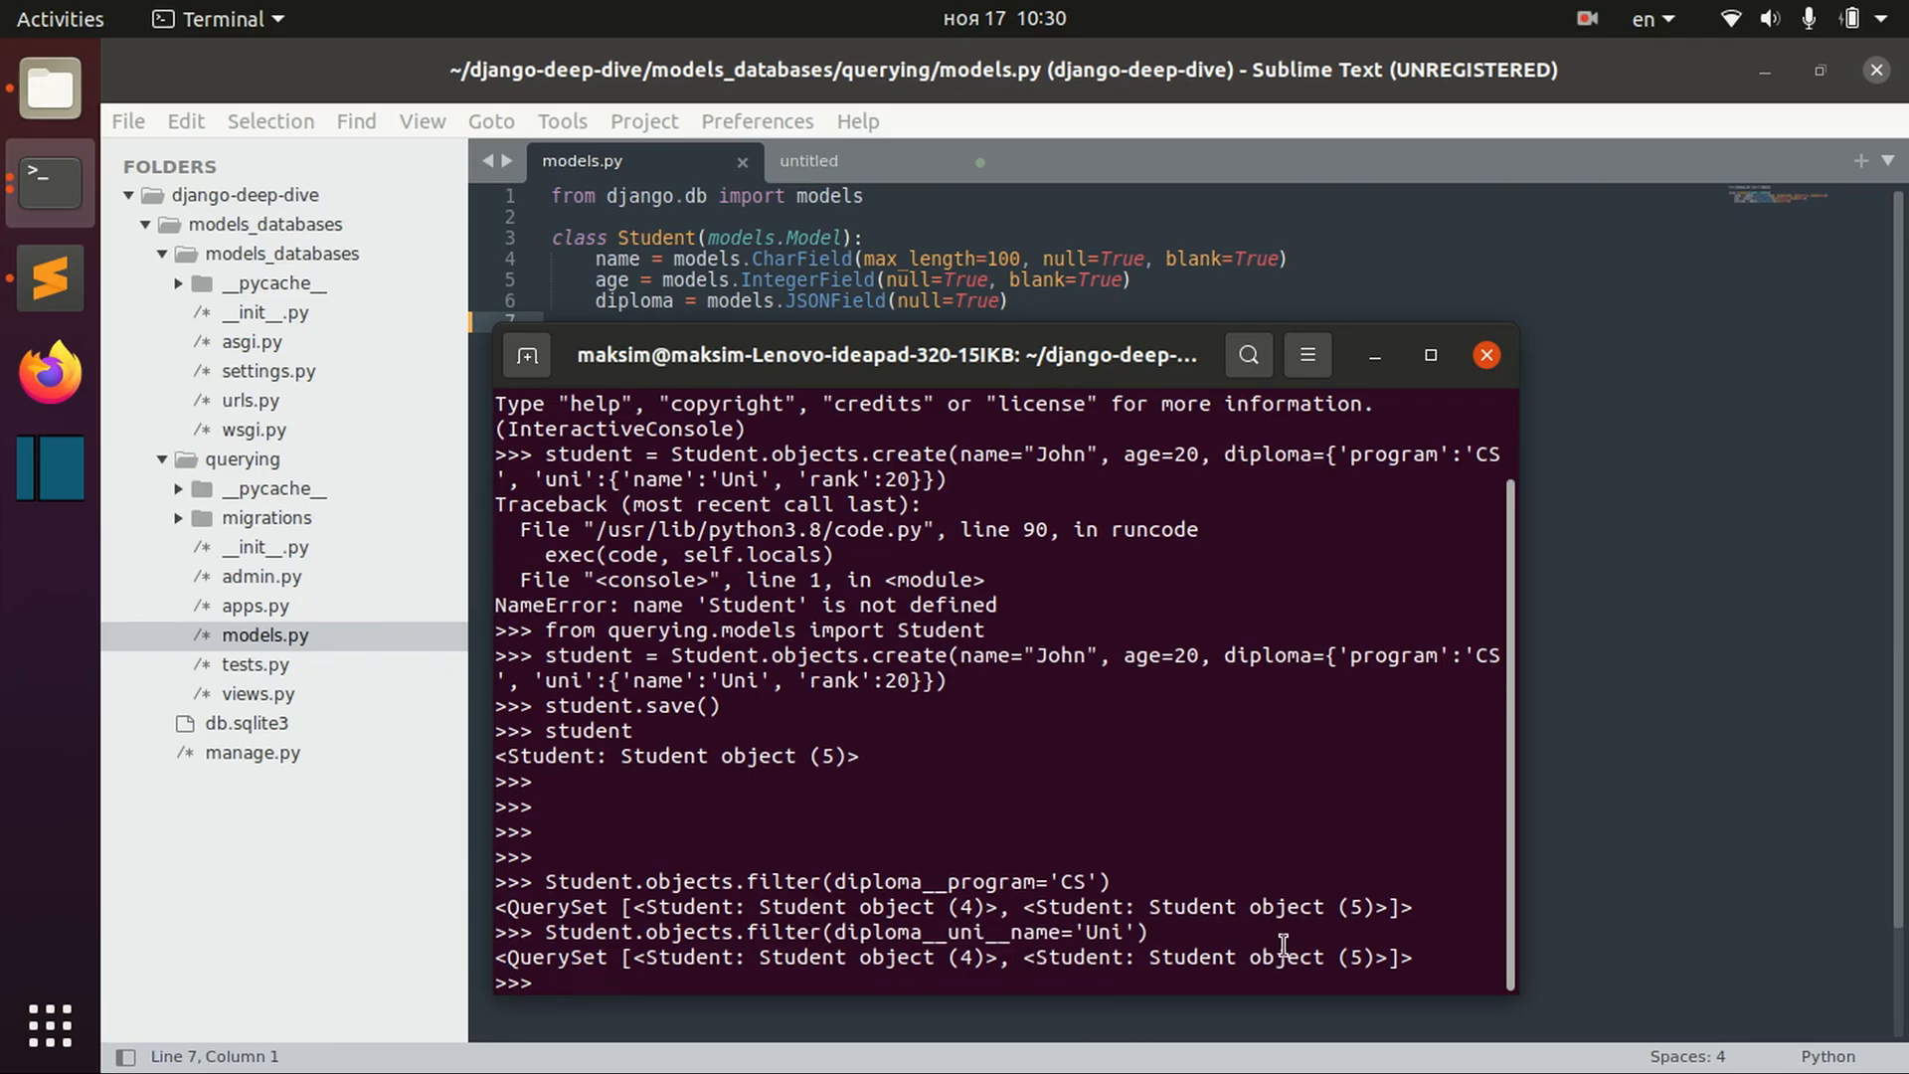
# - Create a student with 'year':2020 in the diploma, recalling the command after SyntaxError
pyautogui.write("Student.objects.filter(diploma__uni__name='Uni')")
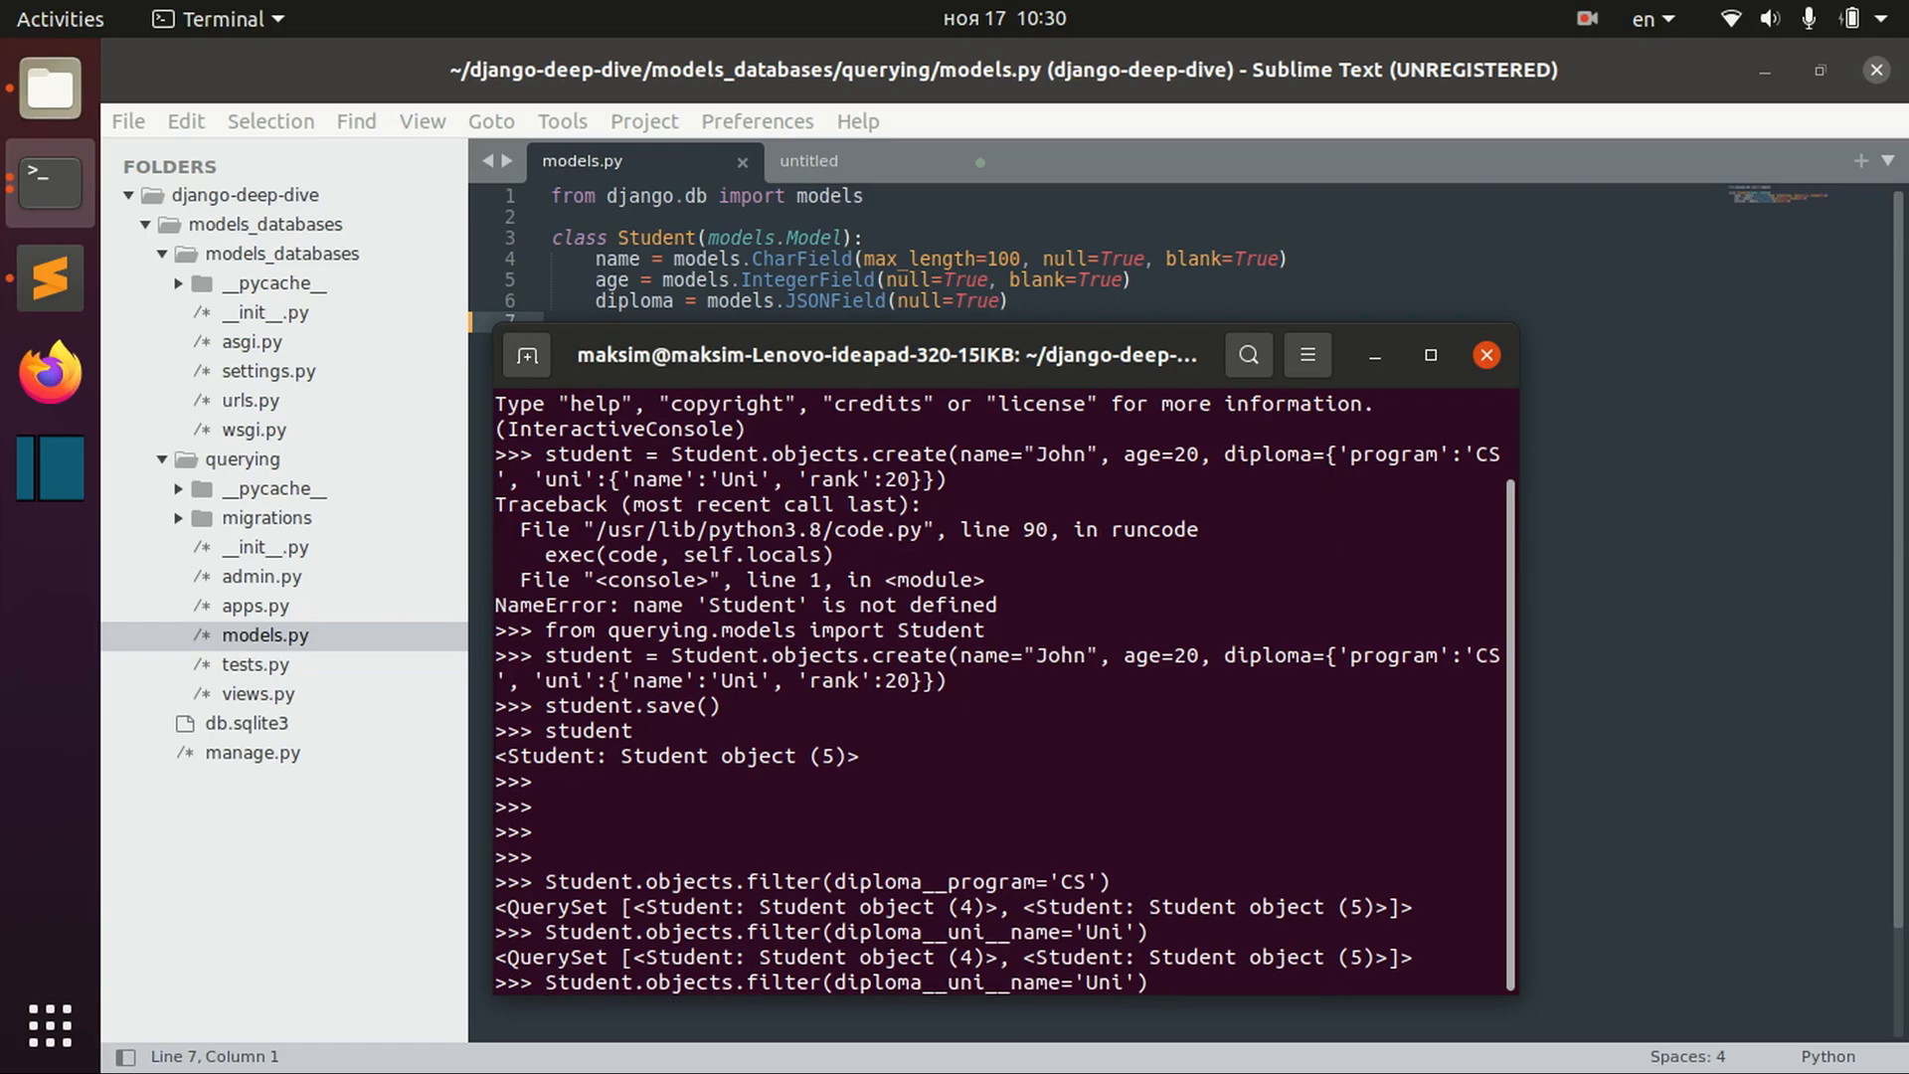
pyautogui.write(')')
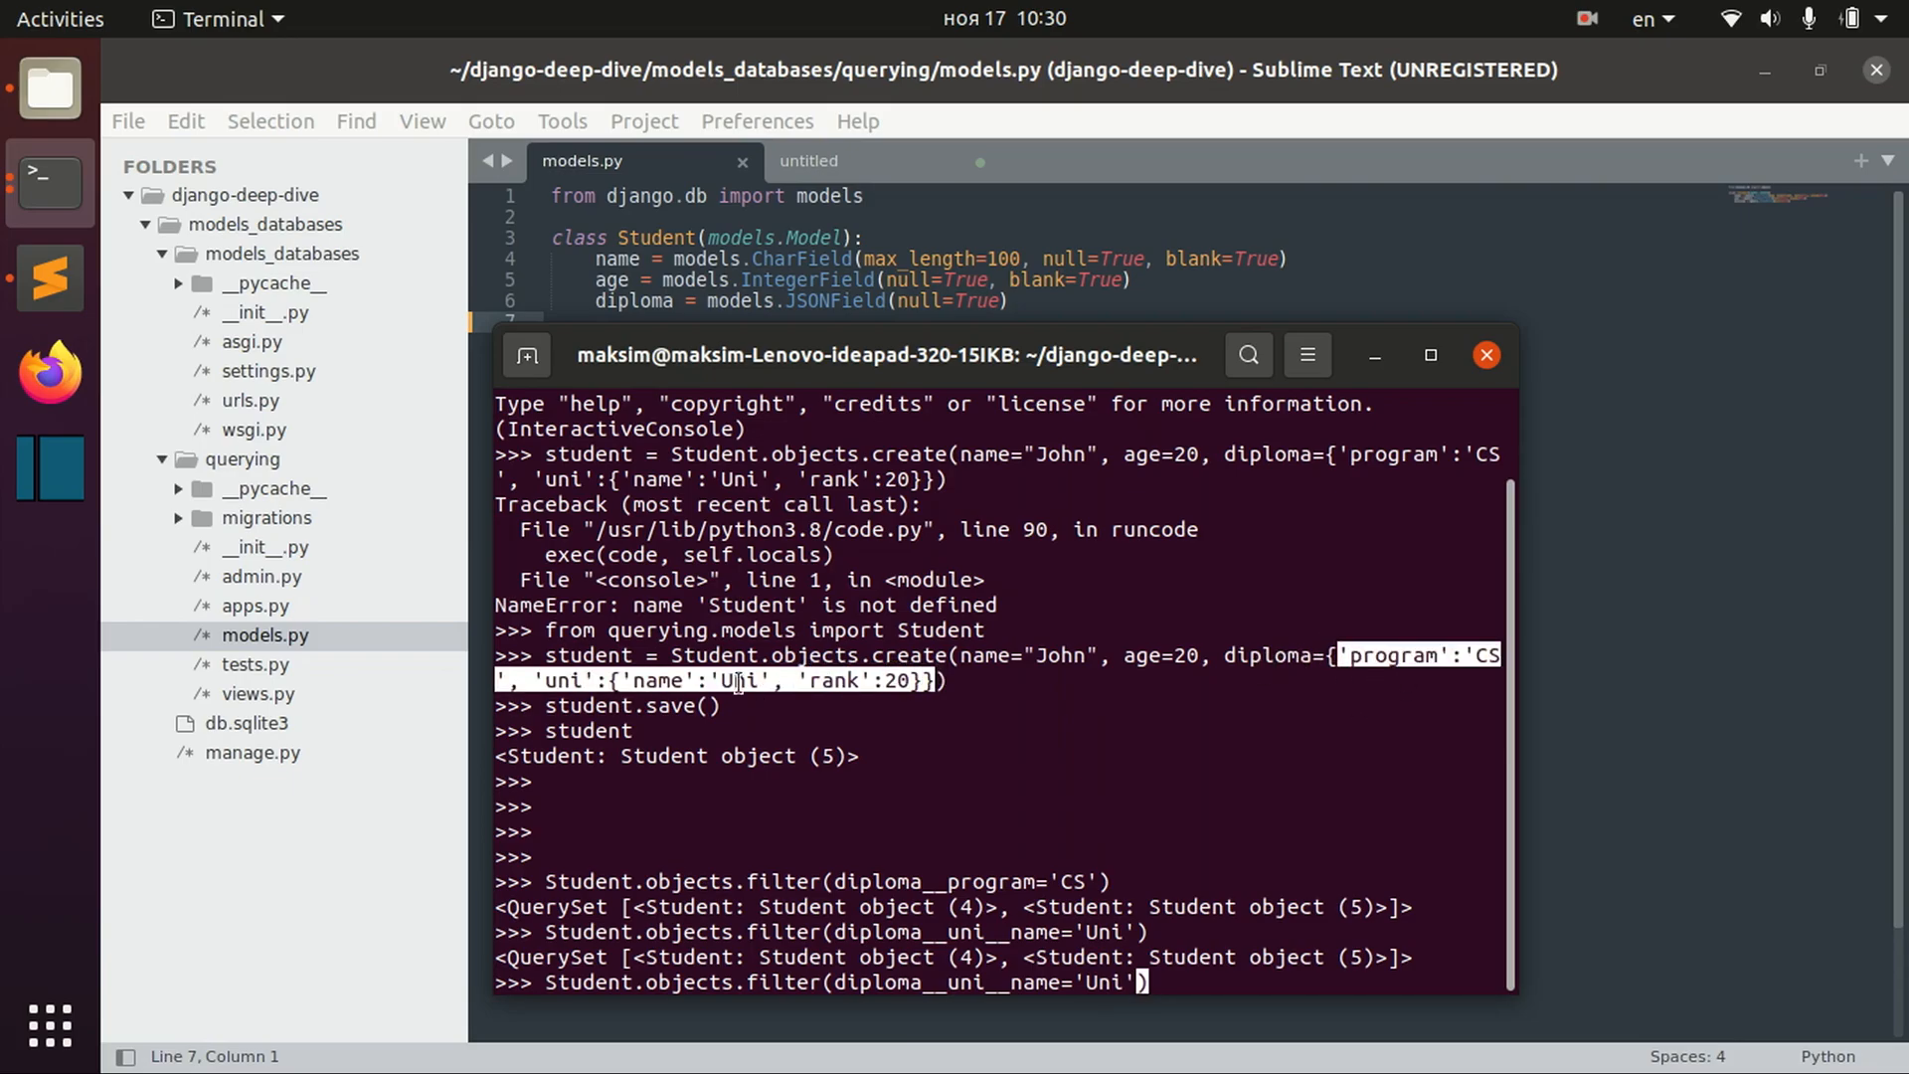
pyautogui.moveTo(722, 934)
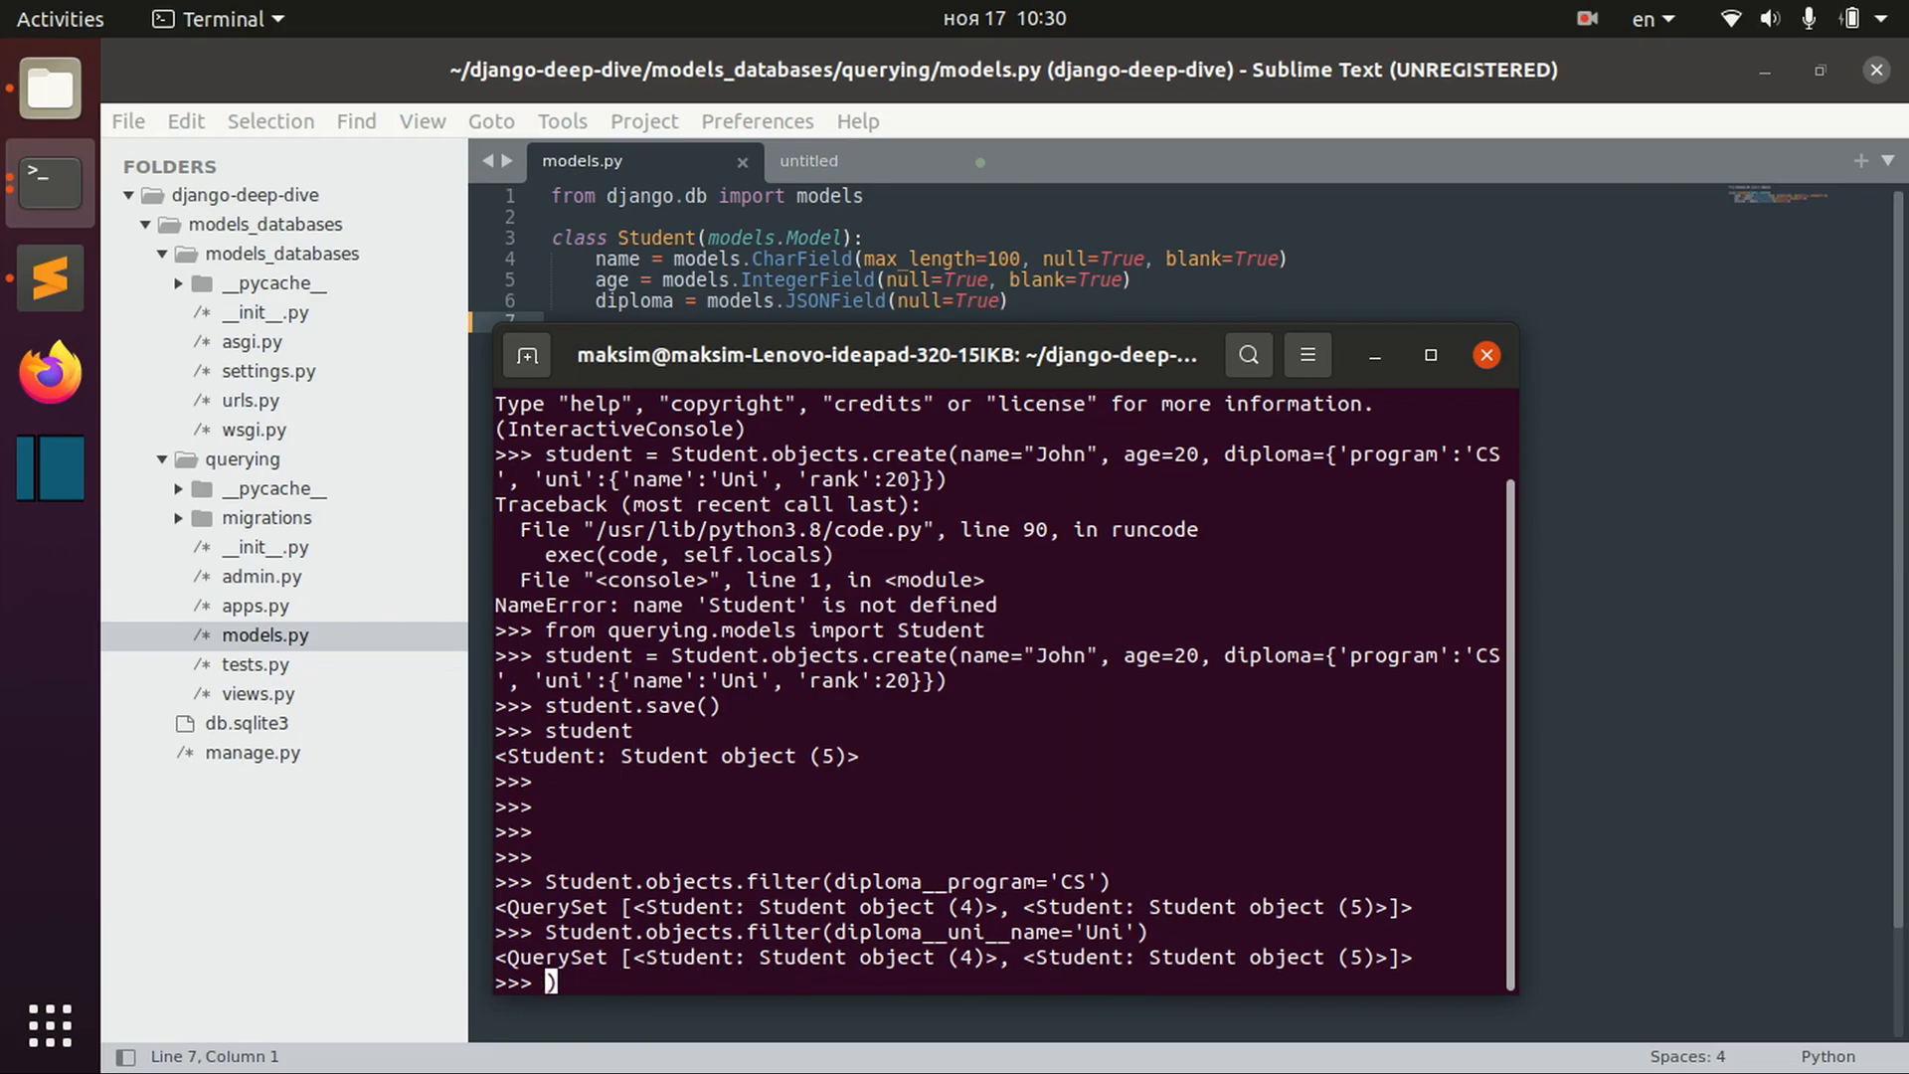
pyautogui.write("Student.objects.filter(diploma__program='CS')")
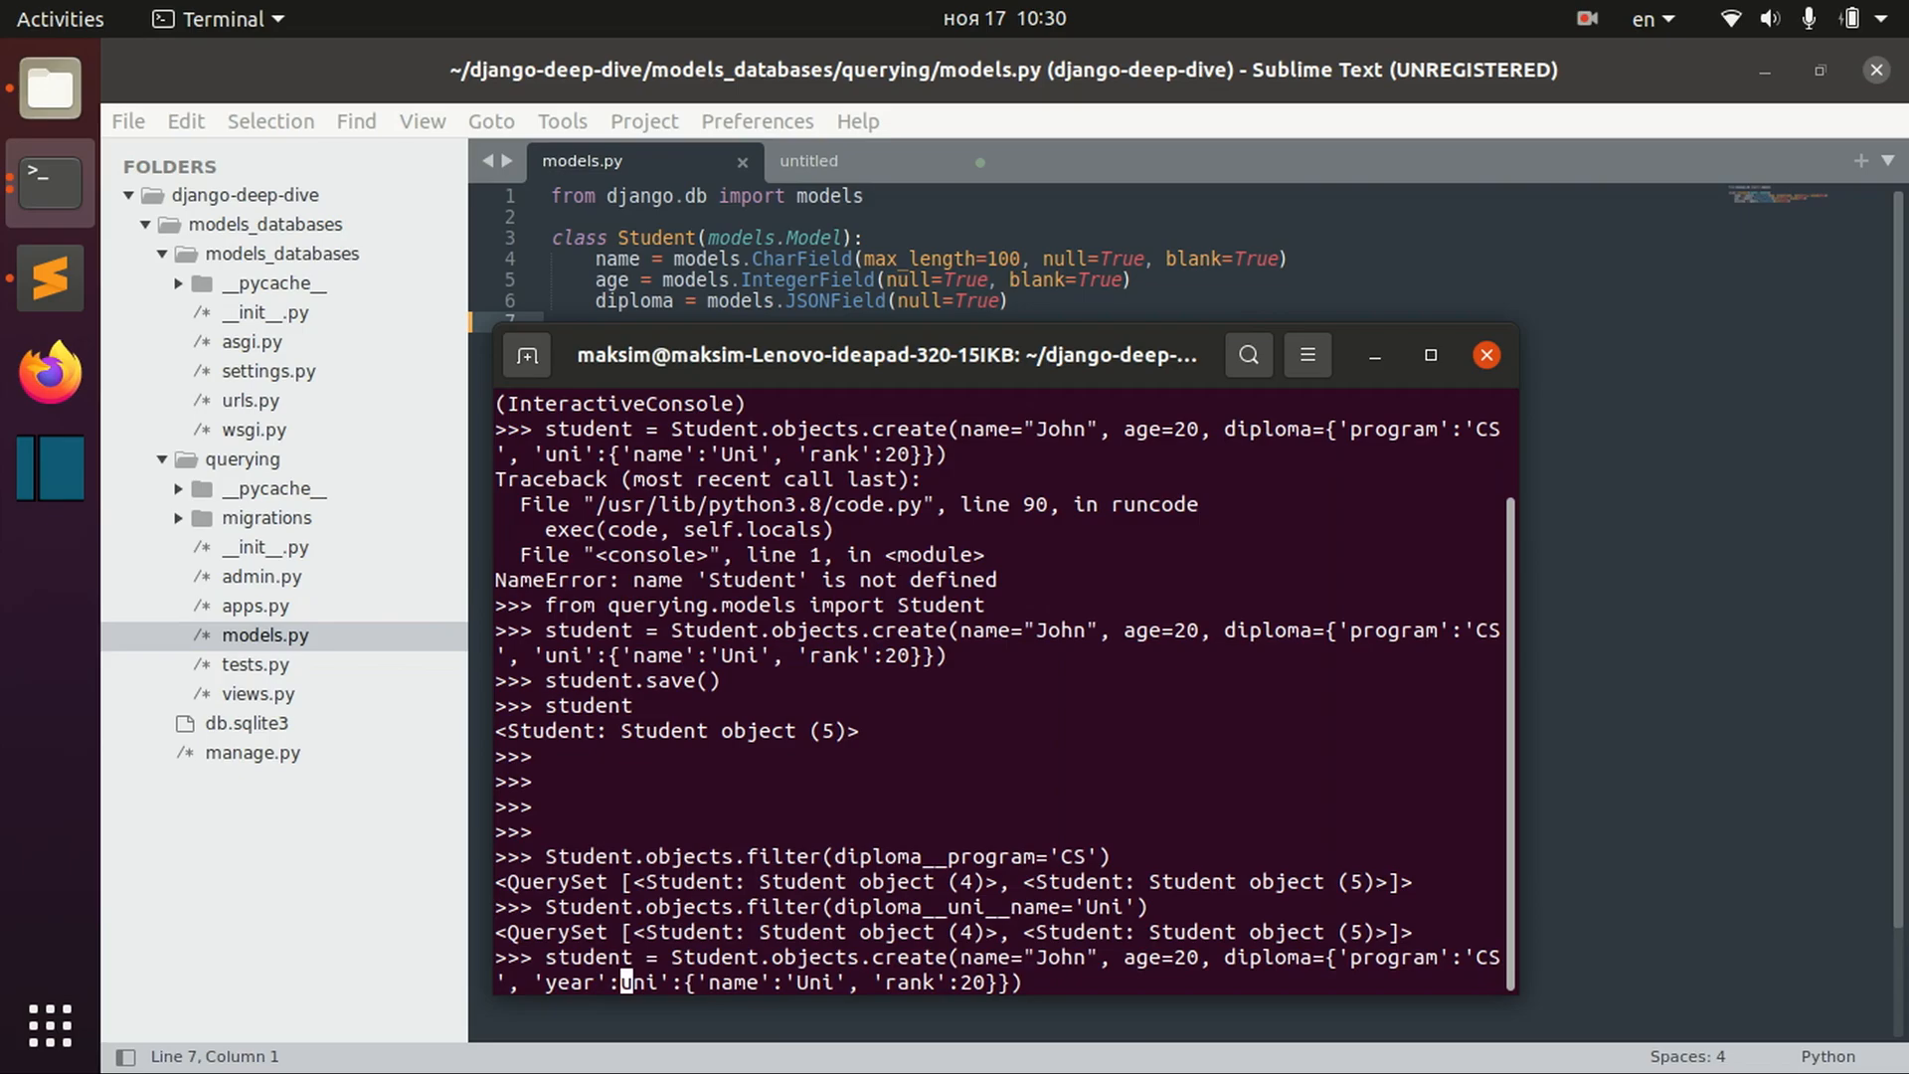
pyautogui.write(':2020,')
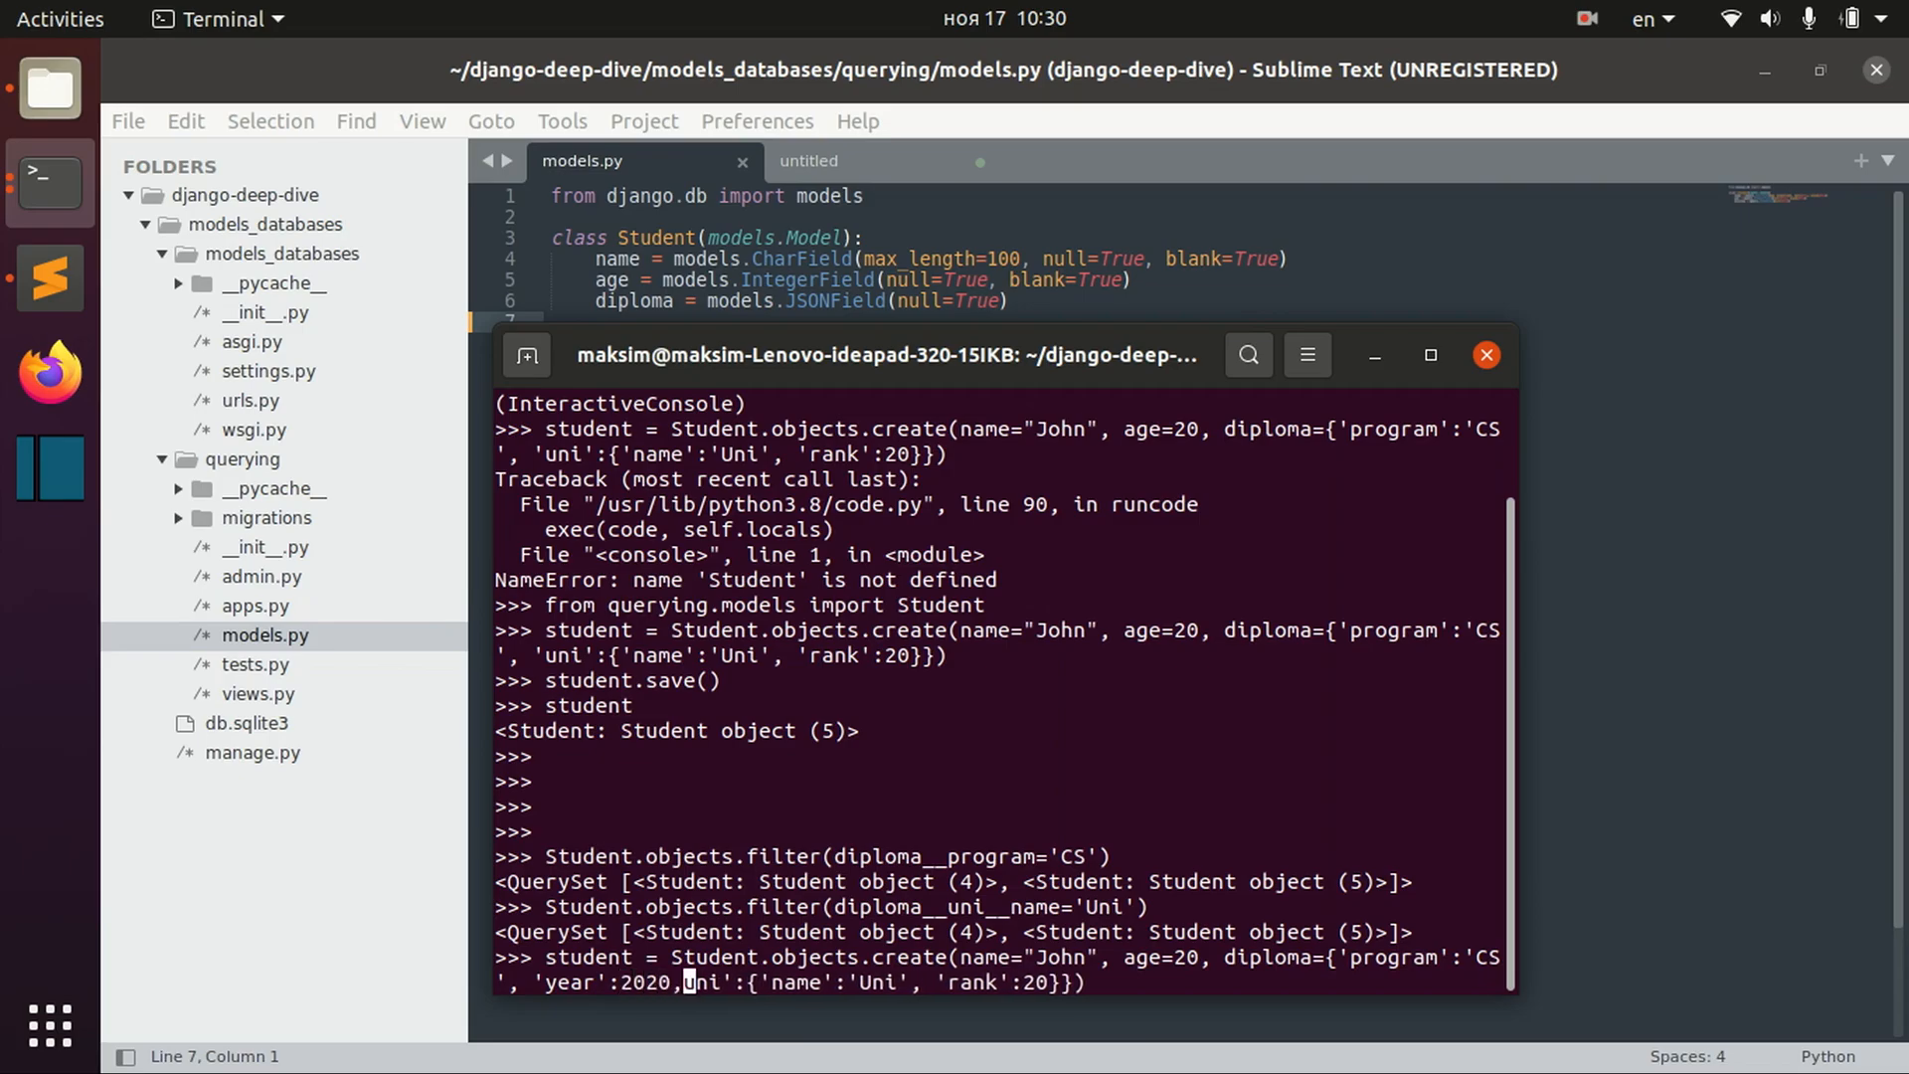
pyautogui.write('" "')
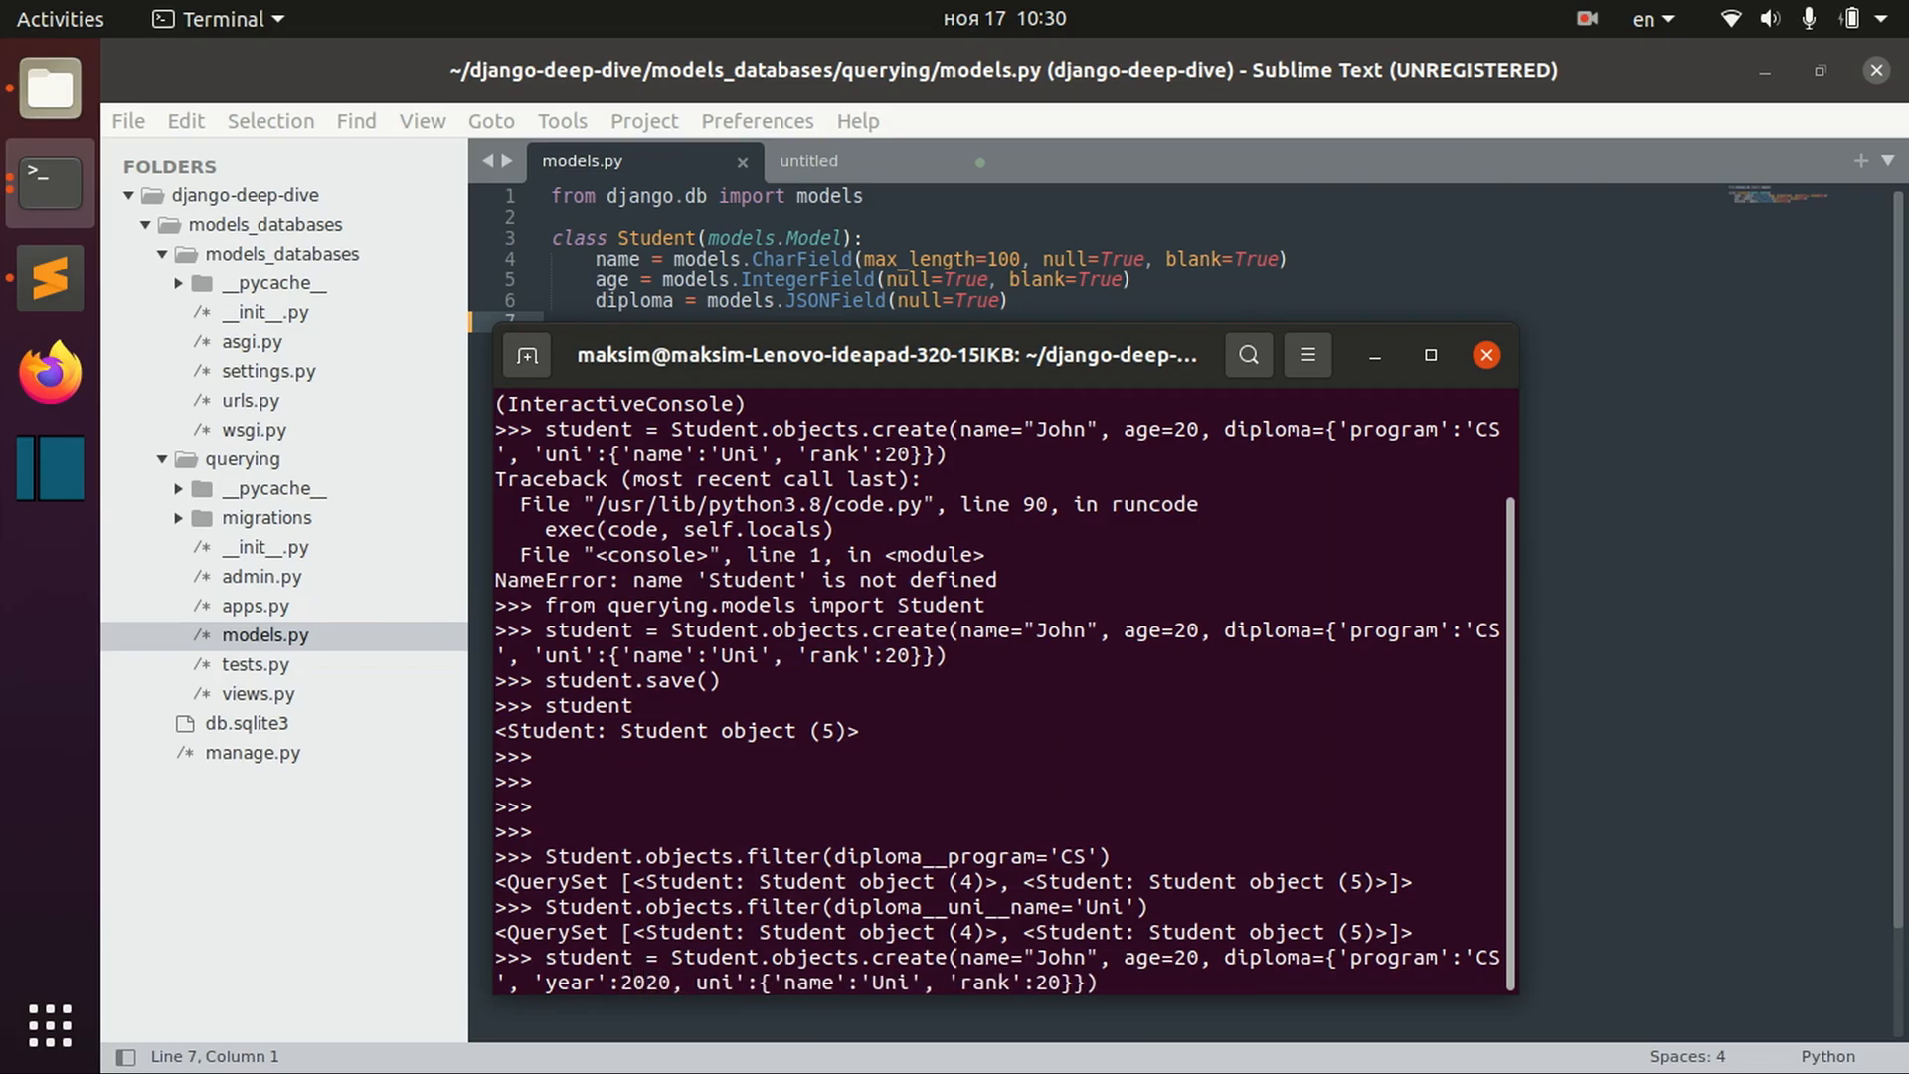
pyautogui.press('Return')
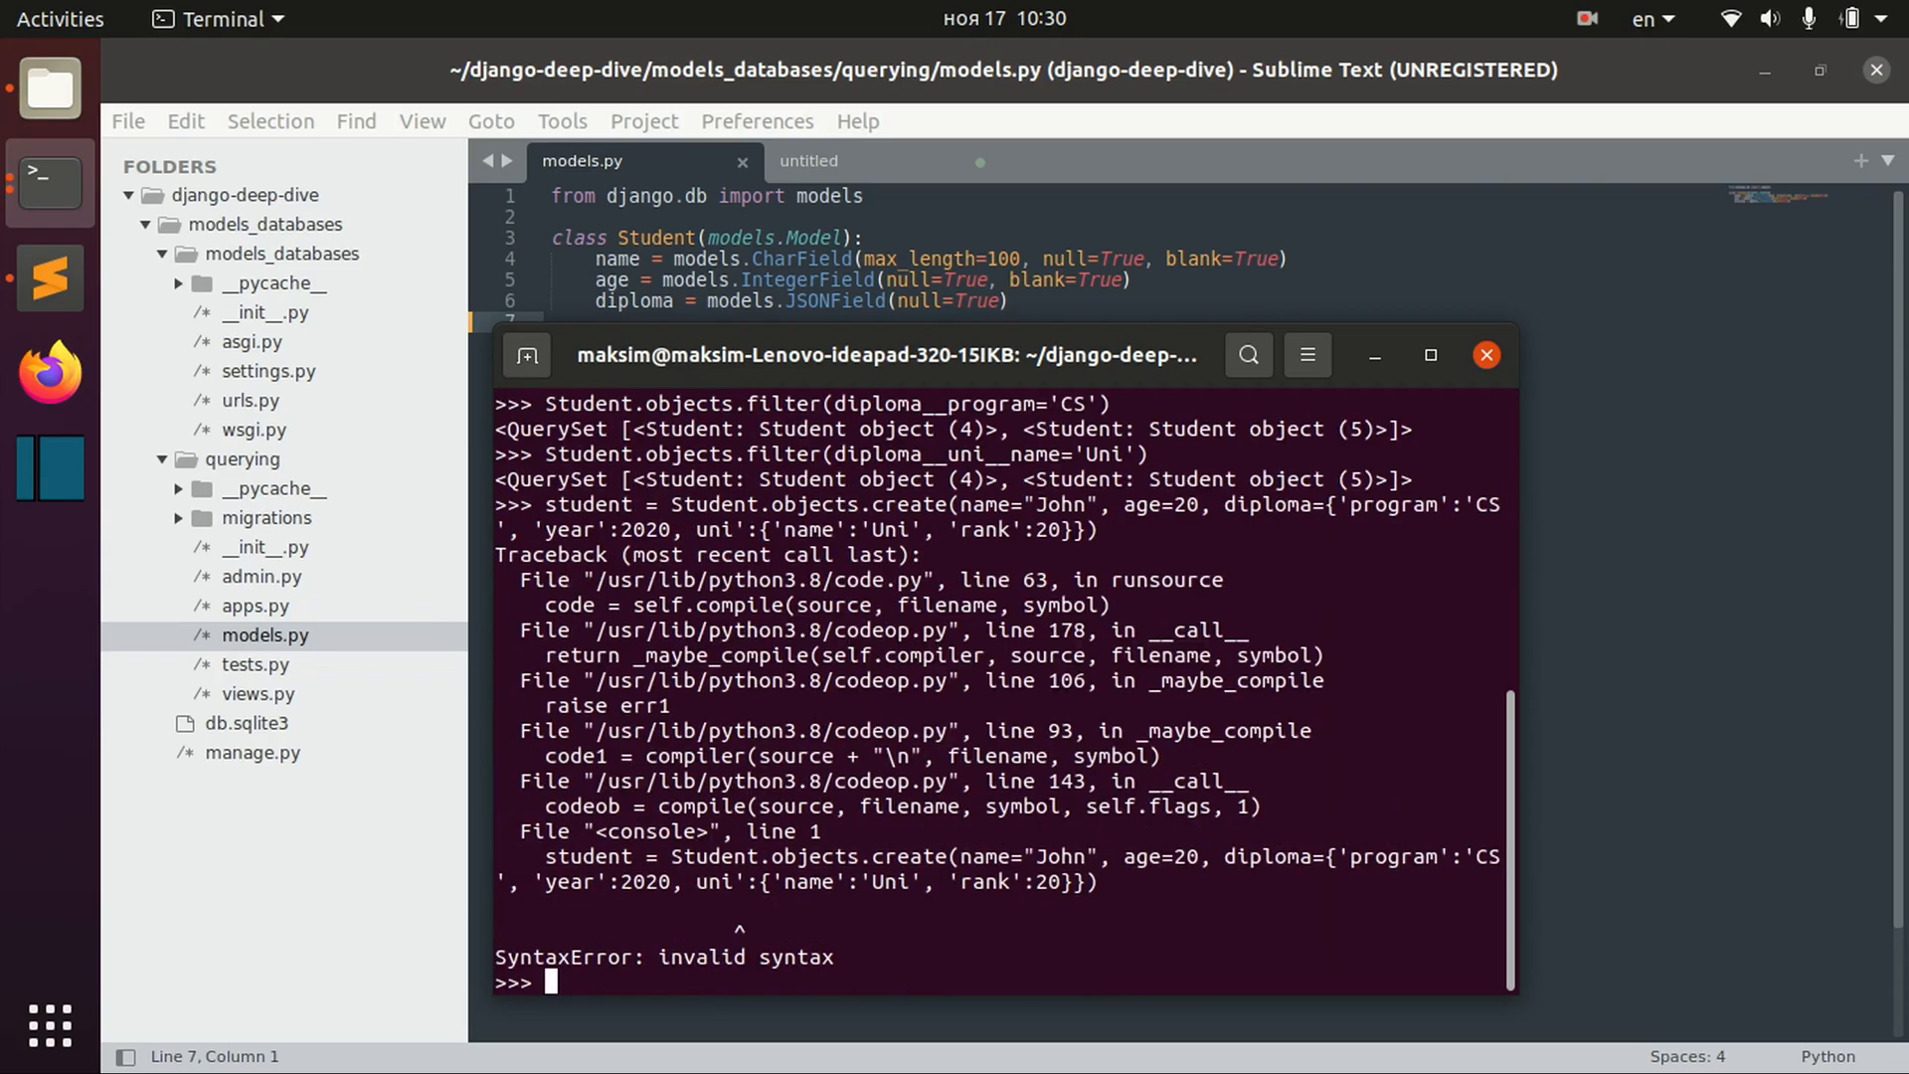
pyautogui.press('Up')
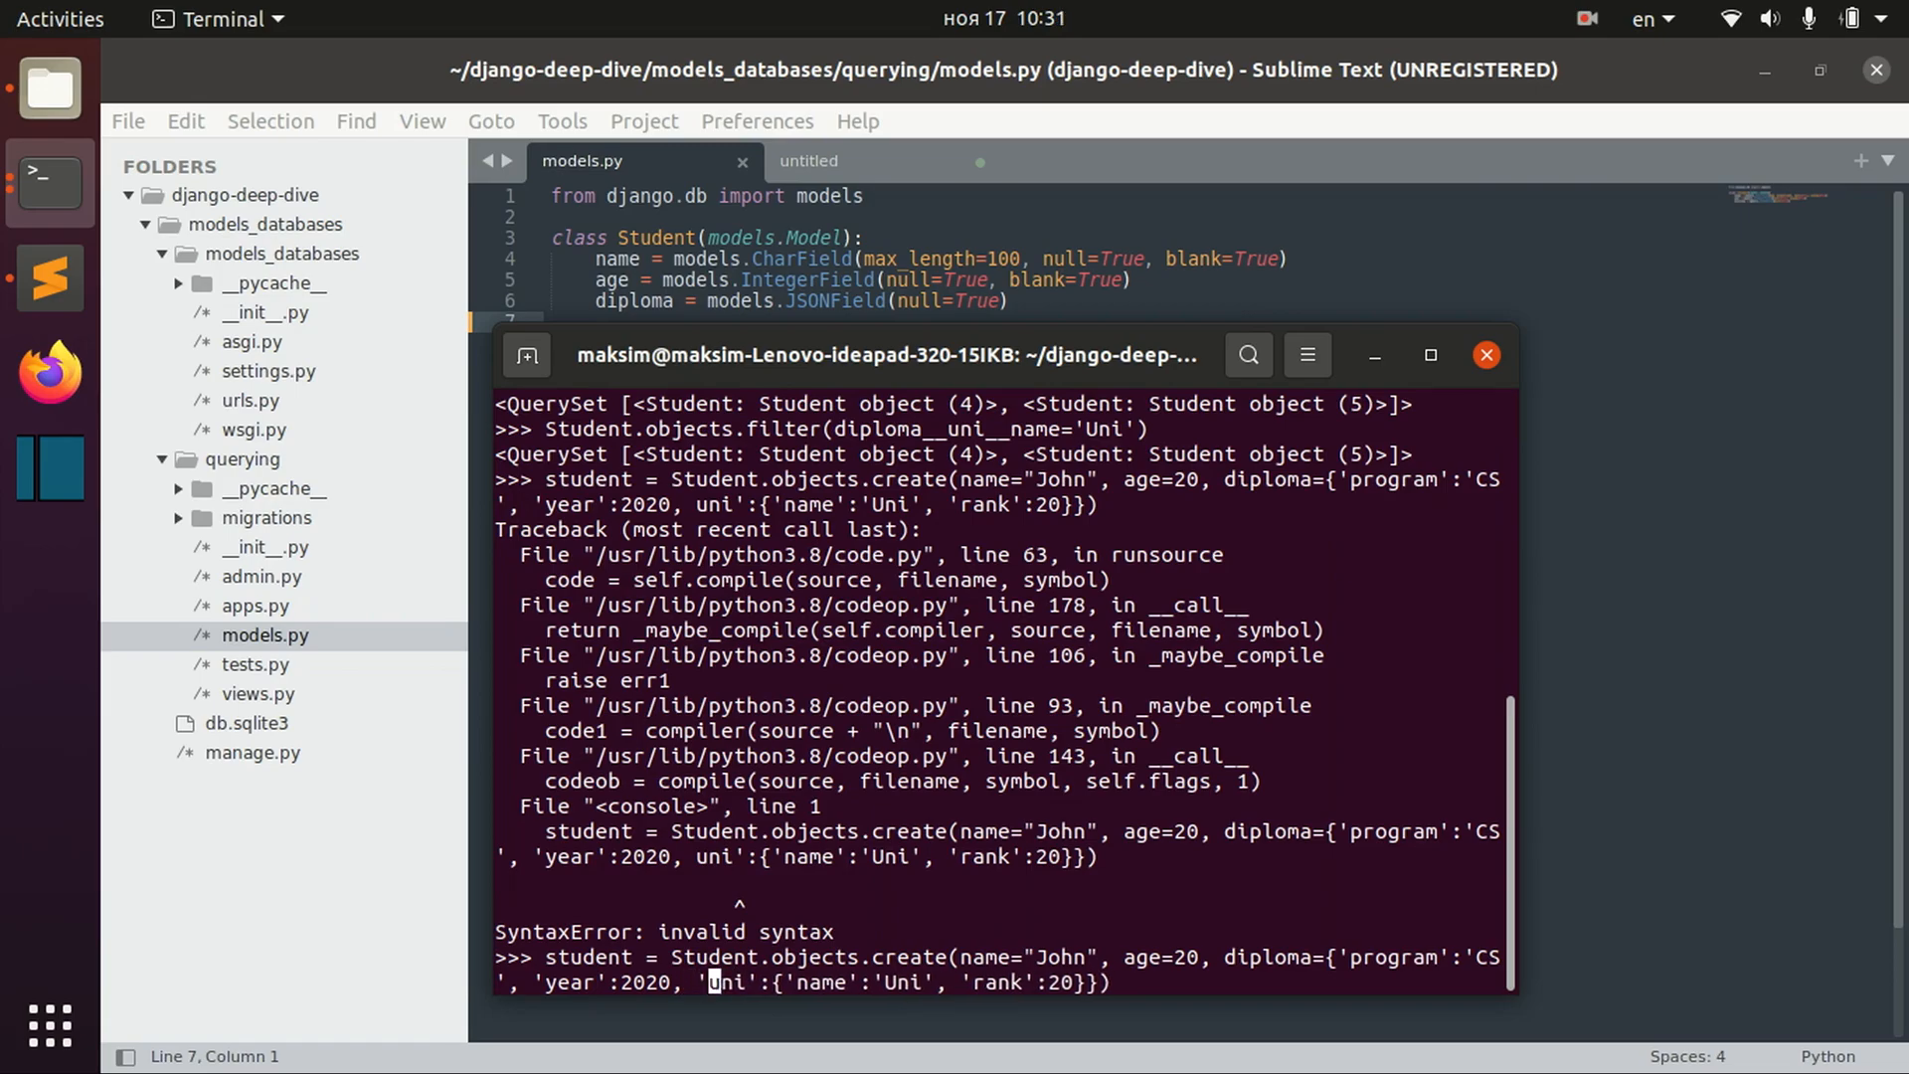
pyautogui.write('student')
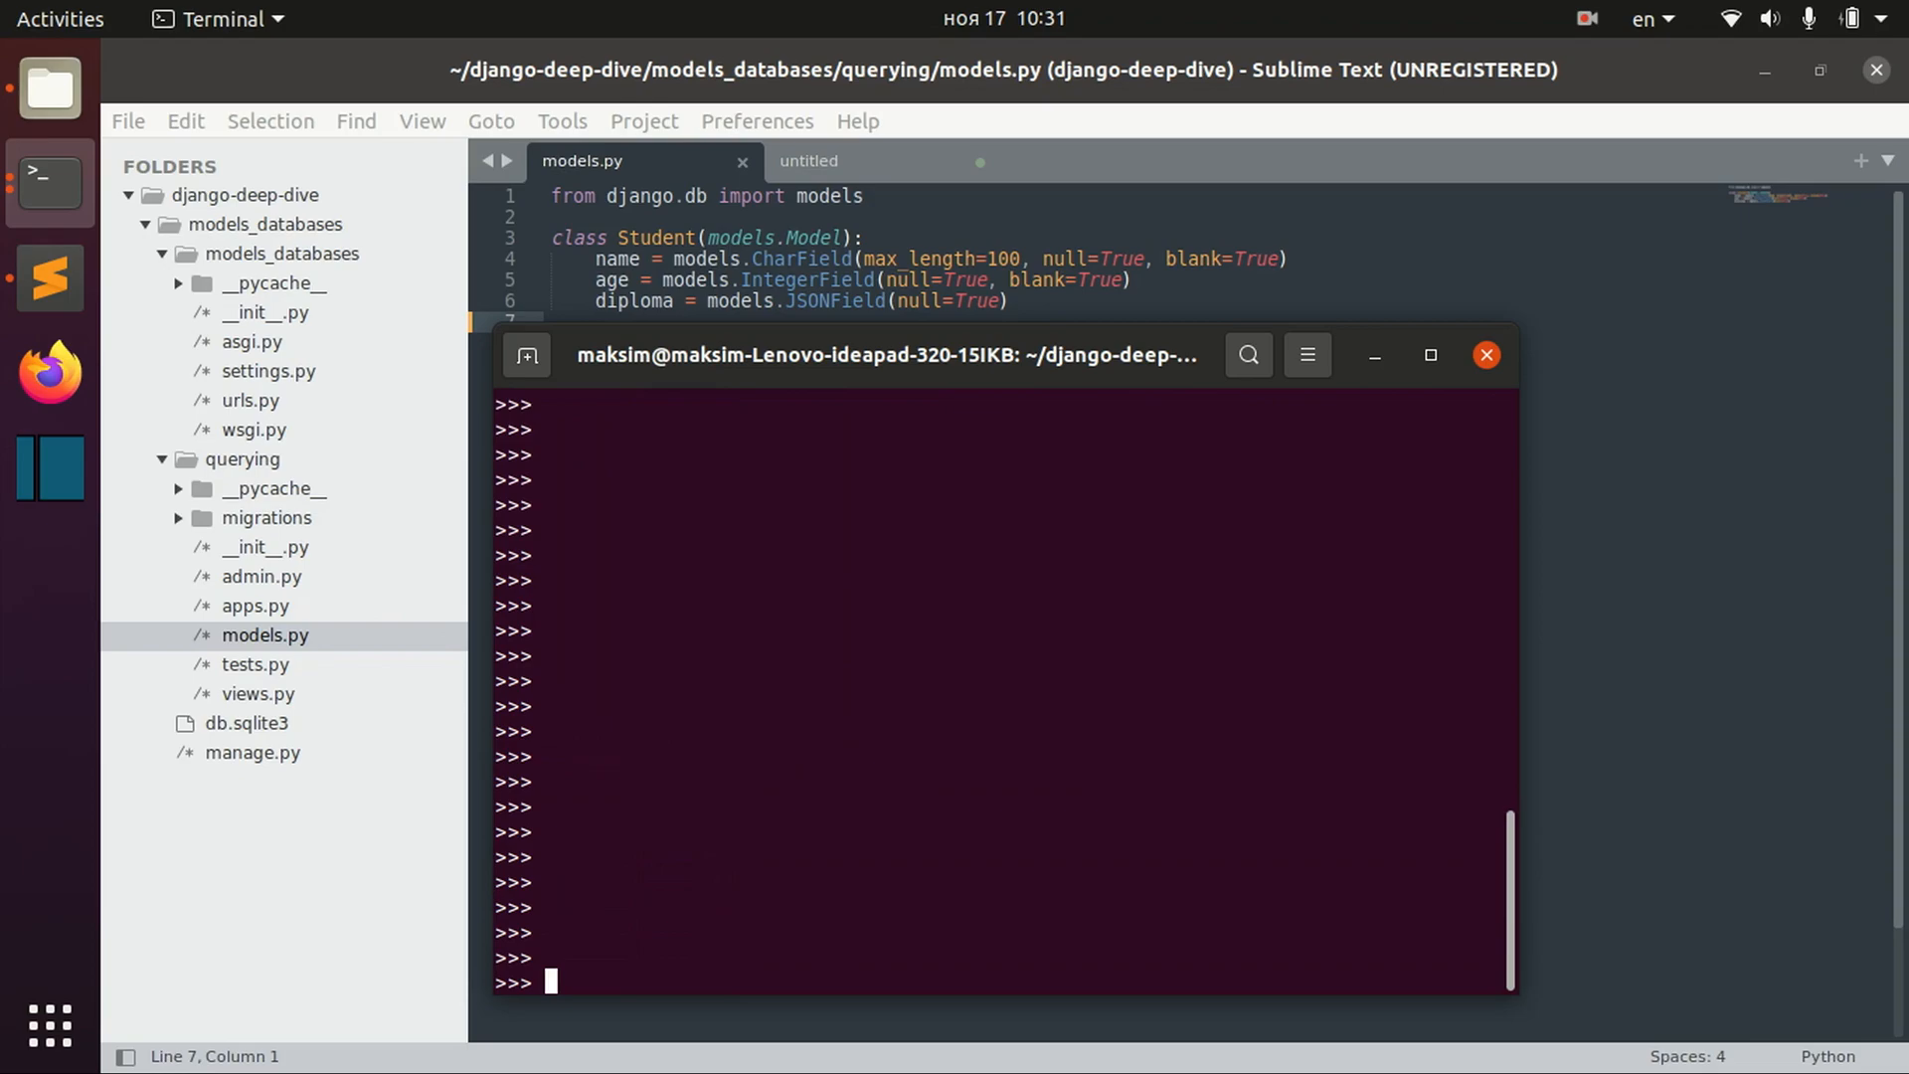
# - Filter diploma__year__isnull=True (objects 4, 5) and display student object 6
pyautogui.write('student.save()')
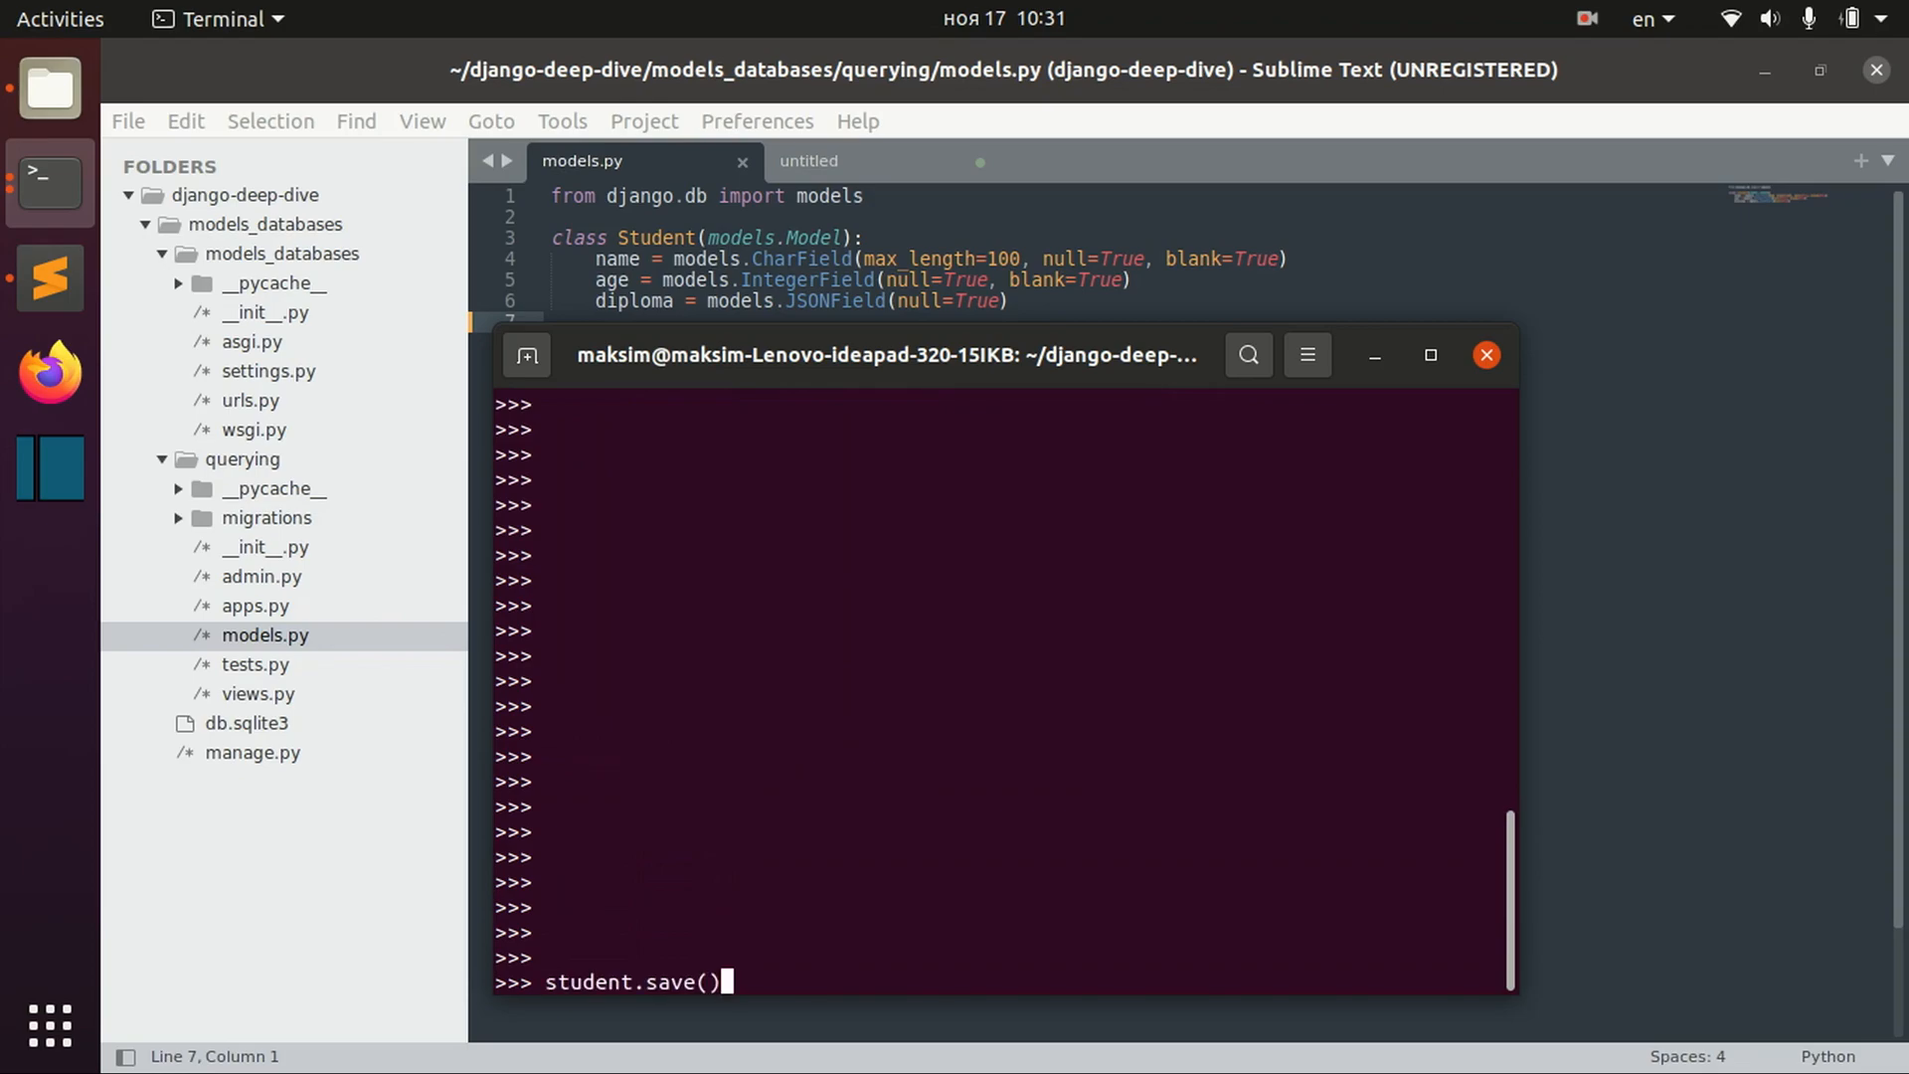
pyautogui.write("Student.objects.filter(diploma__program='CS')")
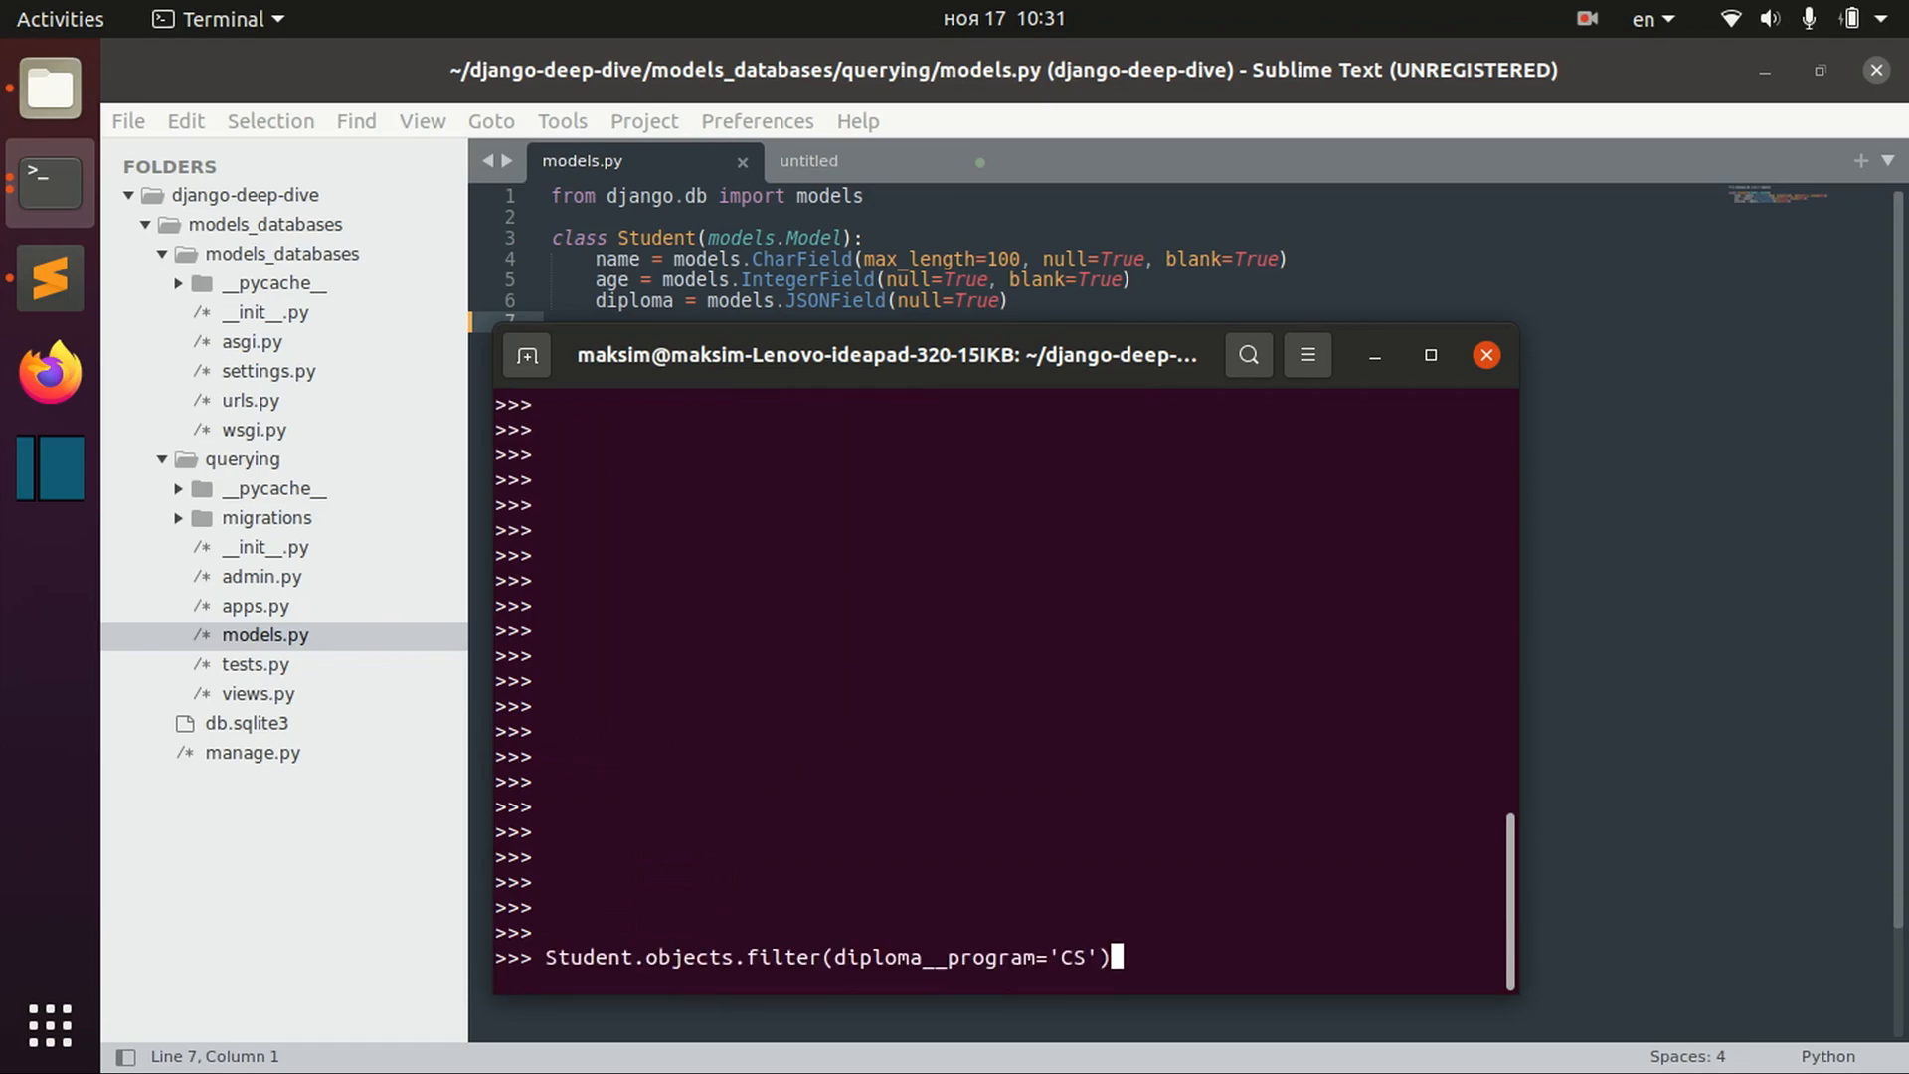
pyautogui.press('BackSpace')
pyautogui.write('yea')
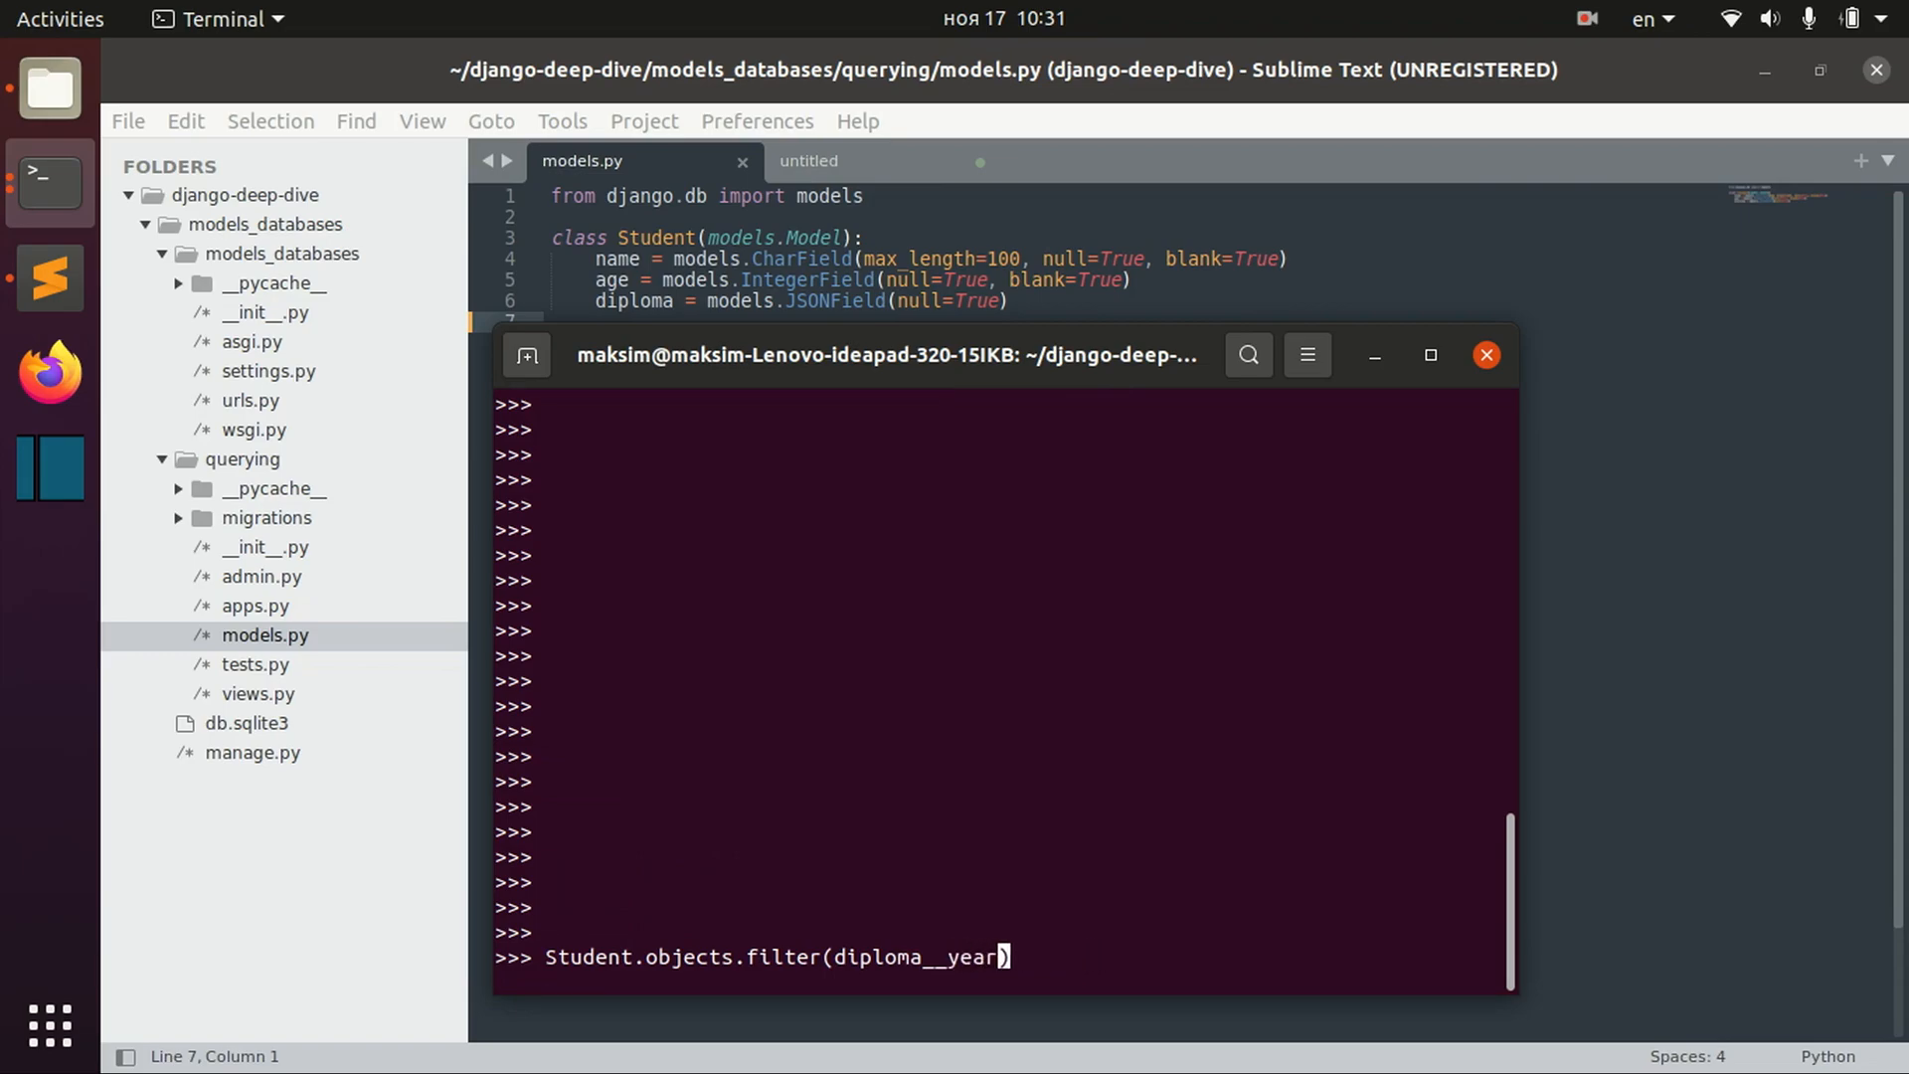
pyautogui.write('__')
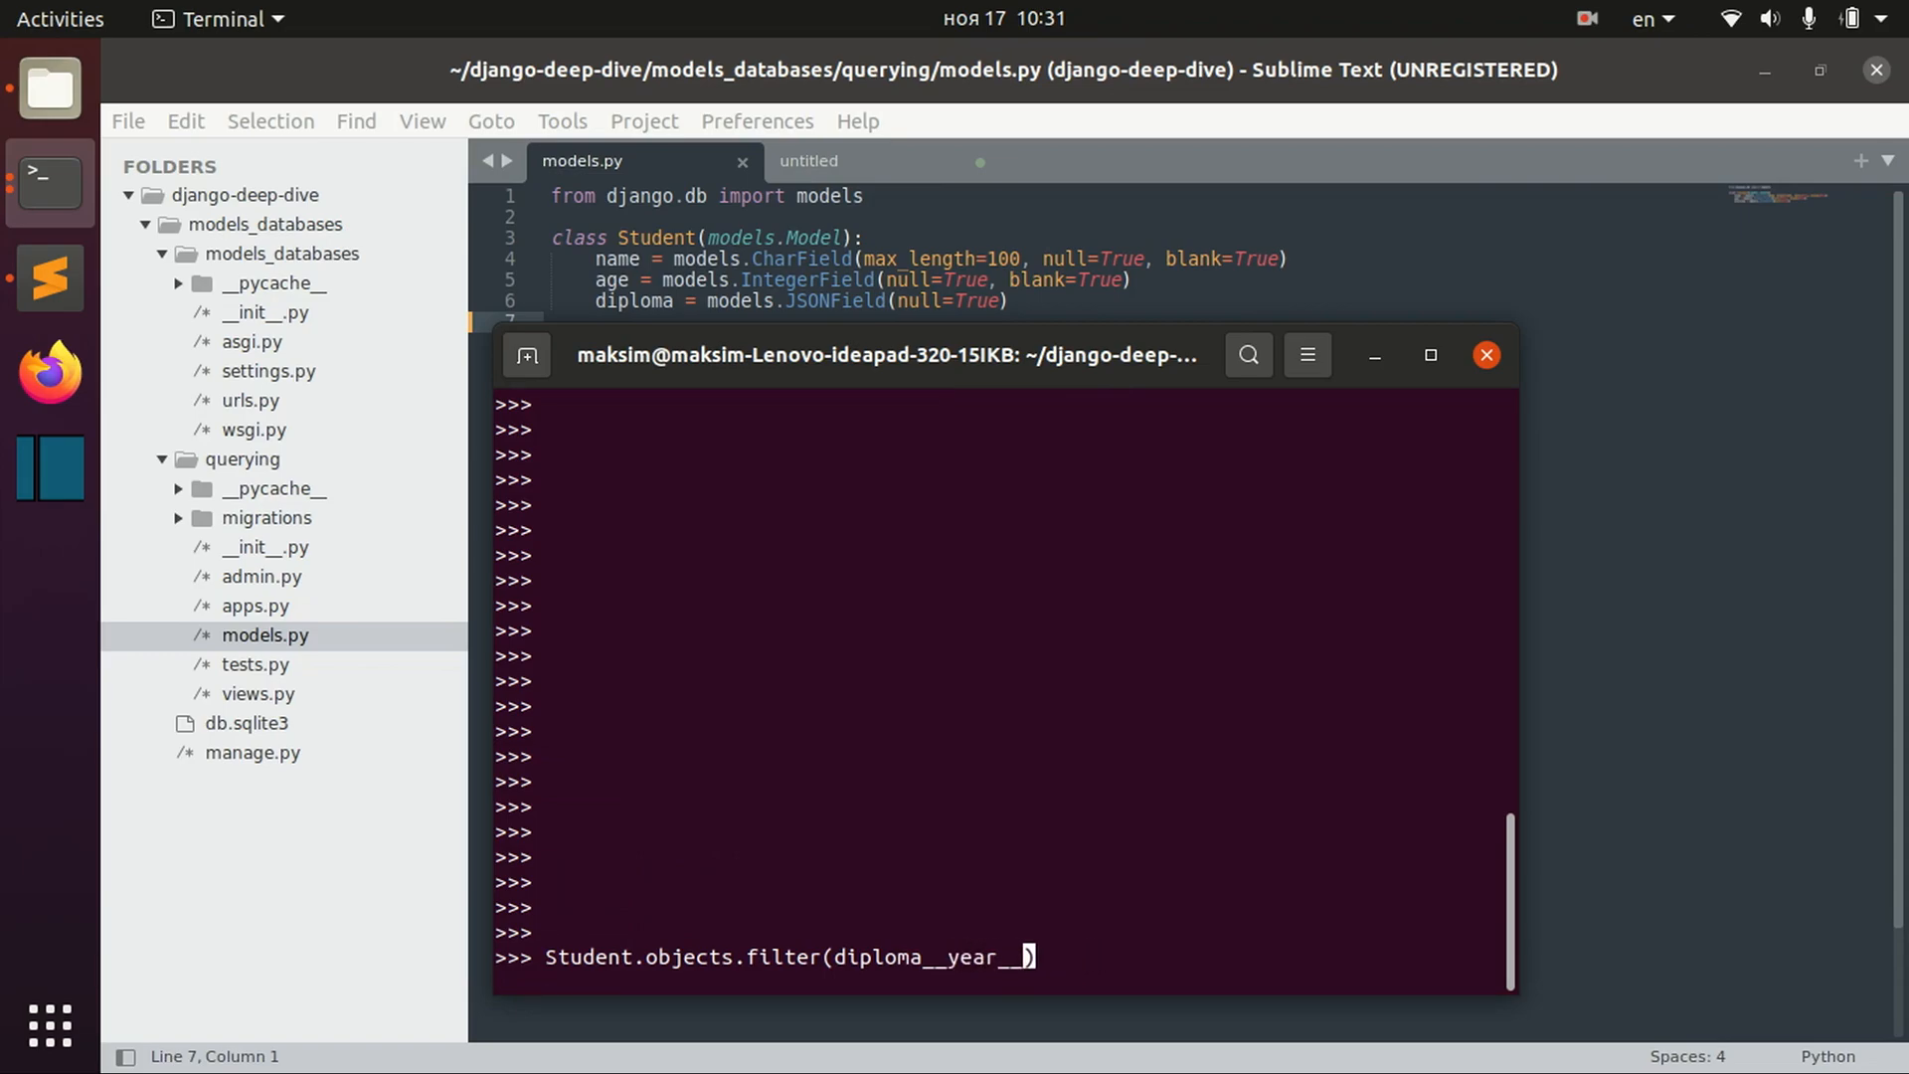
pyautogui.write('isnull=')
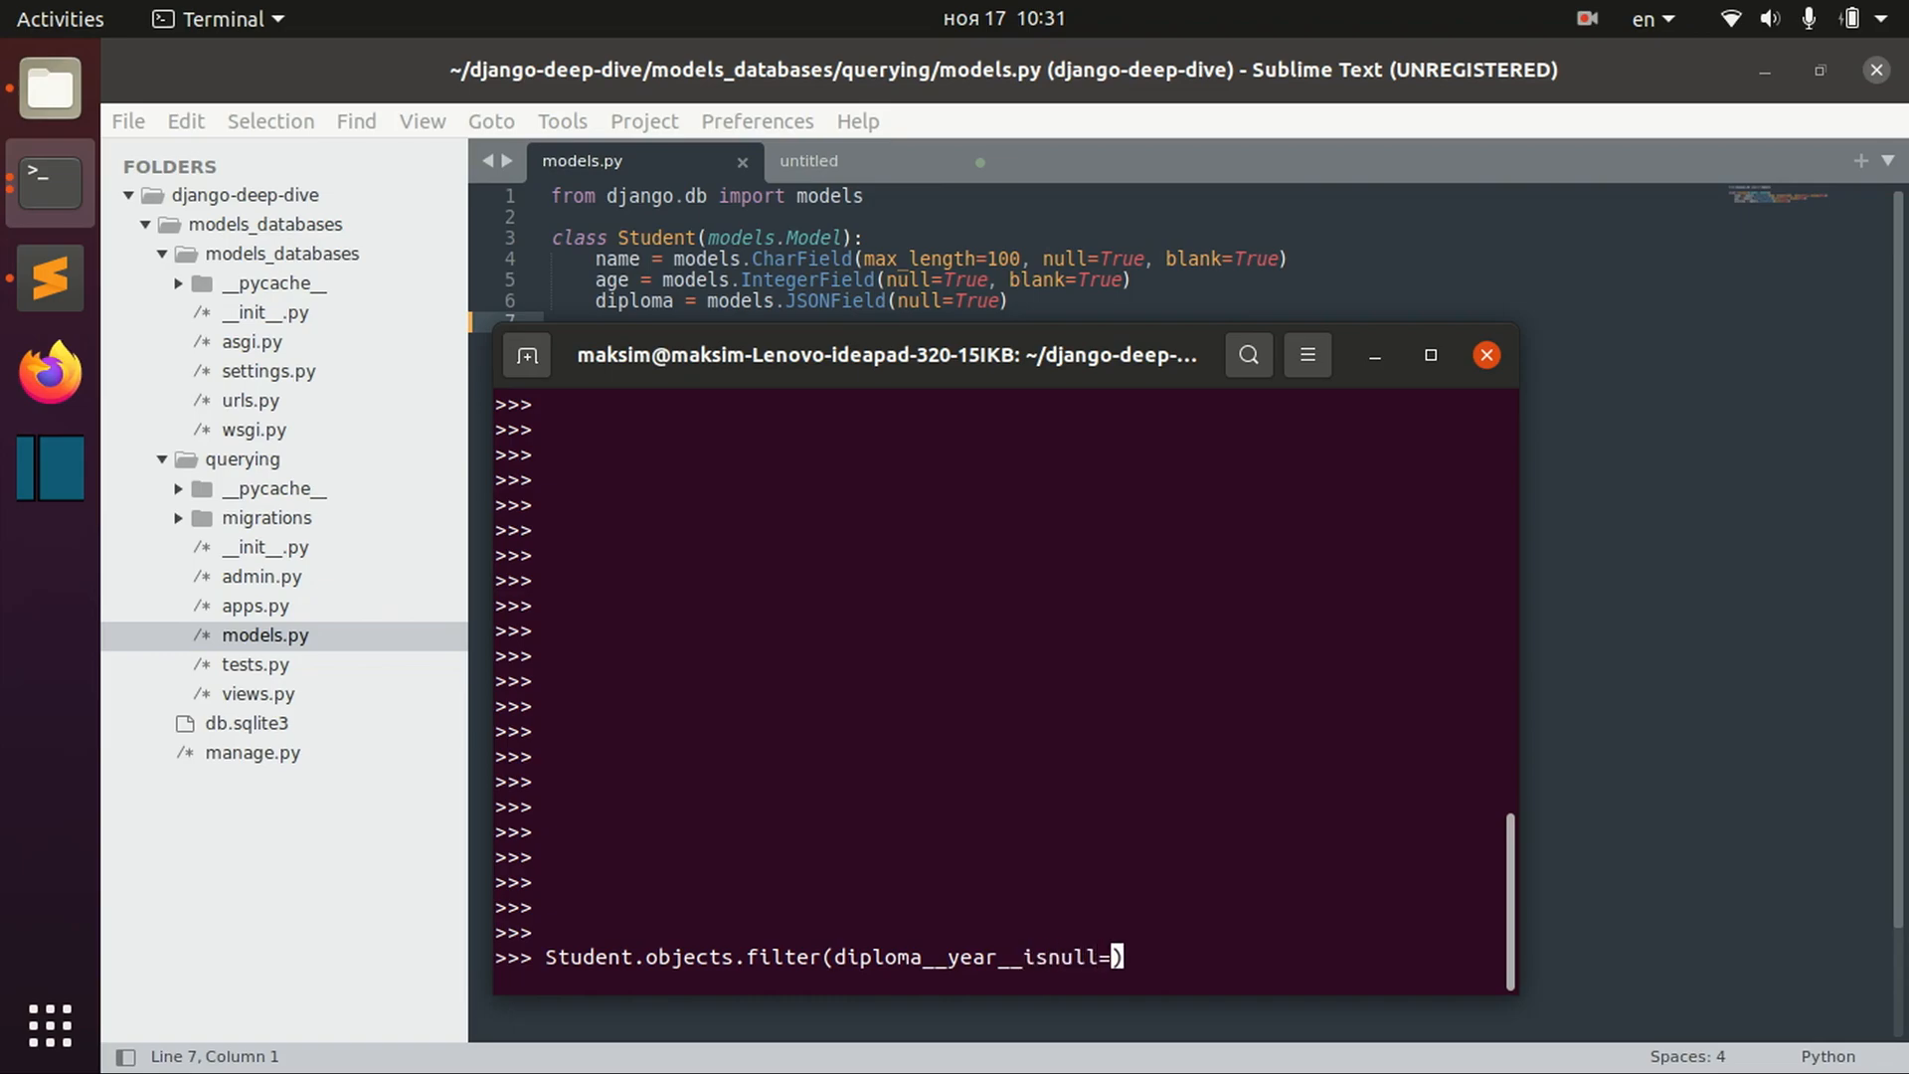
pyautogui.write('True')
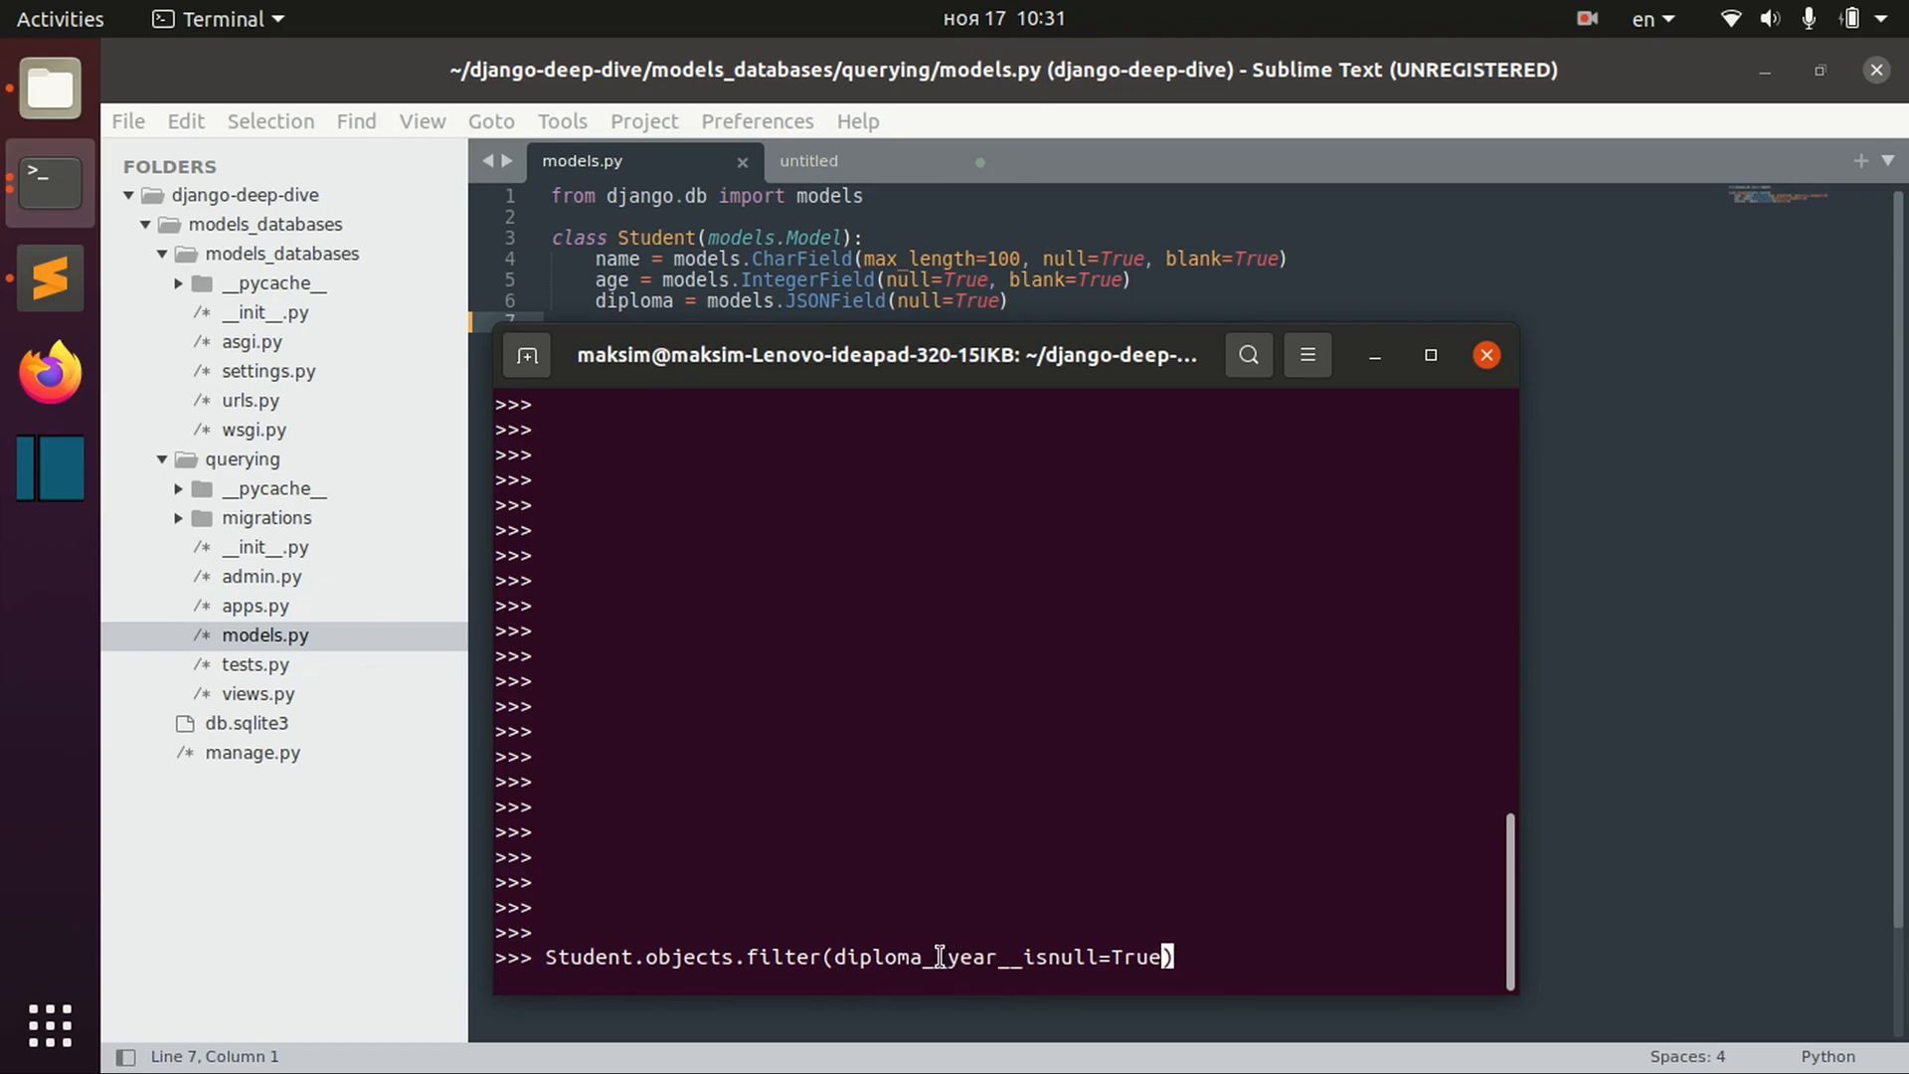
pyautogui.doubleClick(981, 956)
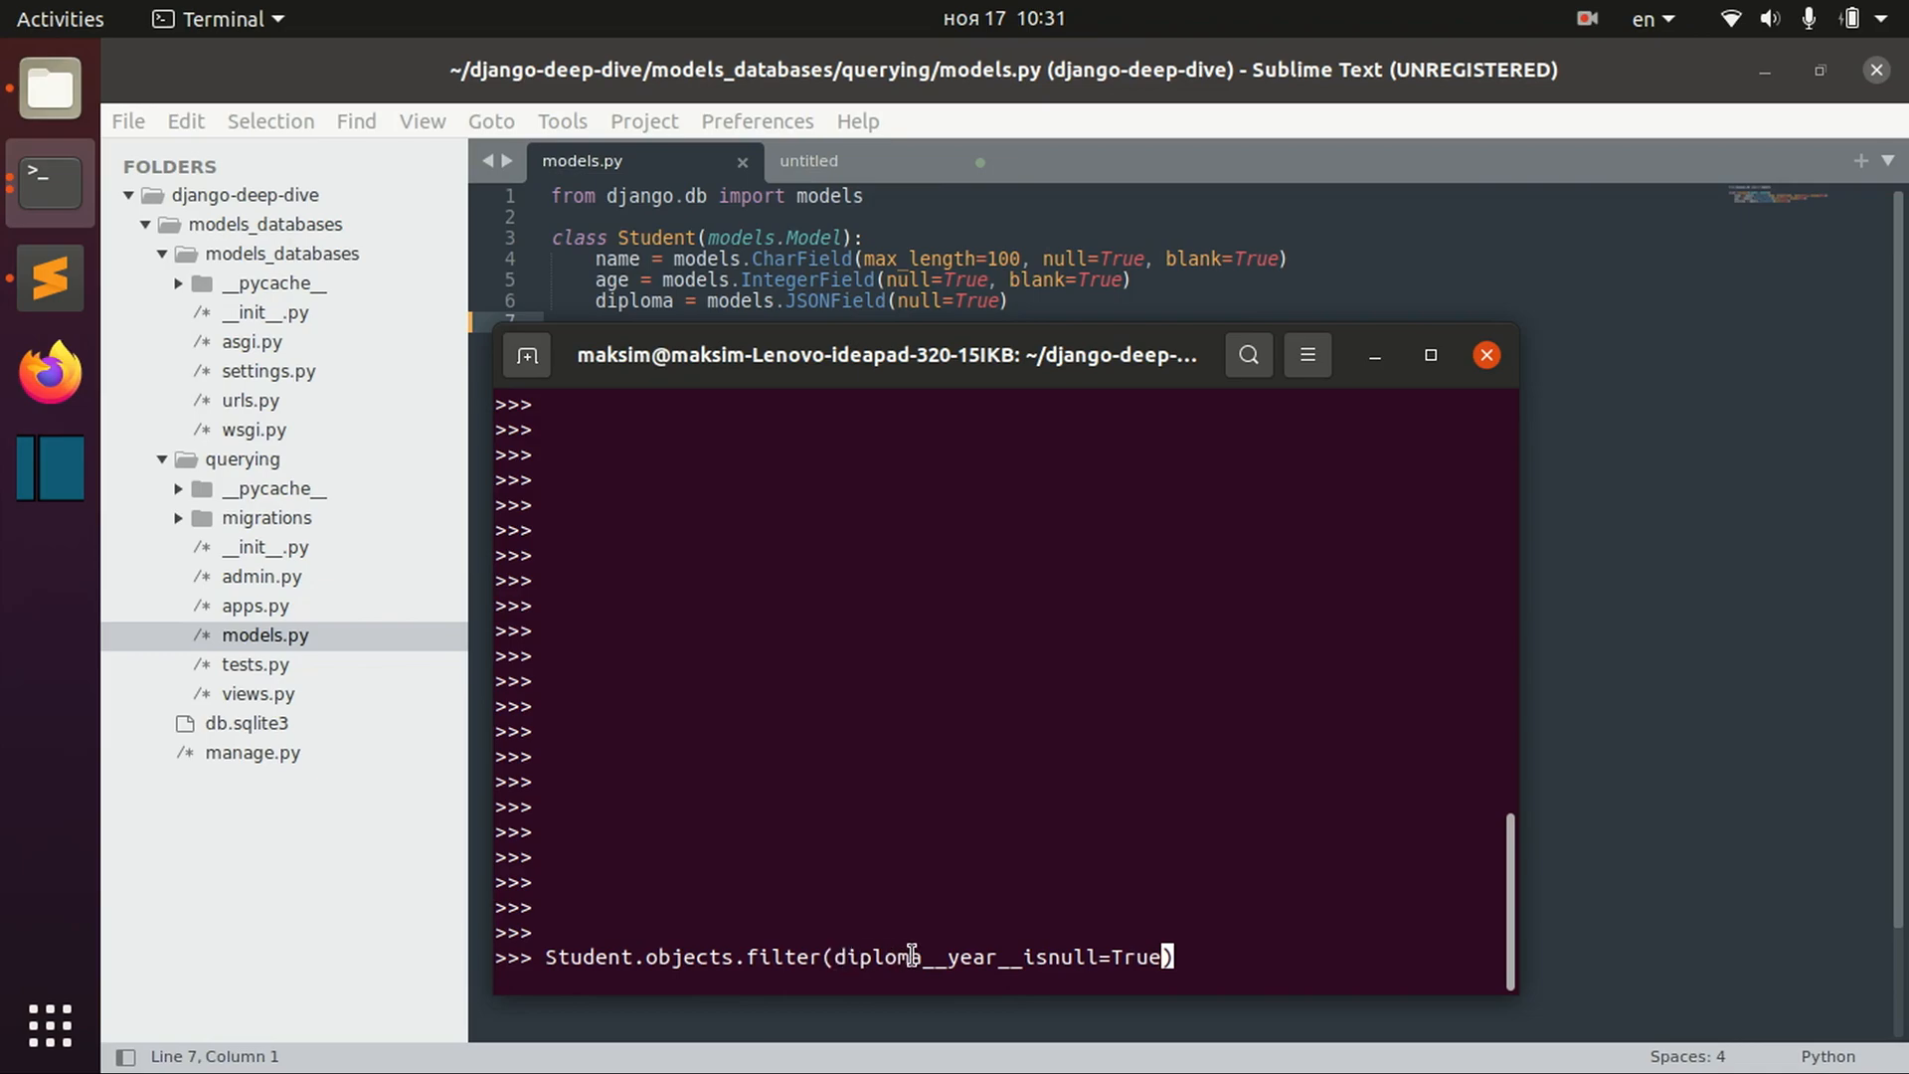
pyautogui.moveTo(987, 1002)
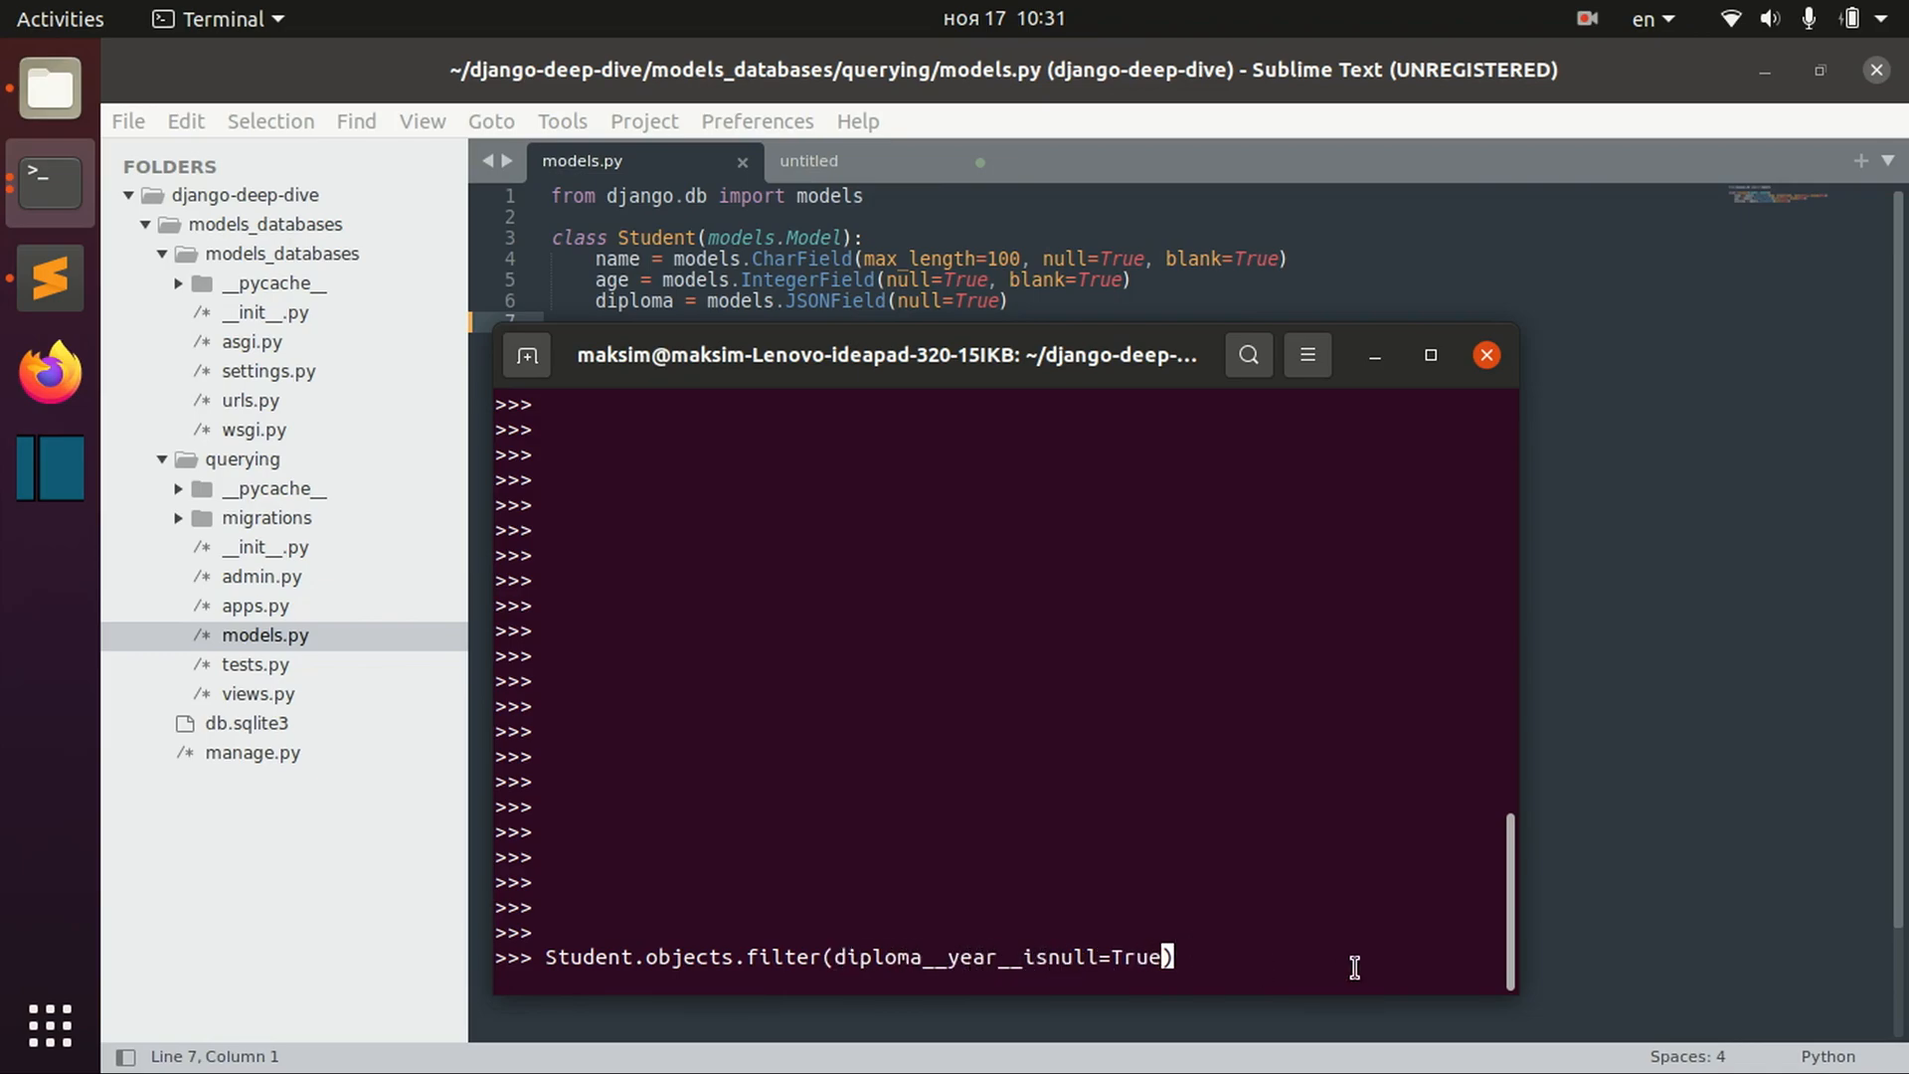
pyautogui.write('student')
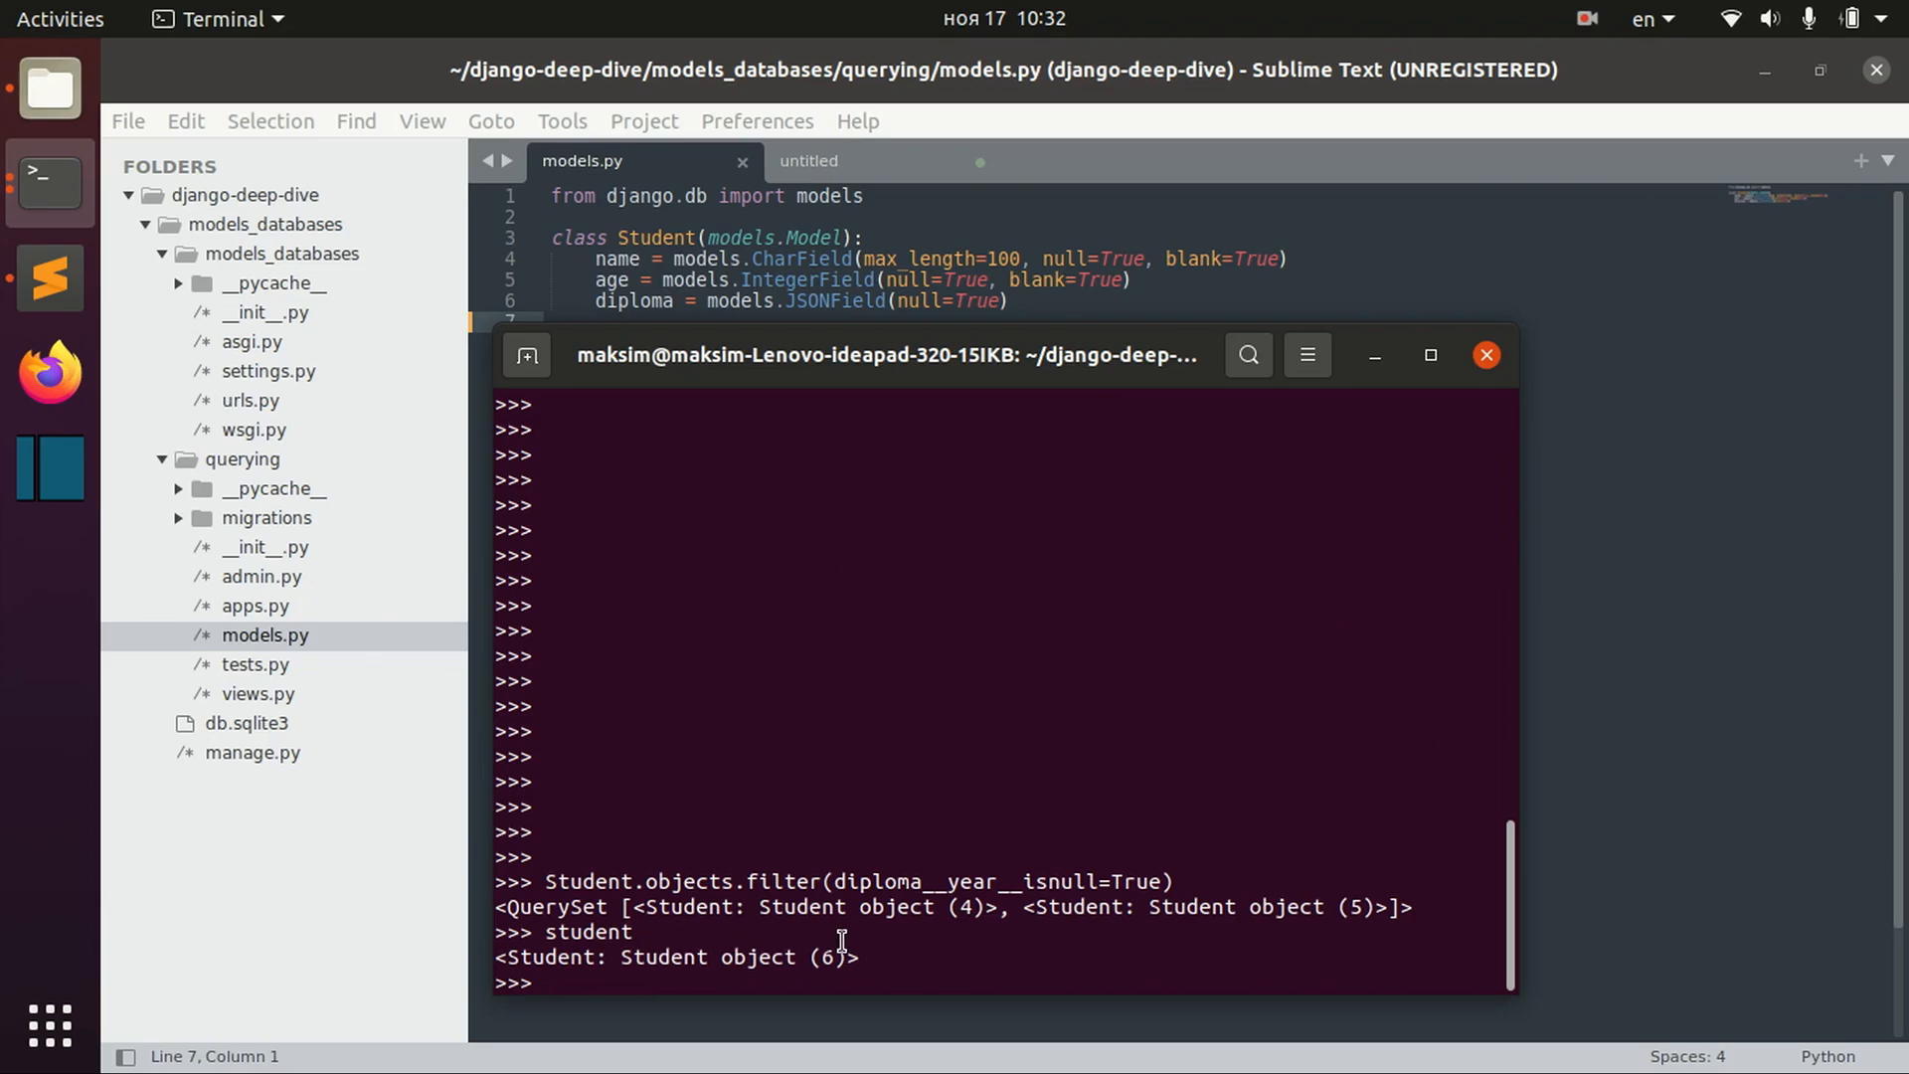
pyautogui.moveTo(617, 906)
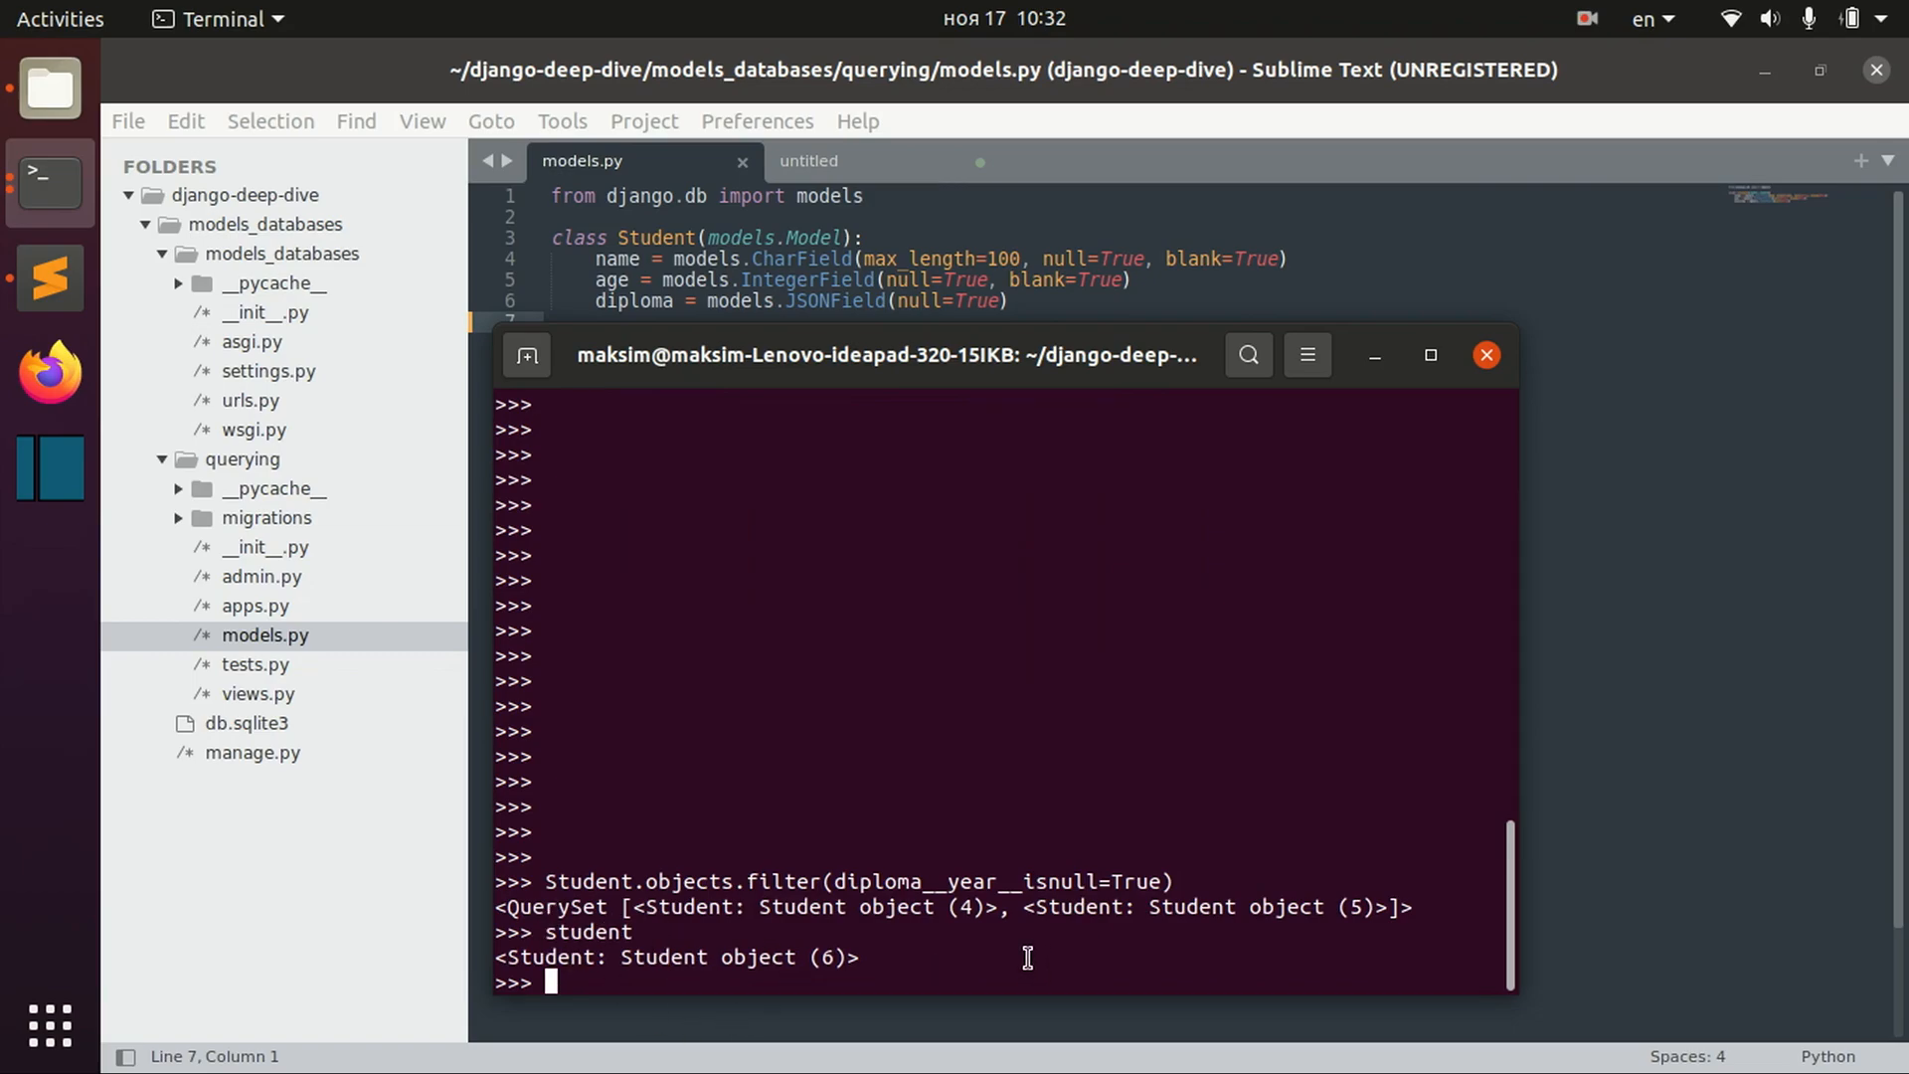
pyautogui.moveTo(919, 908)
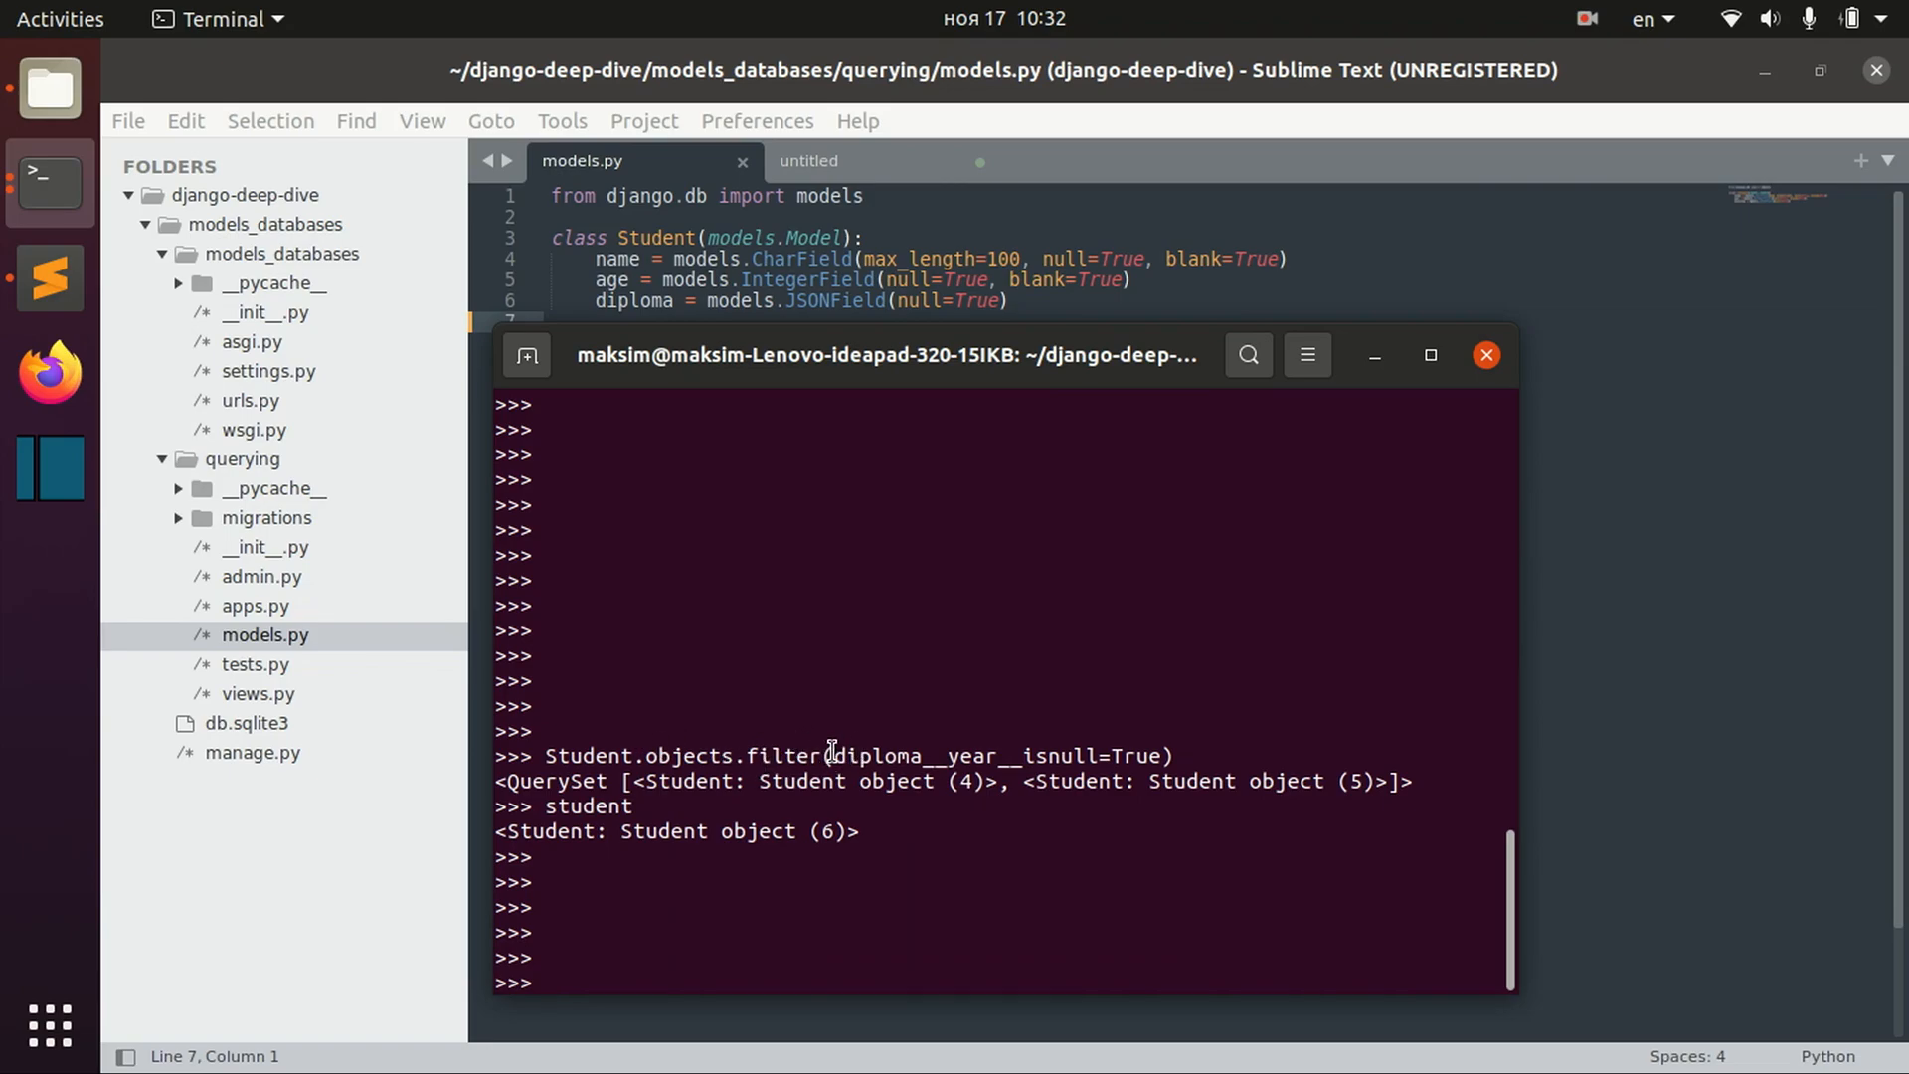
# - Query diploma__has_key='year' and diploma__has_keys=['year','program'], each returning object 6
pyautogui.doubleClick(886, 757)
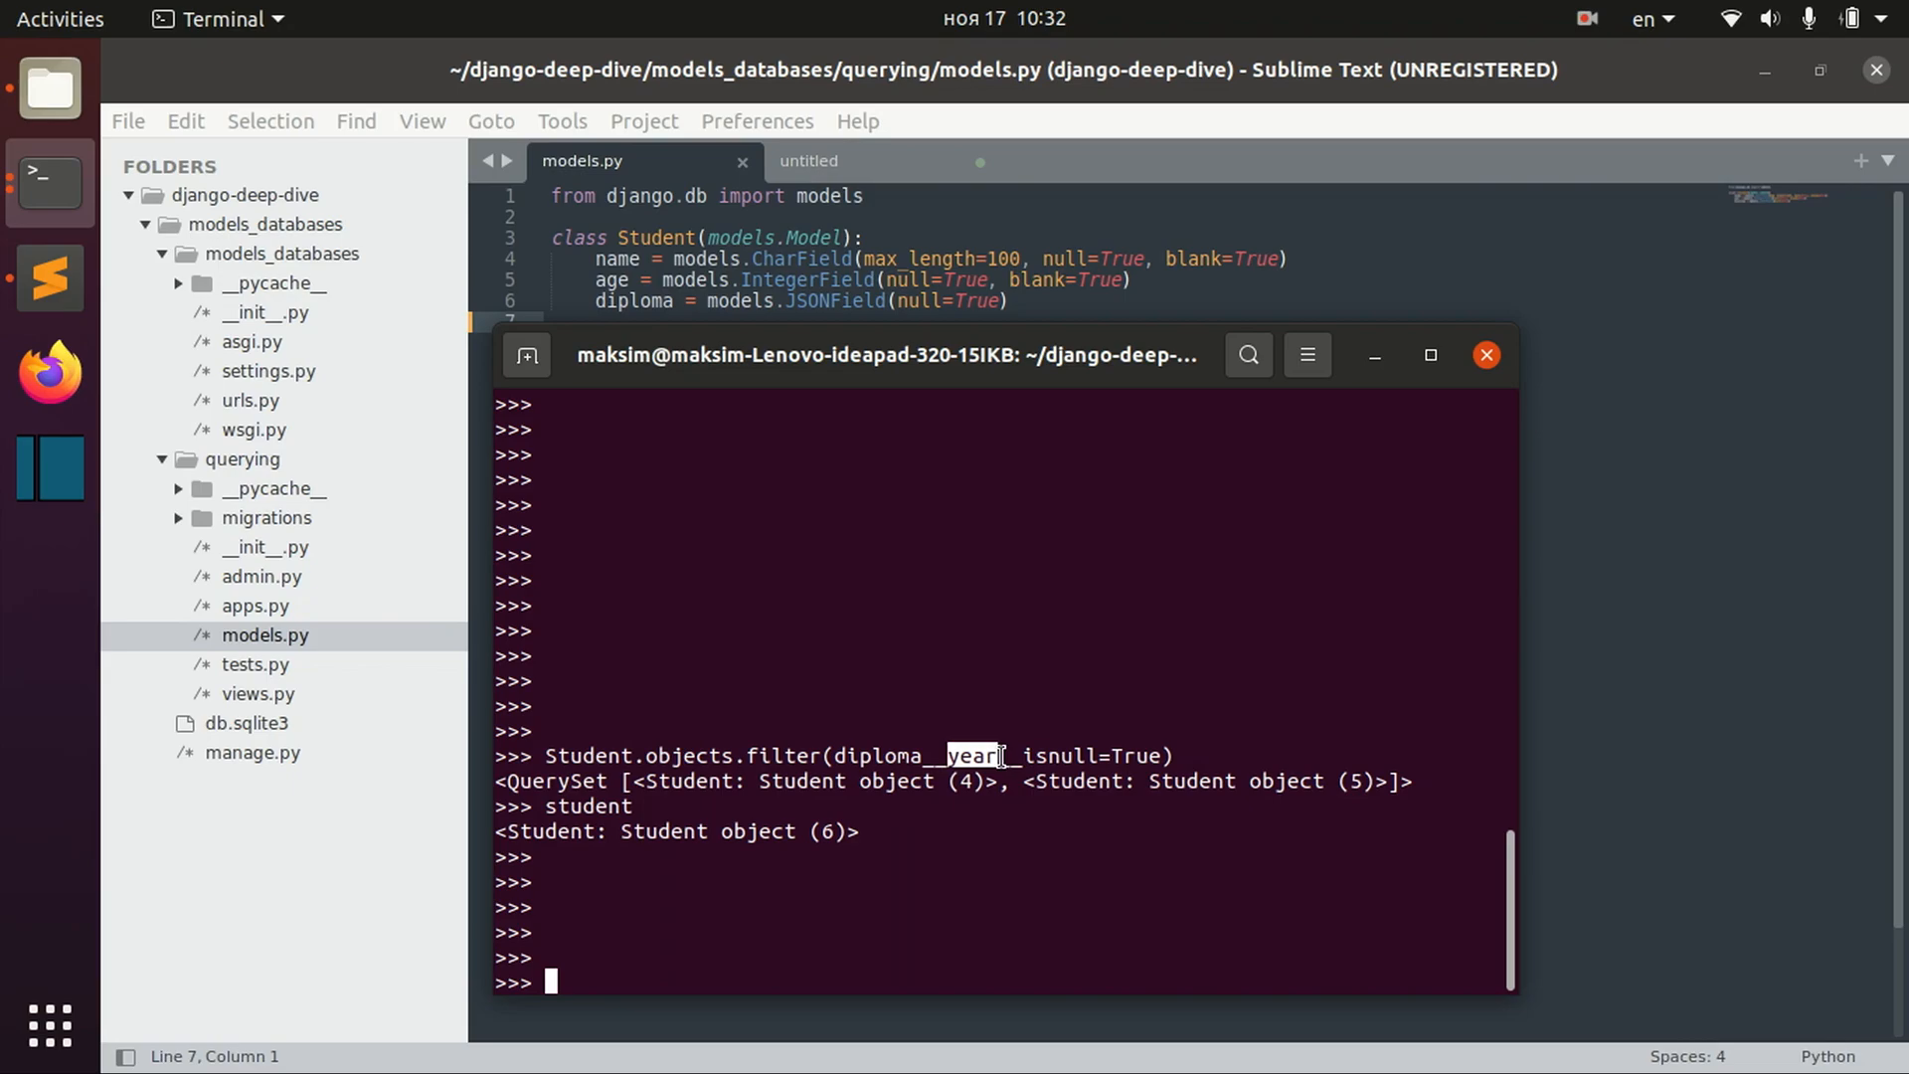
pyautogui.write('student')
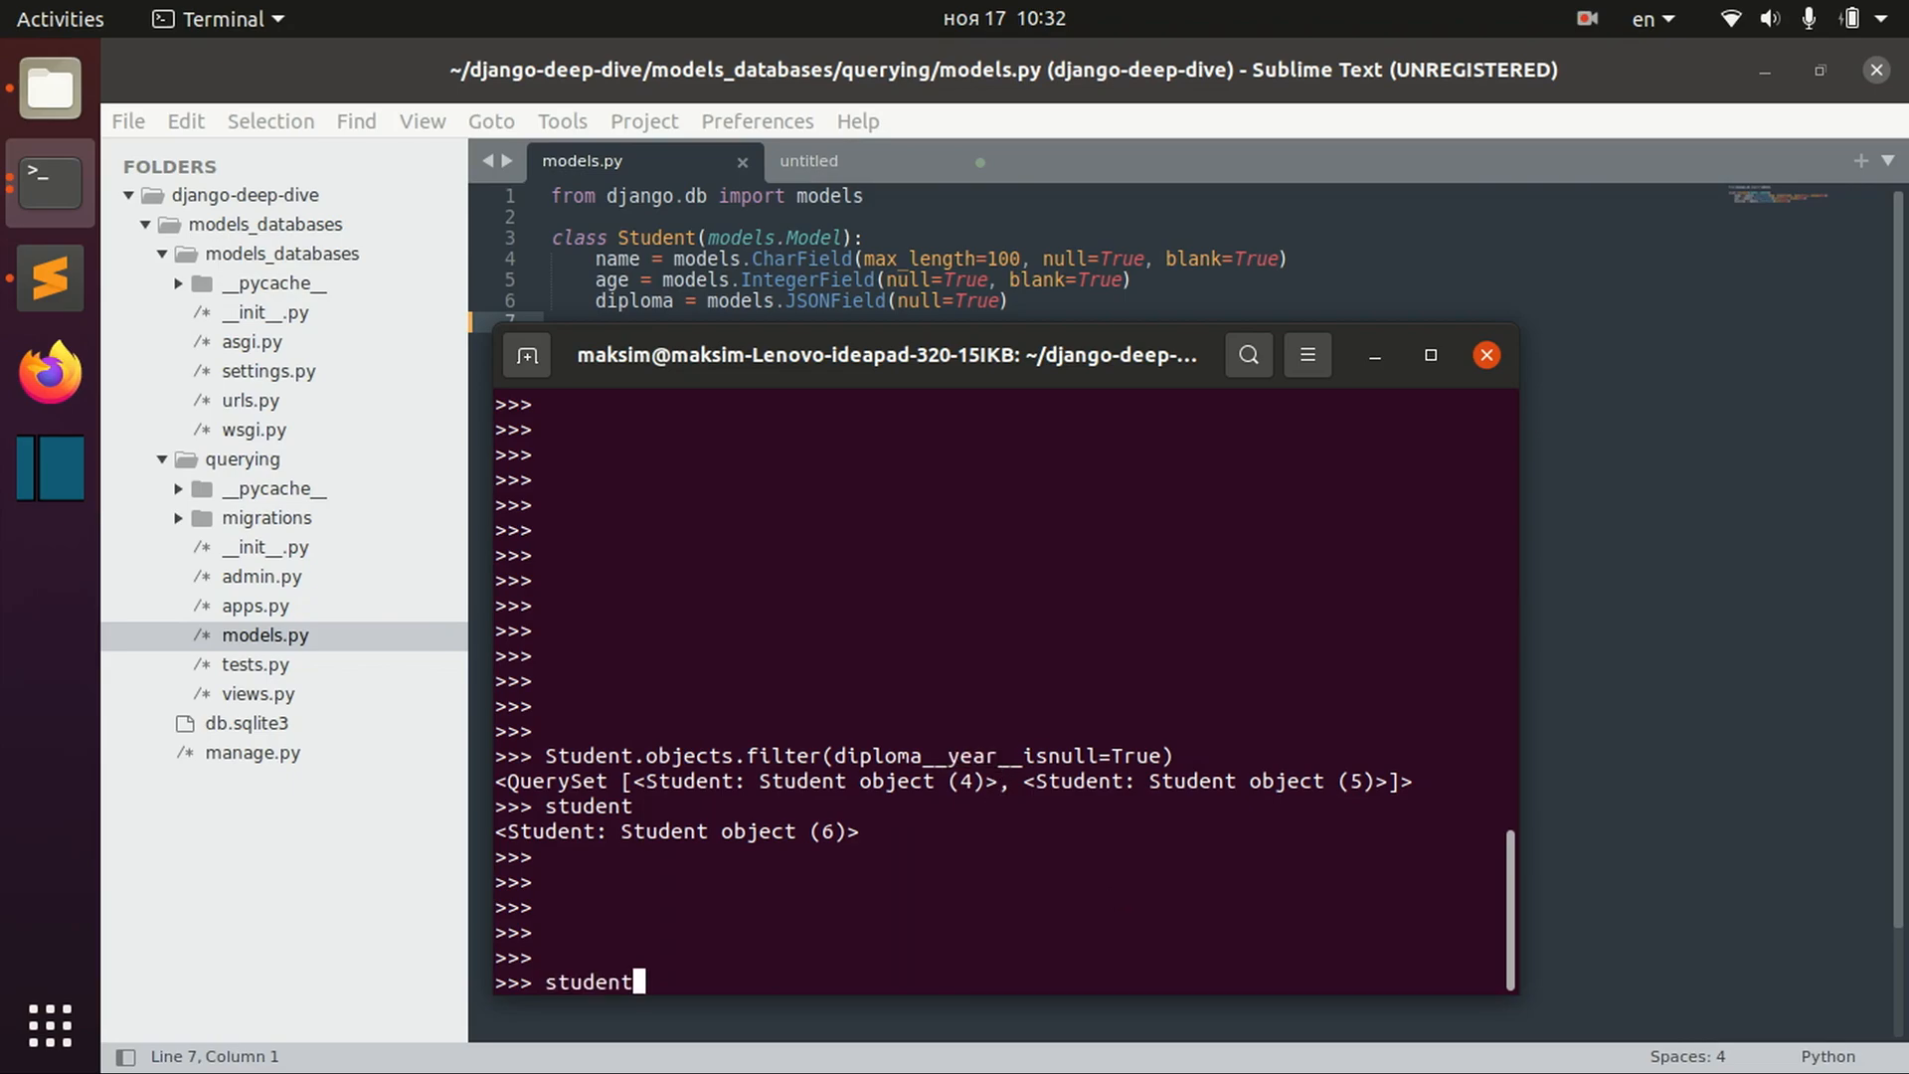
pyautogui.write('Student.objects.filter(diploma__year__isnull=True)')
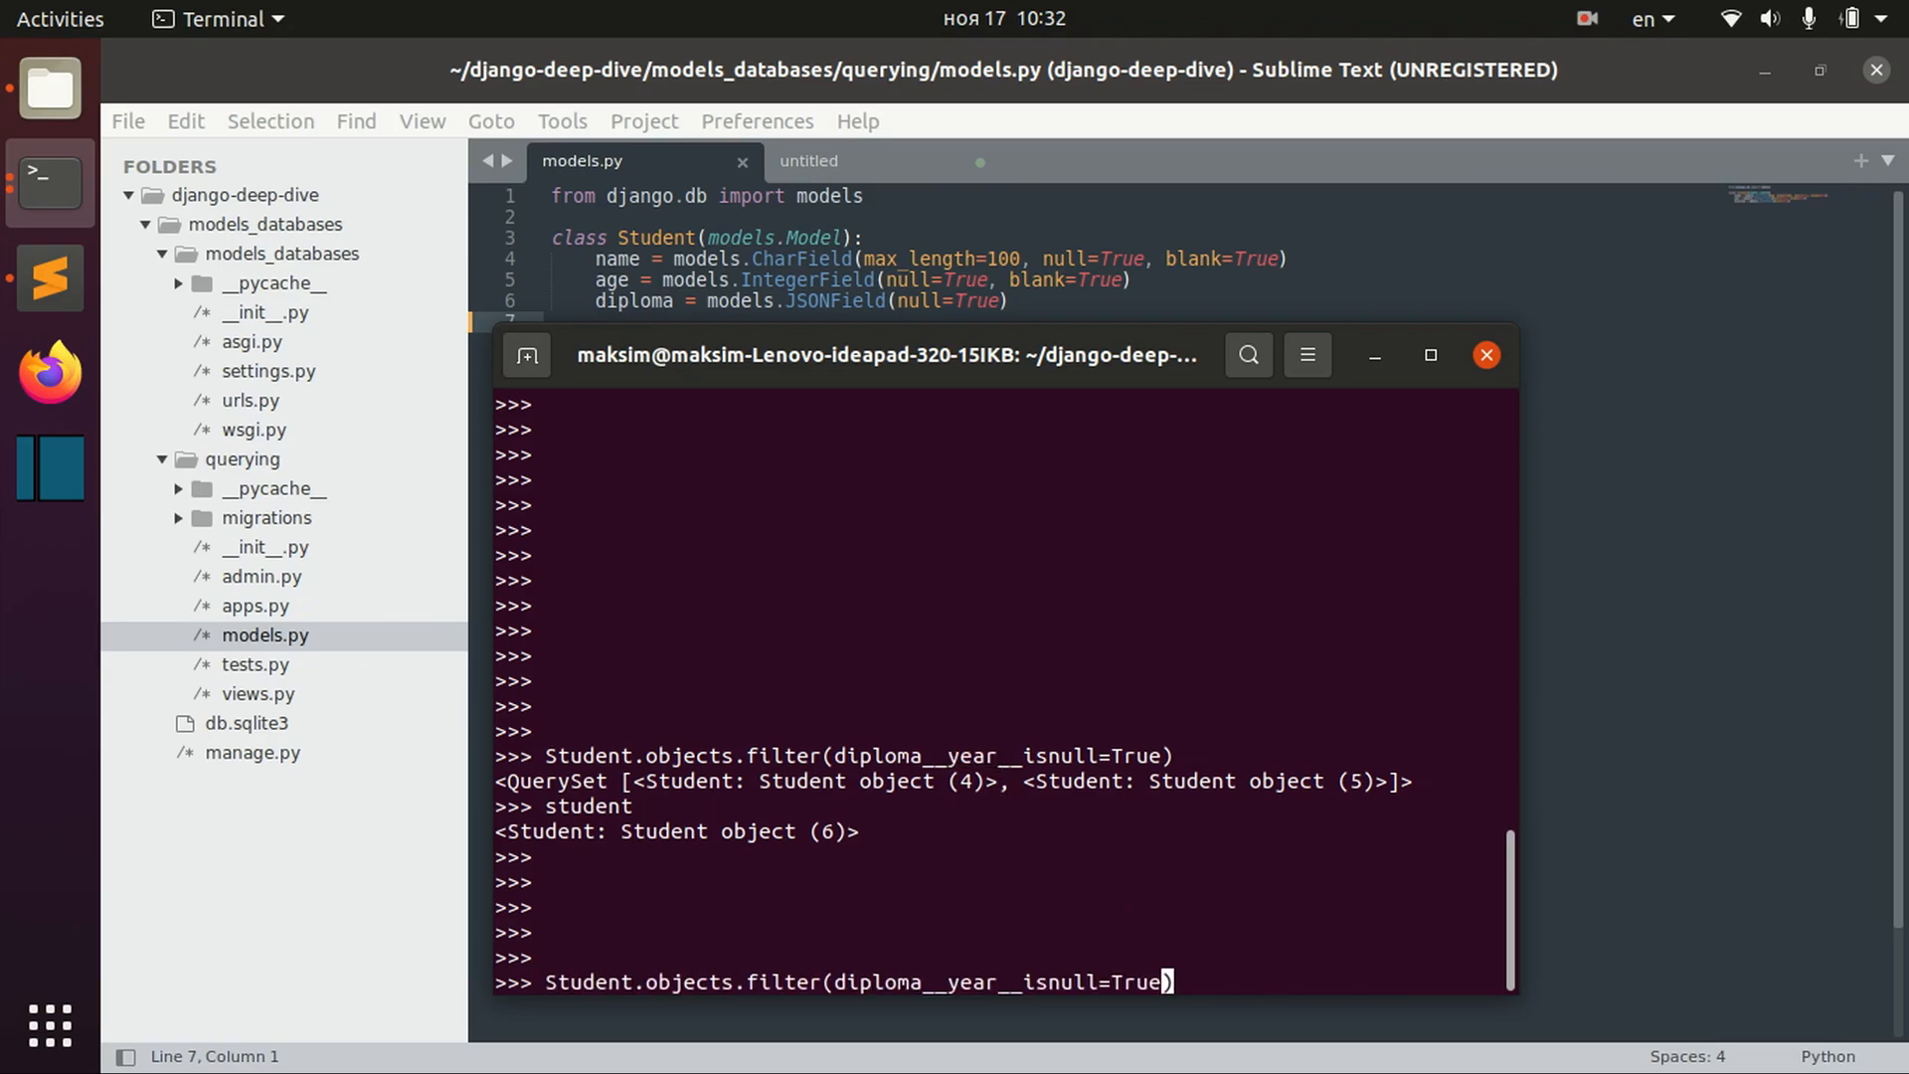
pyautogui.press('BackSpace')
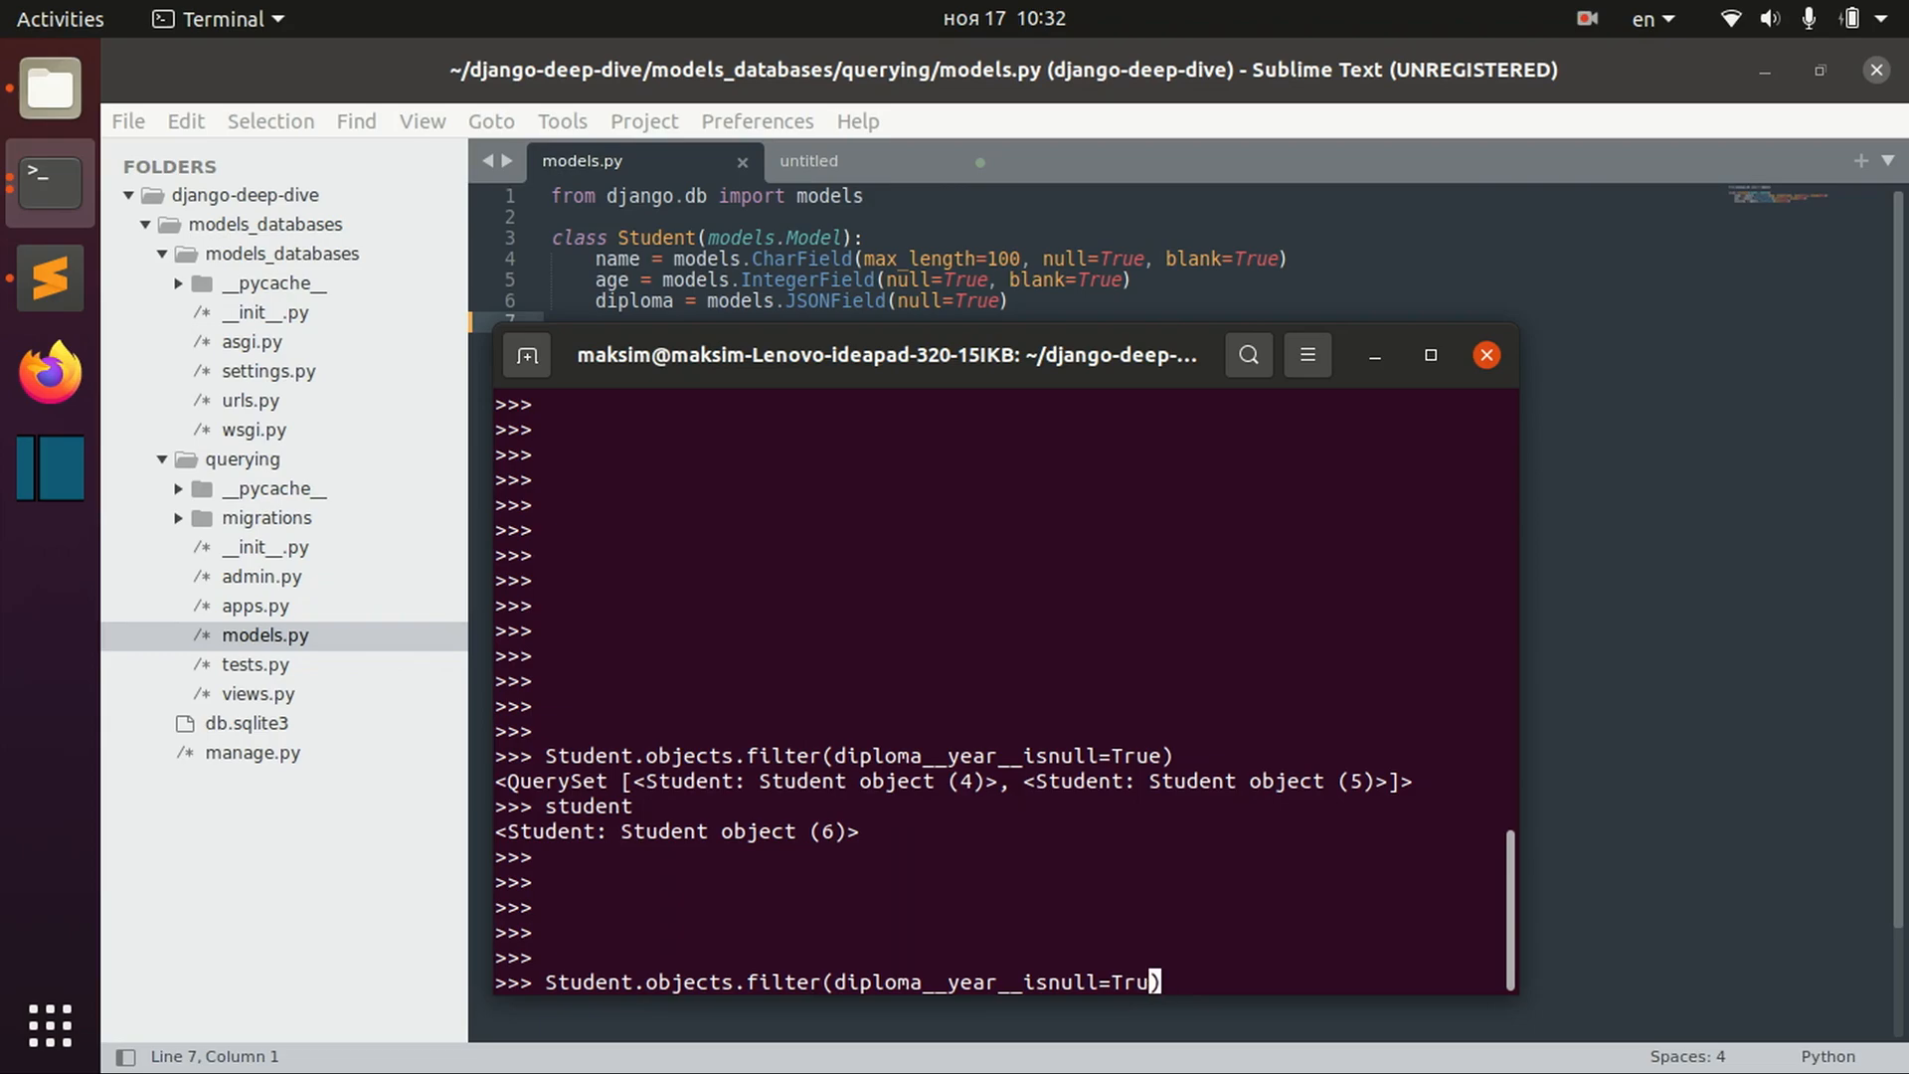
pyautogui.press('BackSpace')
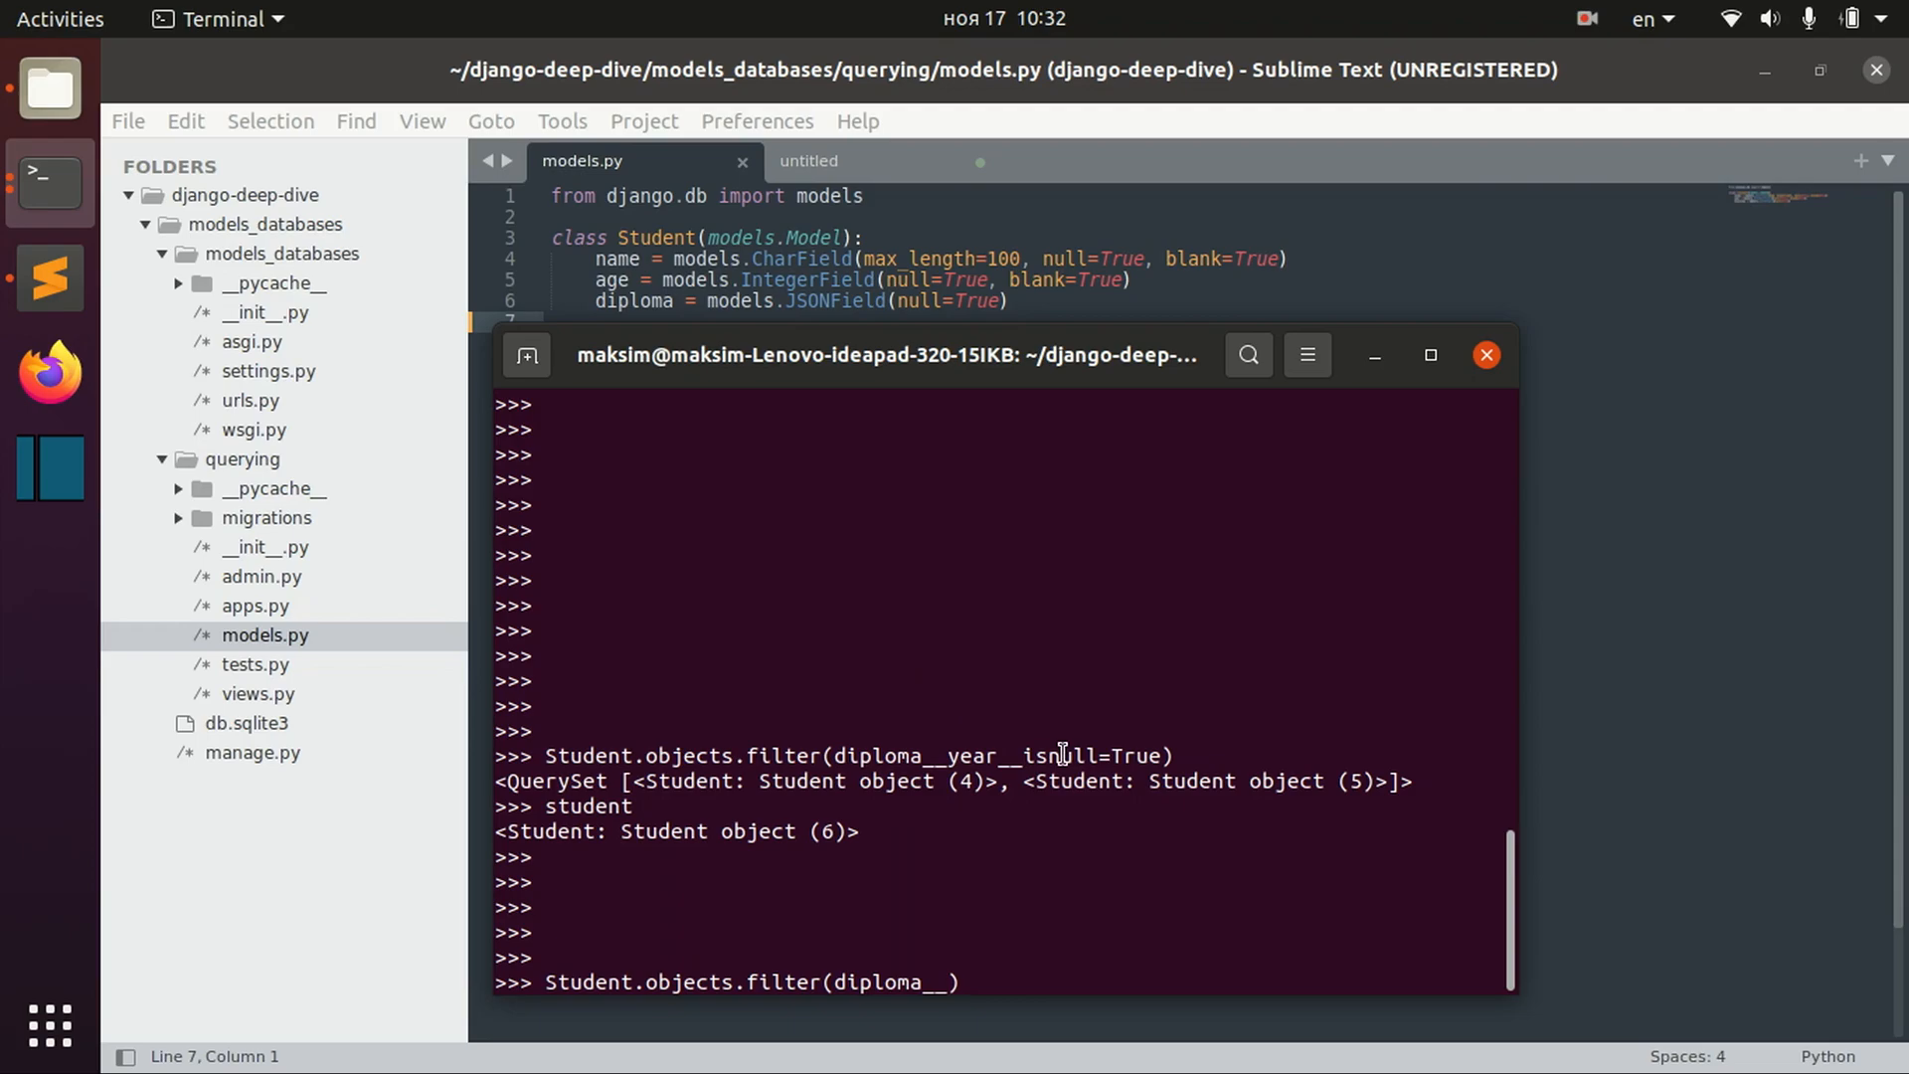
pyautogui.write('has_')
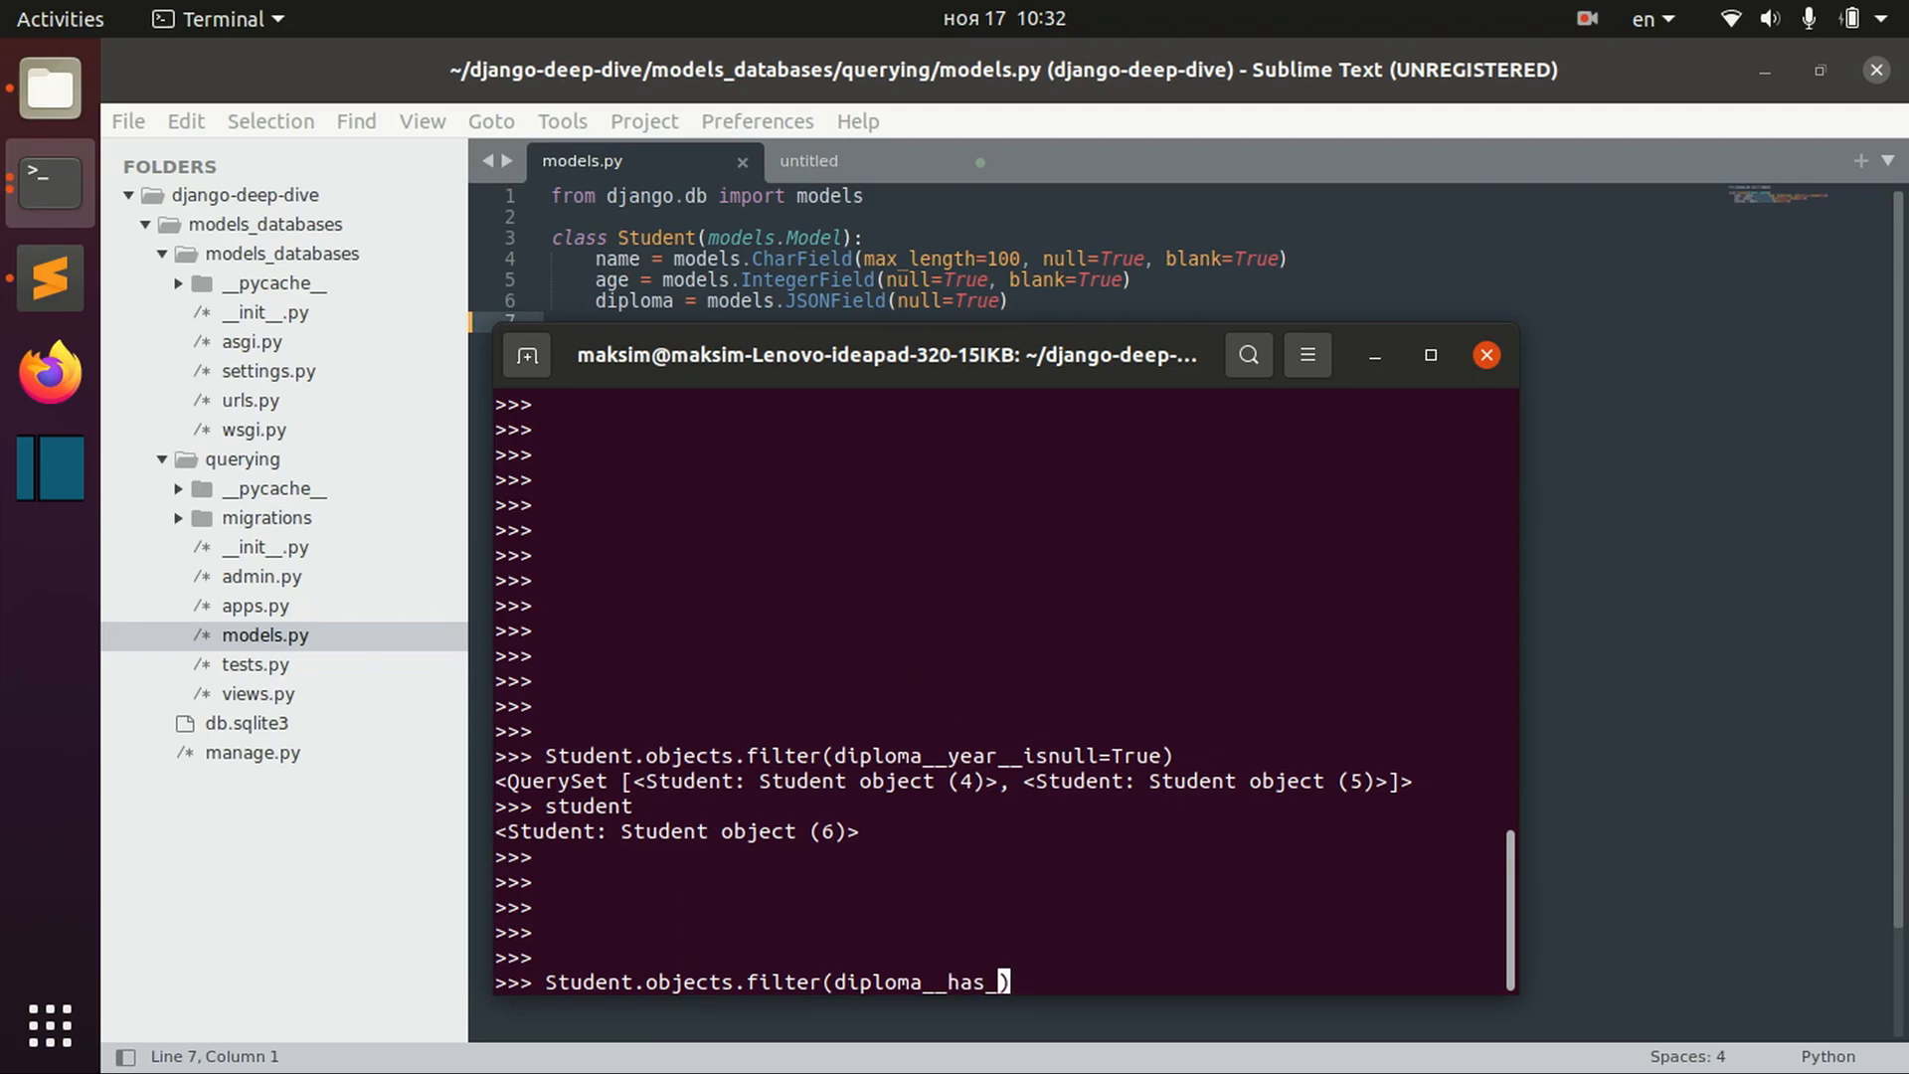
pyautogui.write('key=')
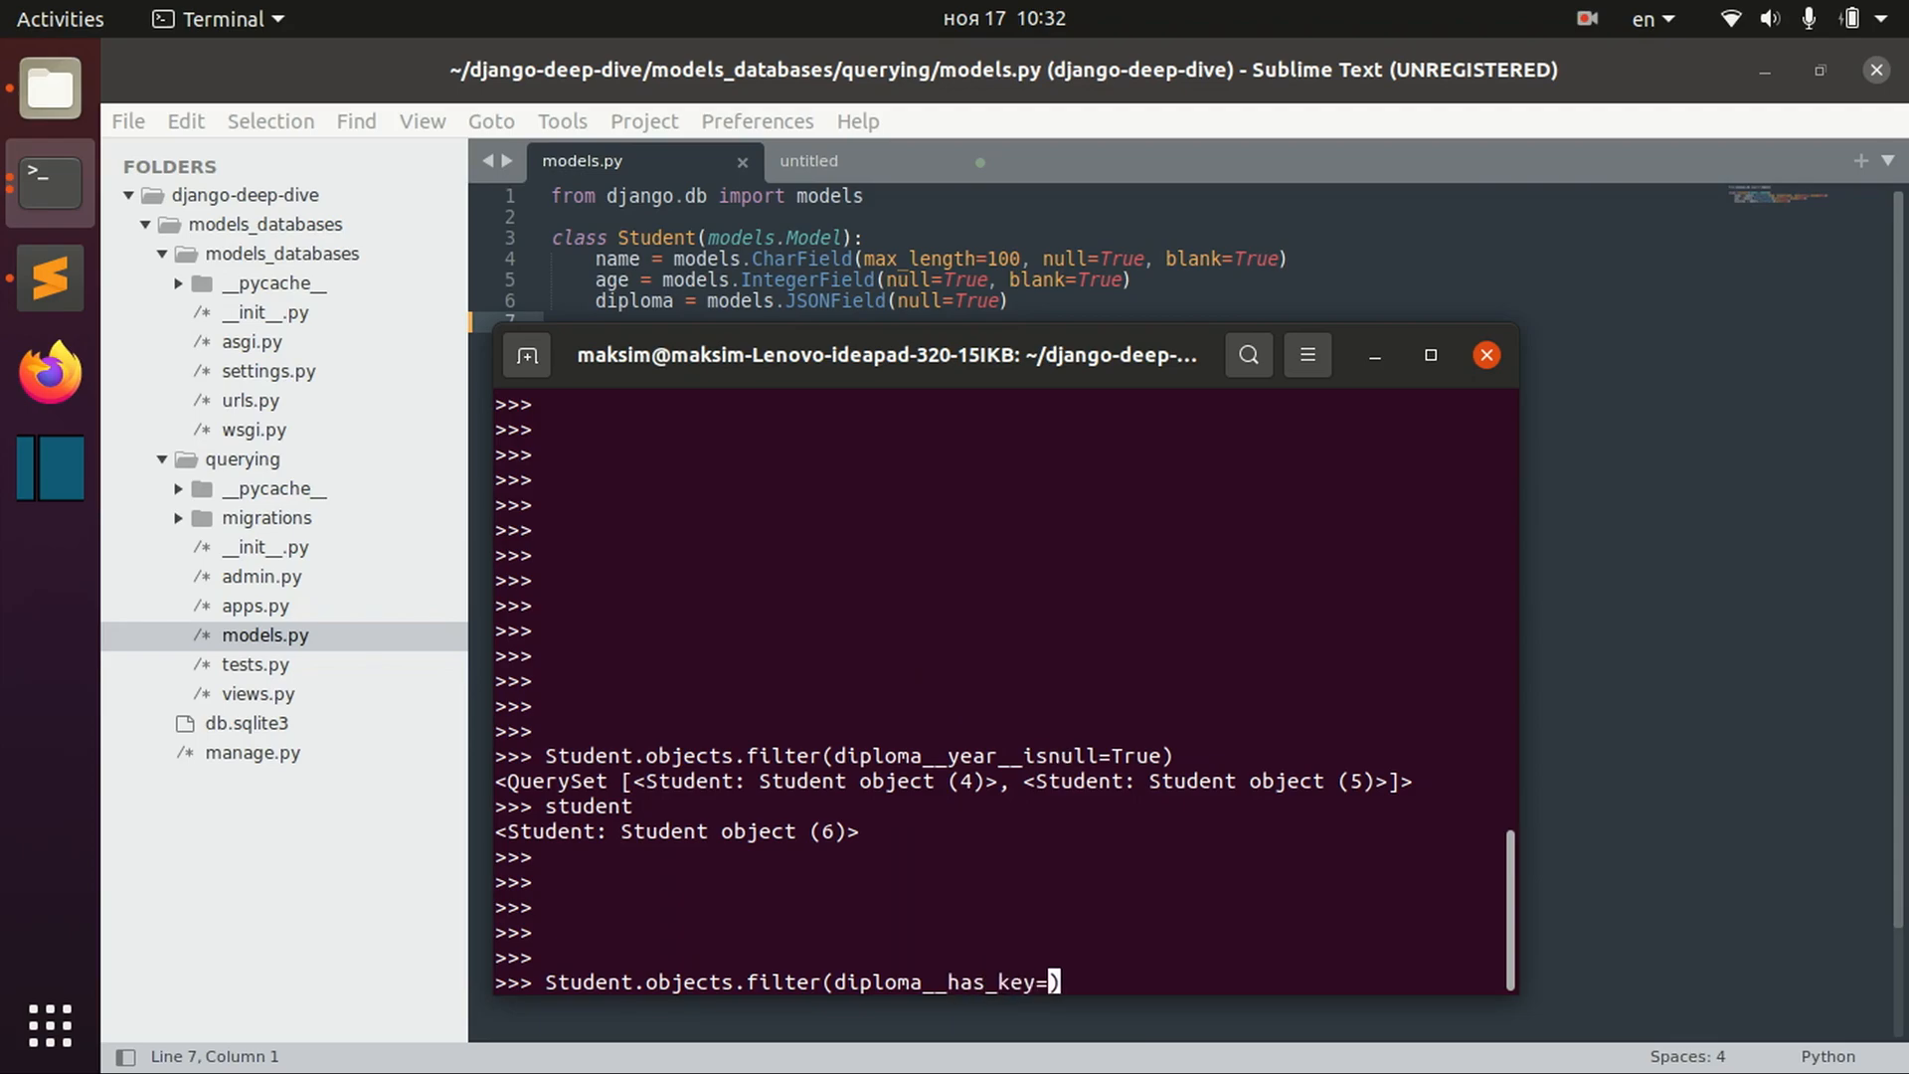
pyautogui.write("'year")
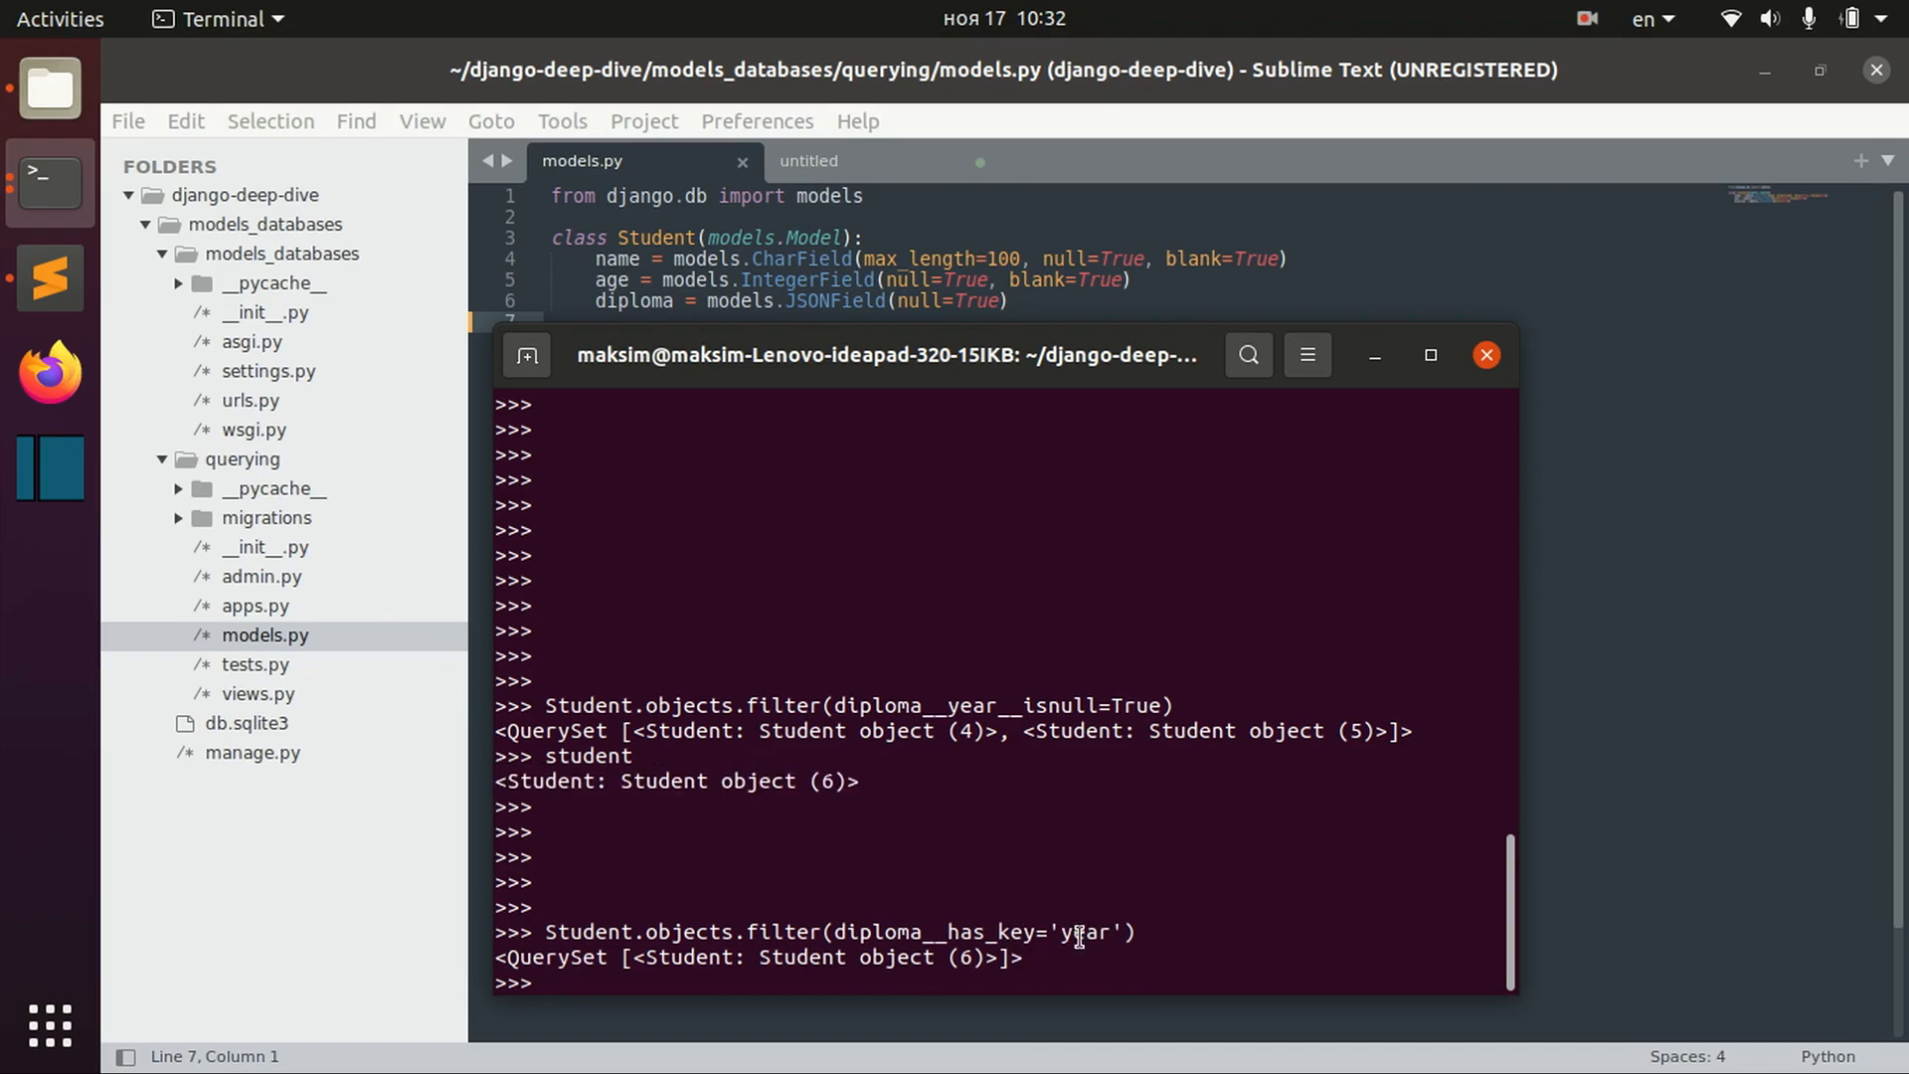
pyautogui.write("Student.objects.filter(diploma__has_key='year')")
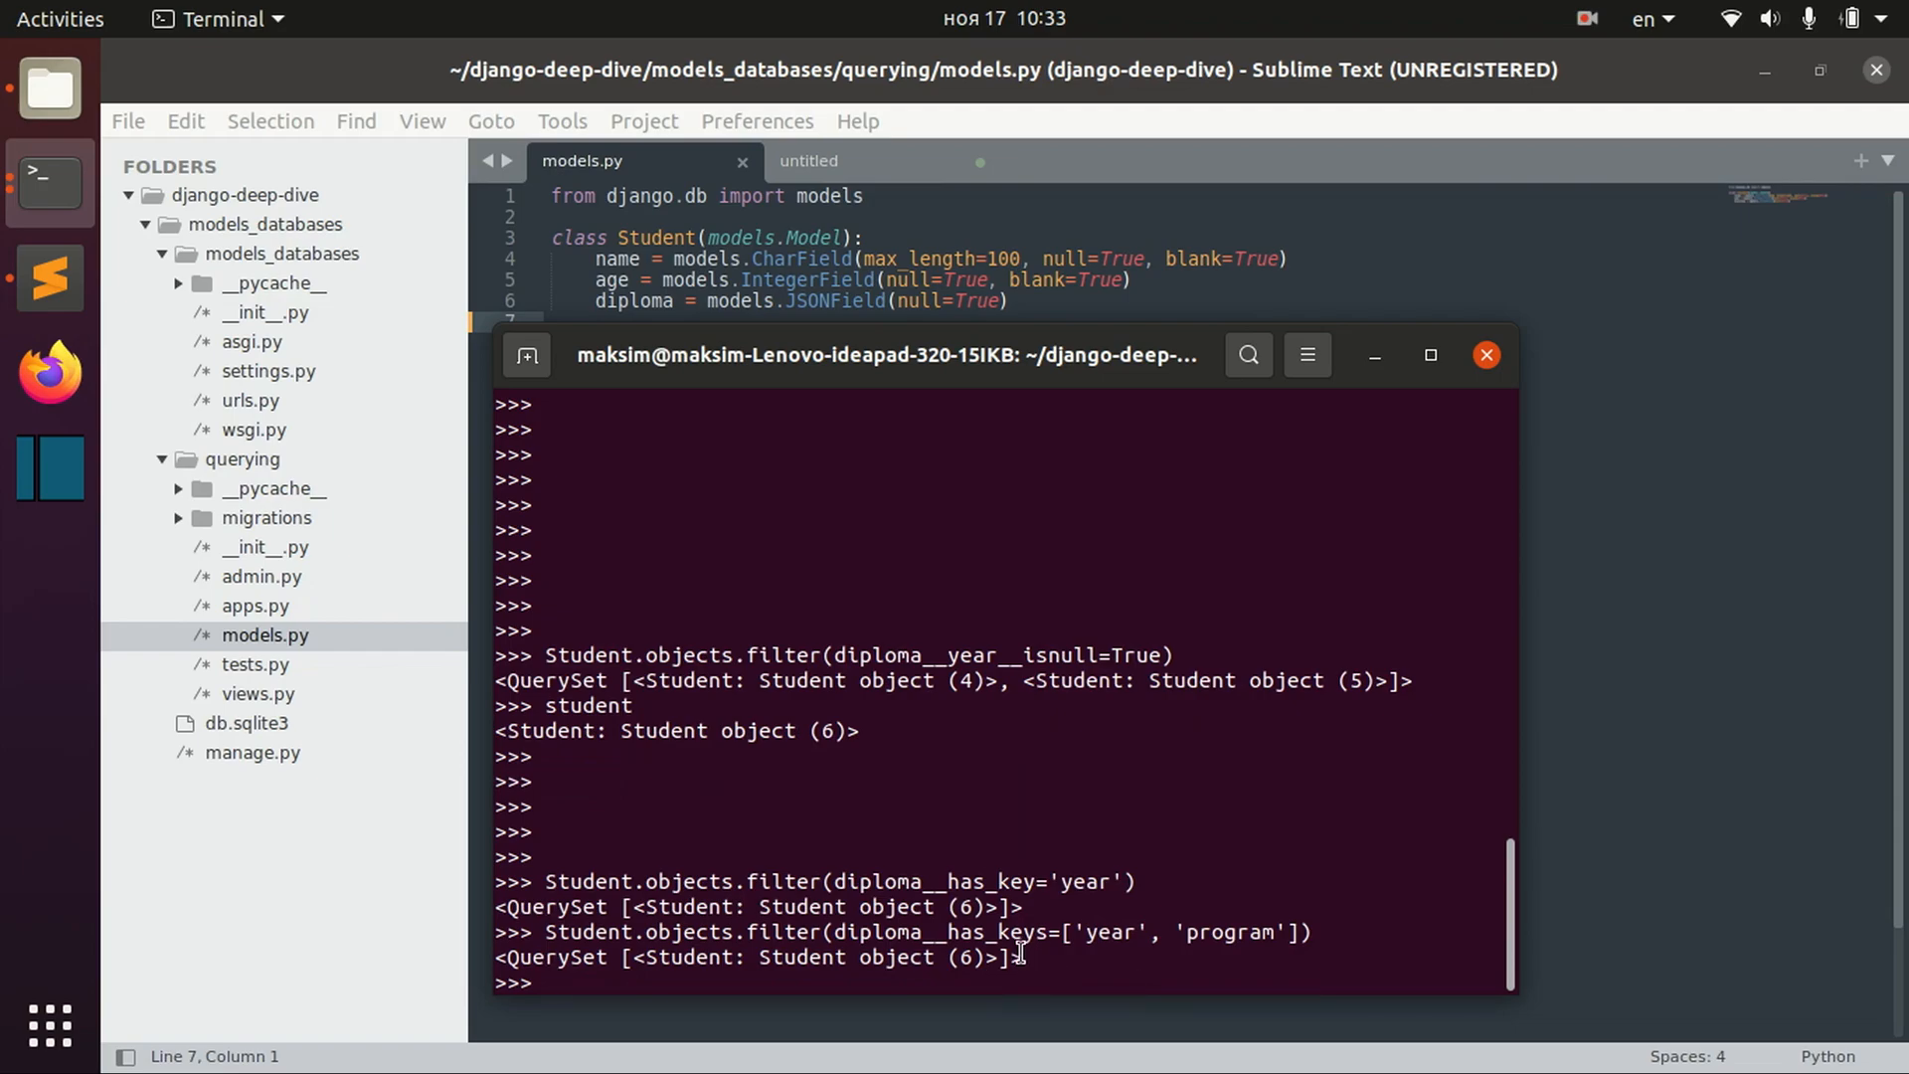
pyautogui.moveTo(1216, 950)
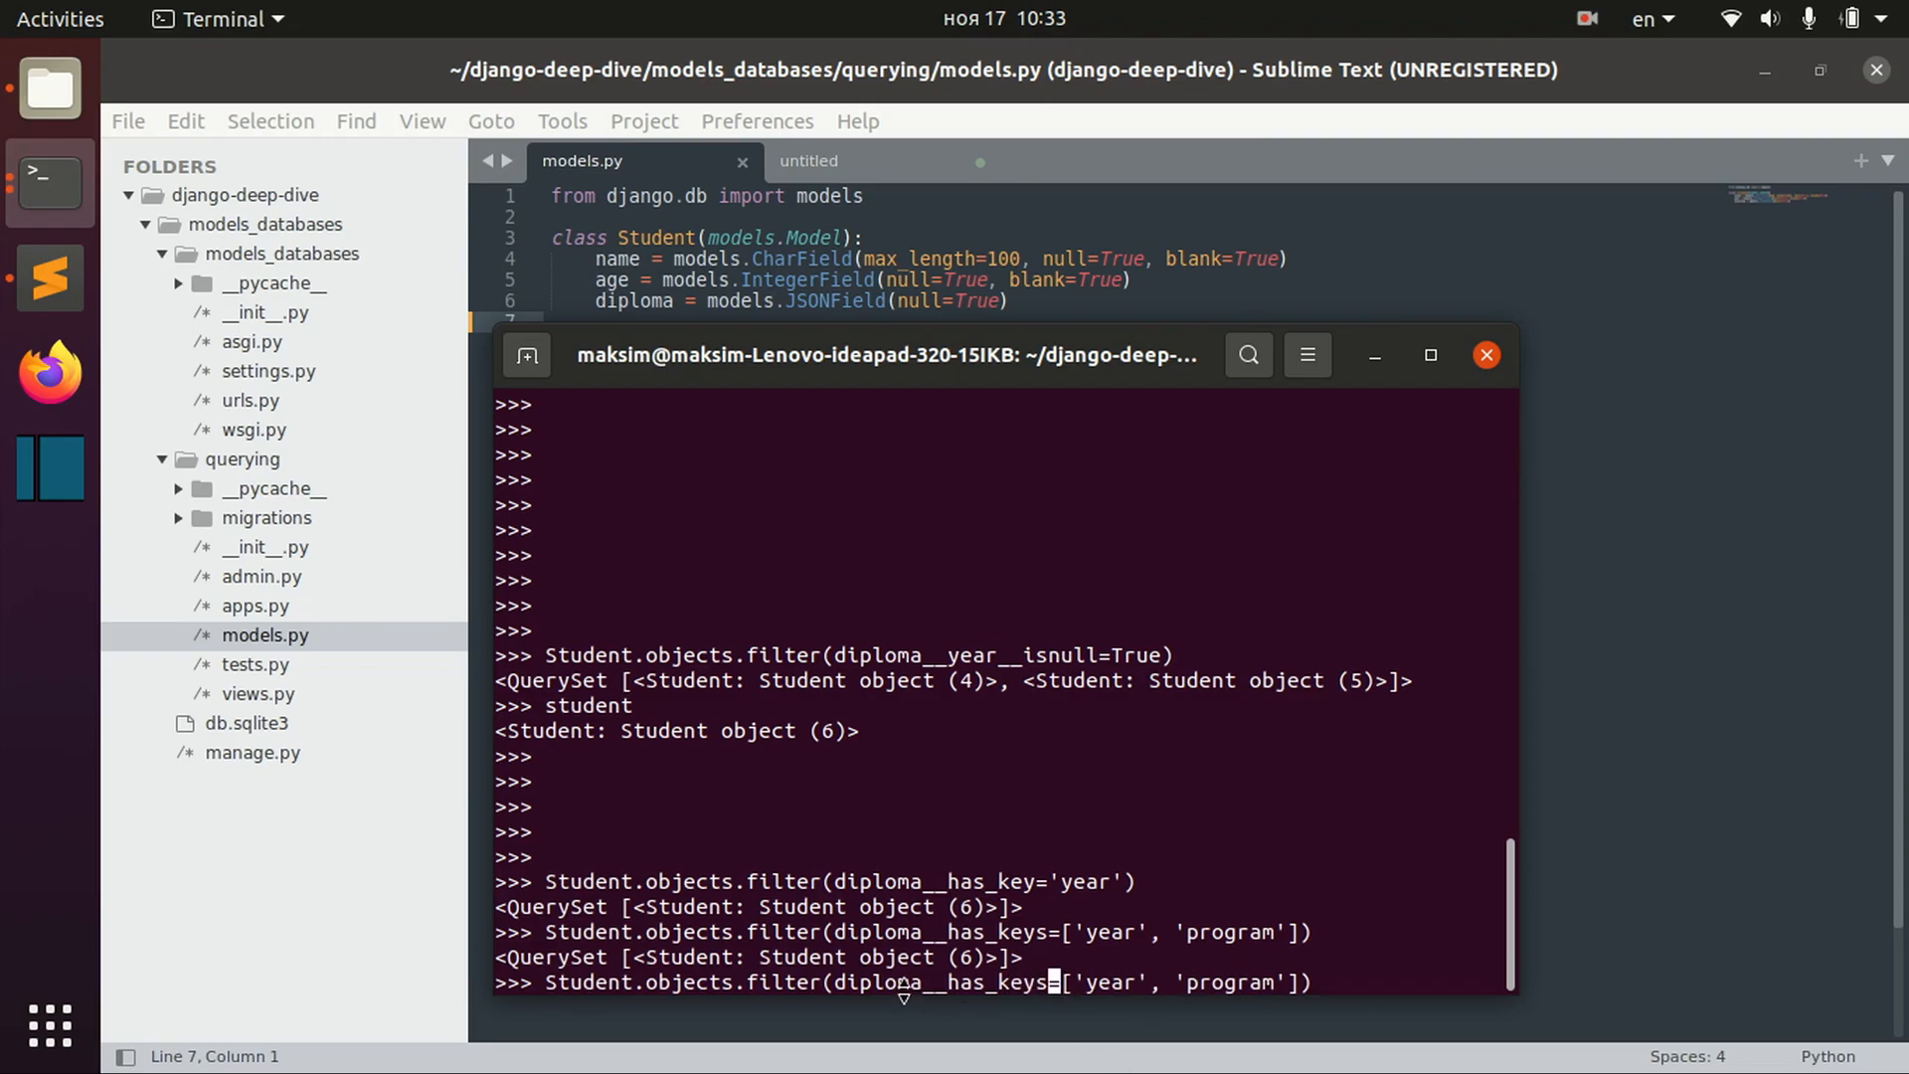
pyautogui.moveTo(968, 983)
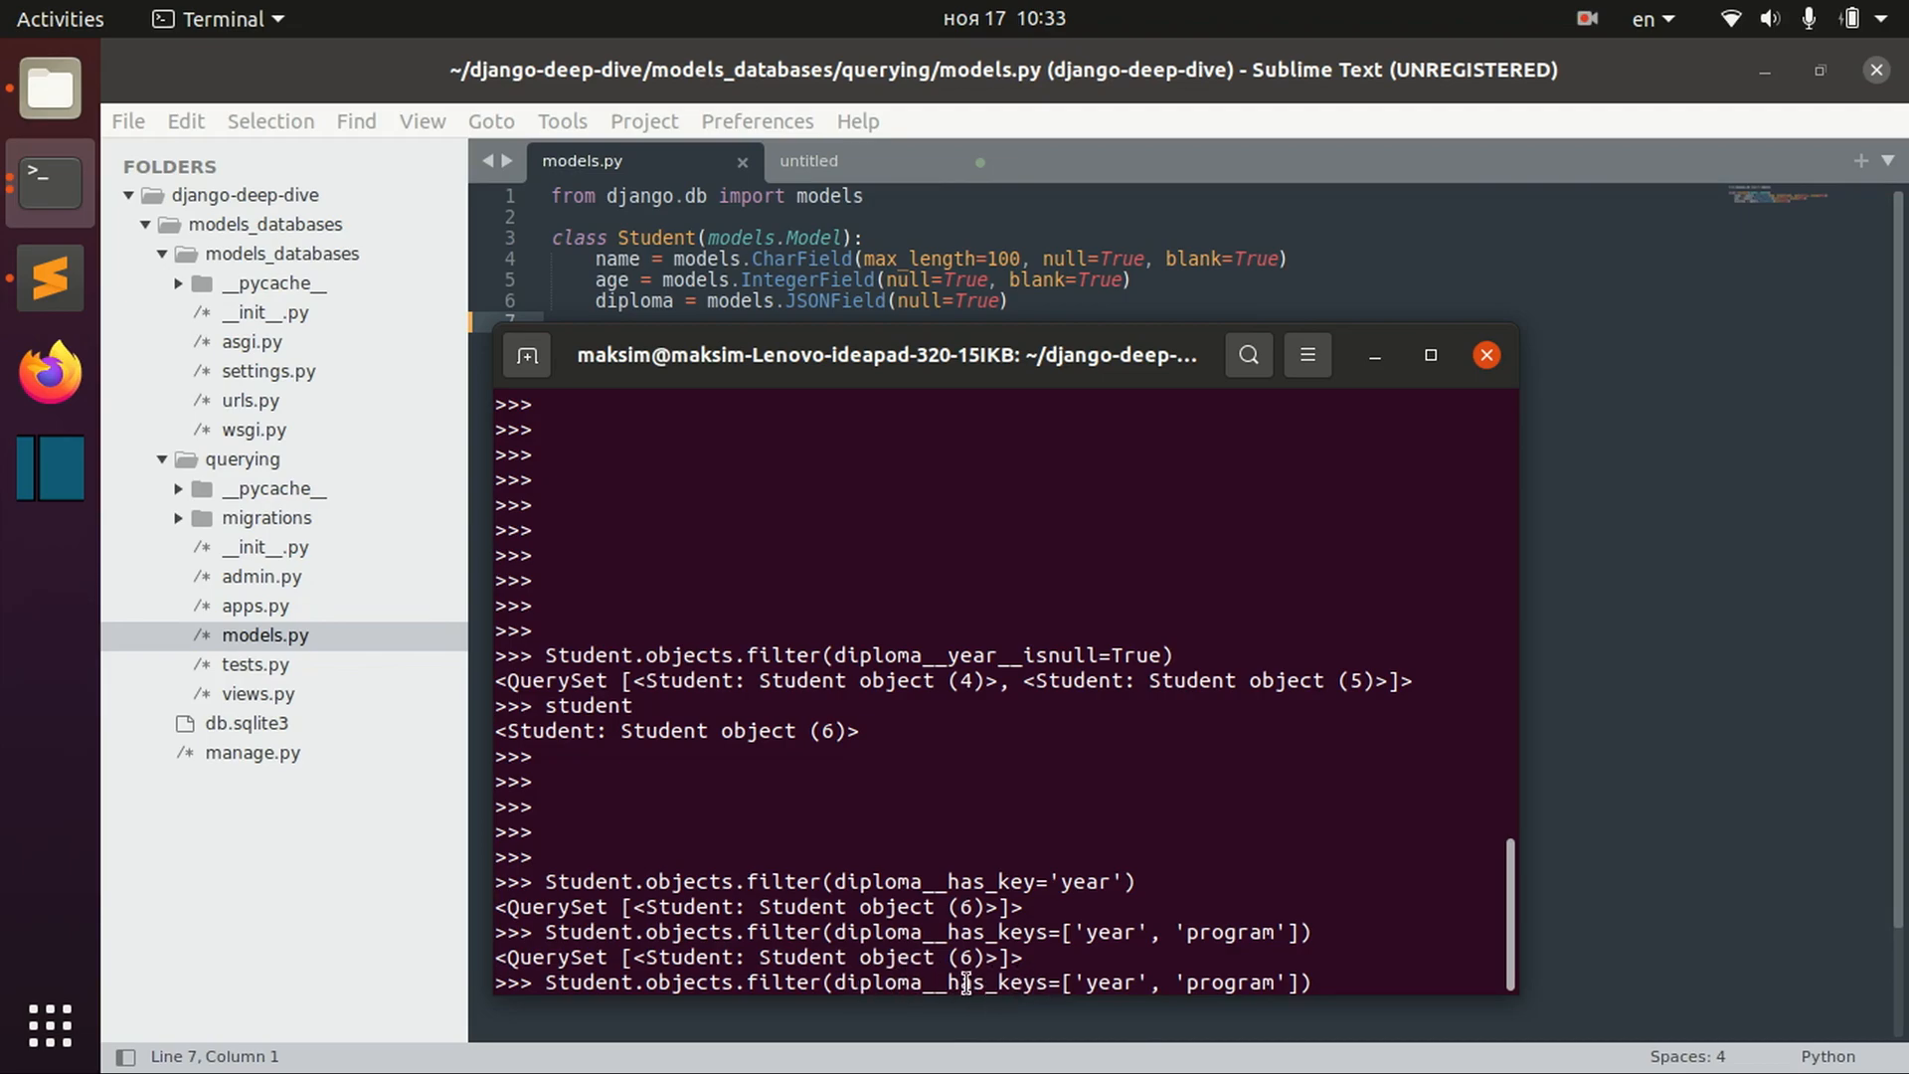
pyautogui.moveTo(1196, 982)
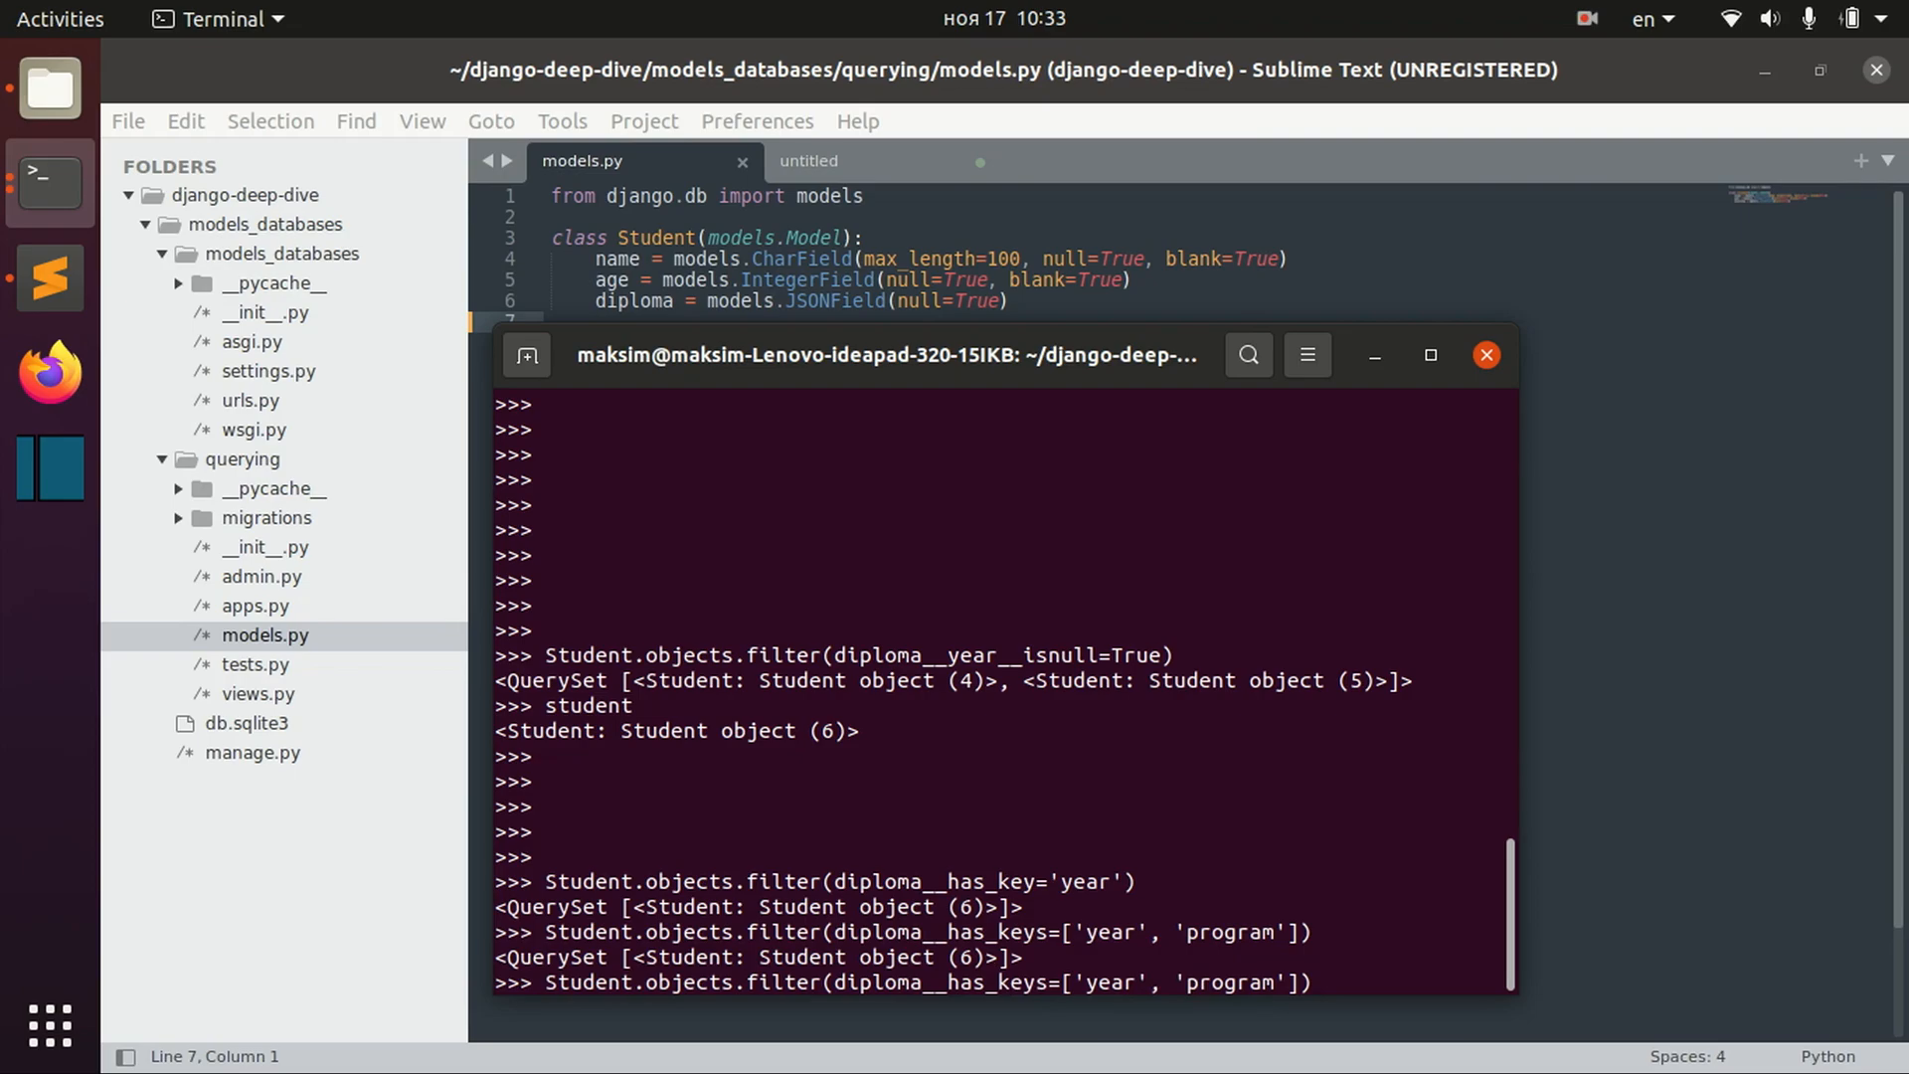
pyautogui.moveTo(1009, 1009)
pyautogui.write('any_')
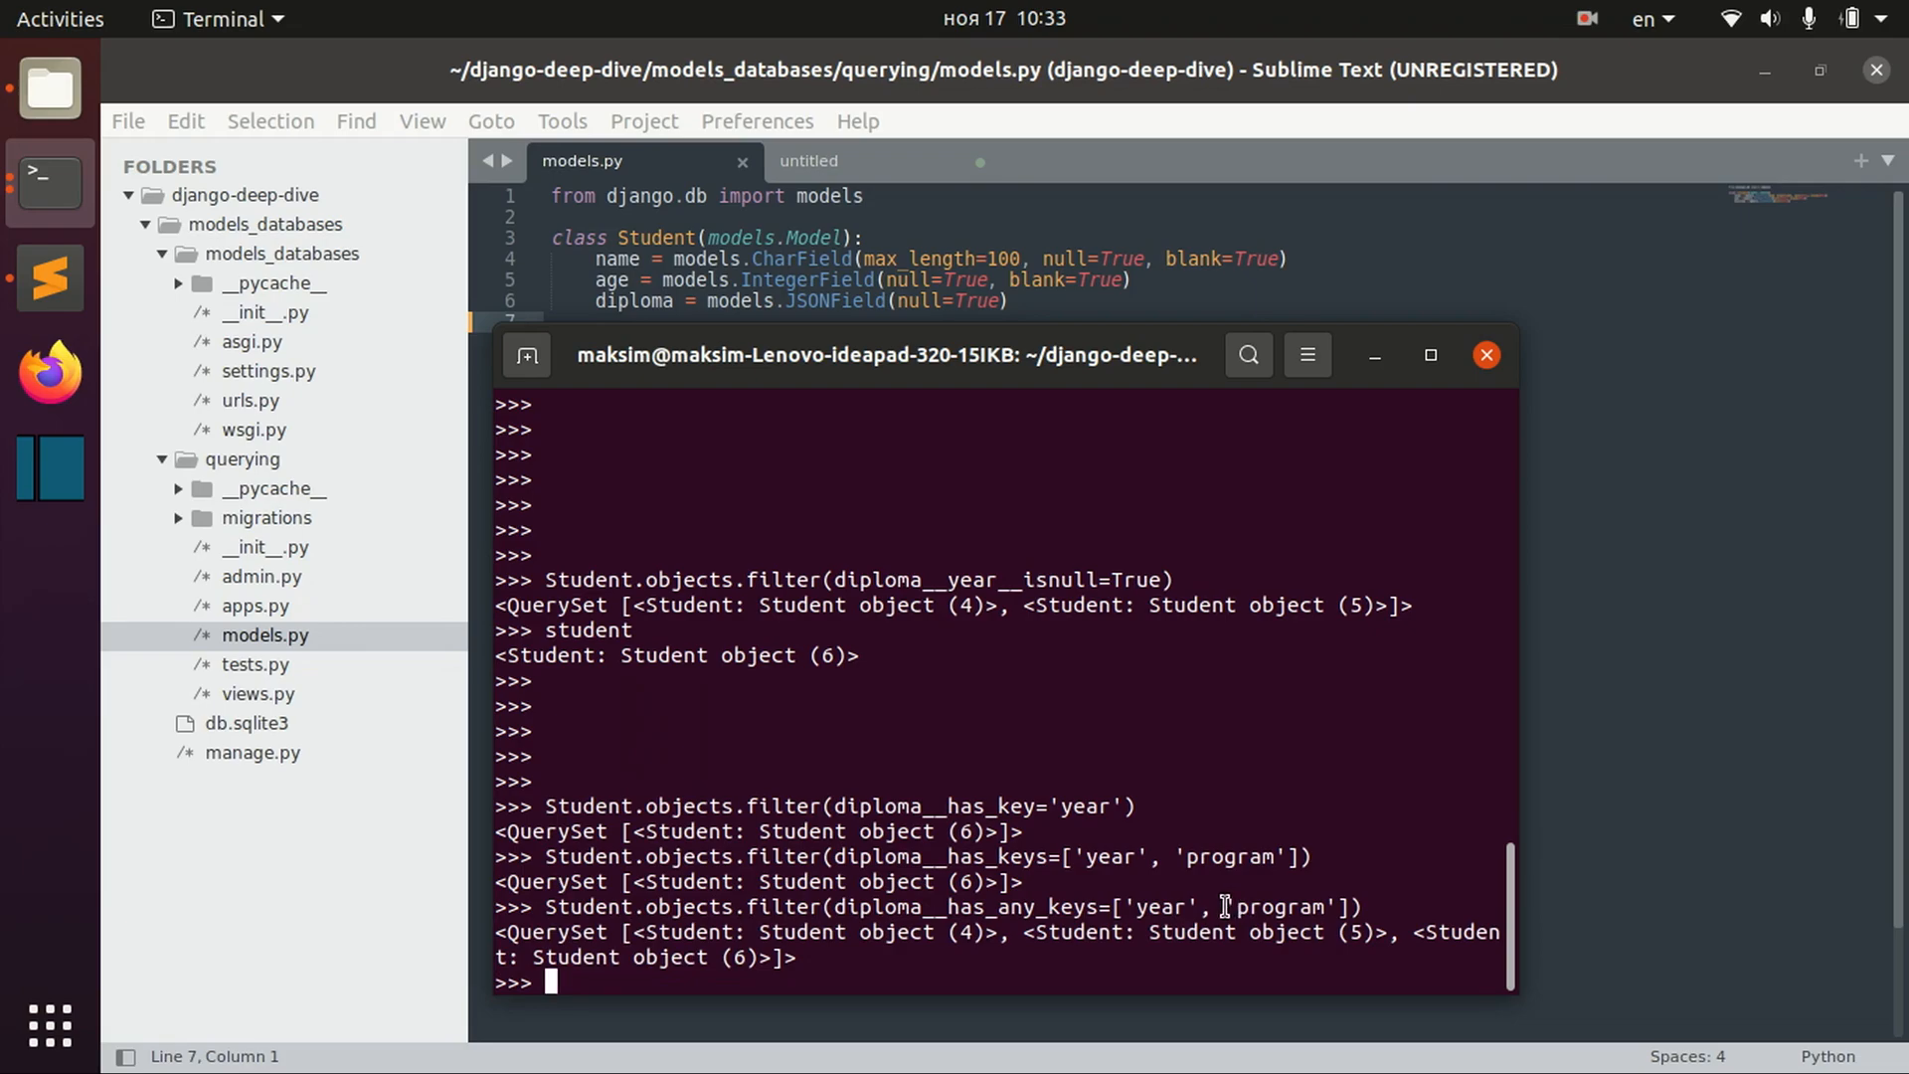
# - Run diploma__has_any_keys=['year', 'program'], returning objects 4, 5 and 6
pyautogui.doubleClick(1283, 907)
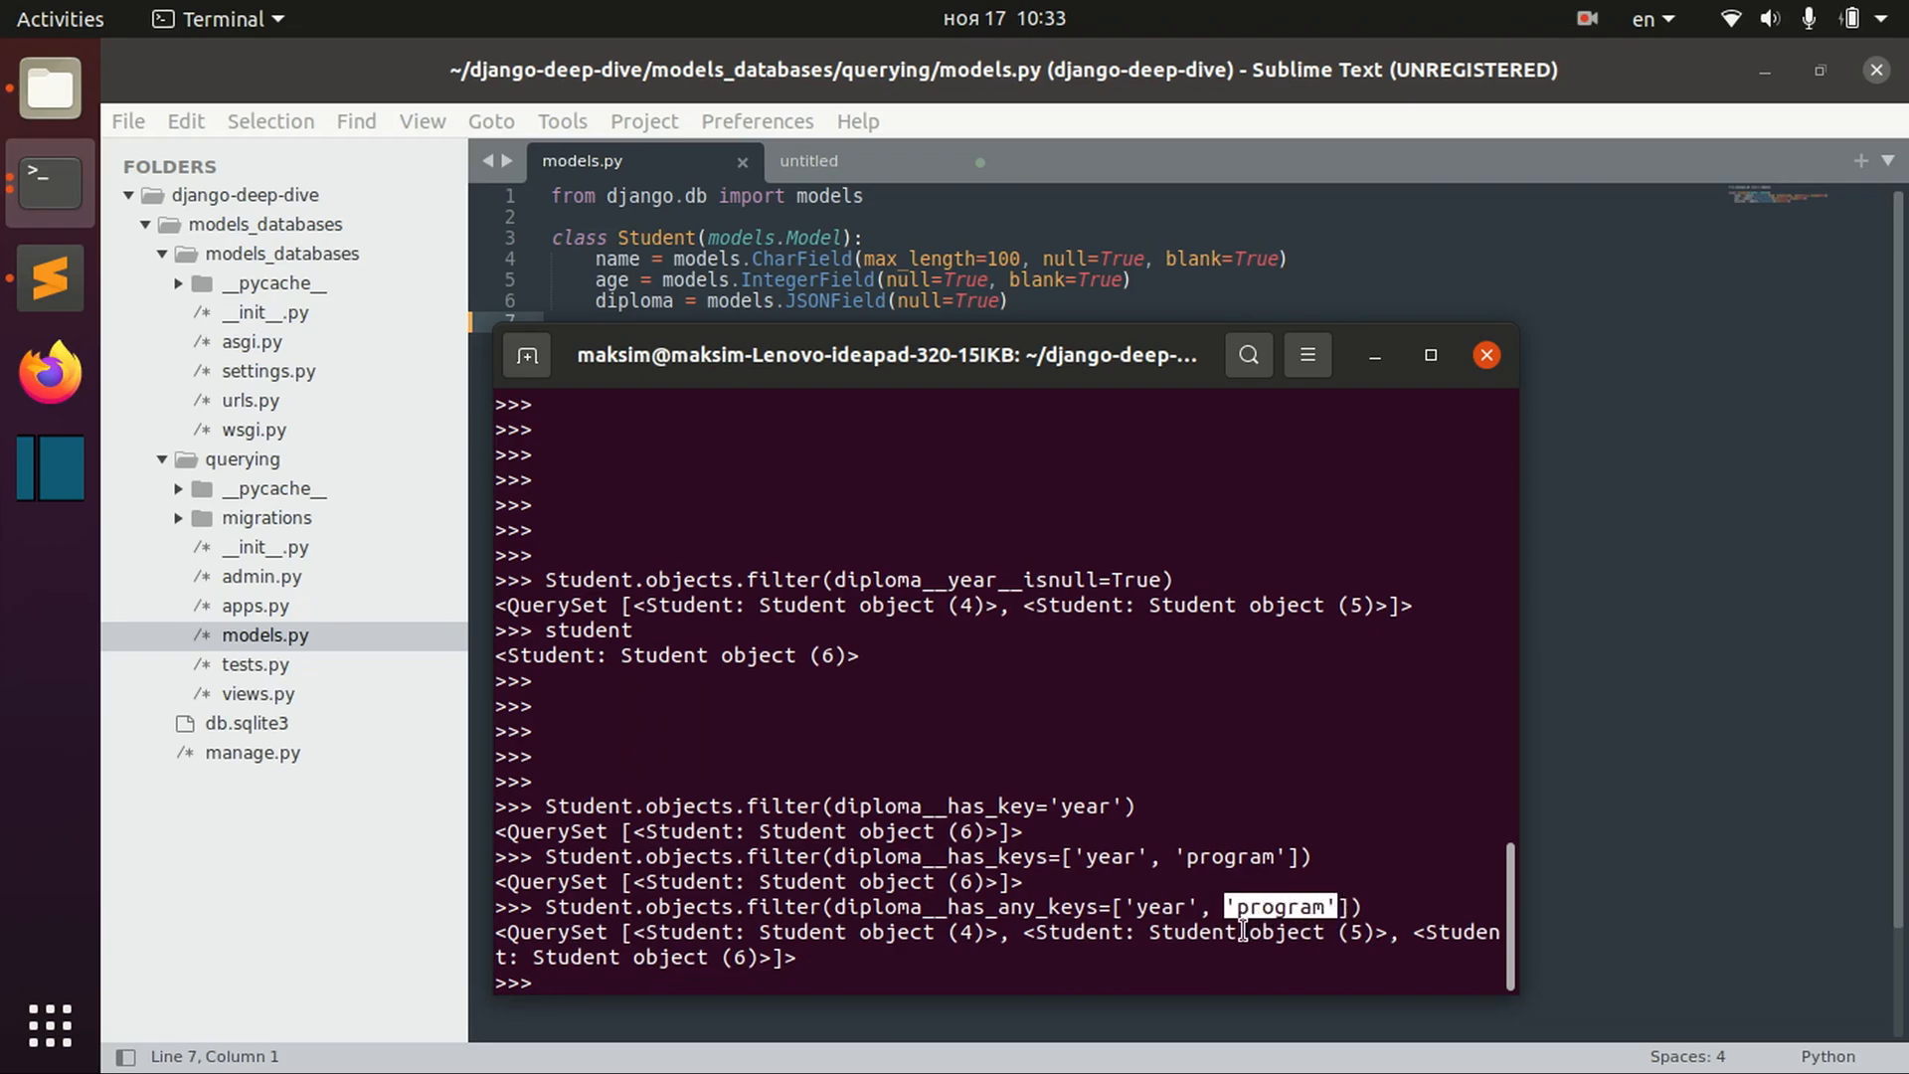
pyautogui.press('Return')
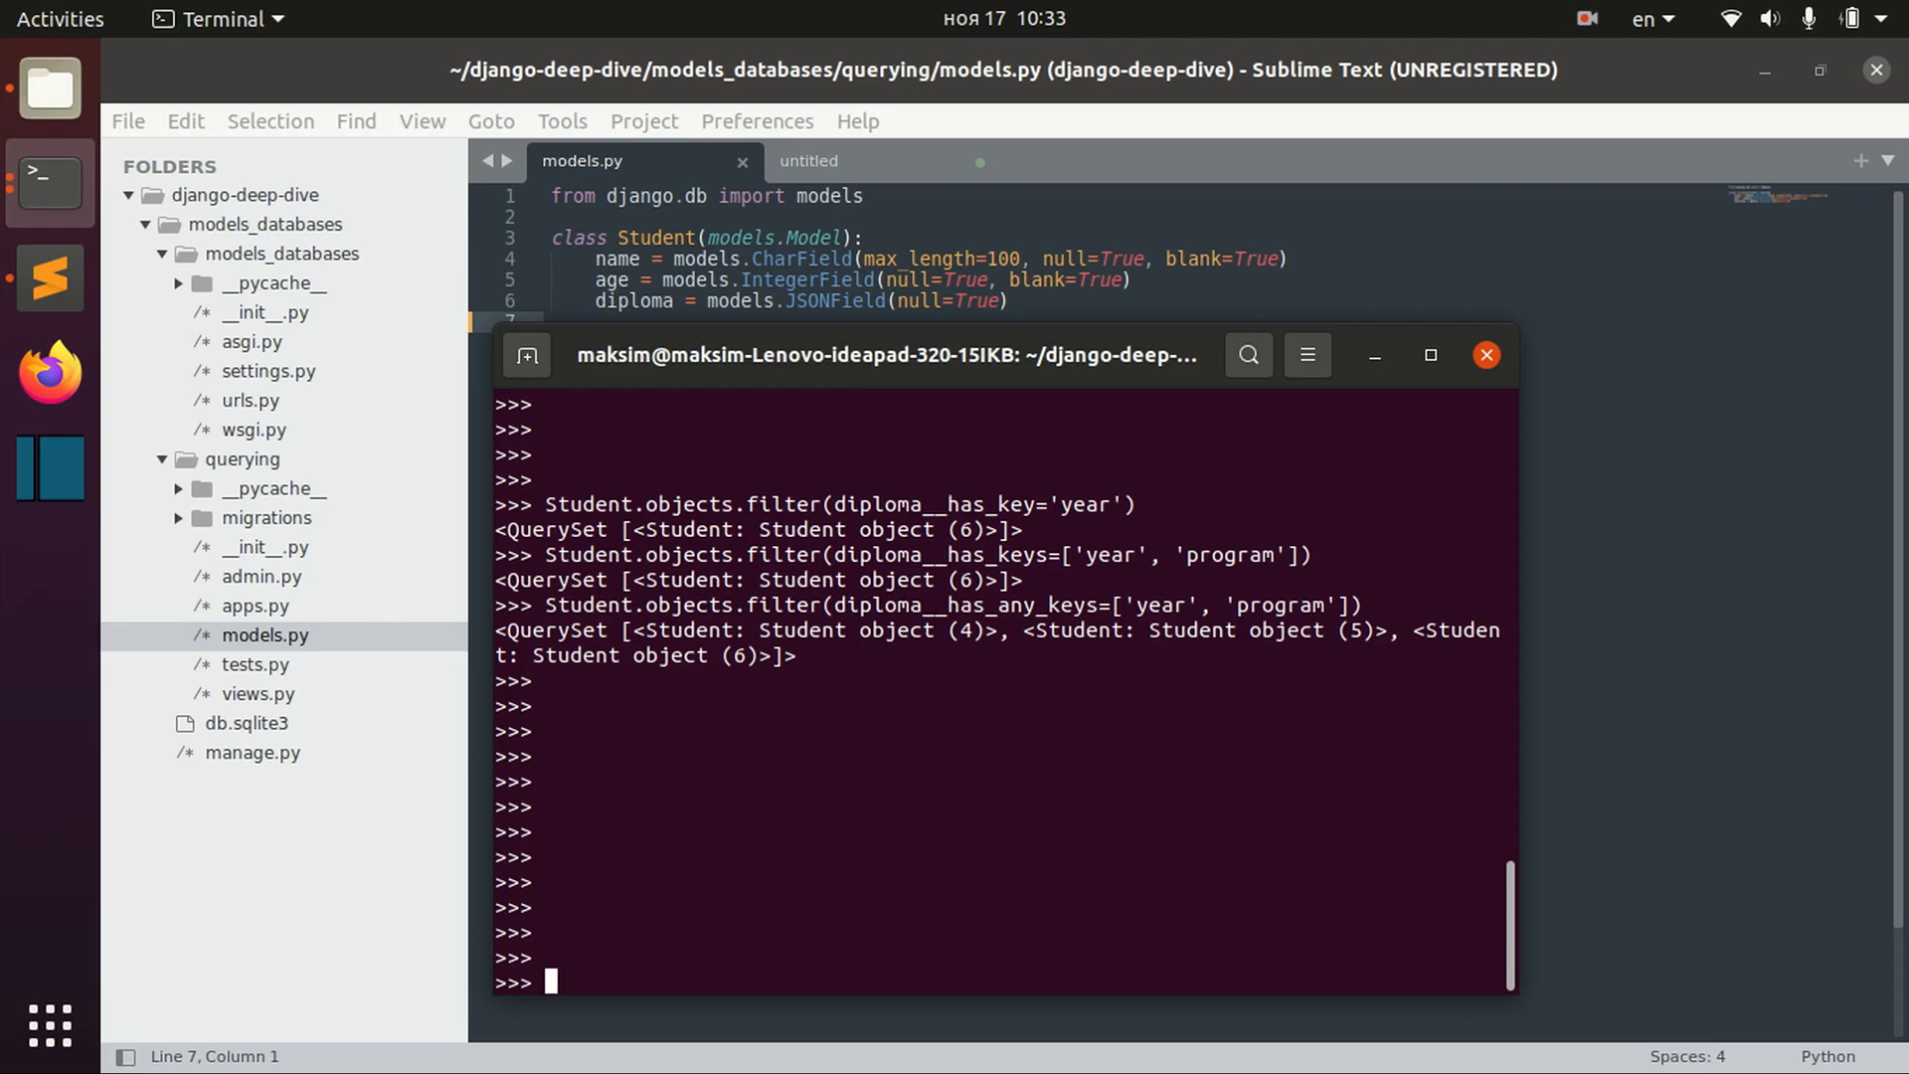
# - Query diploma__contains={'program':'CS'}, which raises NotSupportedError on this backend
pyautogui.write("Student.objects.filter(diploma__has_any_keys=['year', 'program'])")
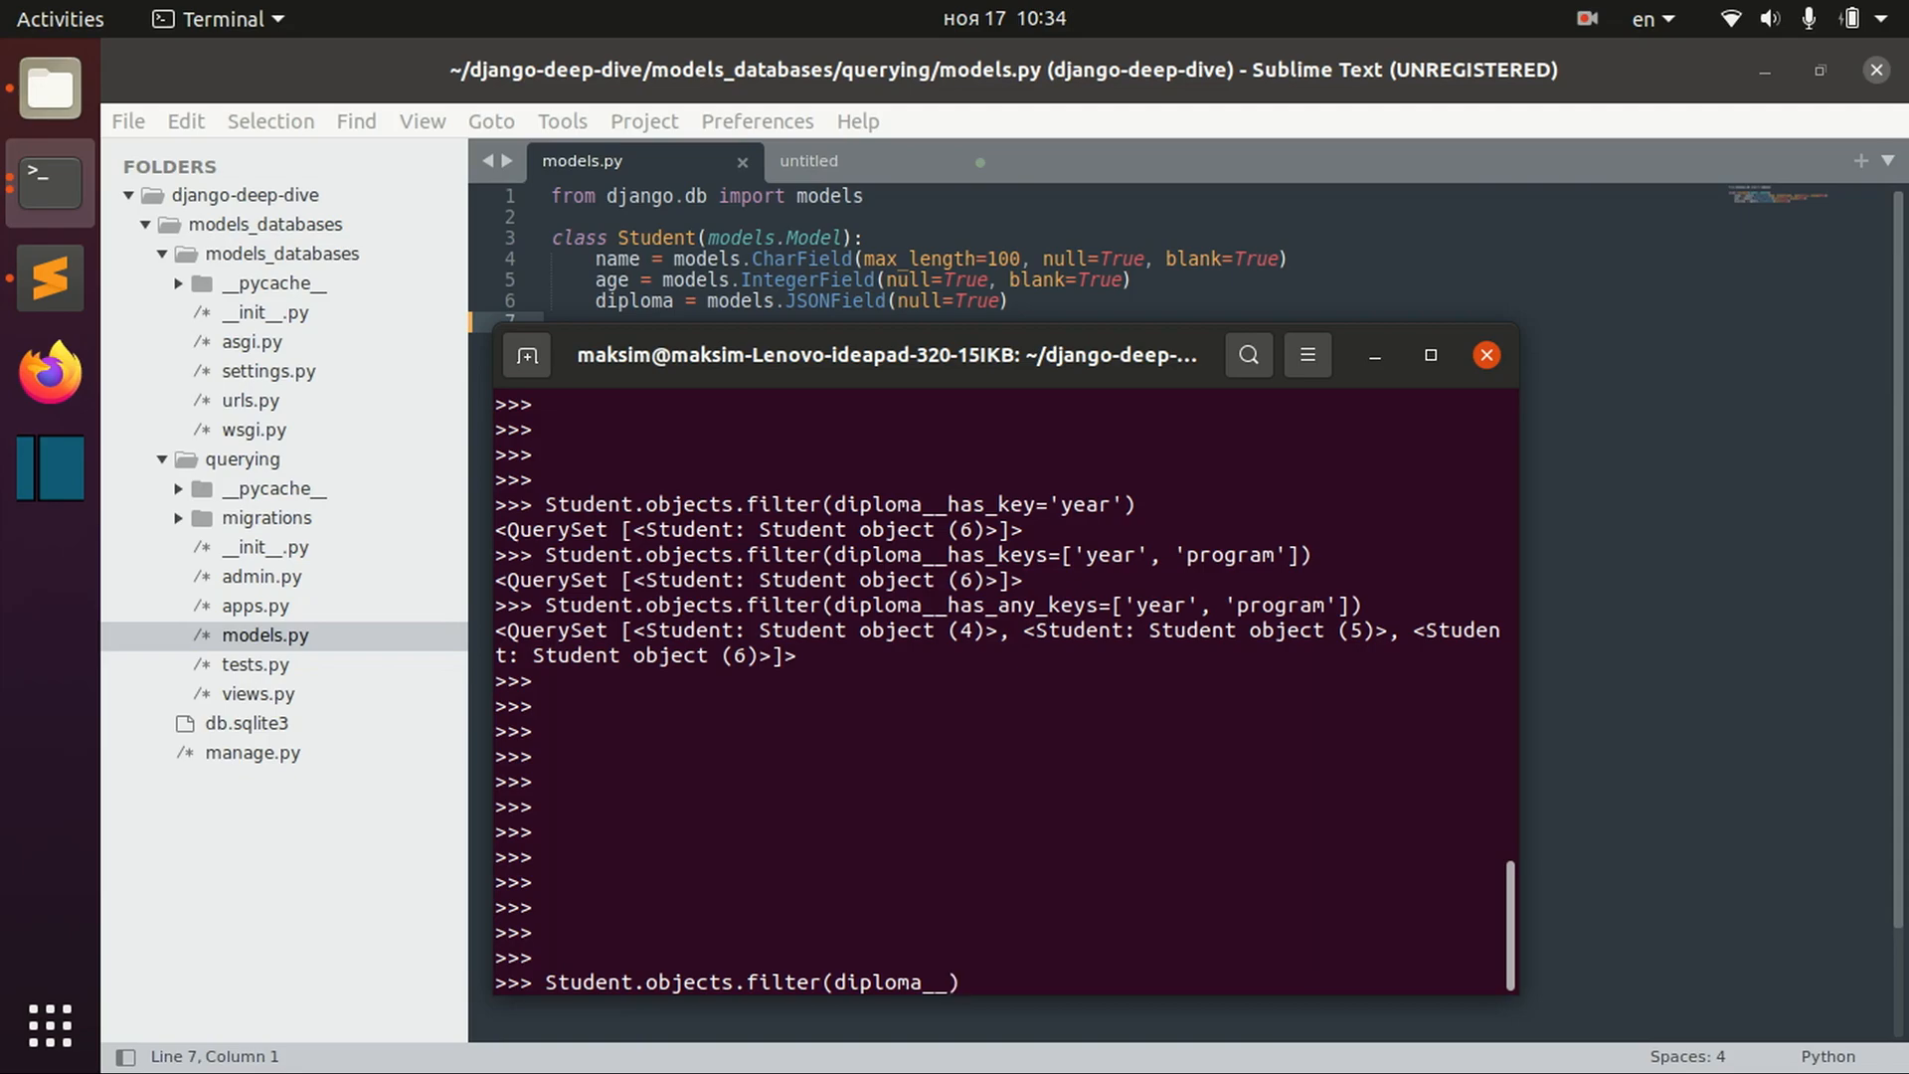
pyautogui.write('con')
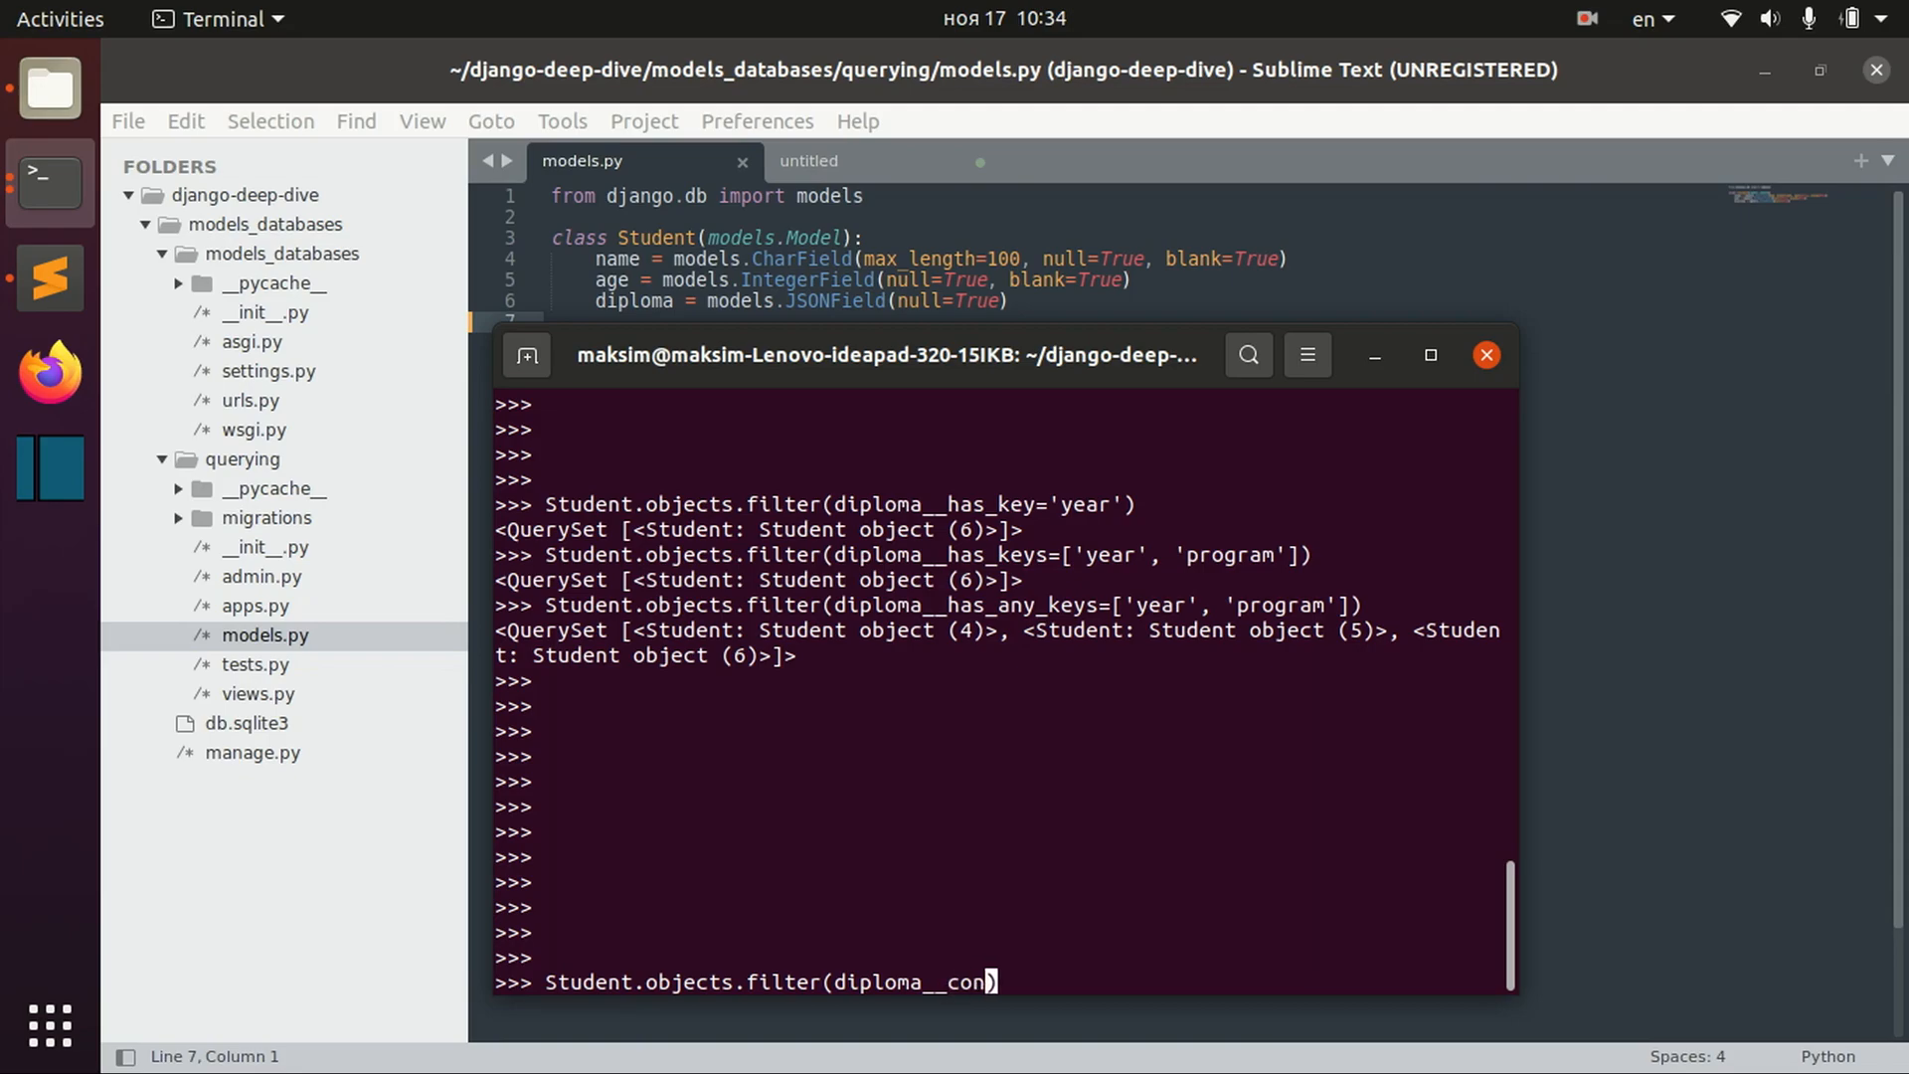
pyautogui.write('tains')
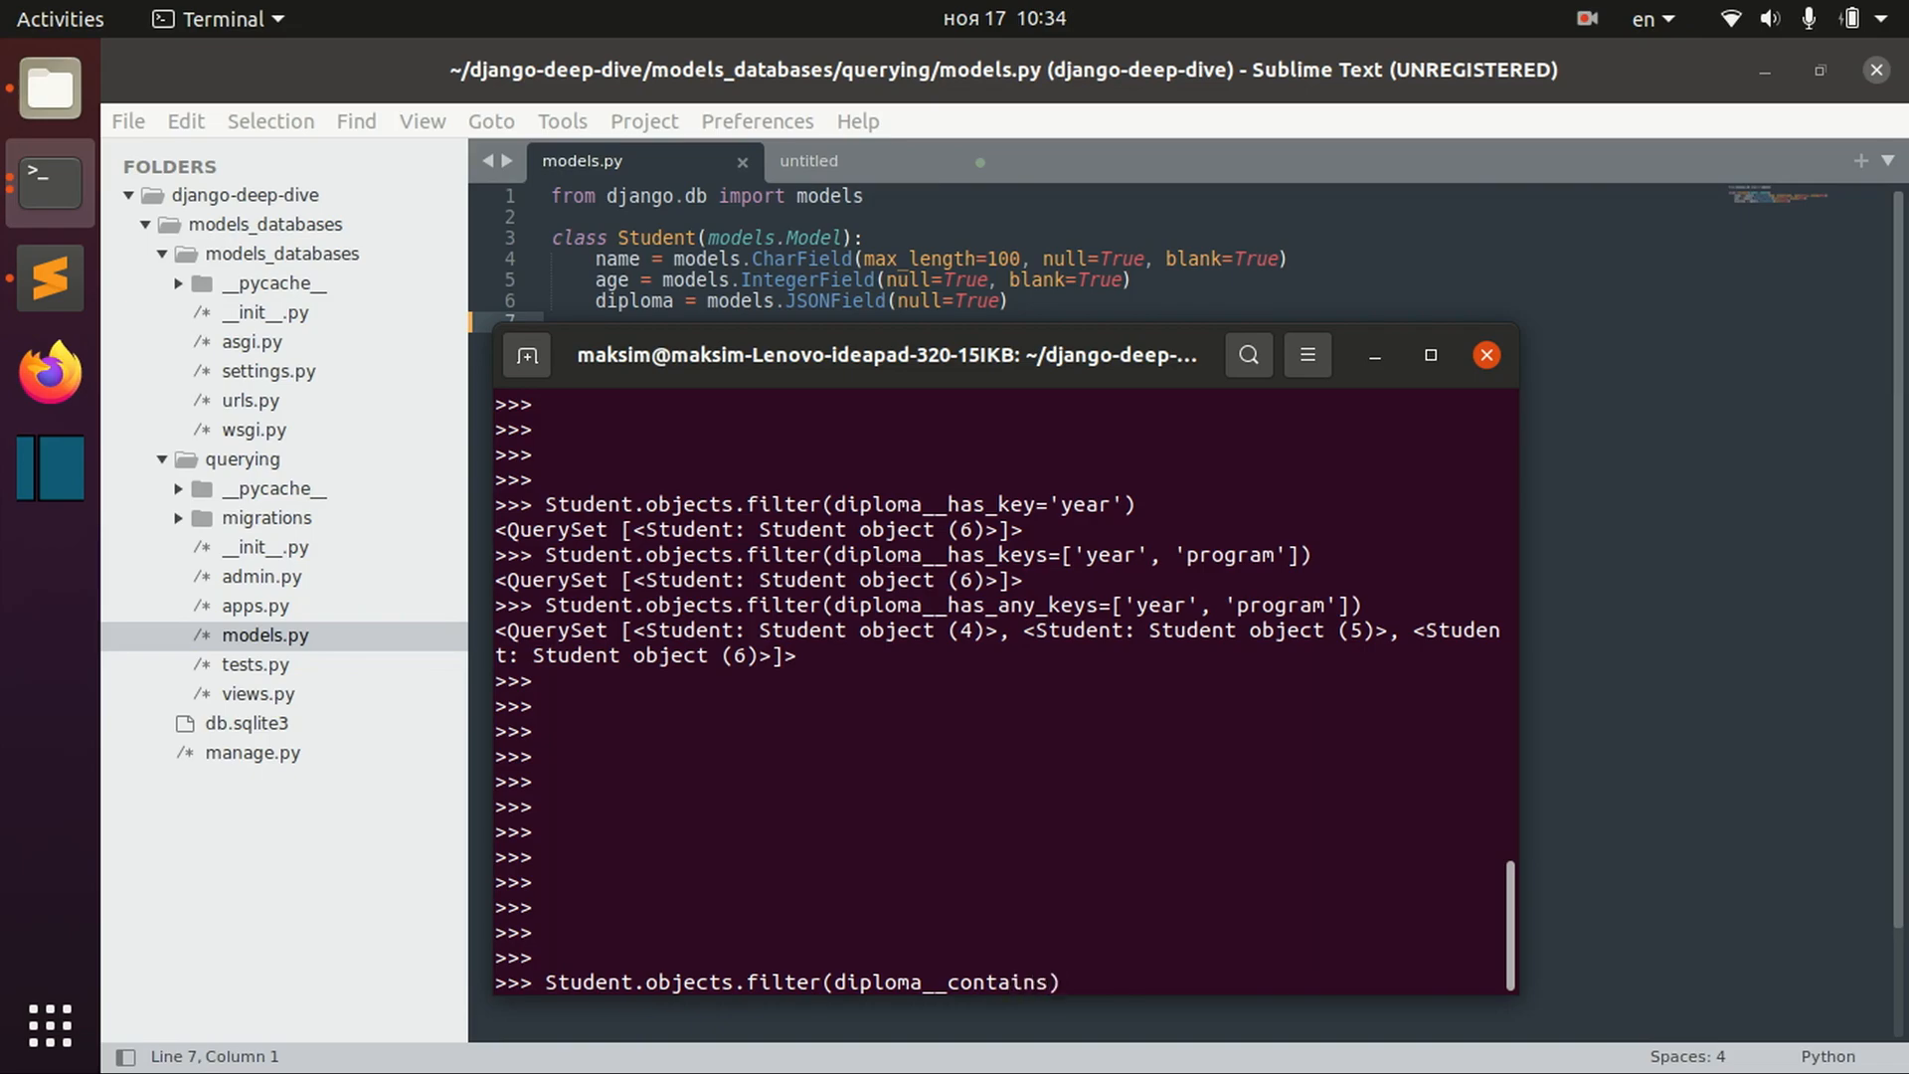
pyautogui.write('{}')
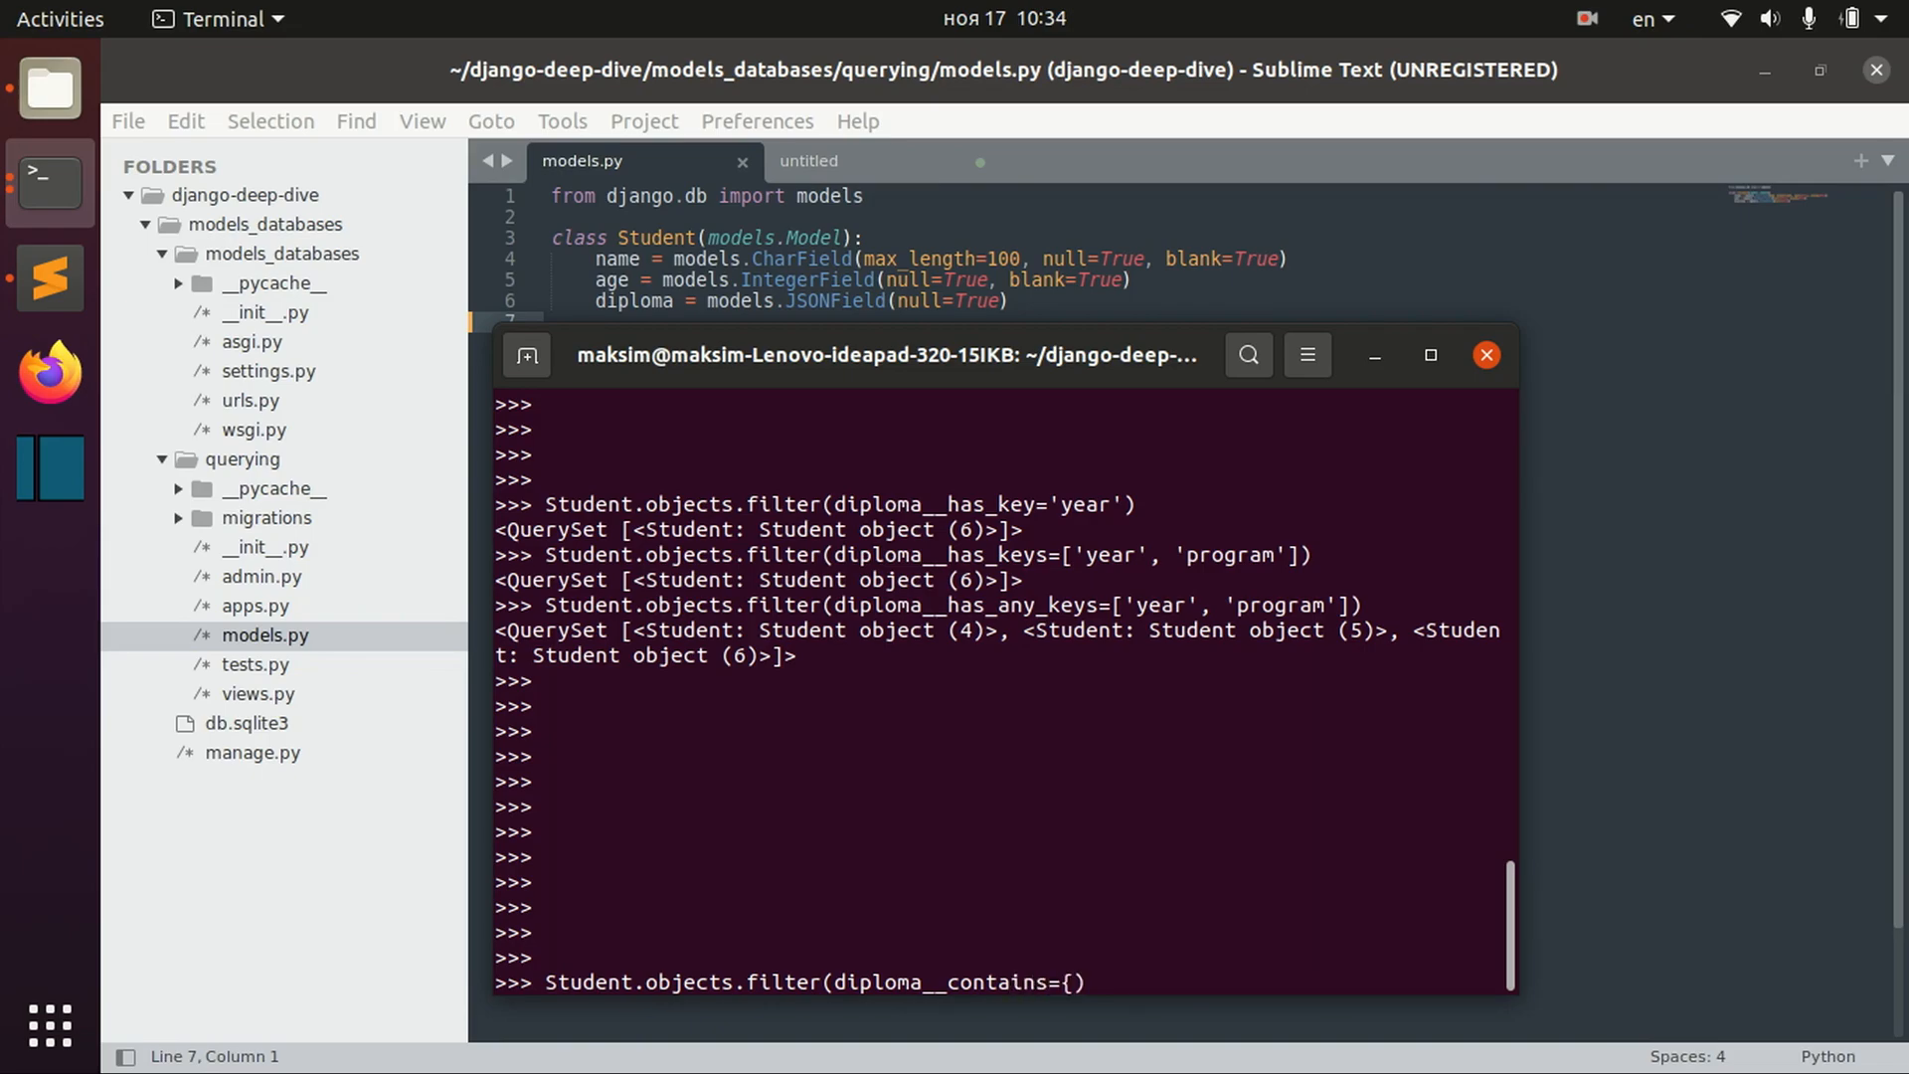
pyautogui.write("'program'")
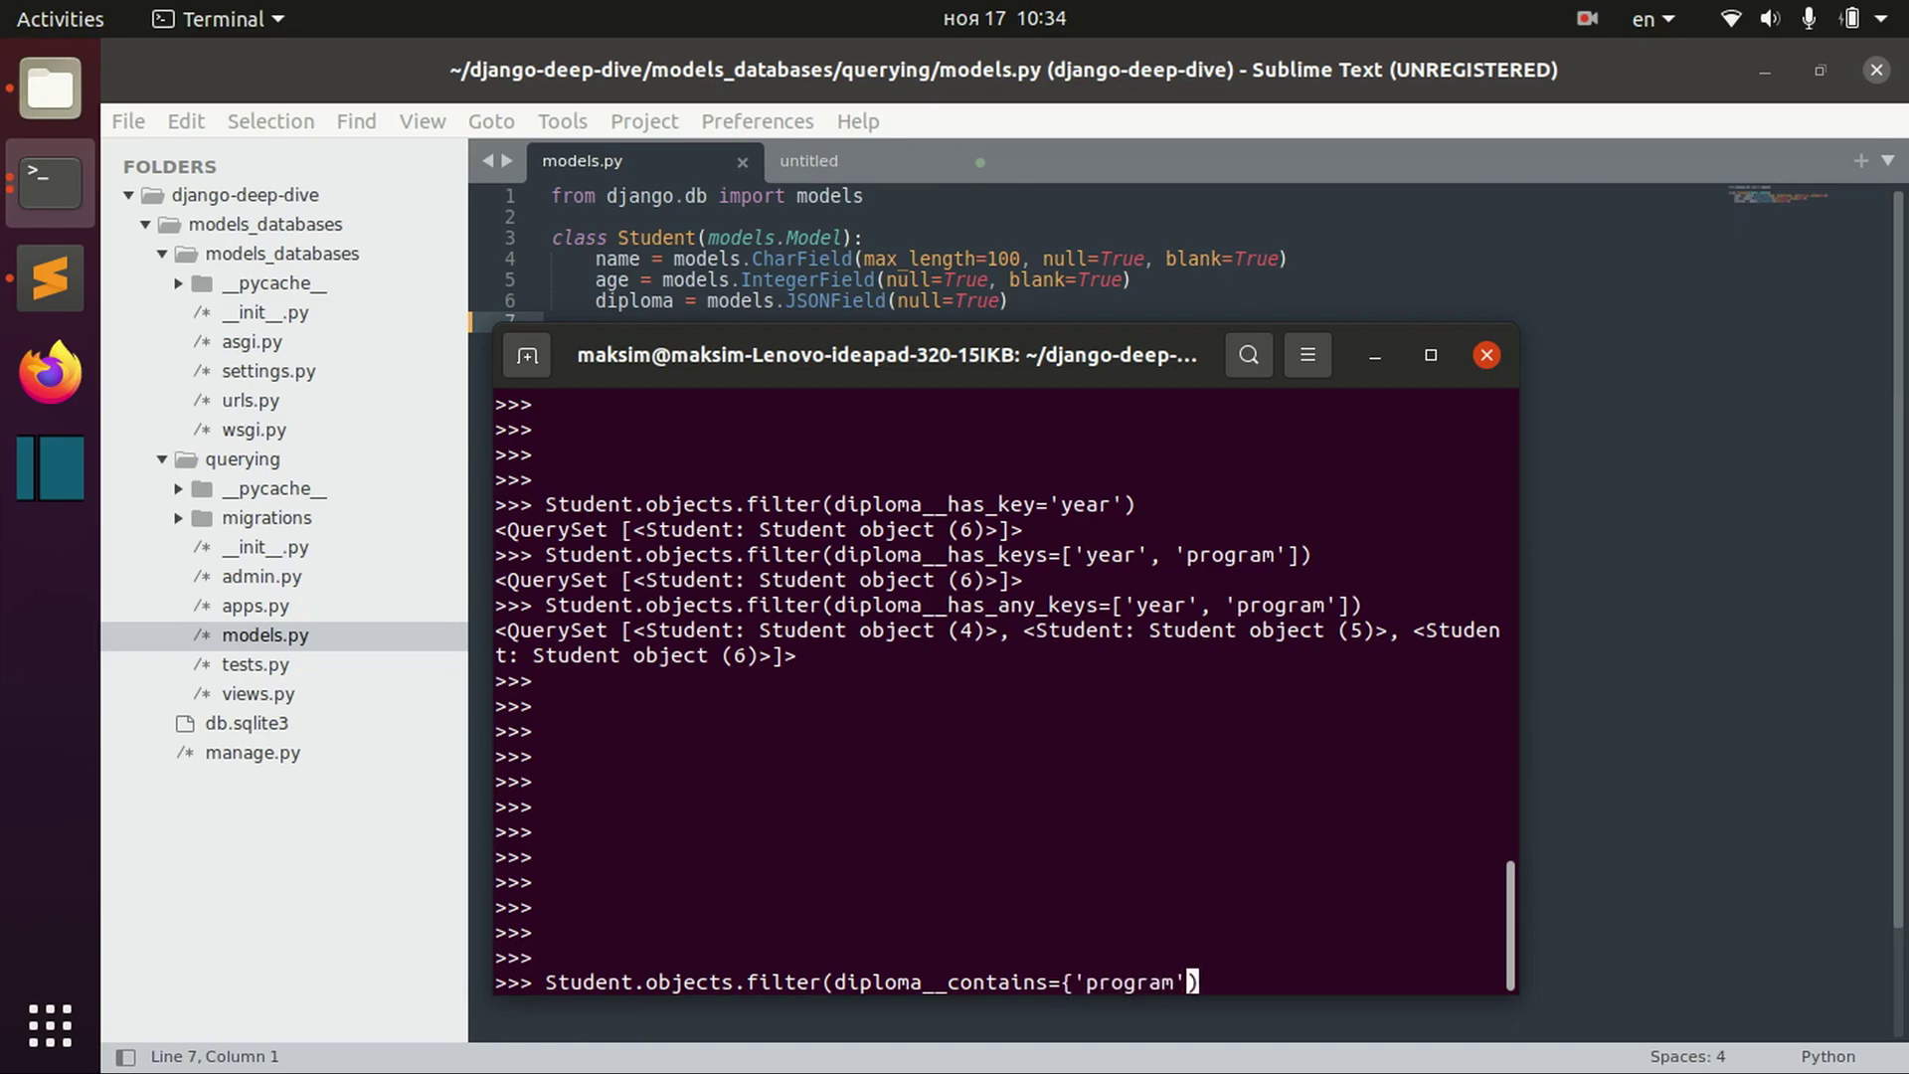
pyautogui.write(':[')
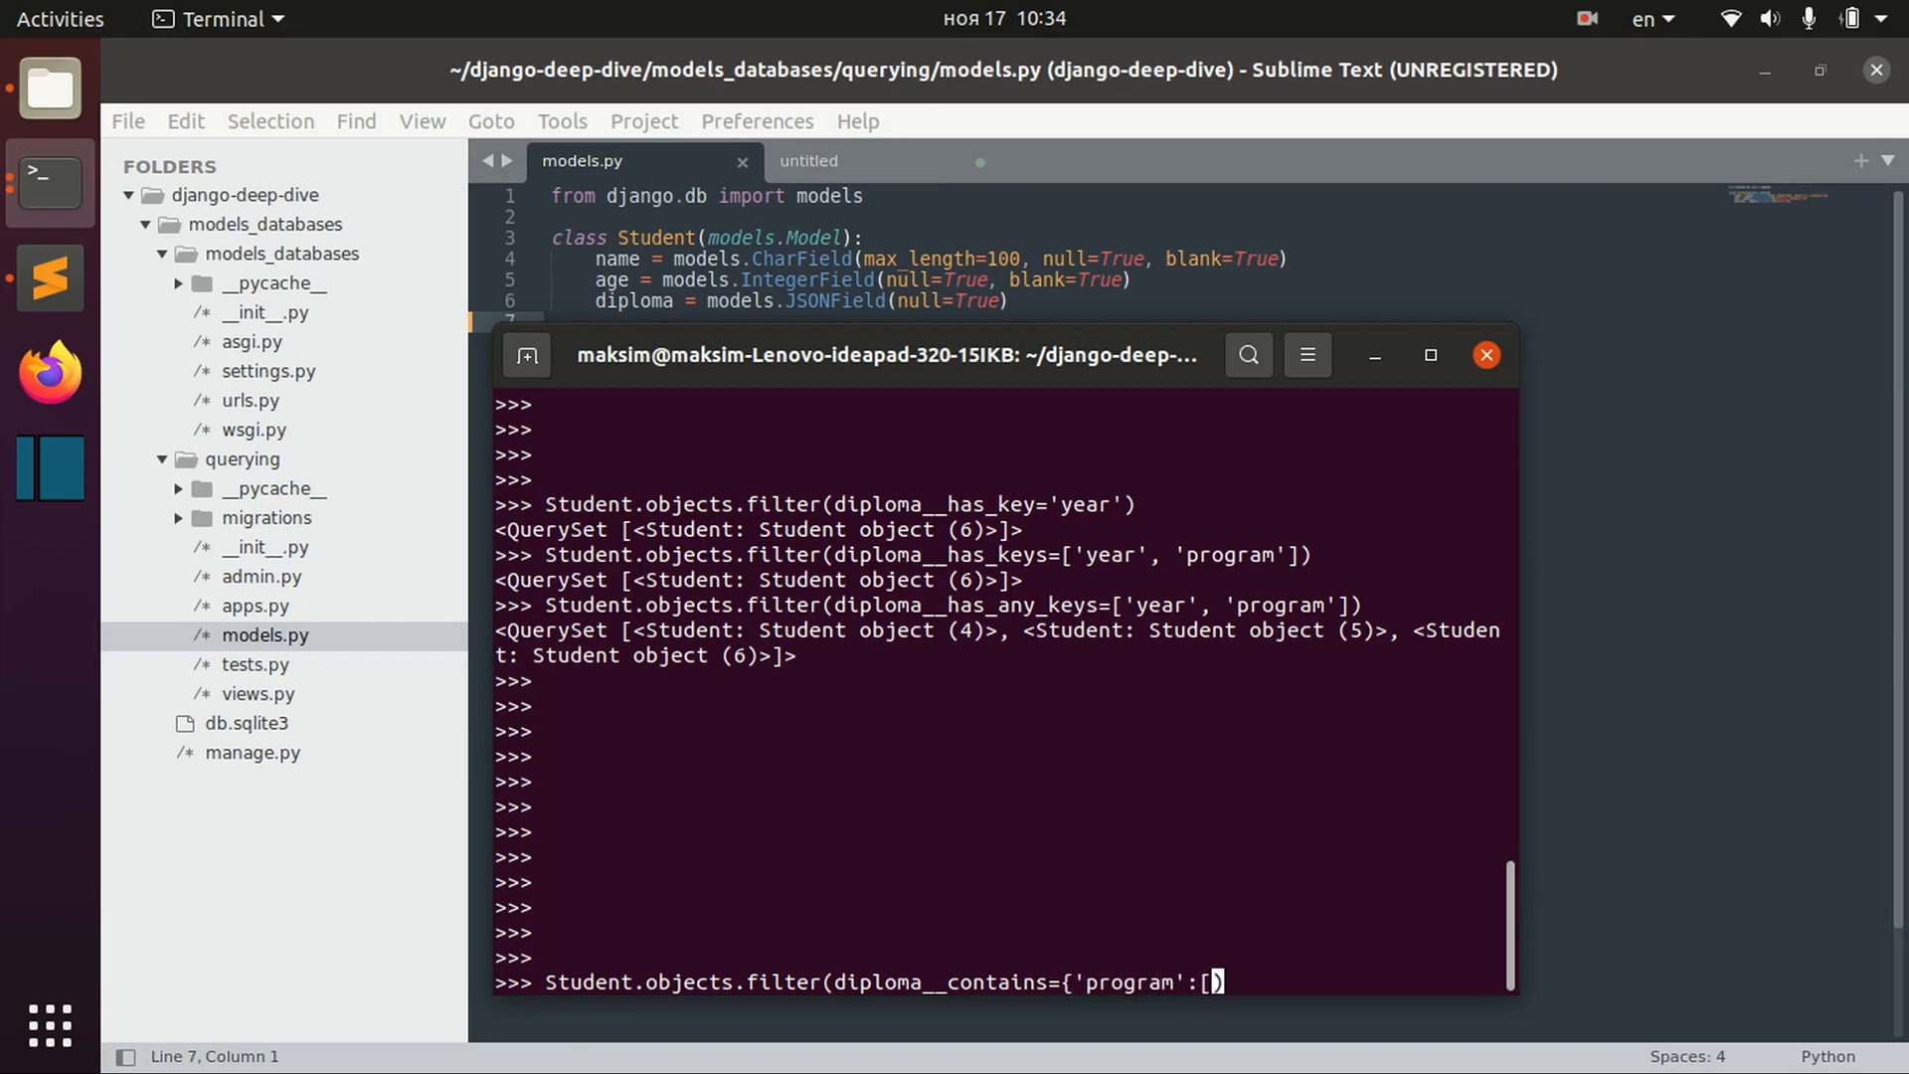
pyautogui.write(":'CS'")
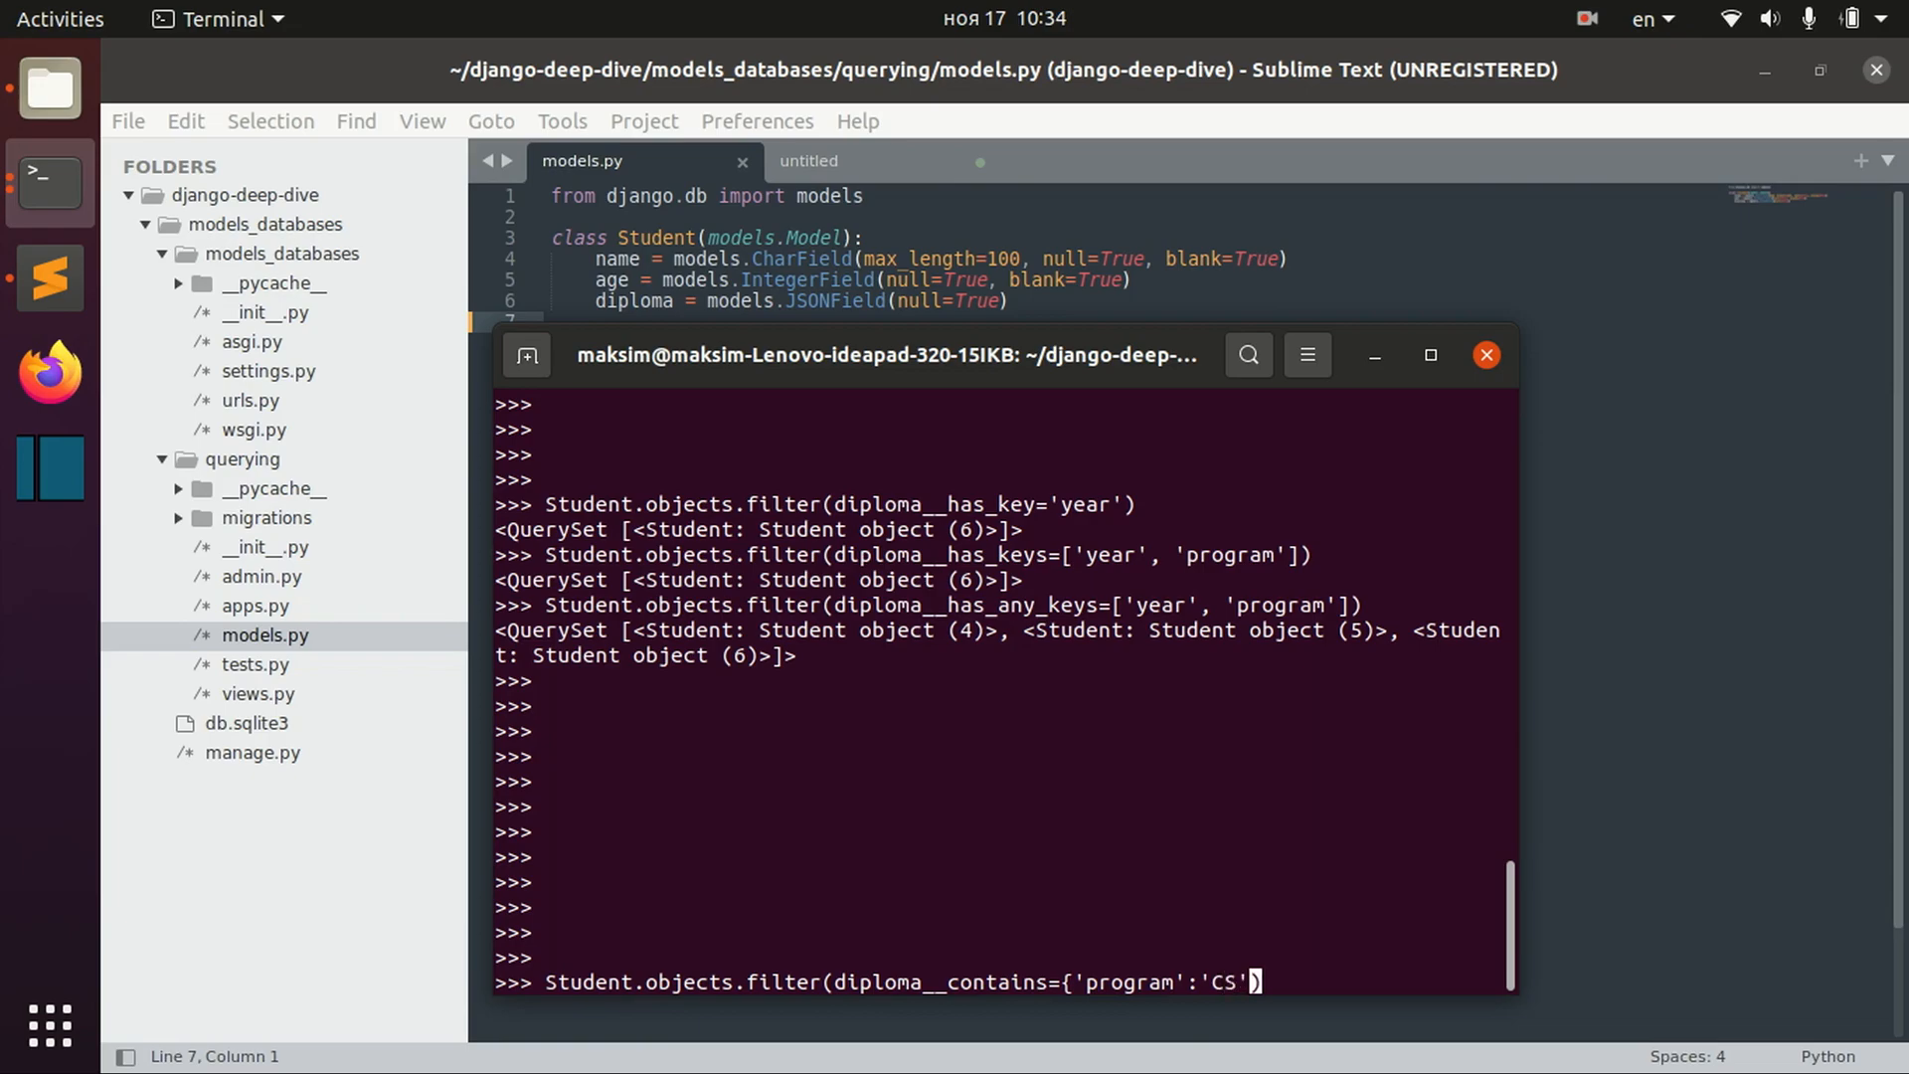
pyautogui.write('})')
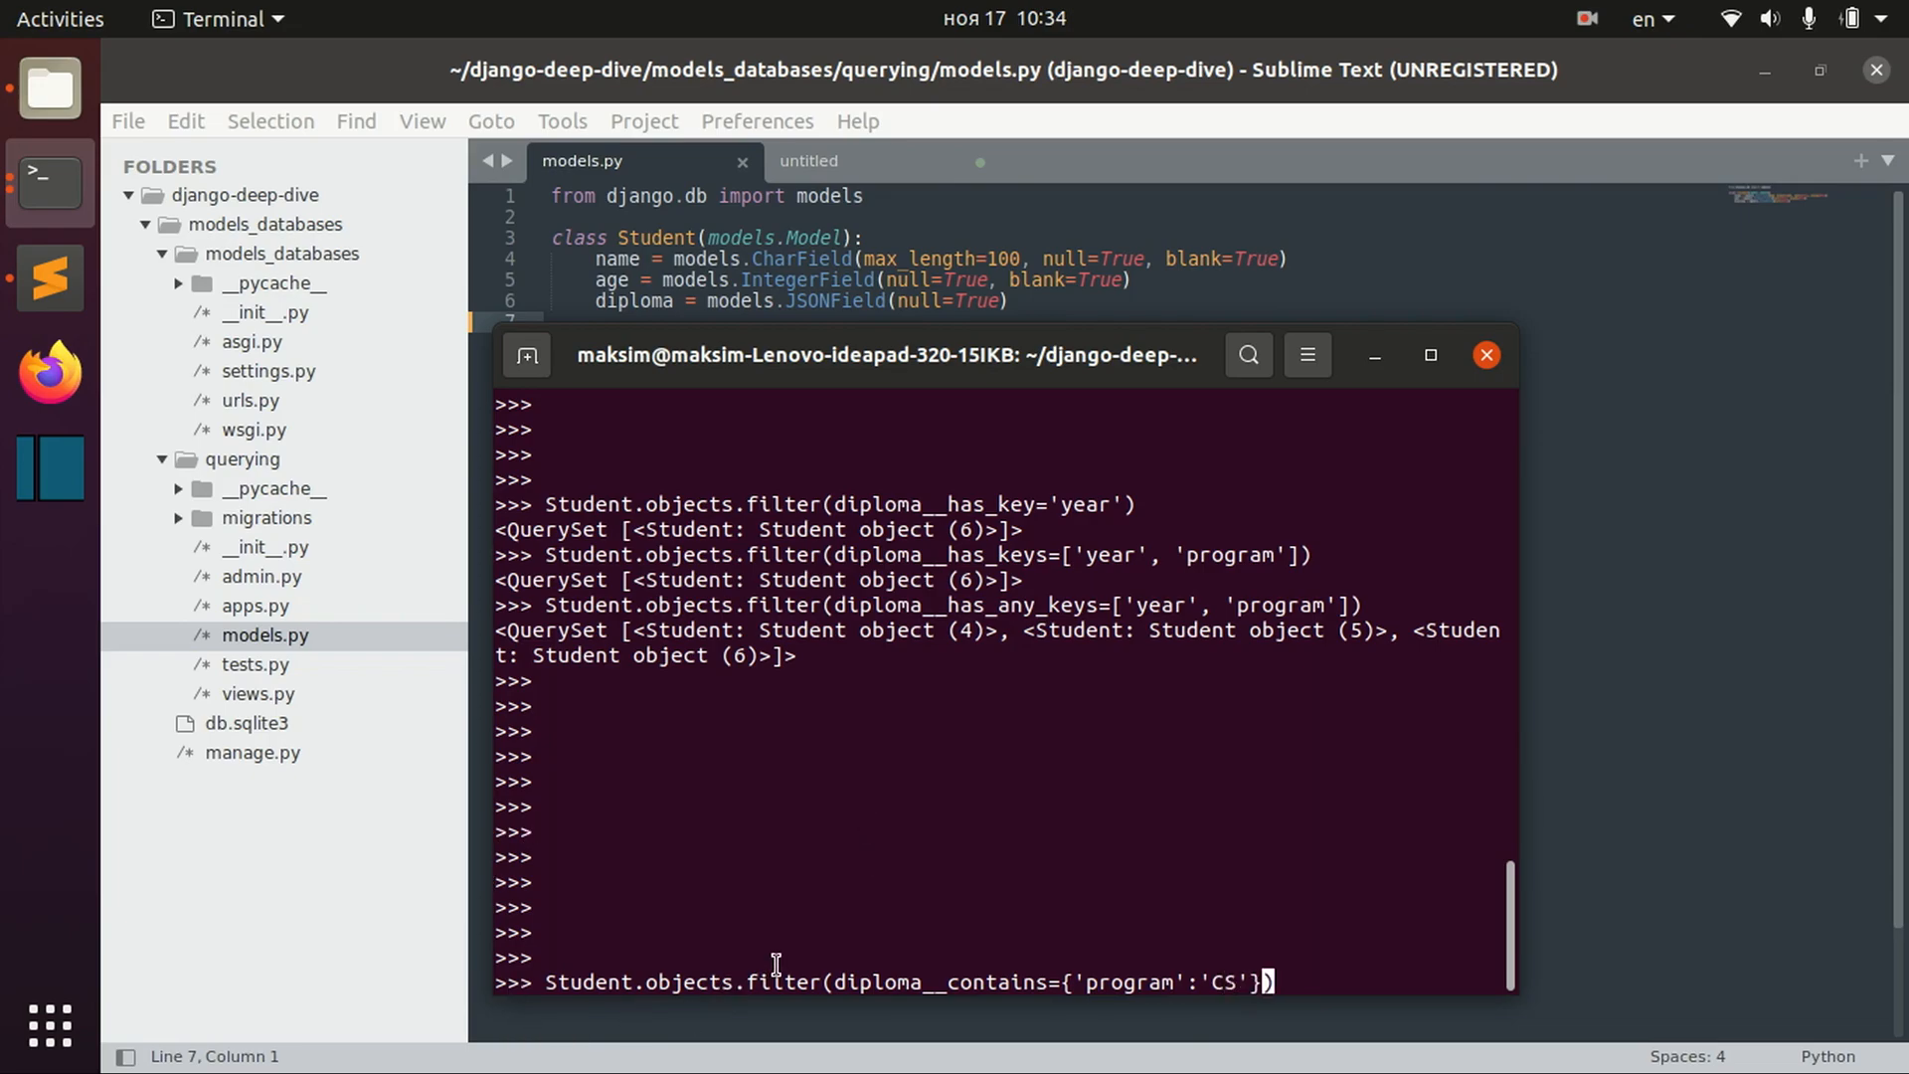
pyautogui.doubleClick(886, 982)
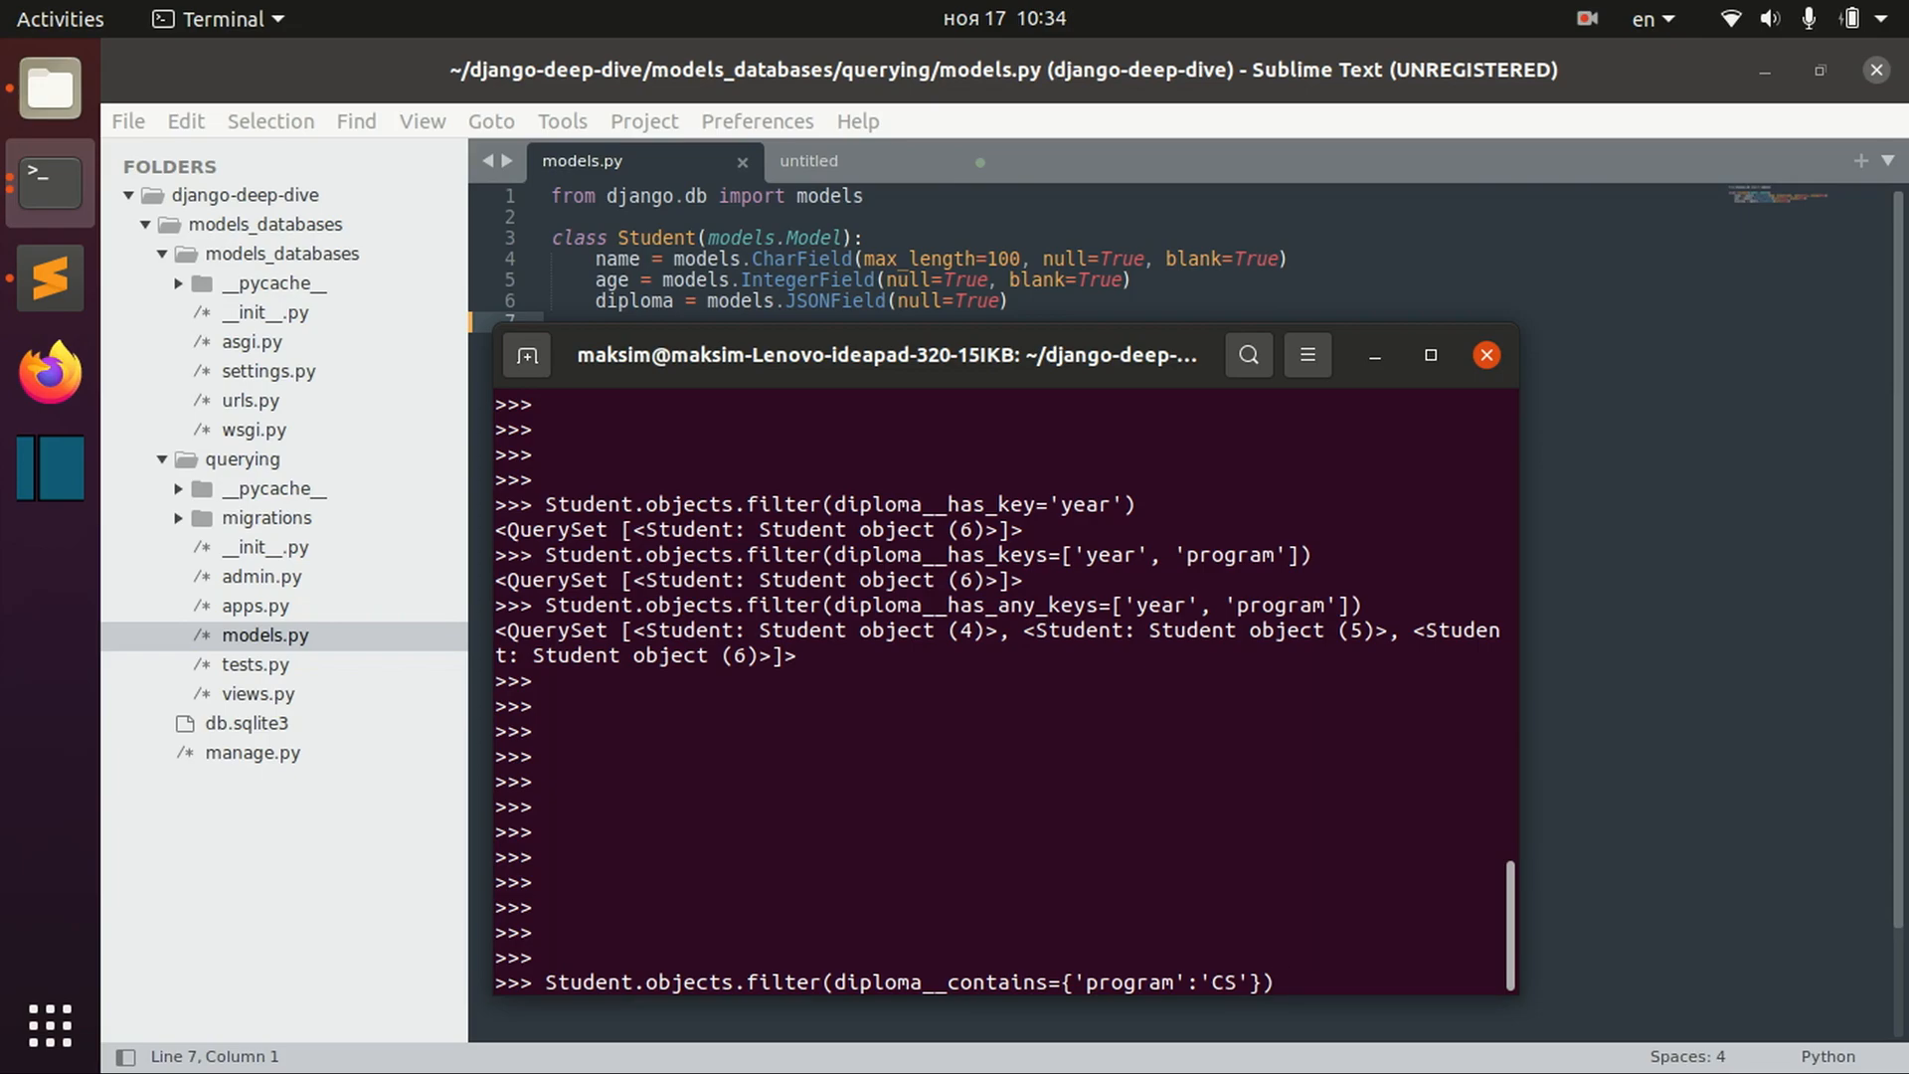
pyautogui.press('Return')
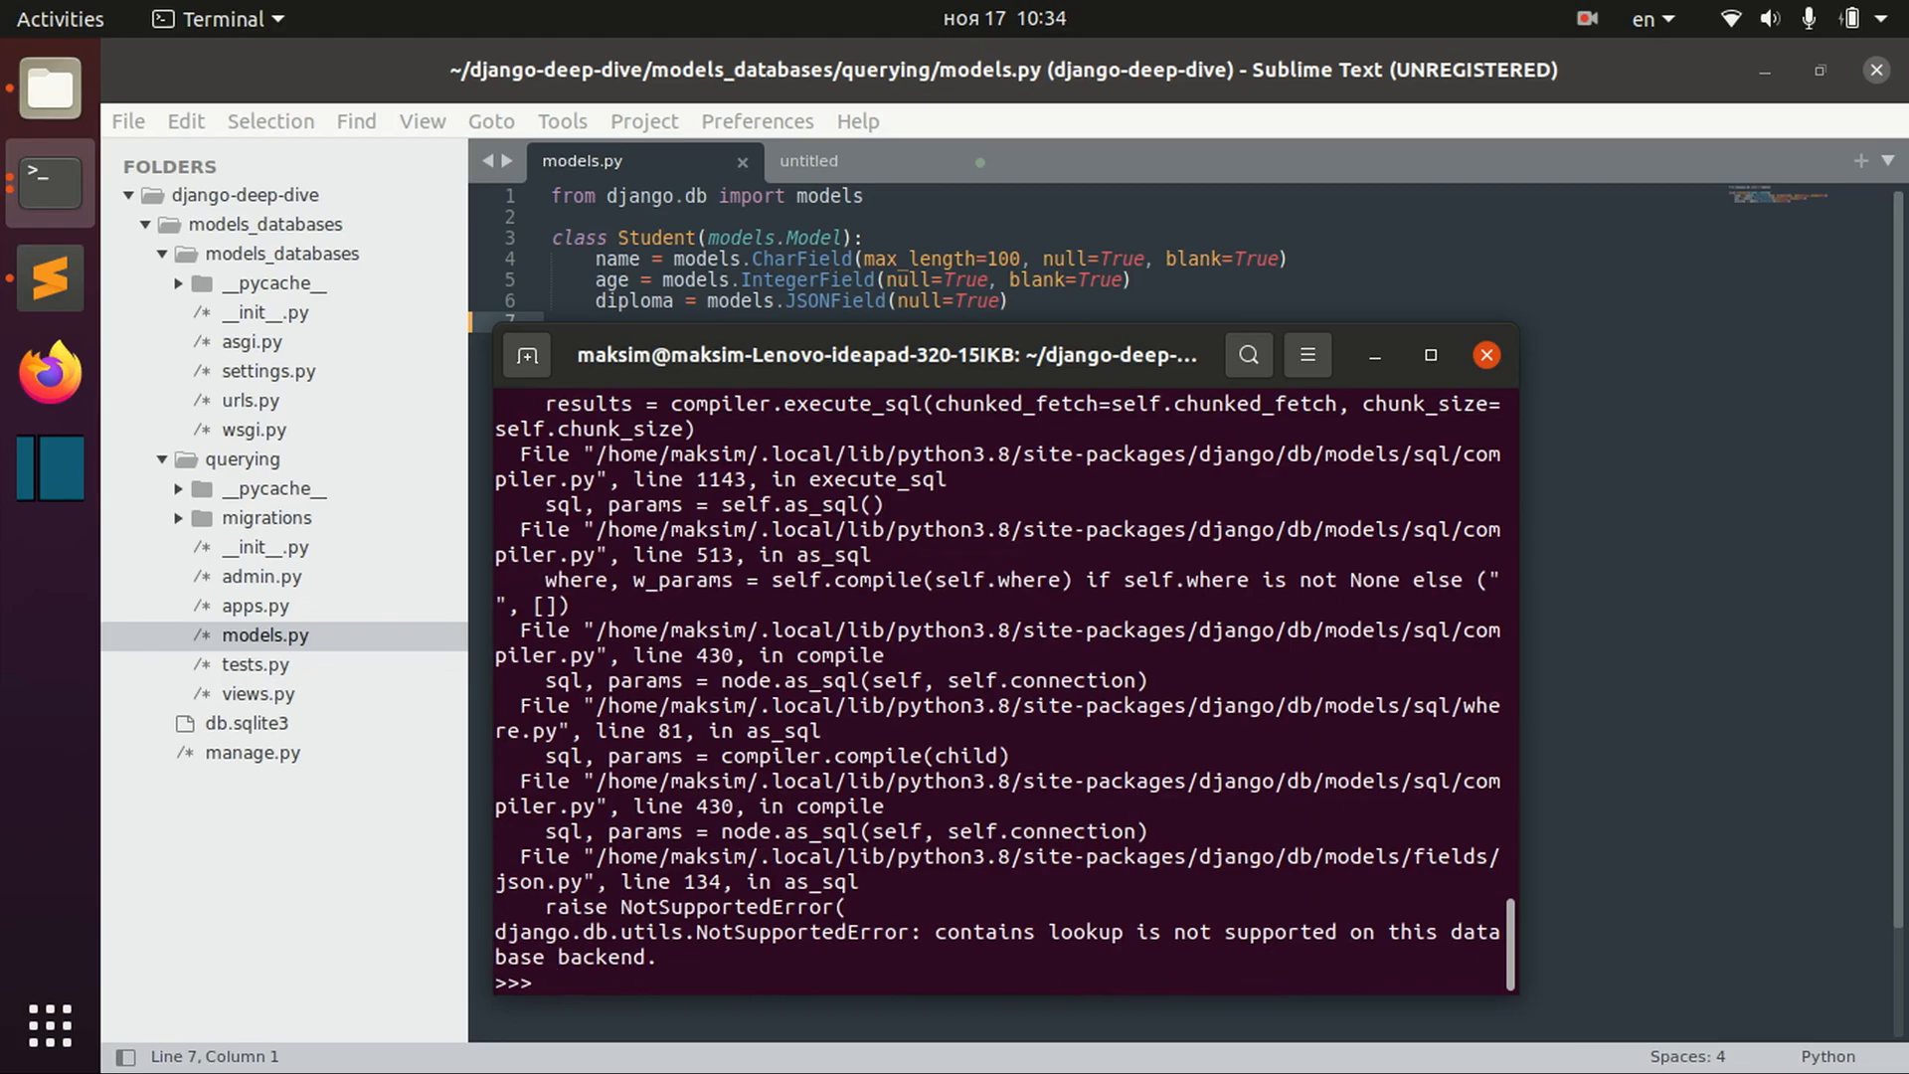
# - Push the NotSupportedError traceback out of view with empty prompts
pyautogui.doubleClick(622, 958)
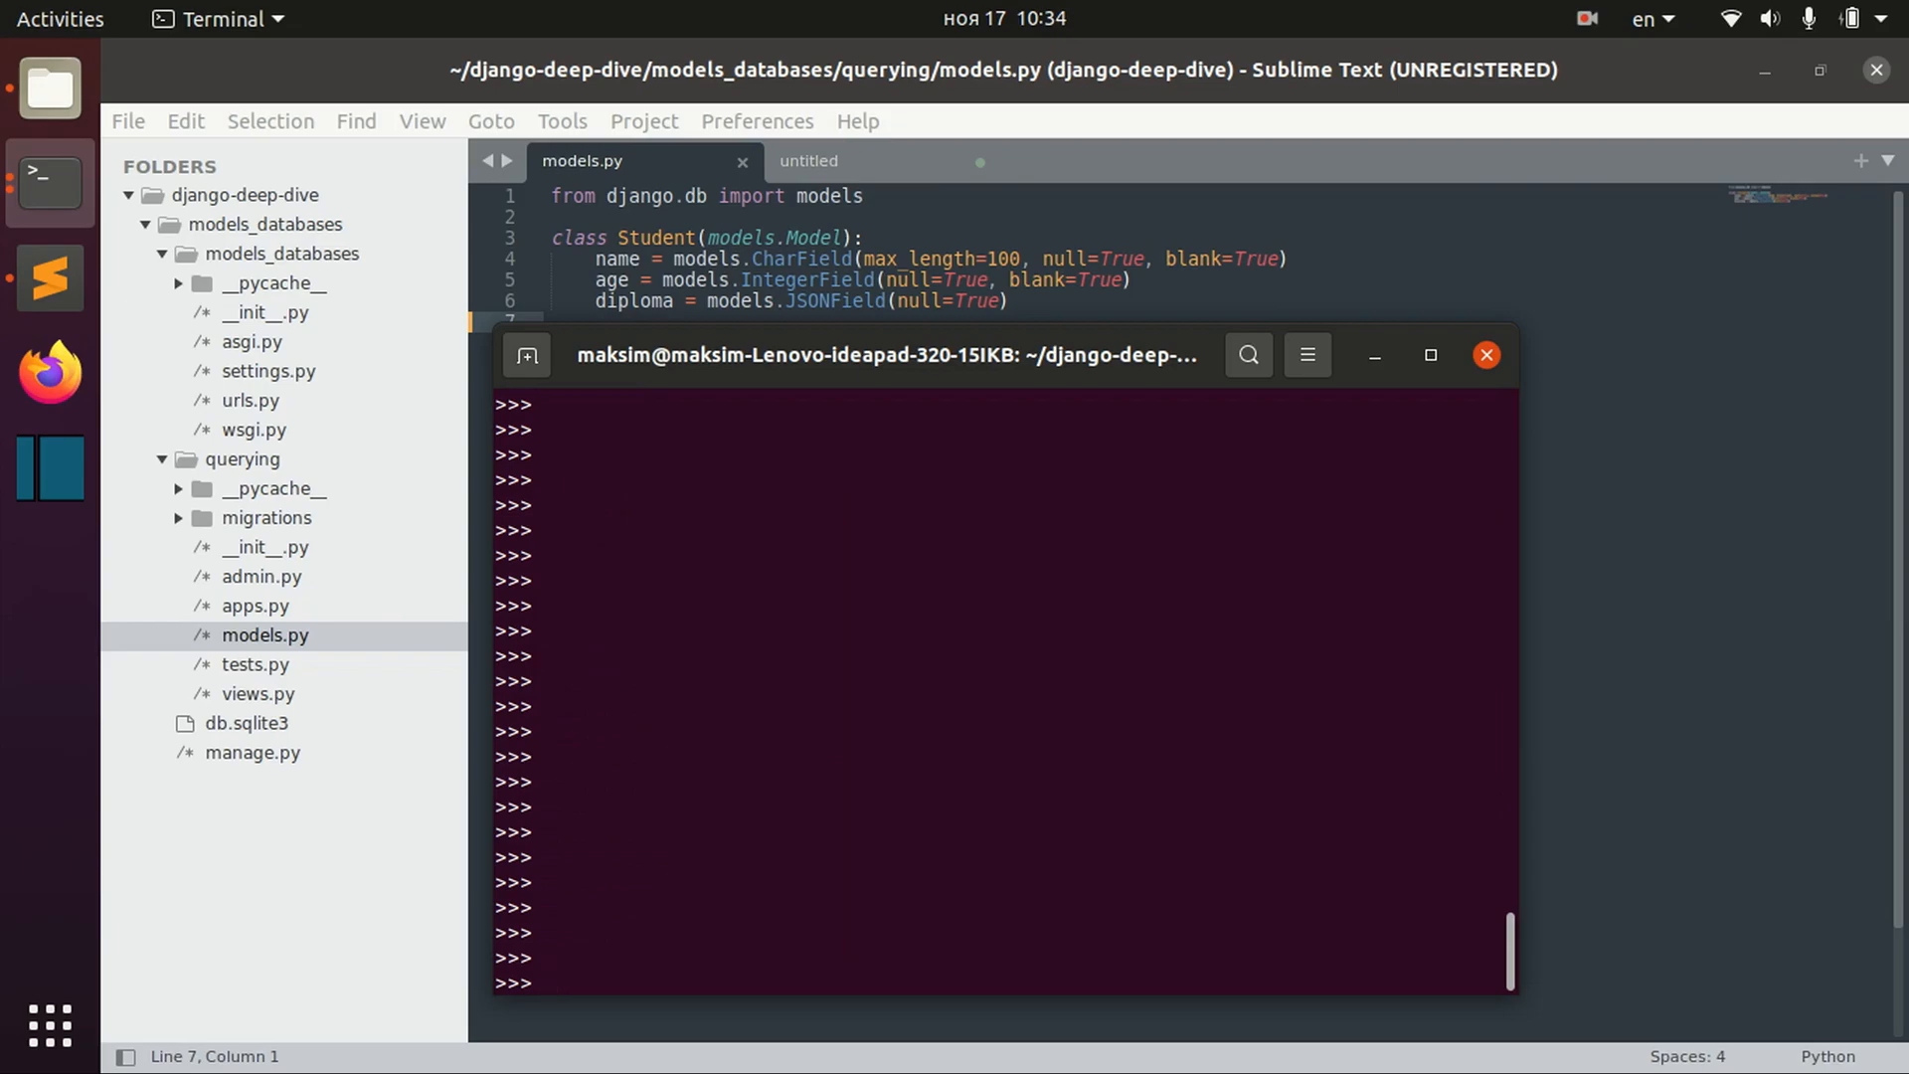
# - Edit the recalled diploma query to use diploma__containedby={'program':'CS'} instead of contains
pyautogui.write("Student.objects.filter(diploma__contains={'program':'CS'})")
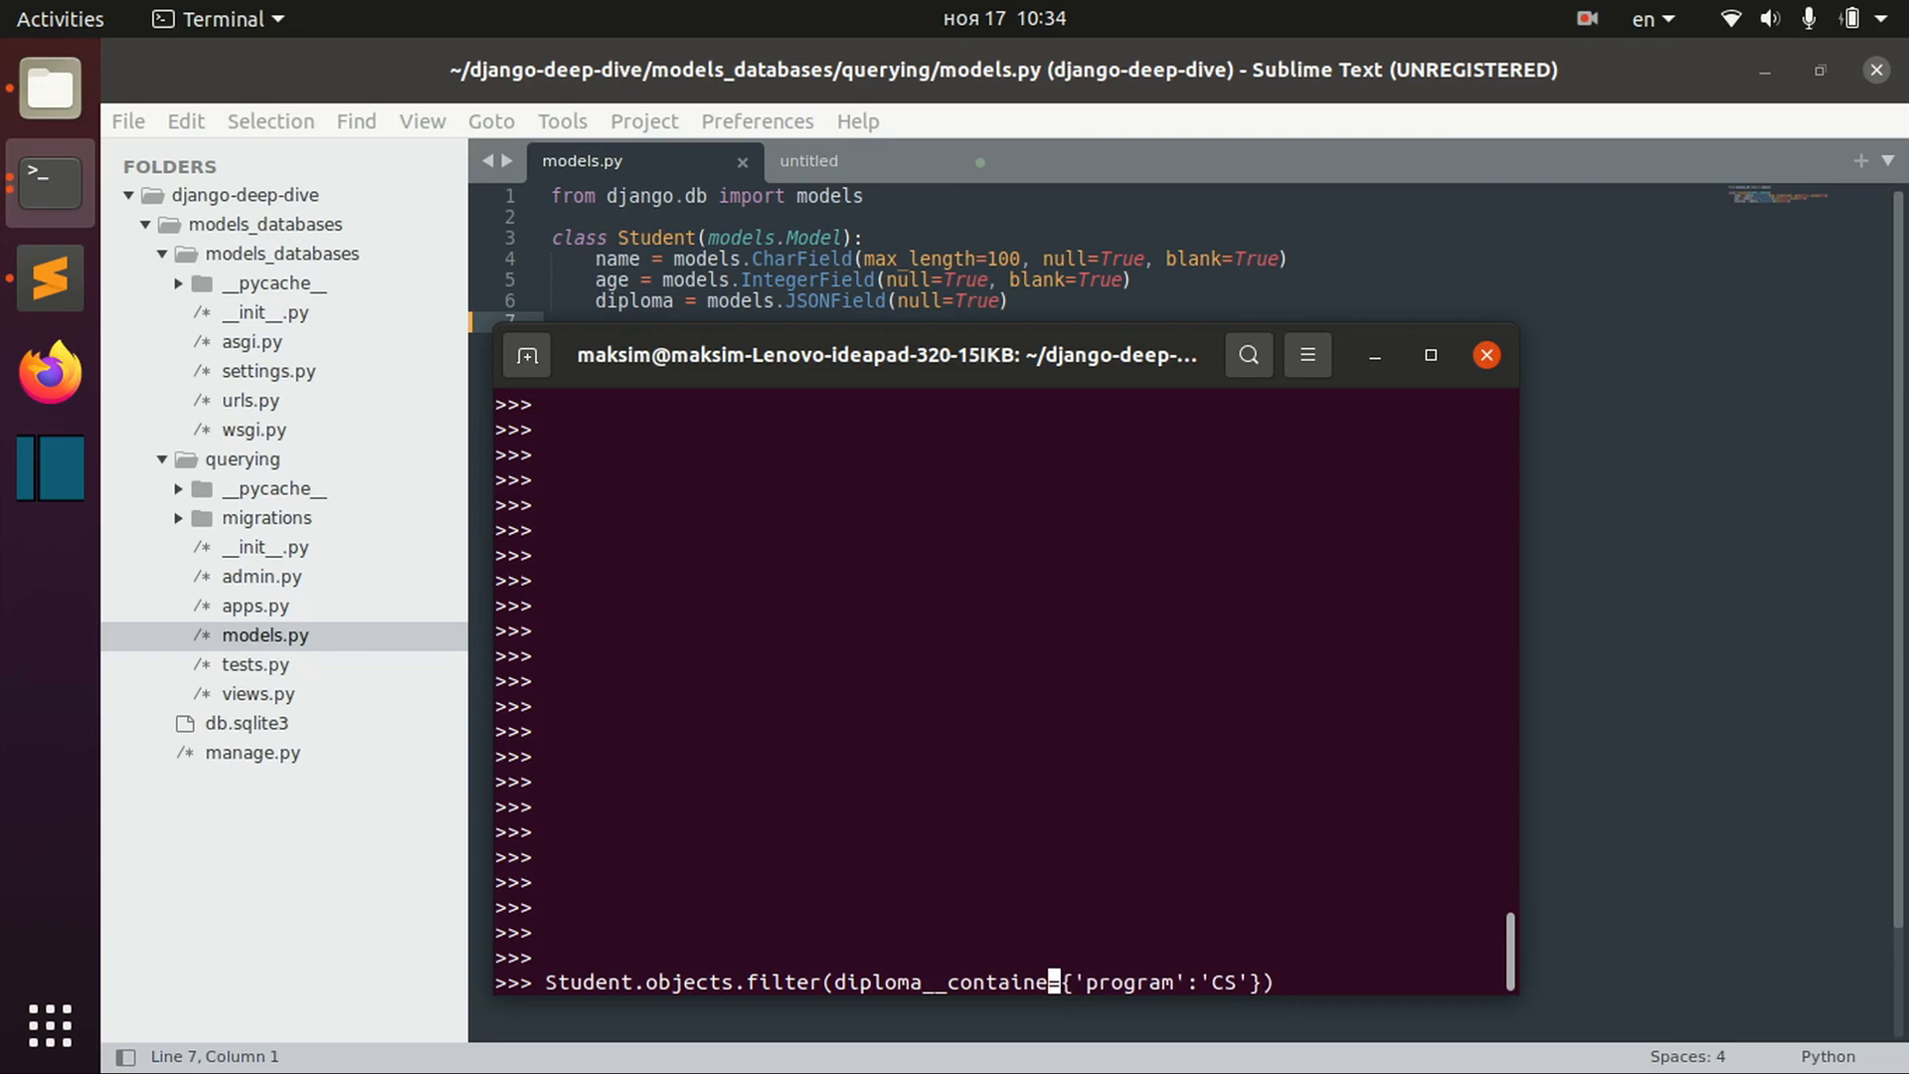
pyautogui.write('dby')
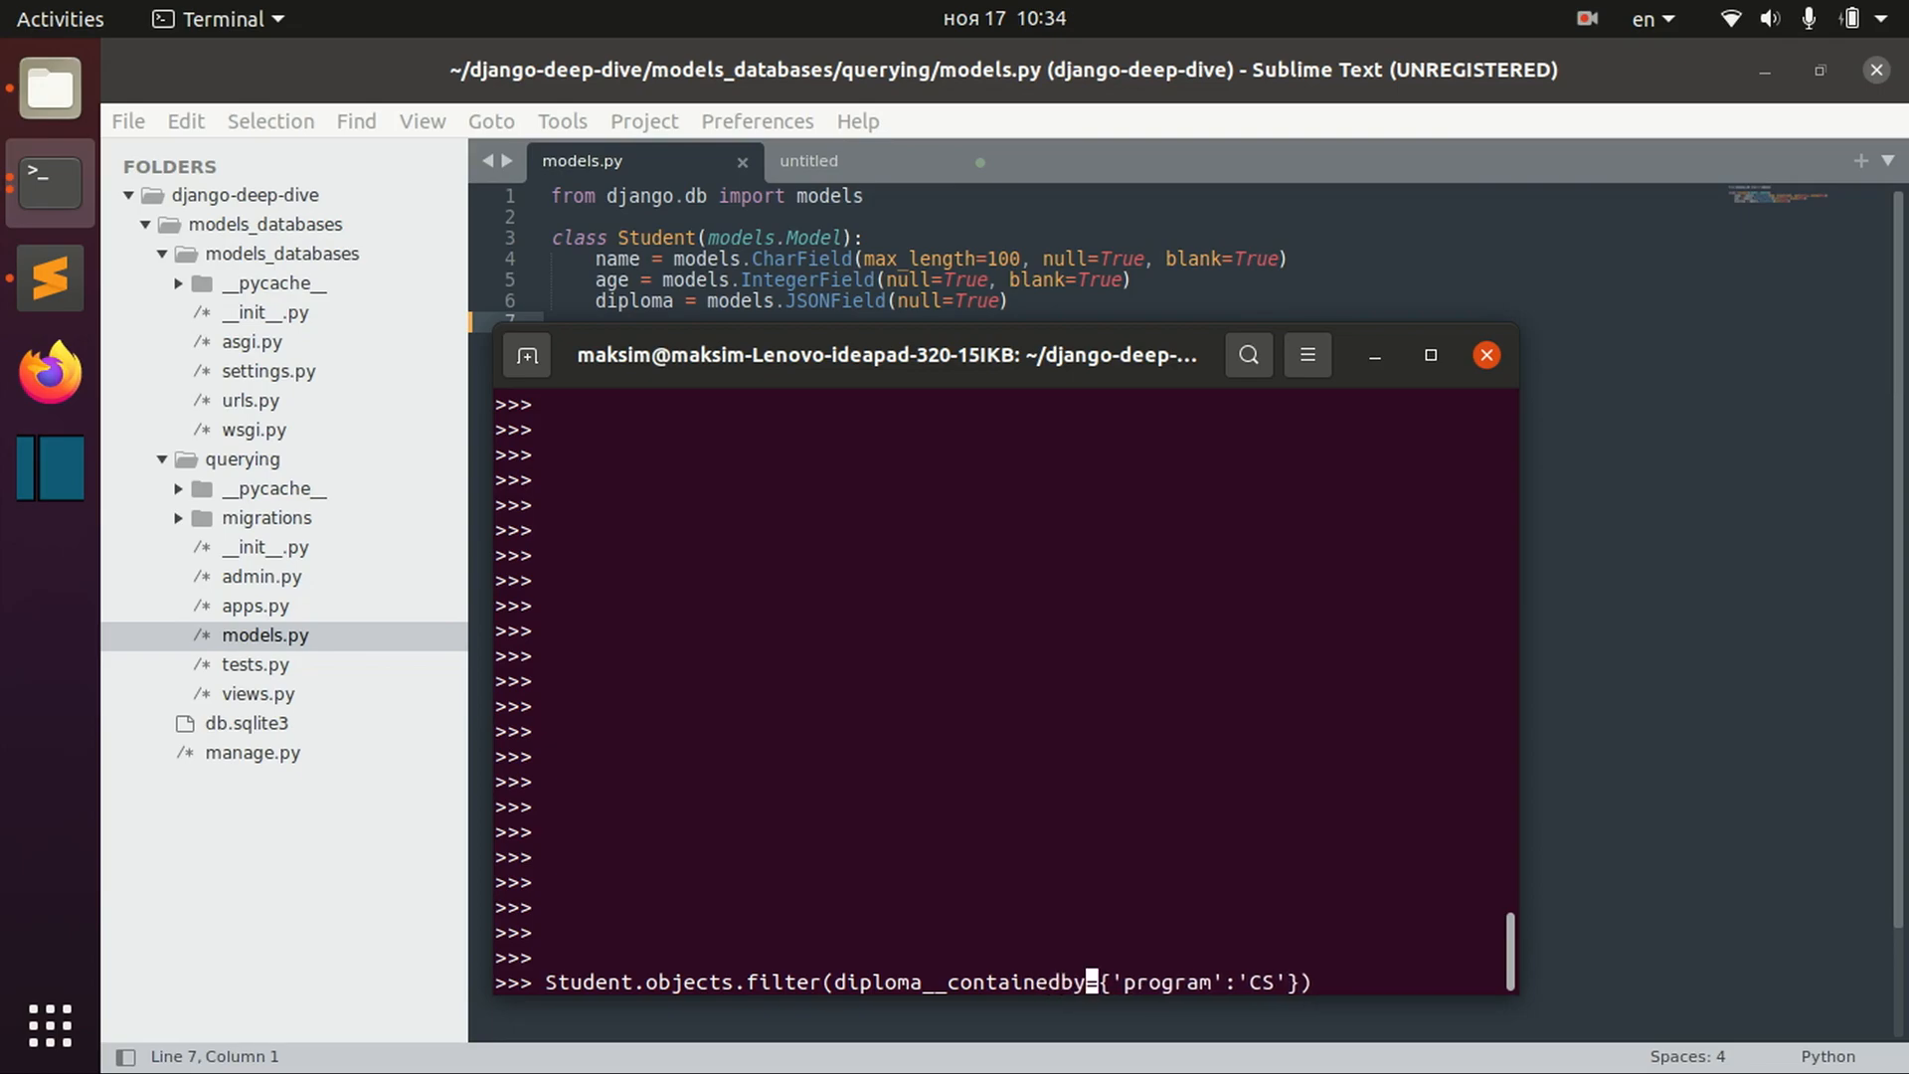
pyautogui.doubleClick(1016, 983)
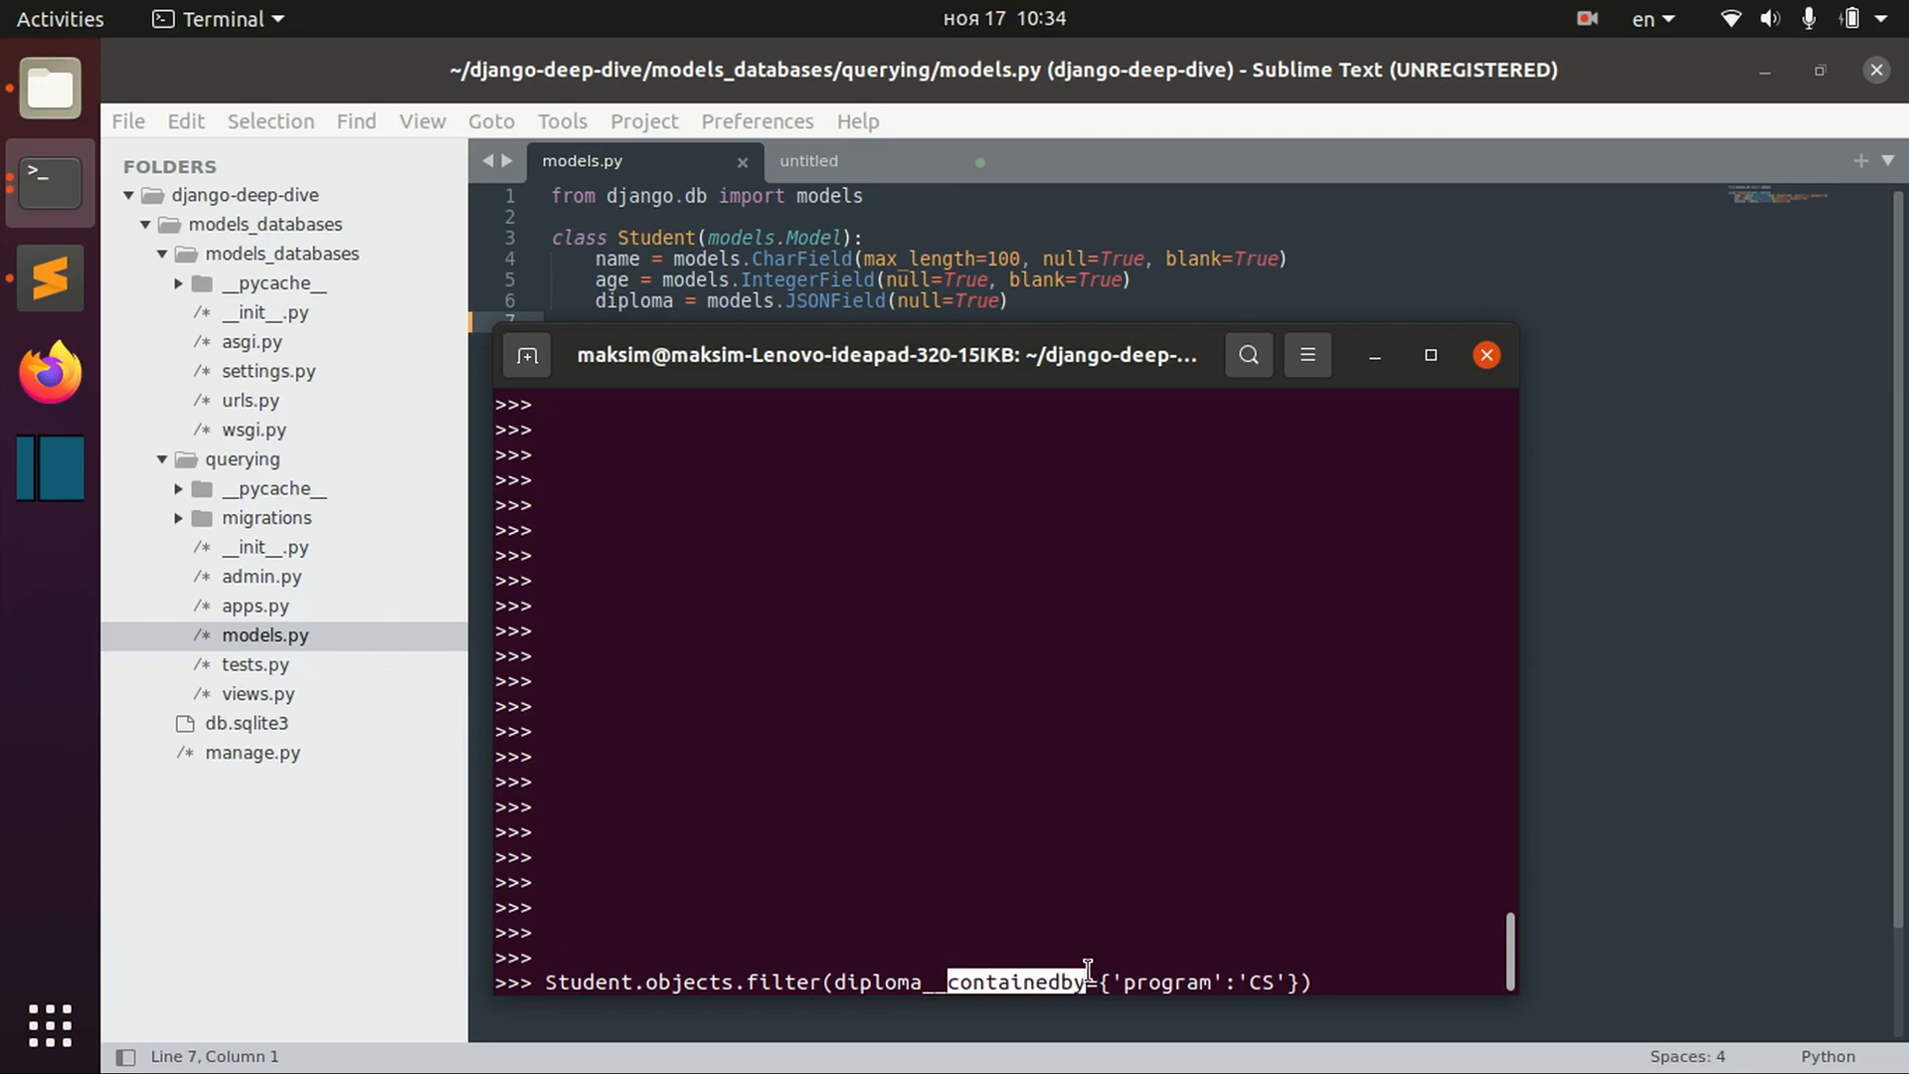
pyautogui.moveTo(1011, 941)
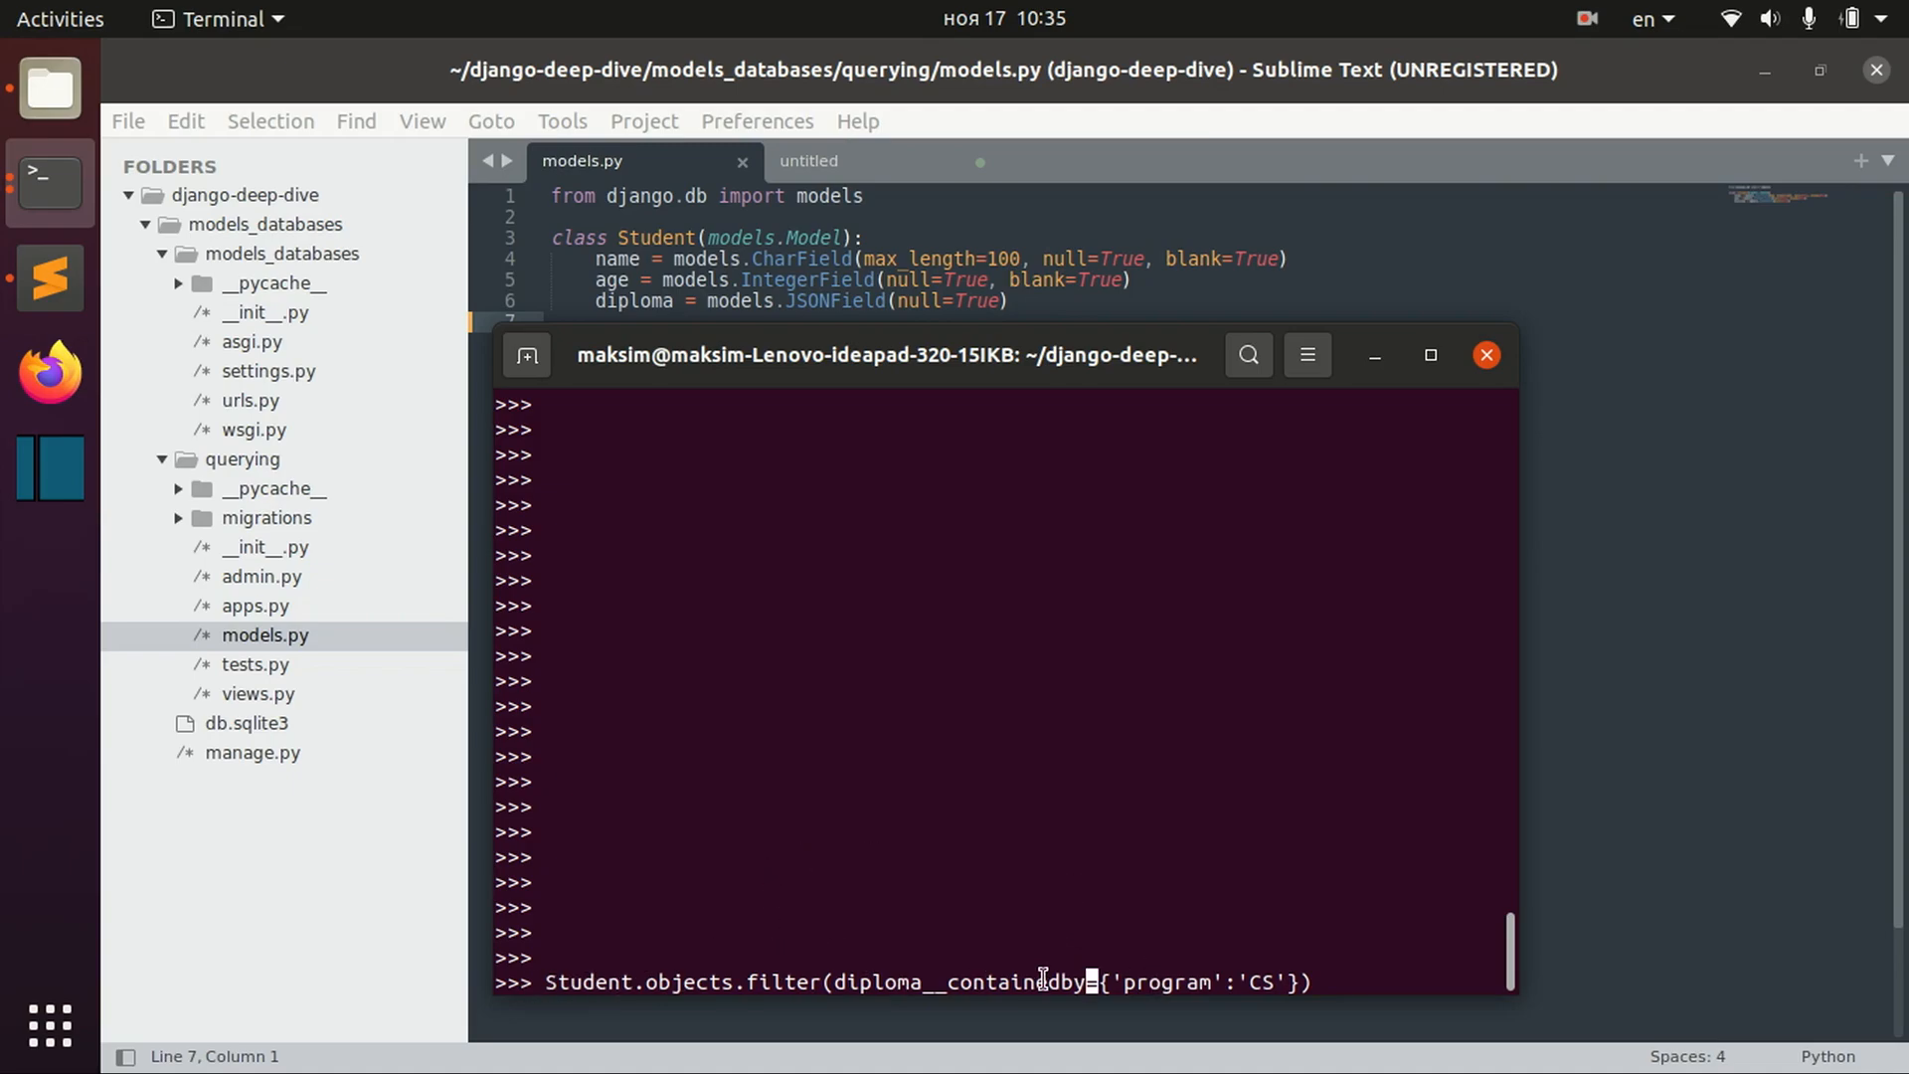
pyautogui.moveTo(834, 720)
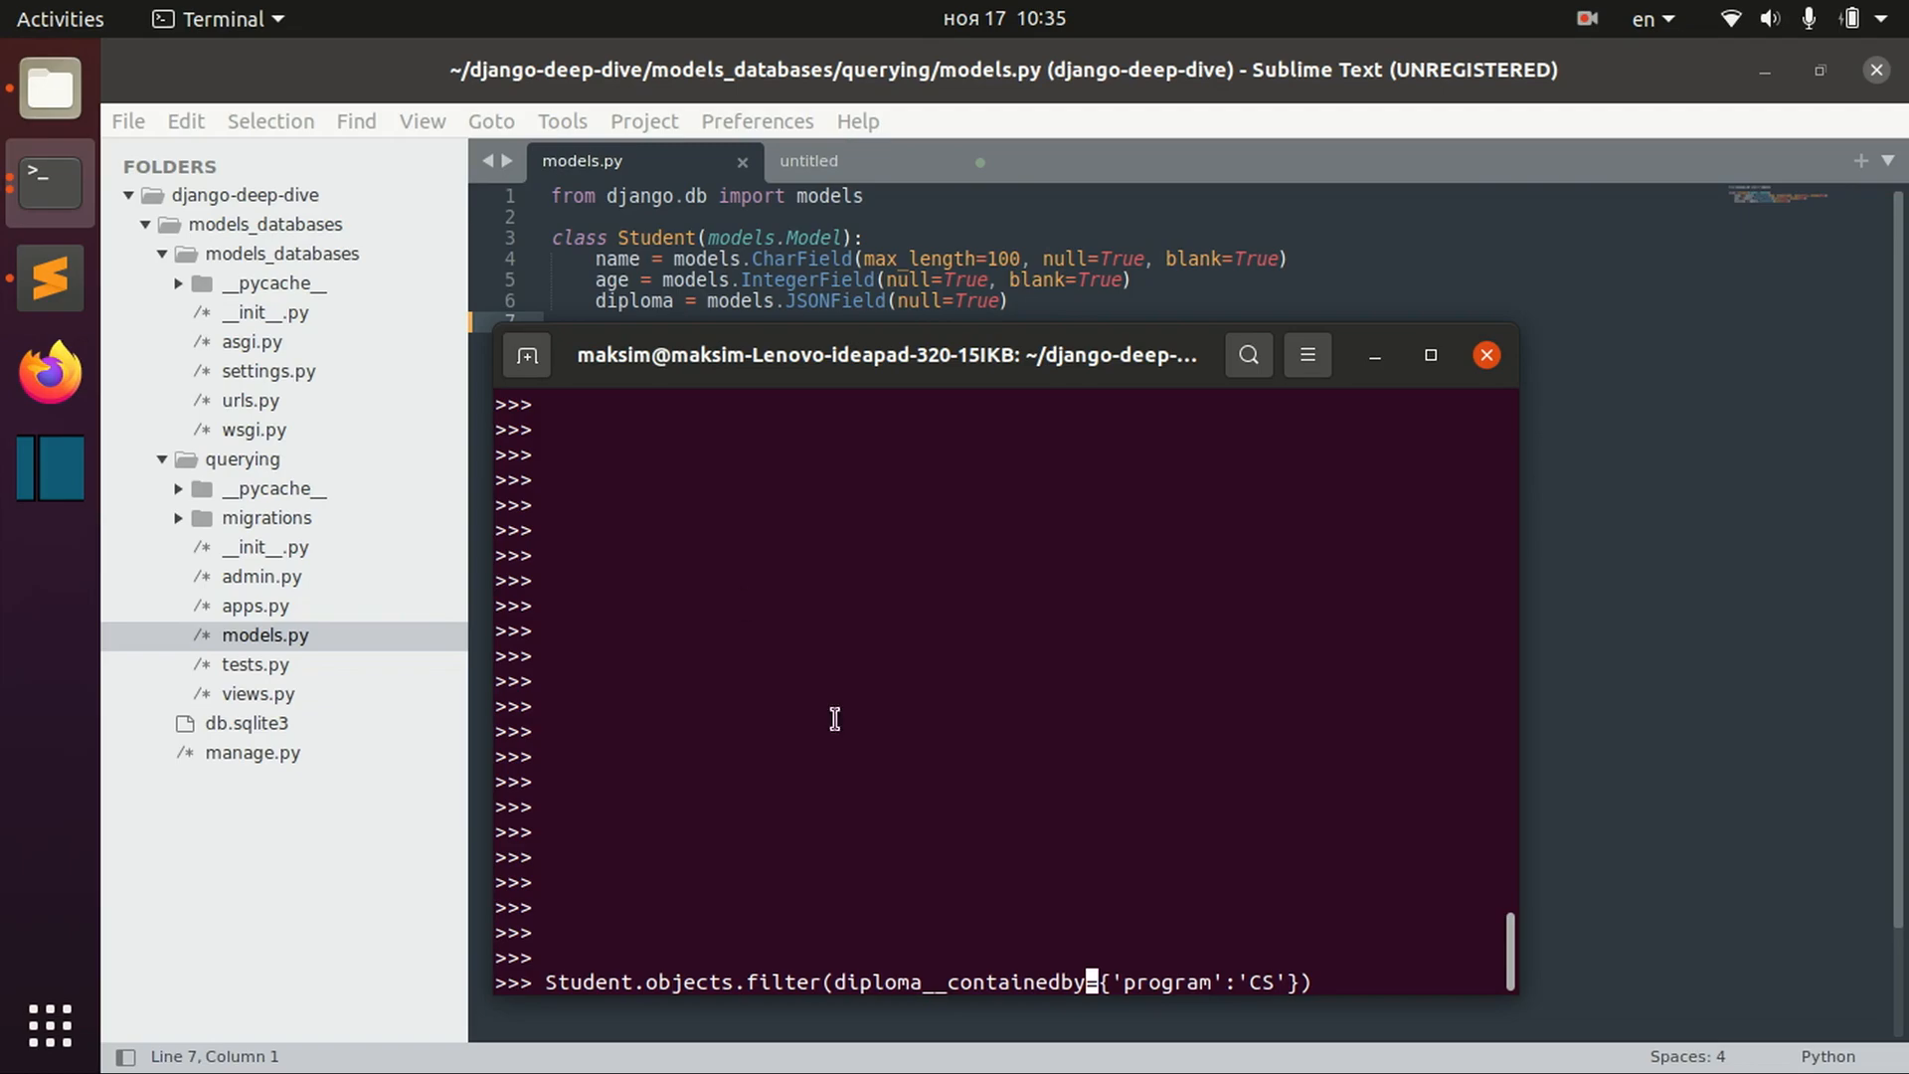
pyautogui.doubleClick(874, 982)
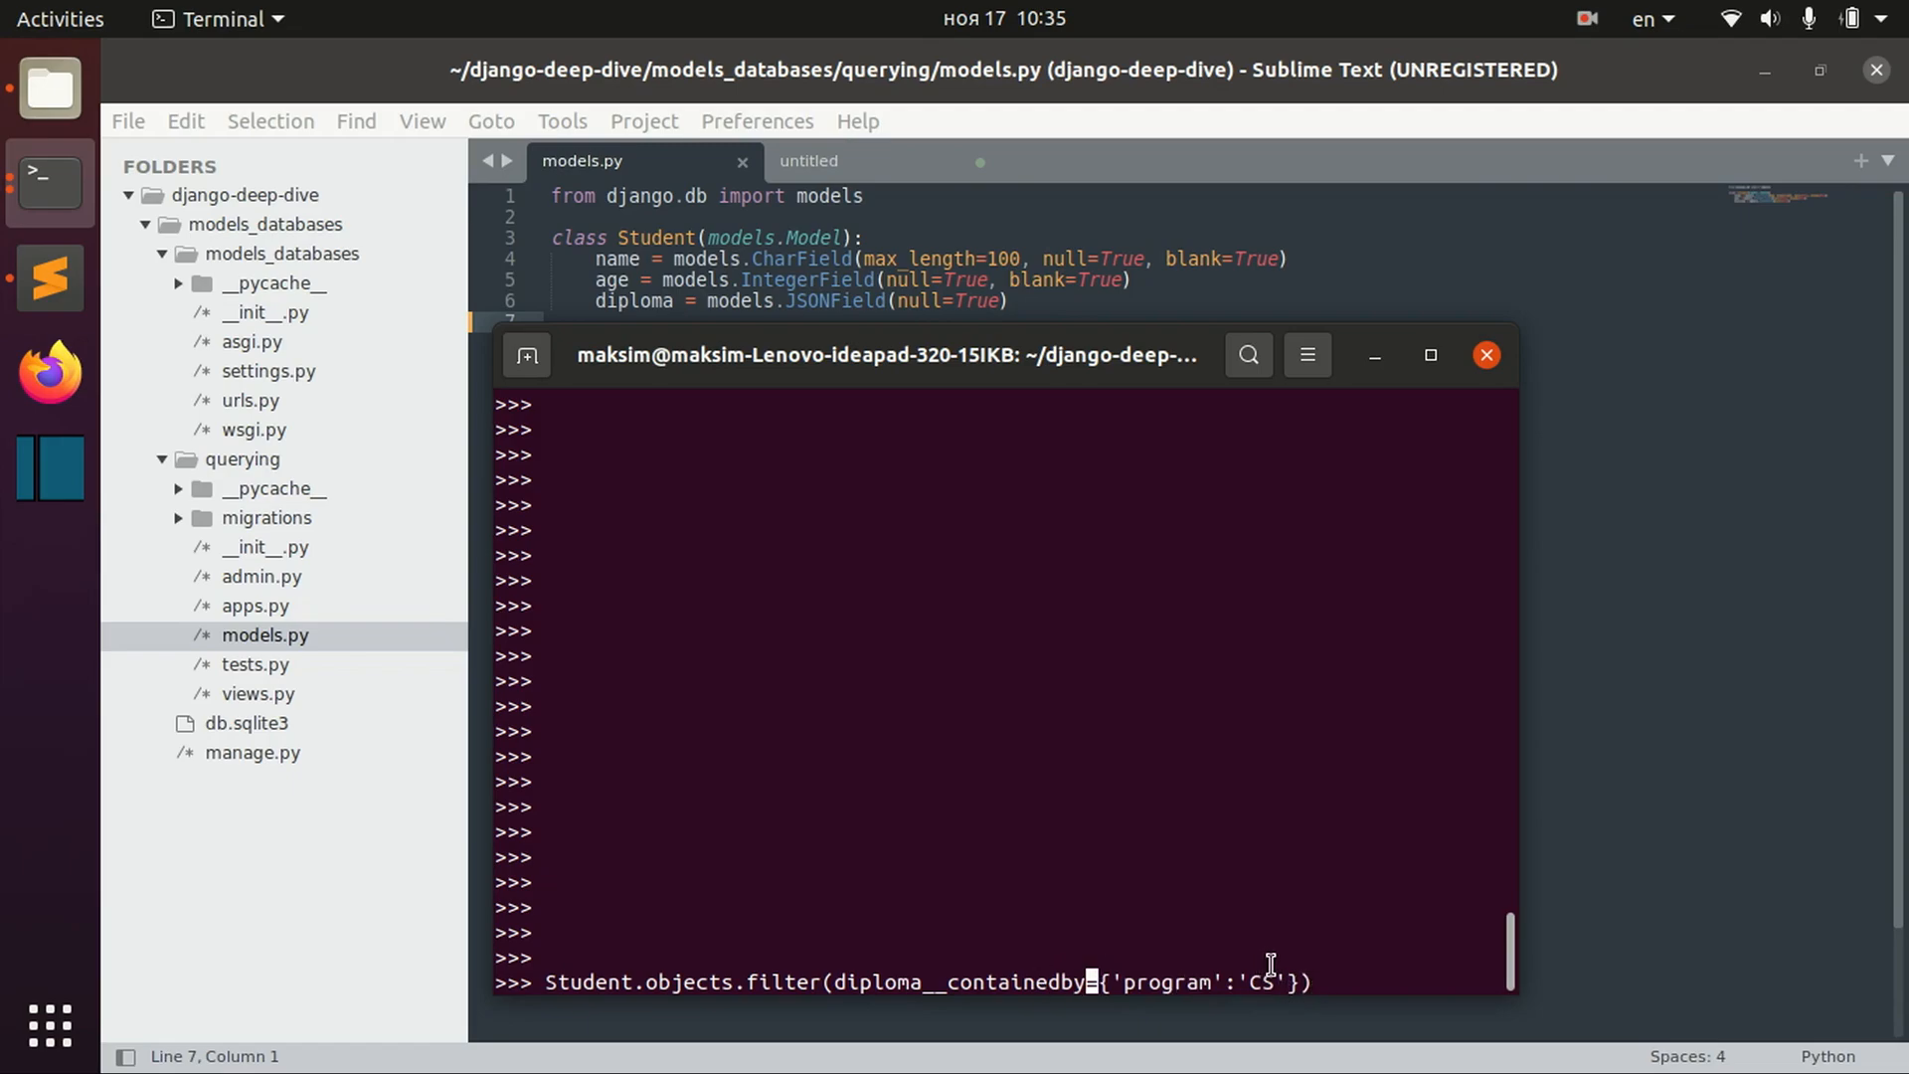
pyautogui.moveTo(1292, 683)
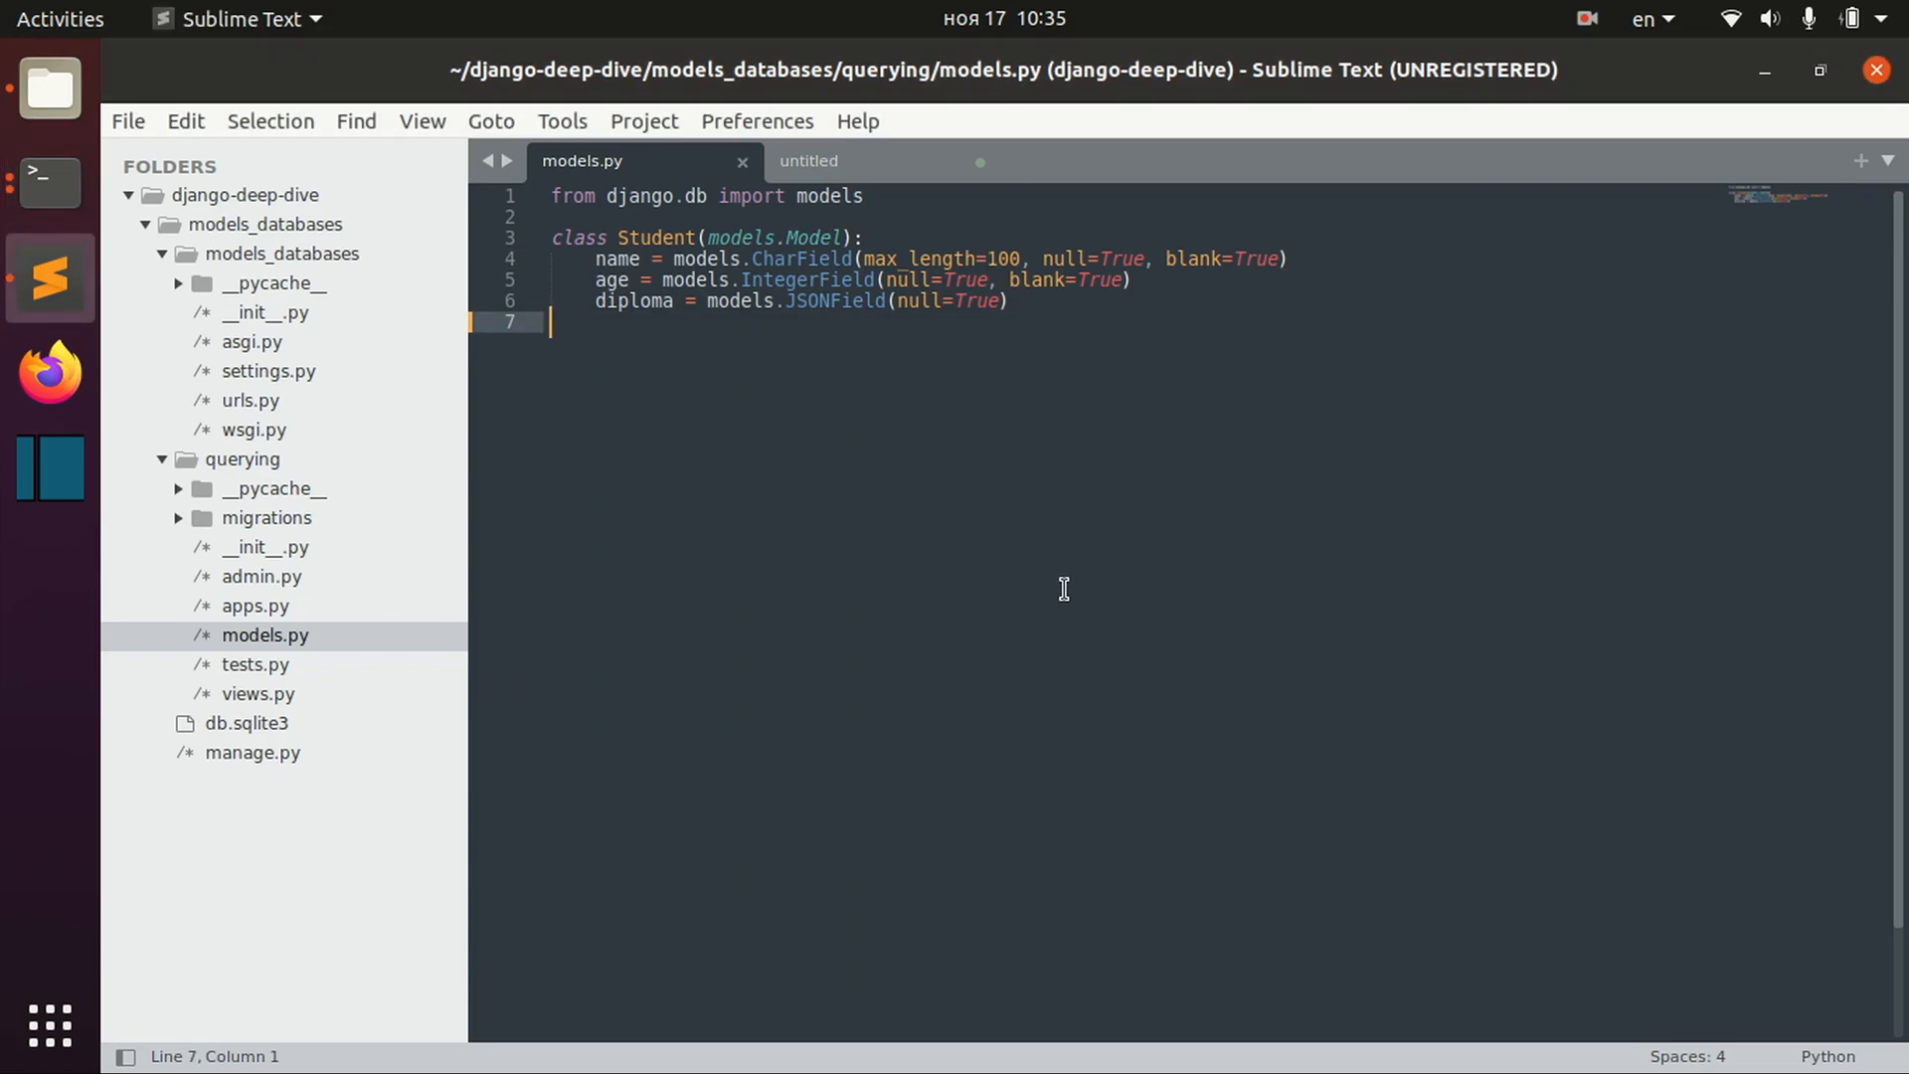
# - Write {'program': 'CS'} and diploma__containedby={'program': 'CS', 'else':'else'} as notes in models.py
pyautogui.write('{}')
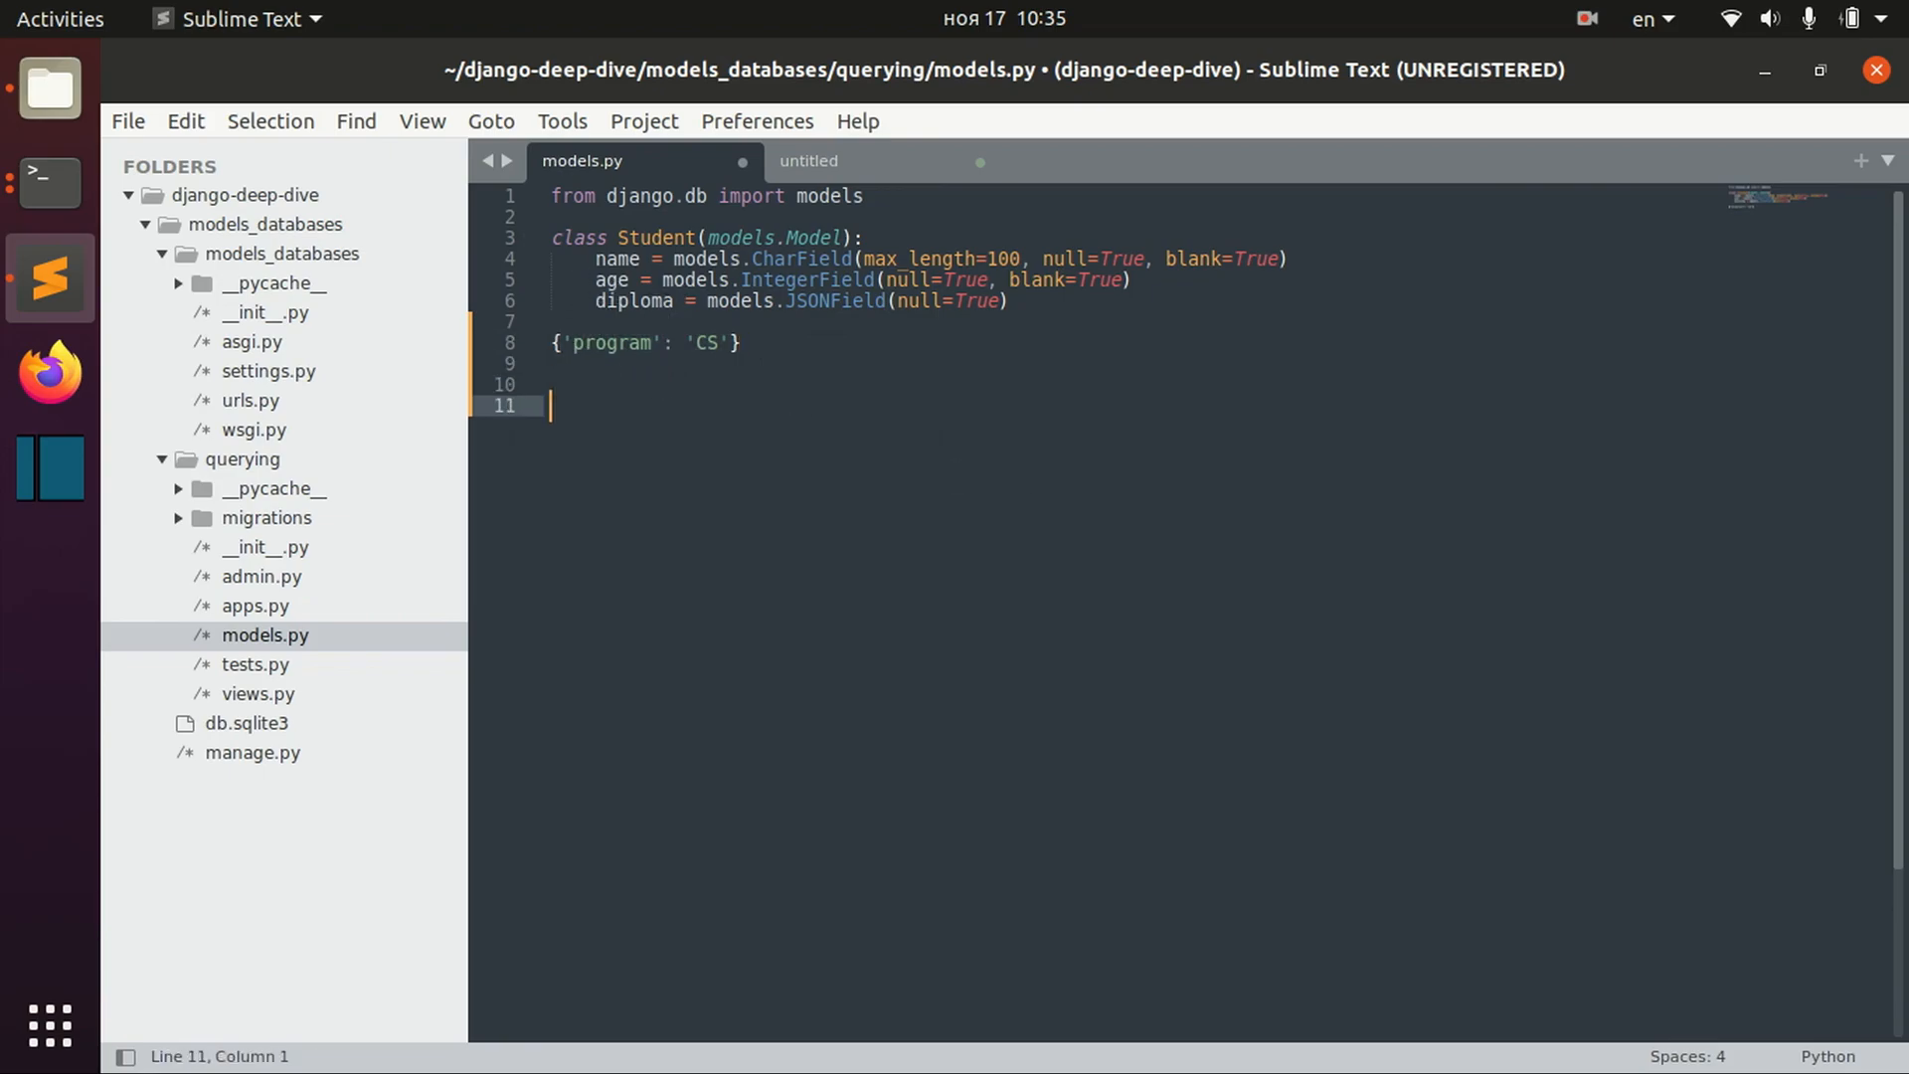
pyautogui.write('co')
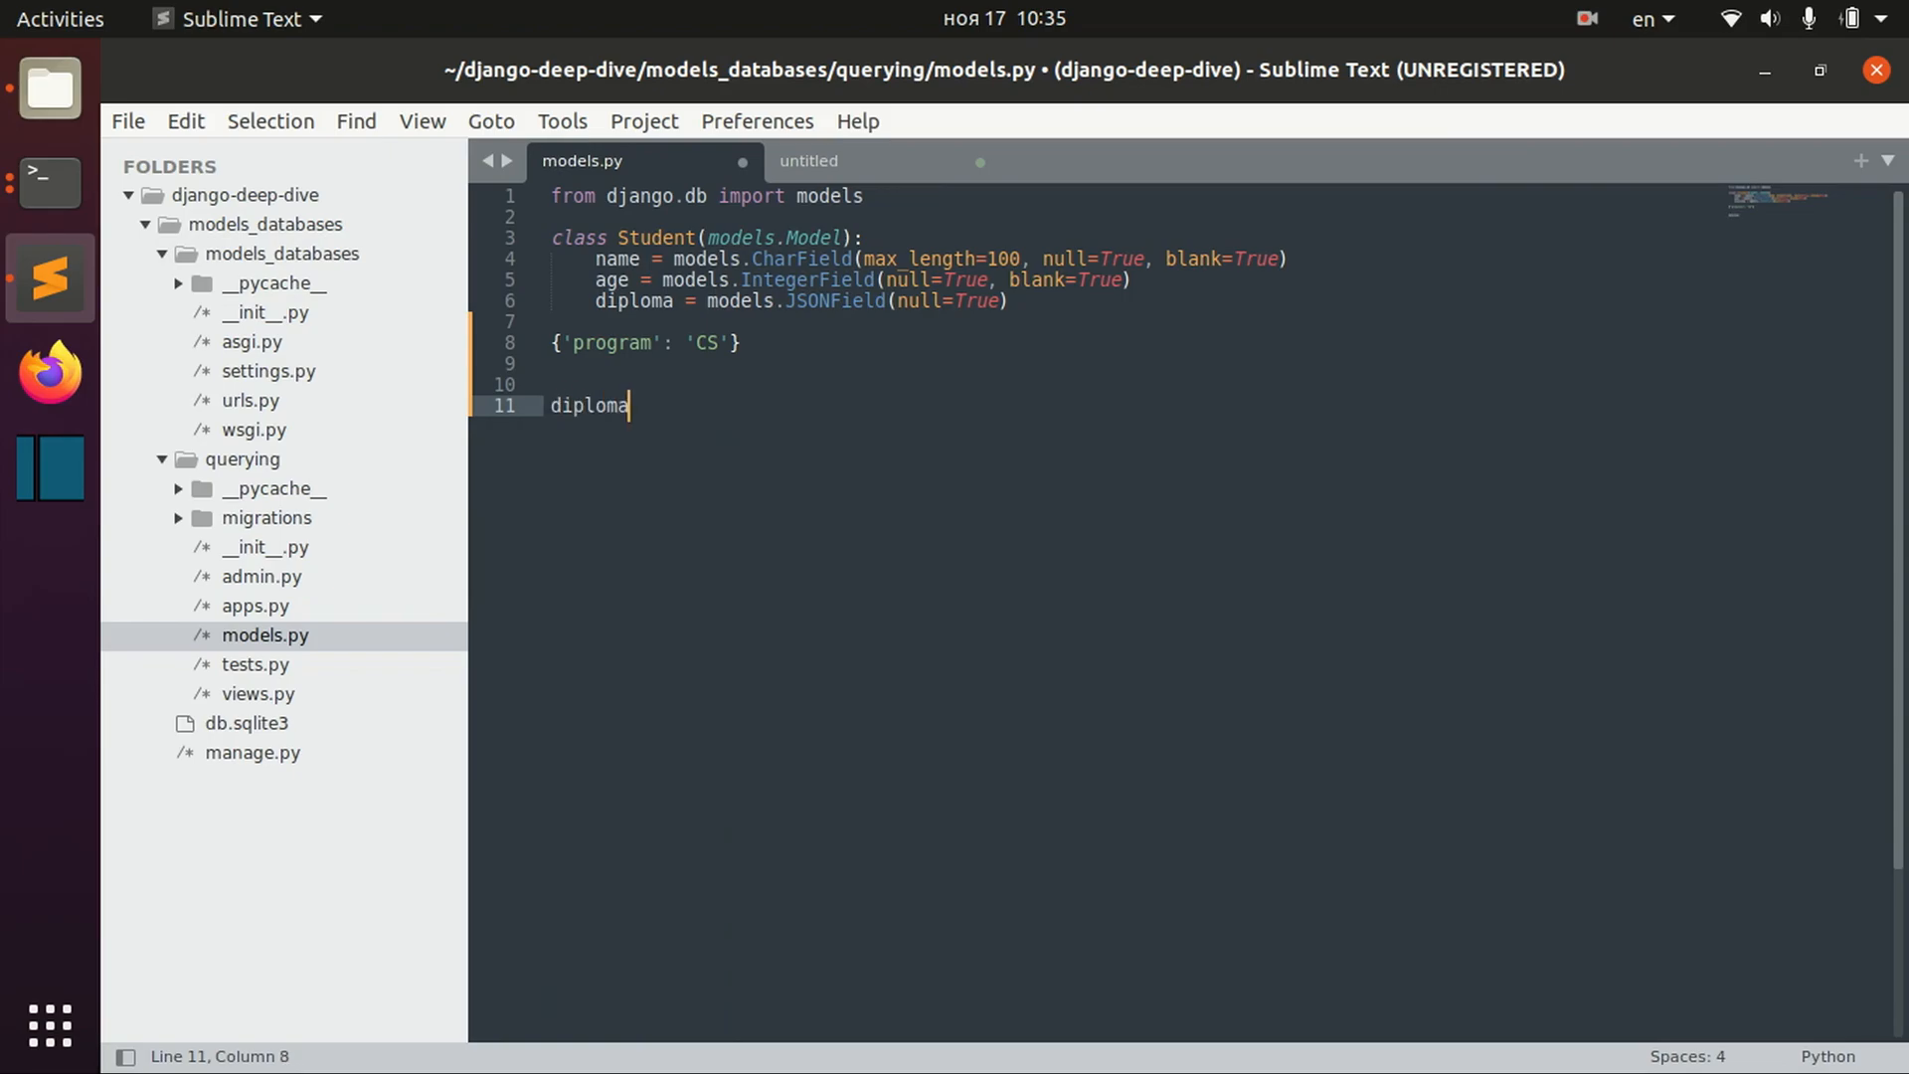
pyautogui.write('__containedby')
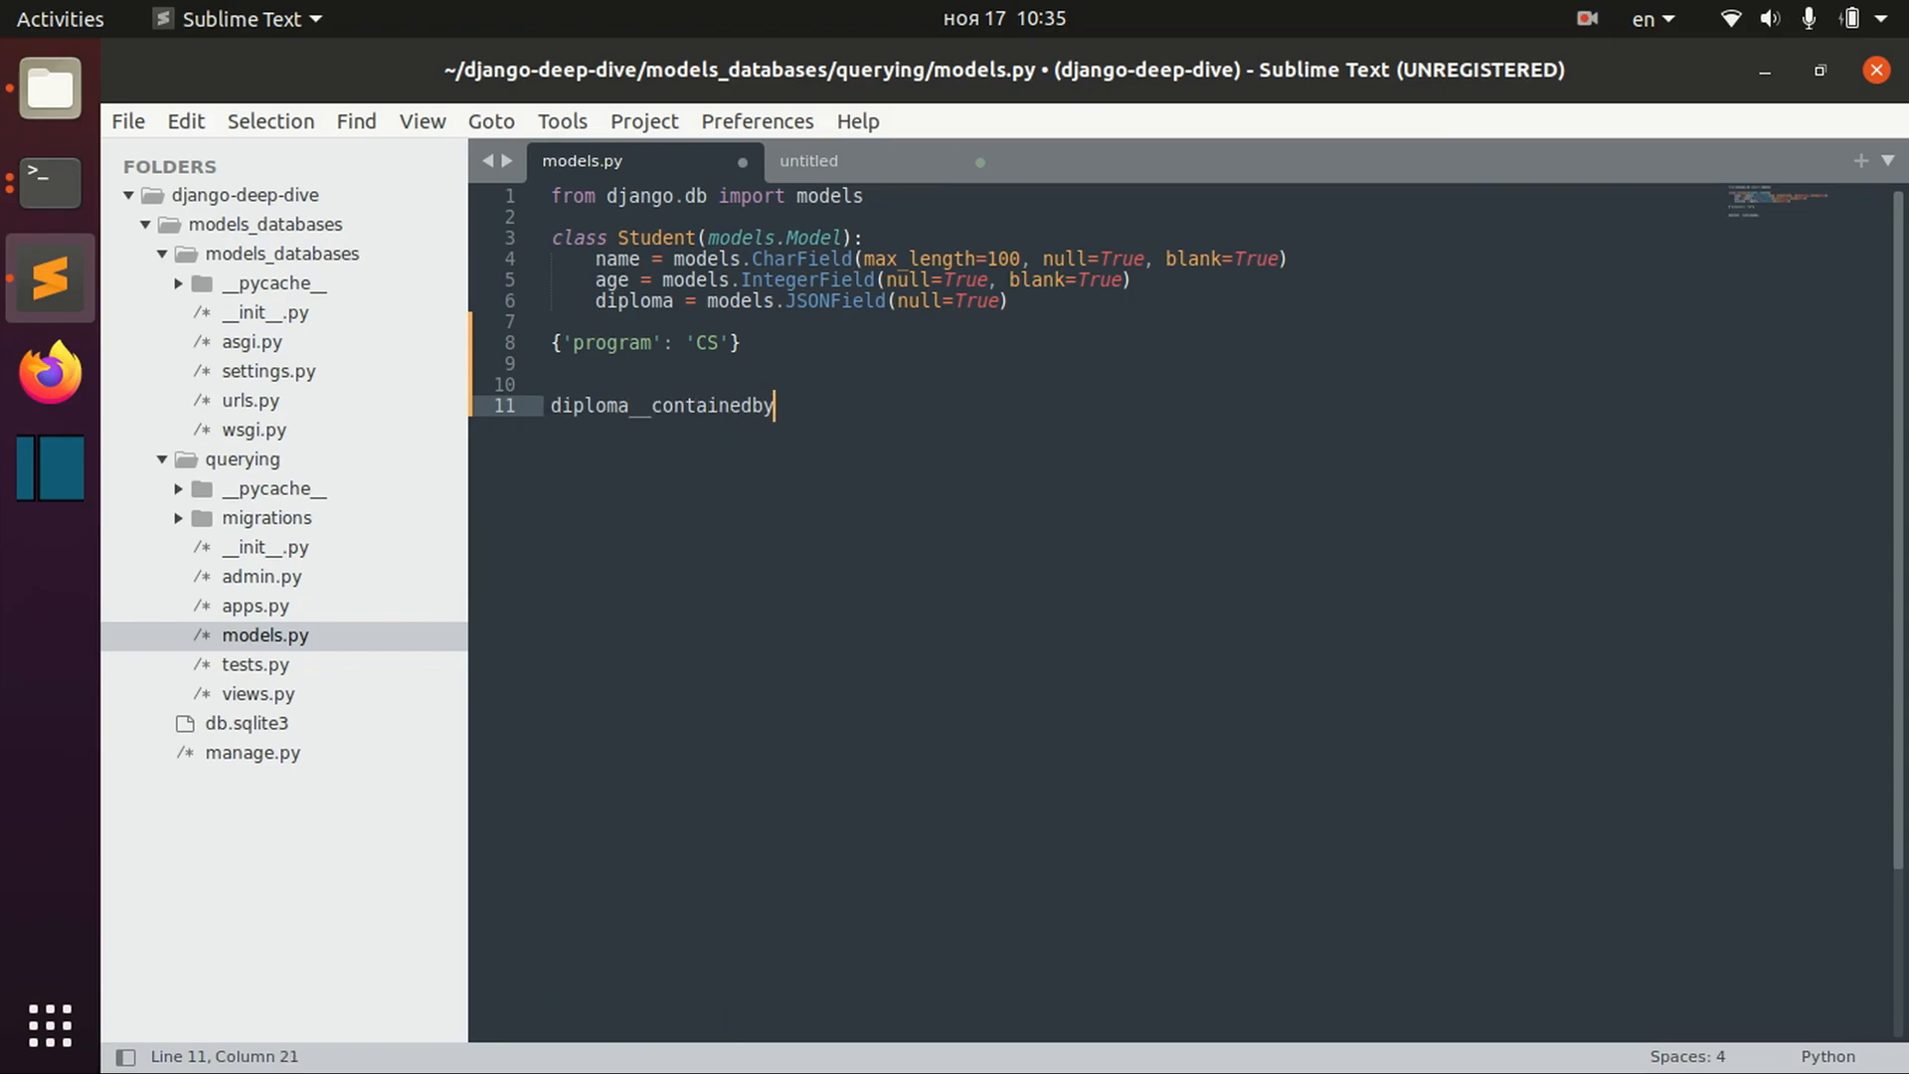
pyautogui.write('={}')
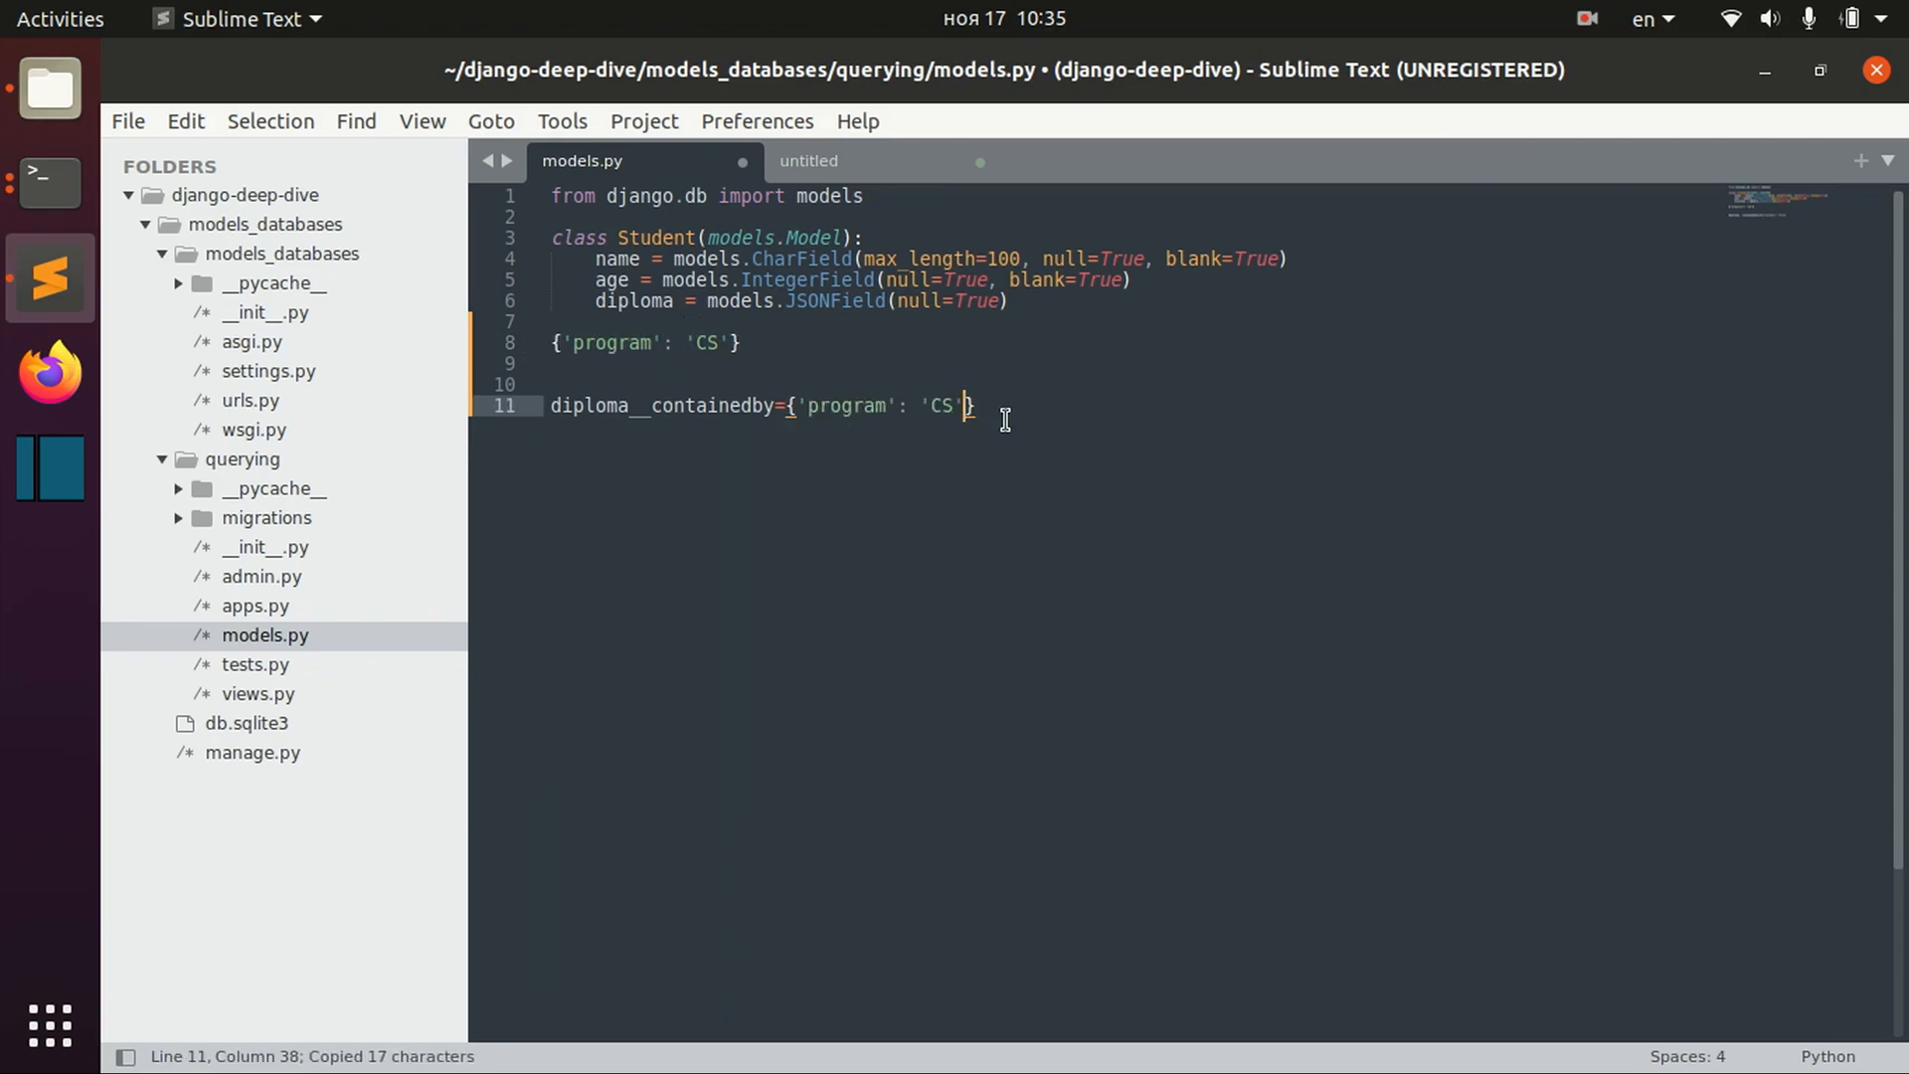
pyautogui.write(", 'el")
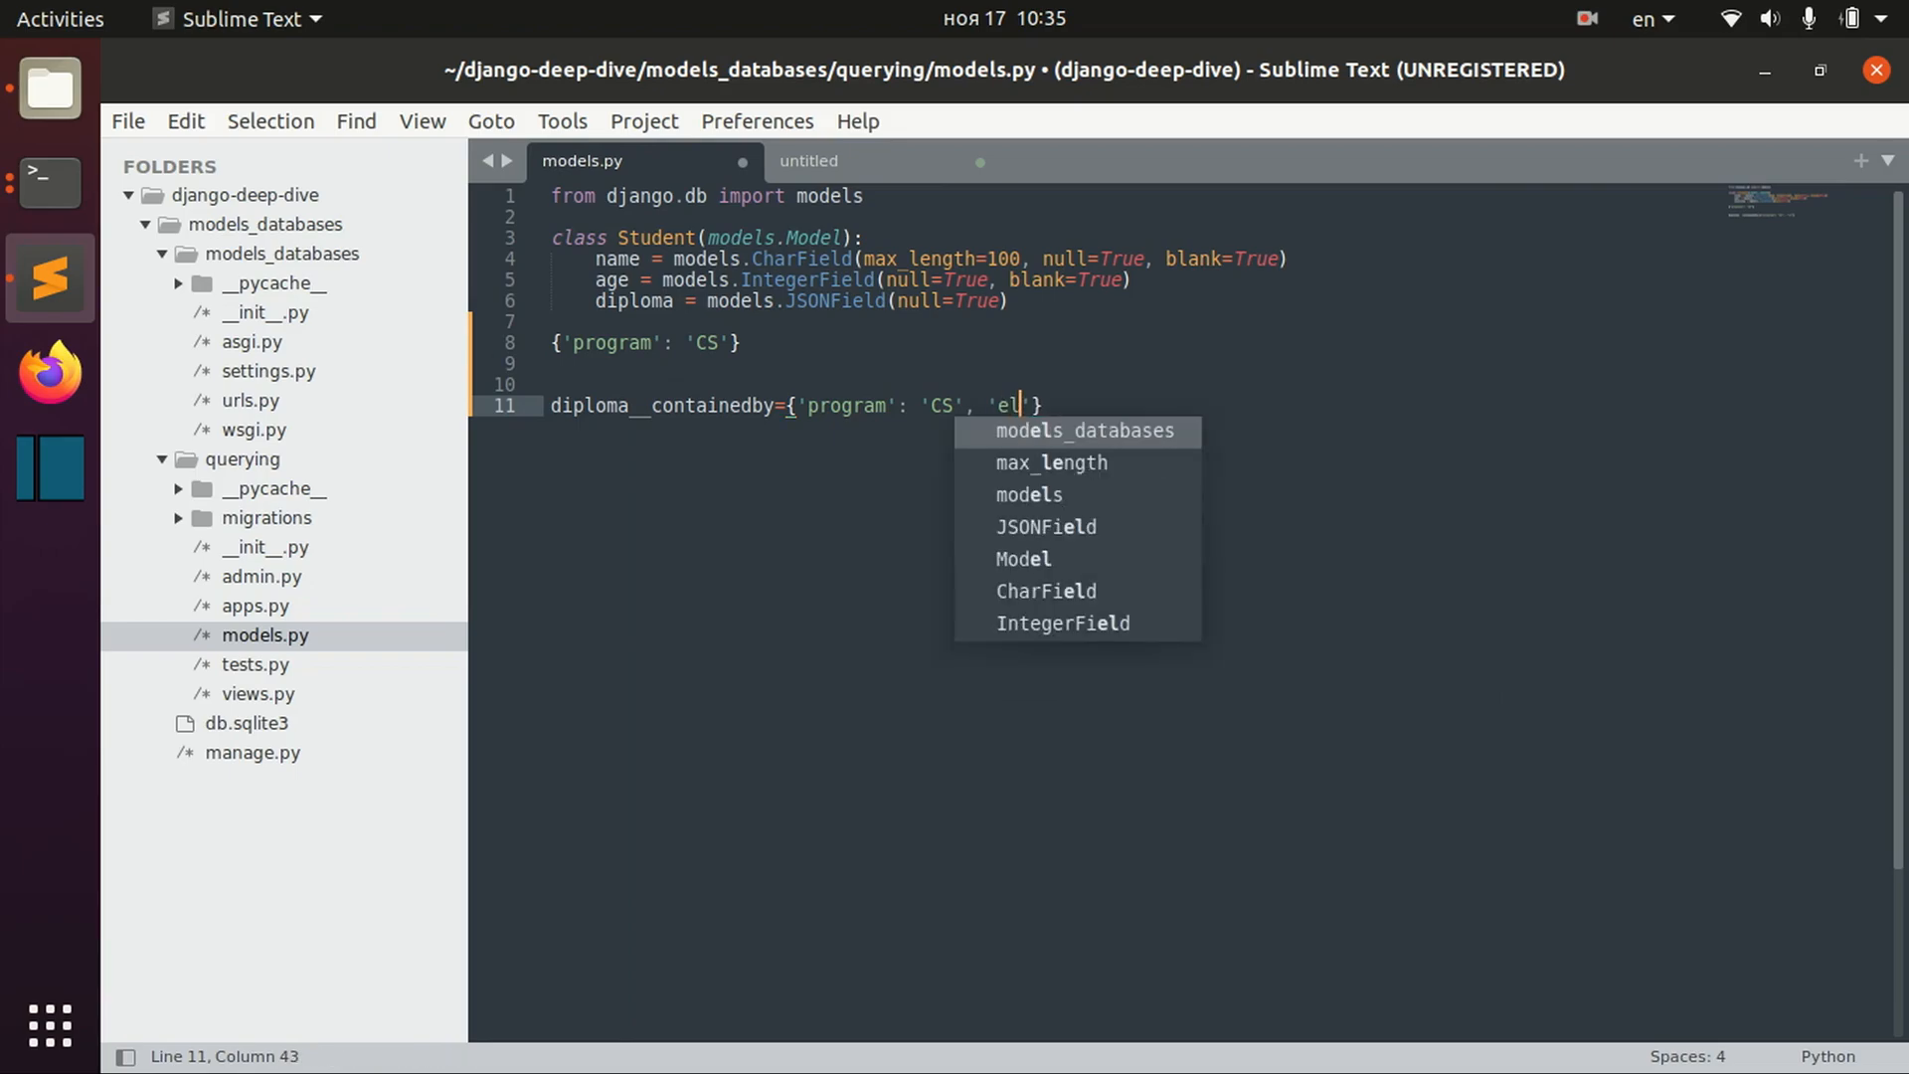
pyautogui.write("se':'else")
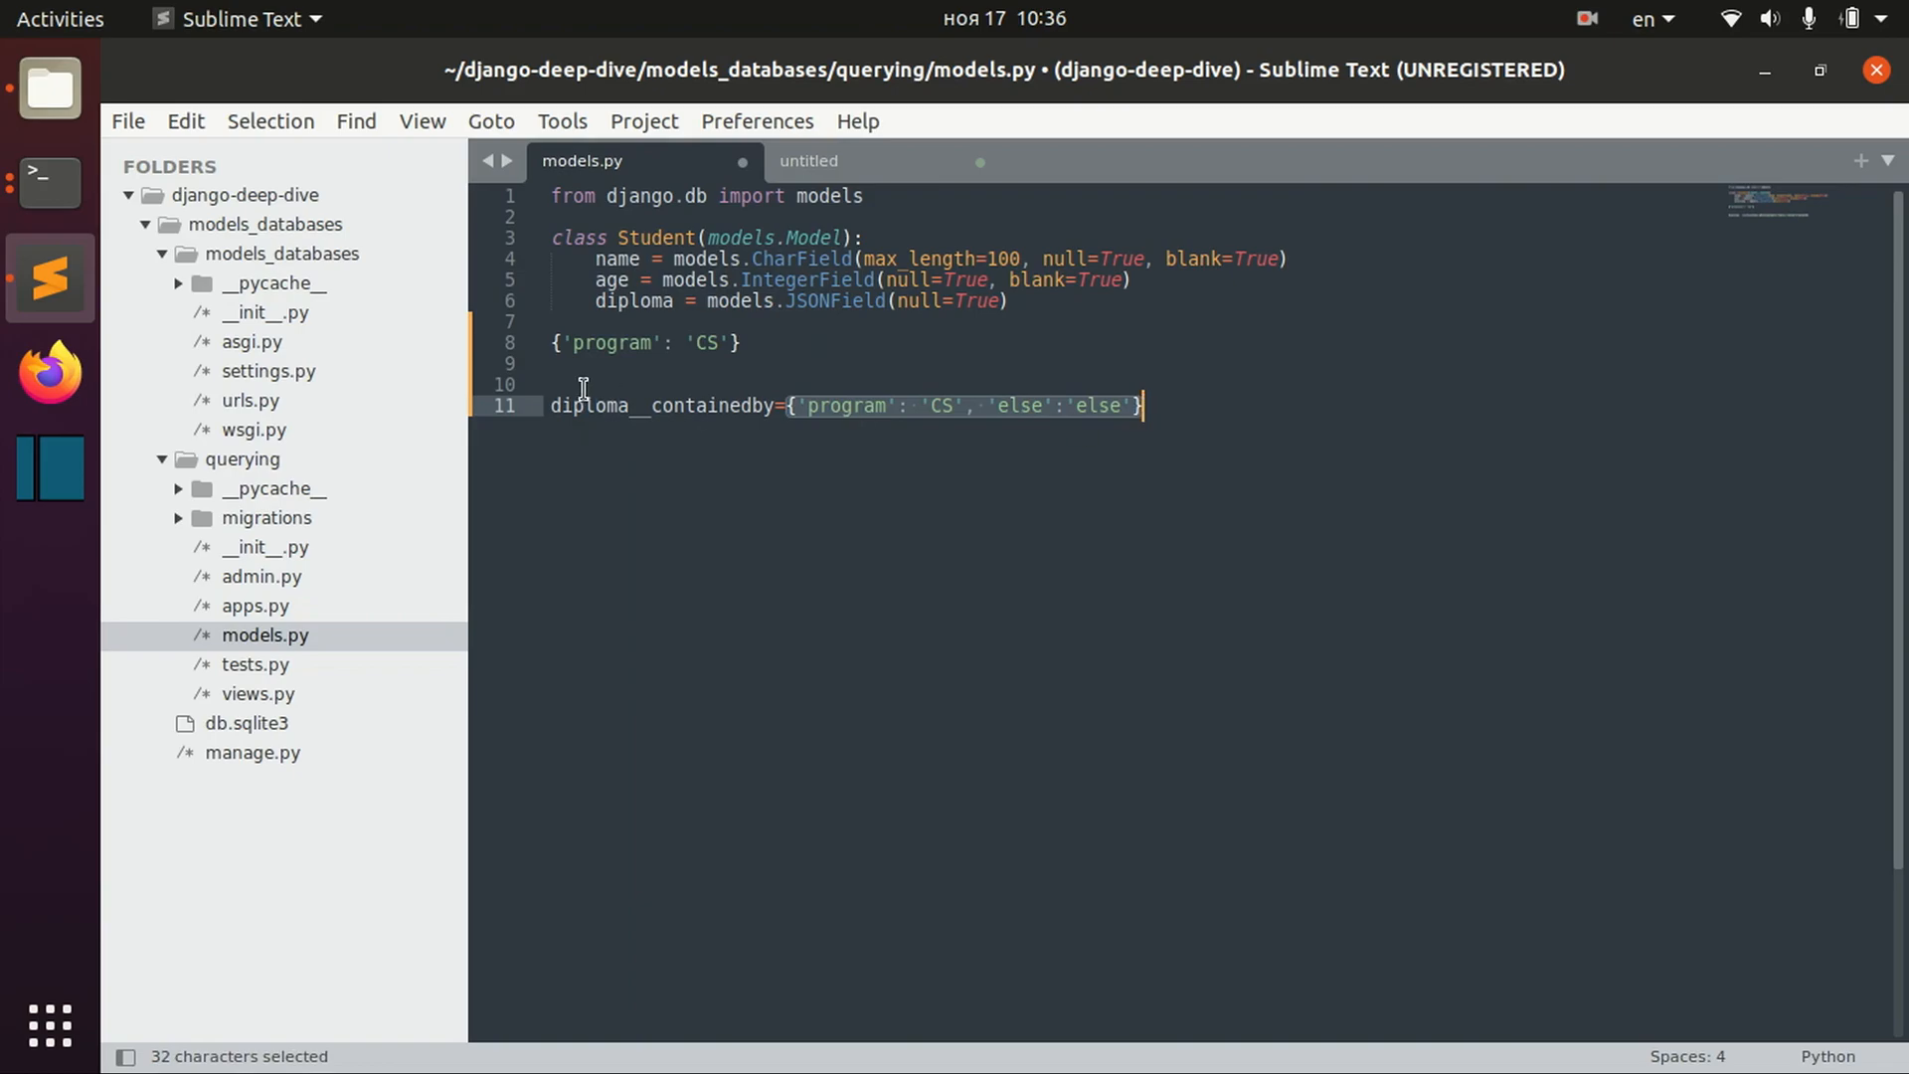
pyautogui.click(1145, 406)
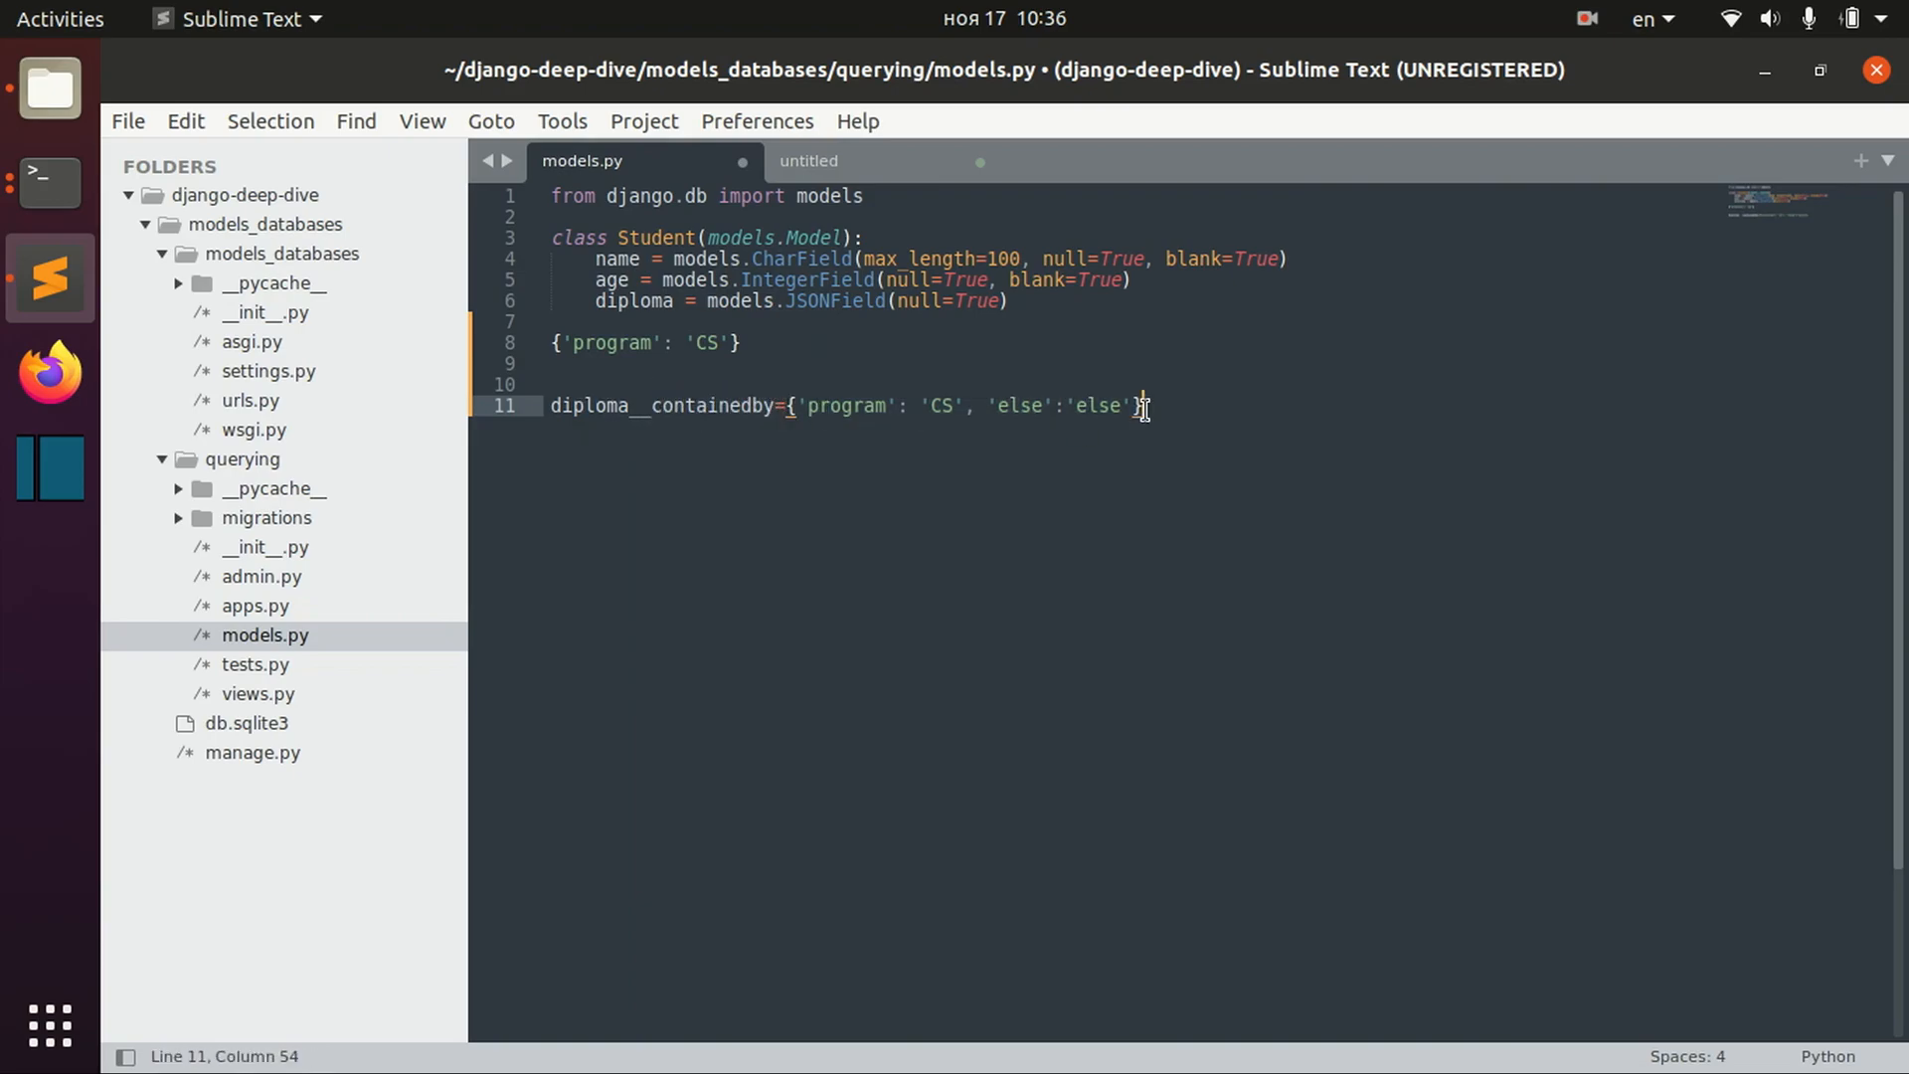